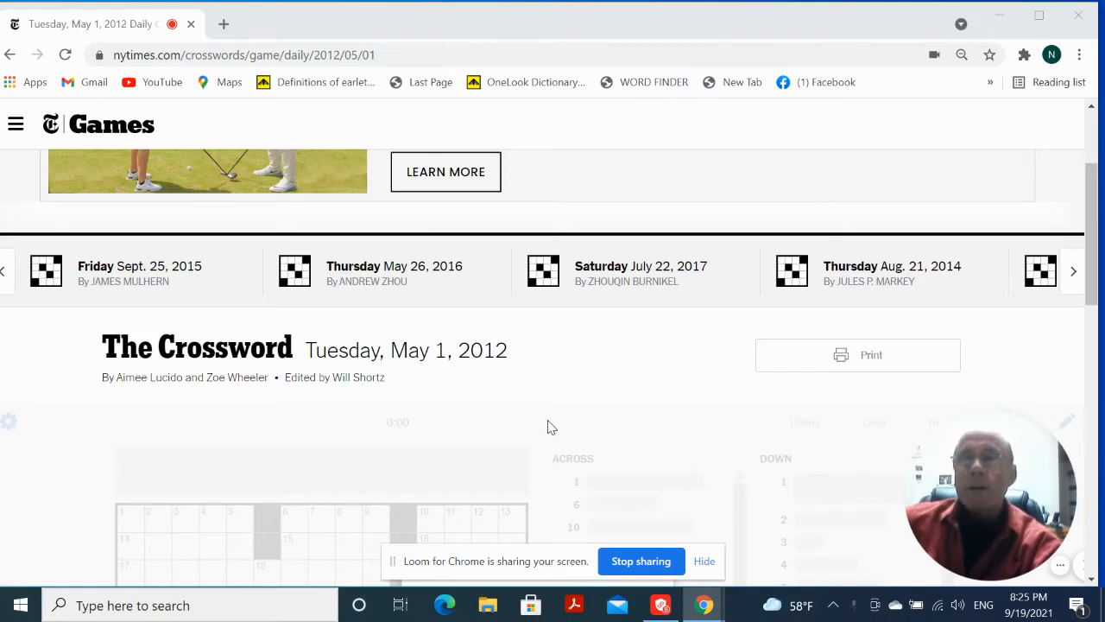
# - Scroll down to the May 1, 2012 grid and its 'Ready to get started?' prompt
pyautogui.scroll(-3)
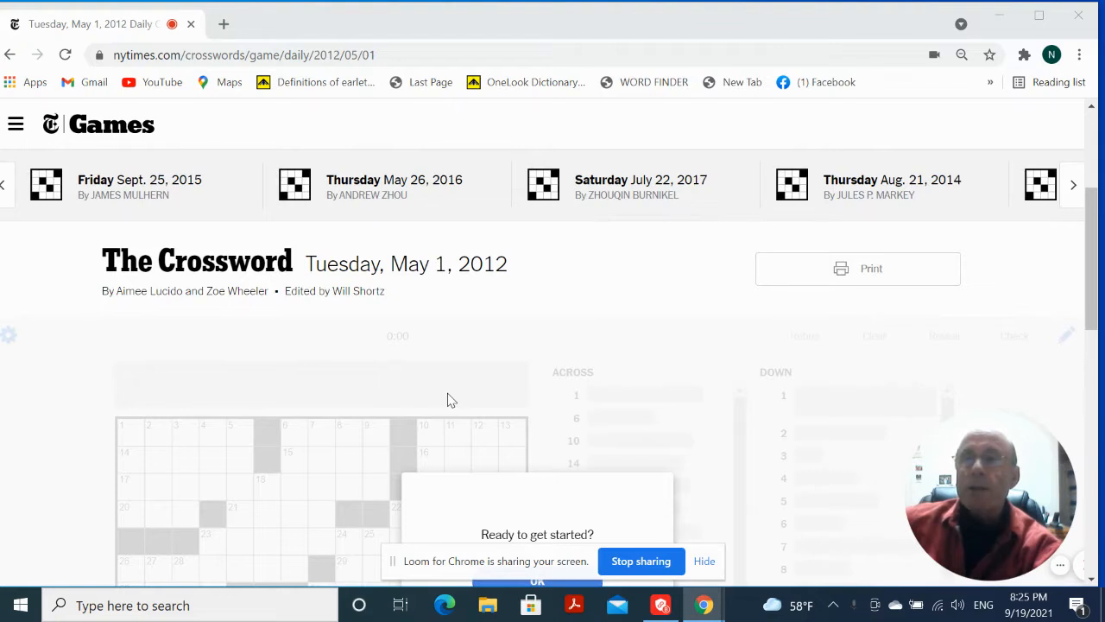
pyautogui.scroll(-3)
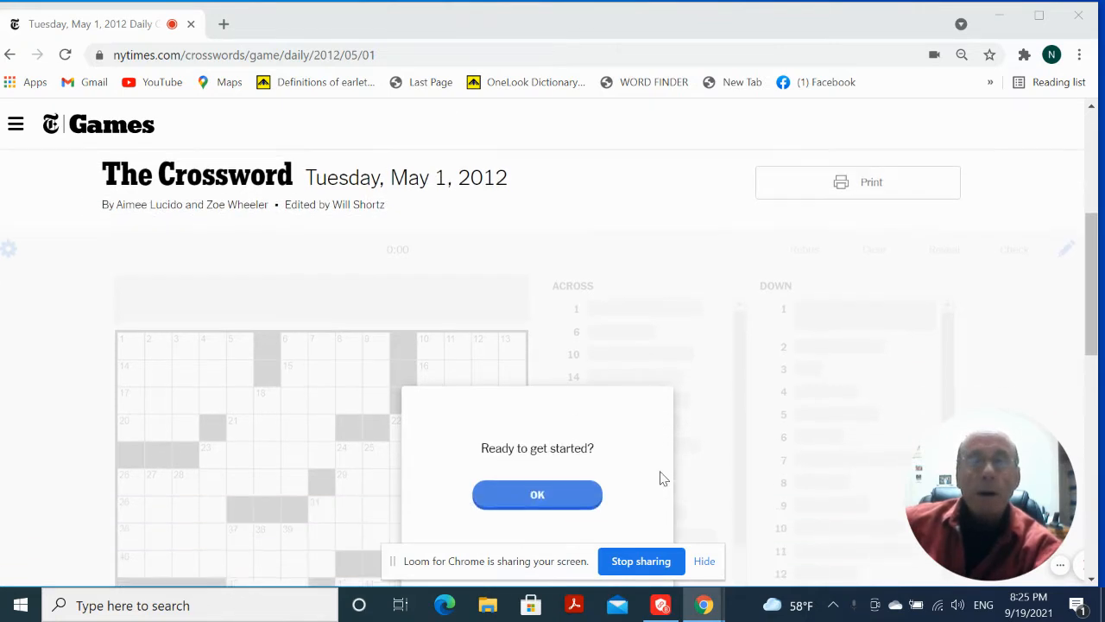
pyautogui.moveTo(536, 493)
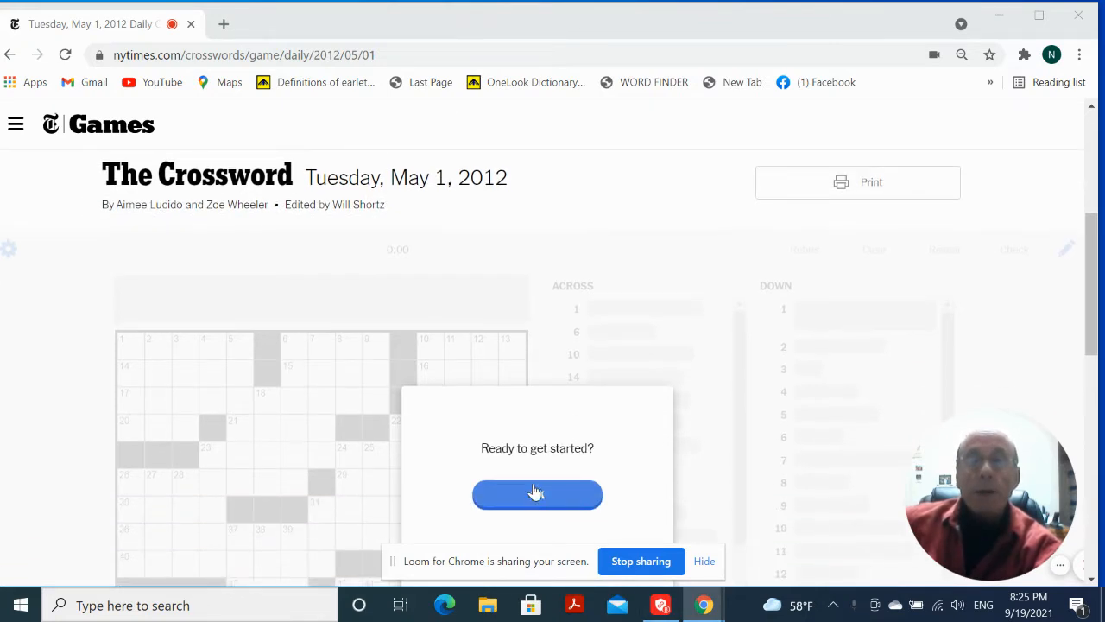
# - Start the puzzle timer and enter BFAS at 6-Across
pyautogui.click(537, 493)
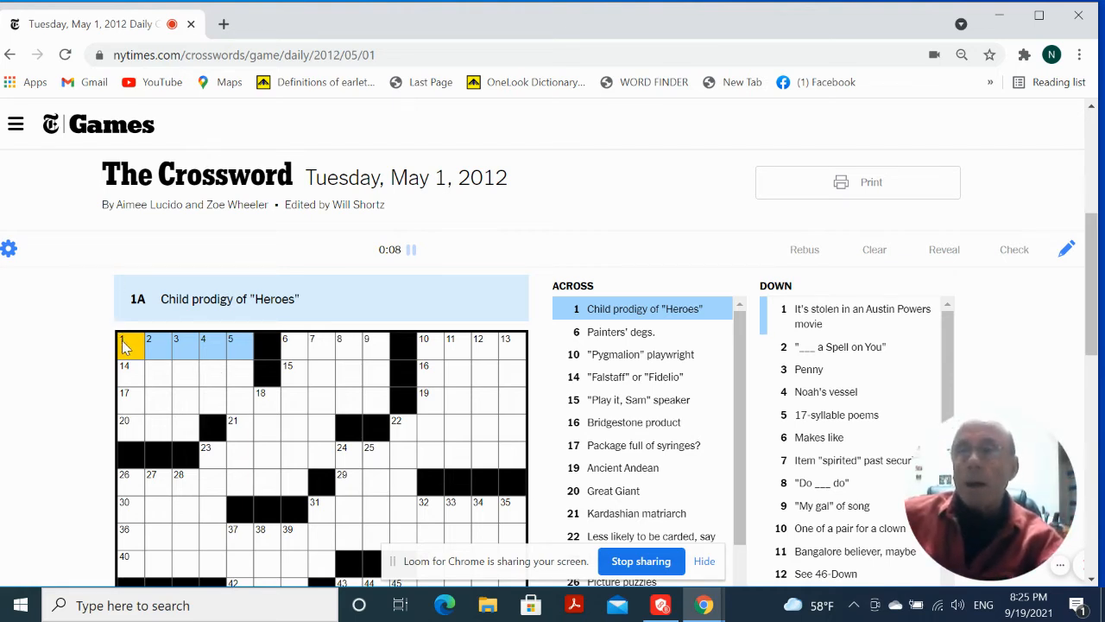
pyautogui.click(284, 345)
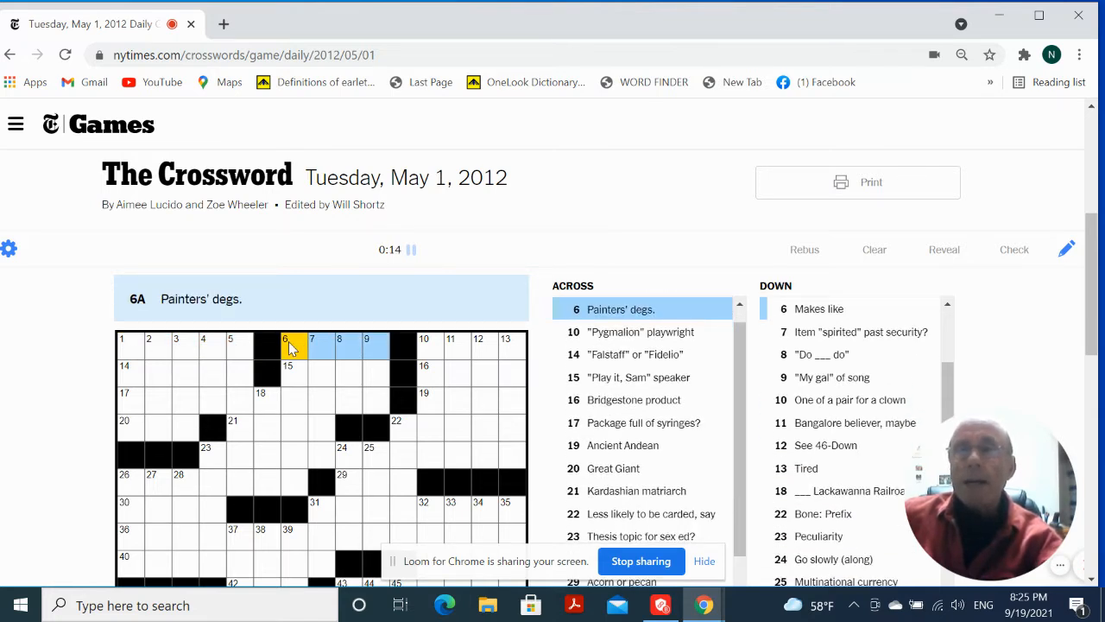
pyautogui.click(312, 347)
pyautogui.write('BFAS')
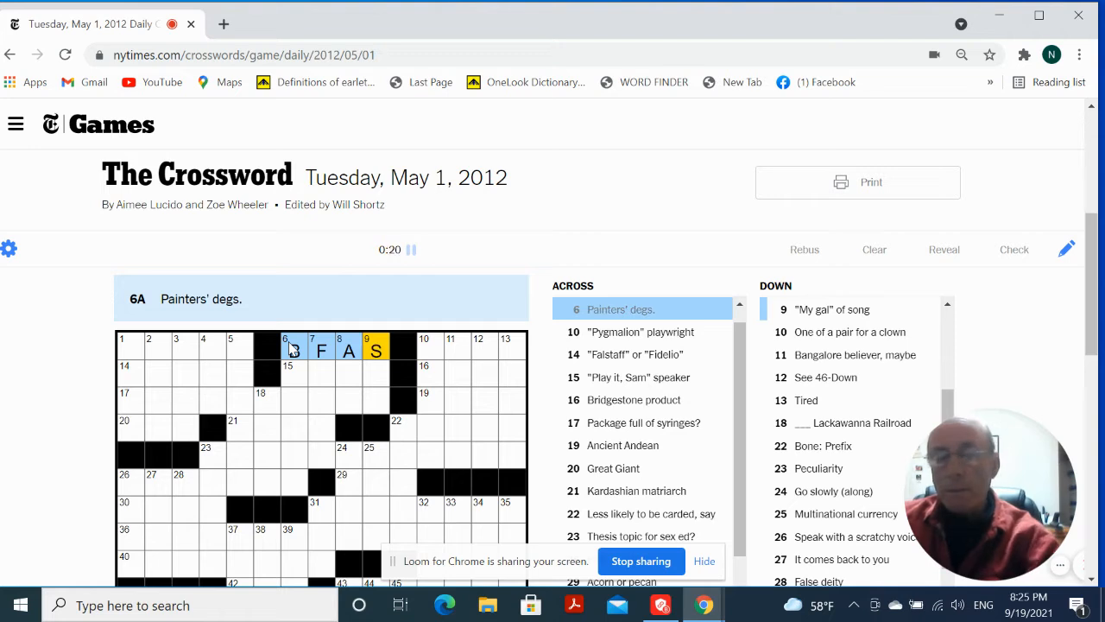
pyautogui.moveTo(456, 337)
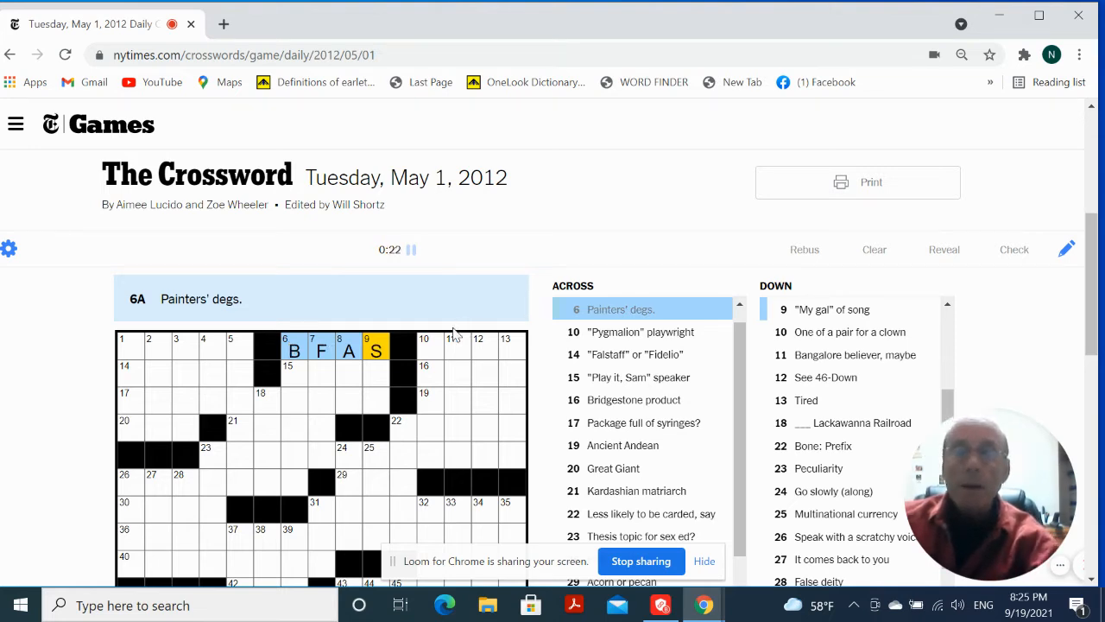
pyautogui.click(424, 346)
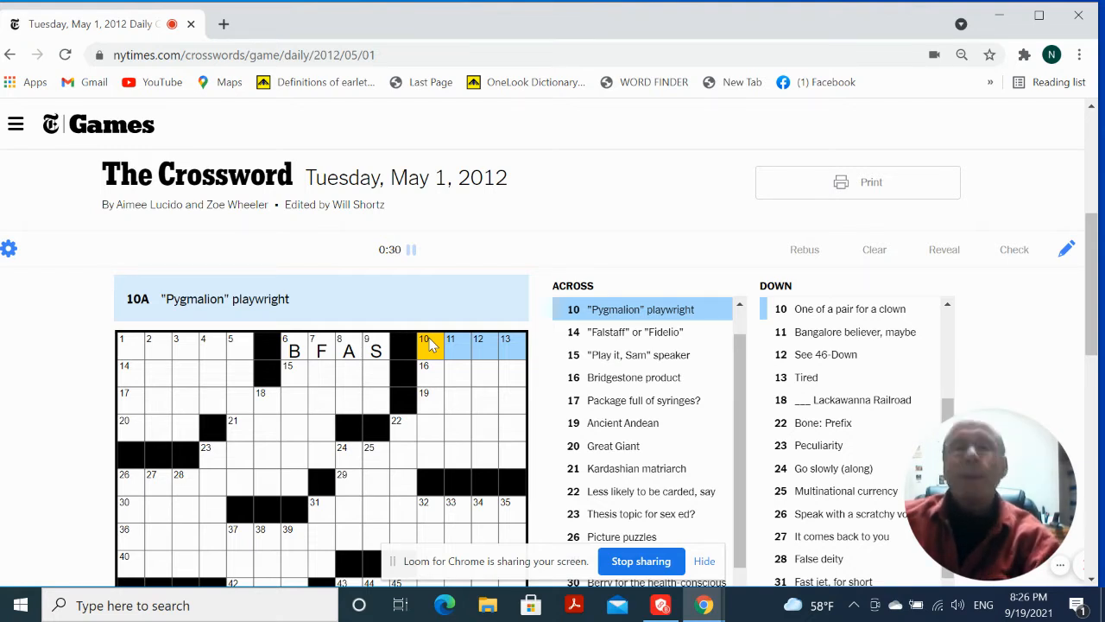
pyautogui.click(125, 366)
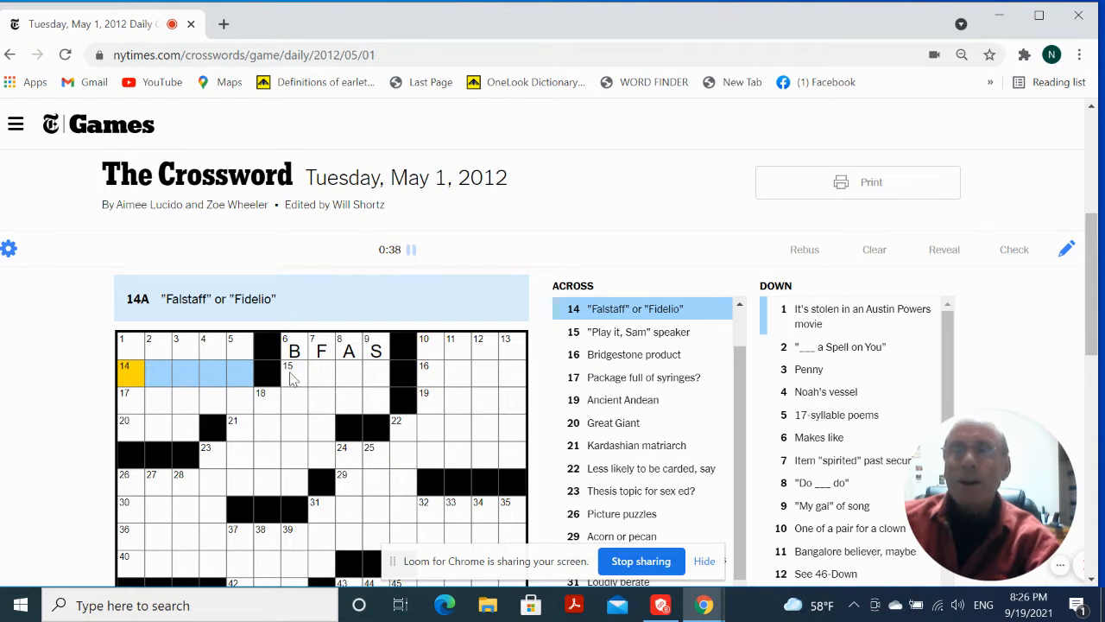
pyautogui.click(288, 372)
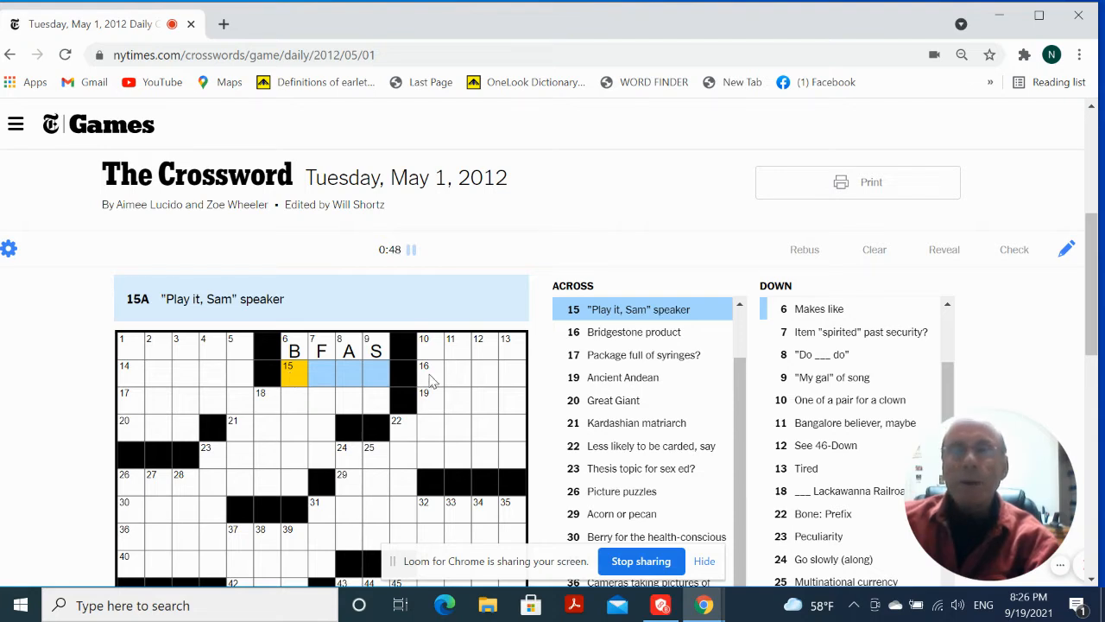
pyautogui.moveTo(428, 380)
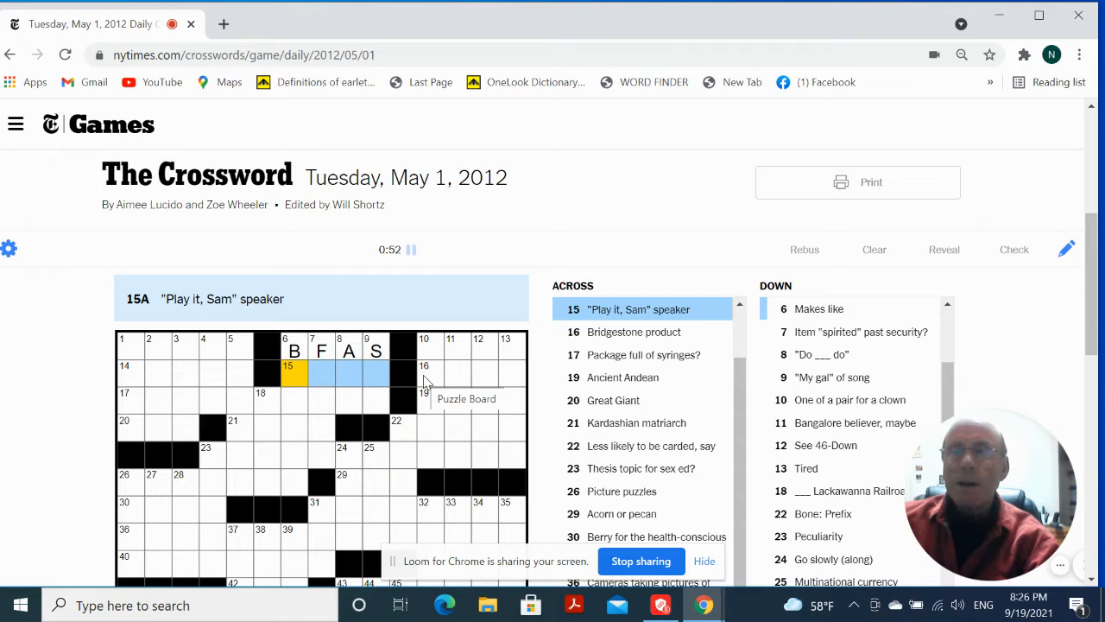
# - Fill in TIRE at 16-Across and OTT at 20-Across
pyautogui.click(424, 373)
pyautogui.write('TIR')
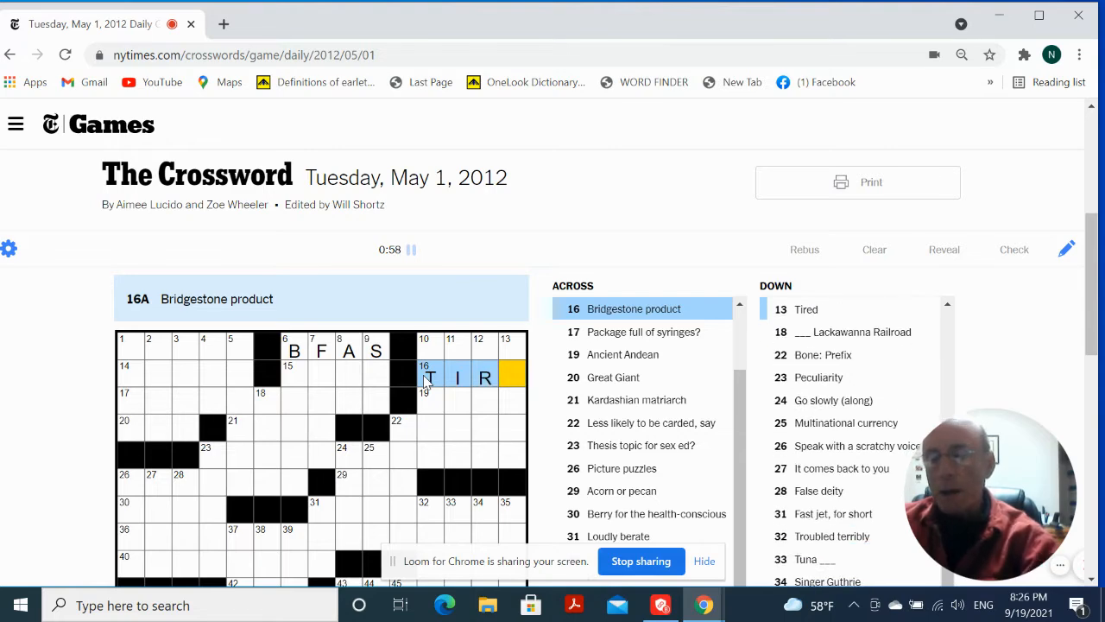
pyautogui.write('E')
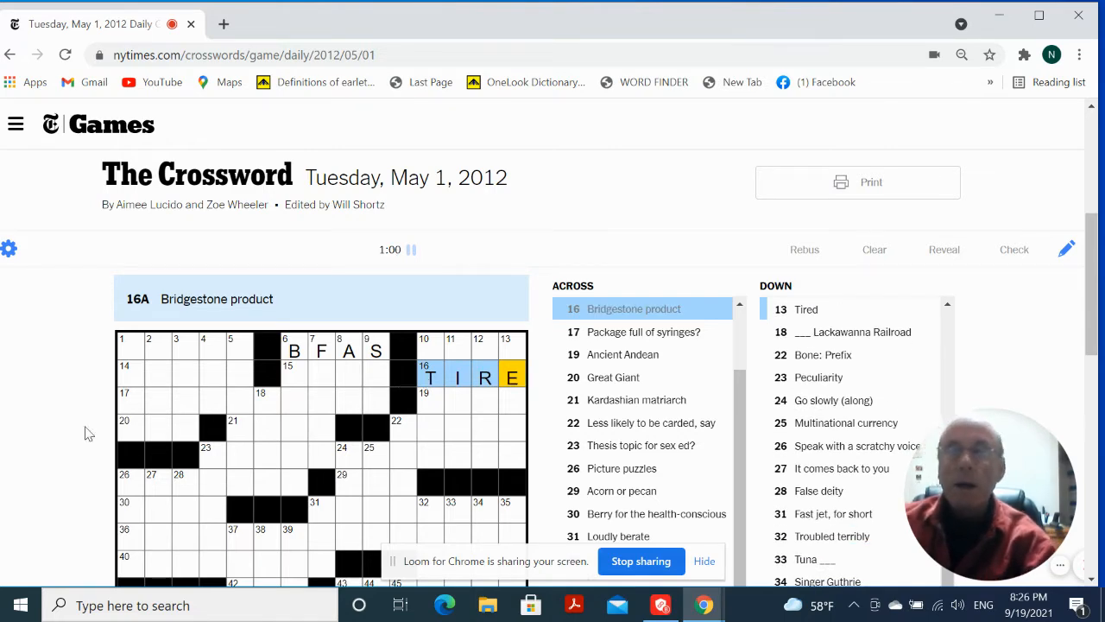
pyautogui.click(130, 398)
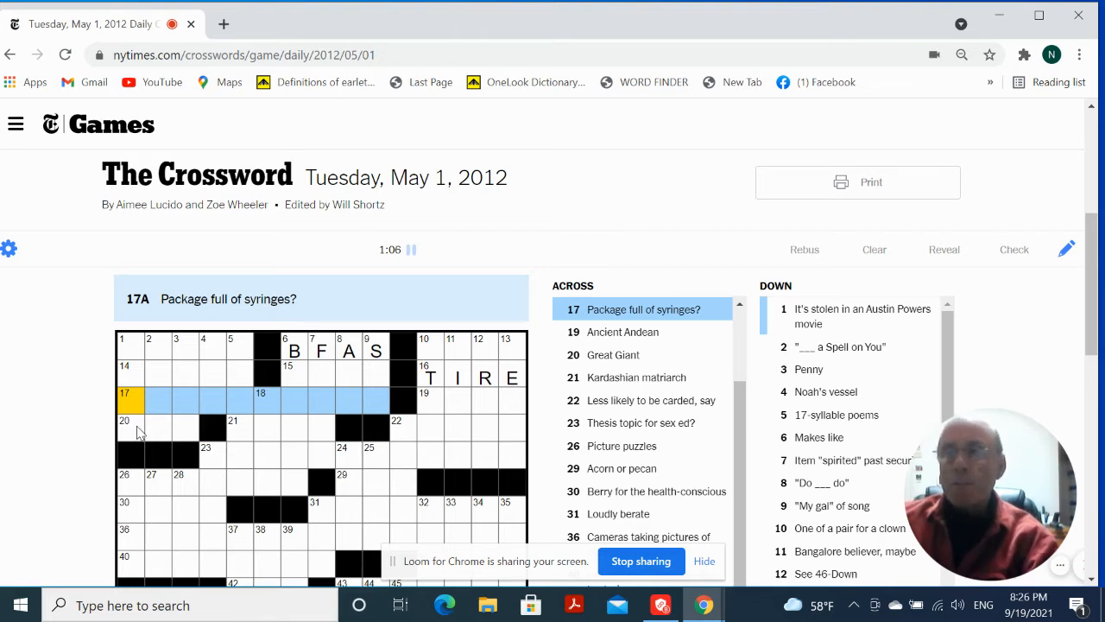
pyautogui.click(126, 427)
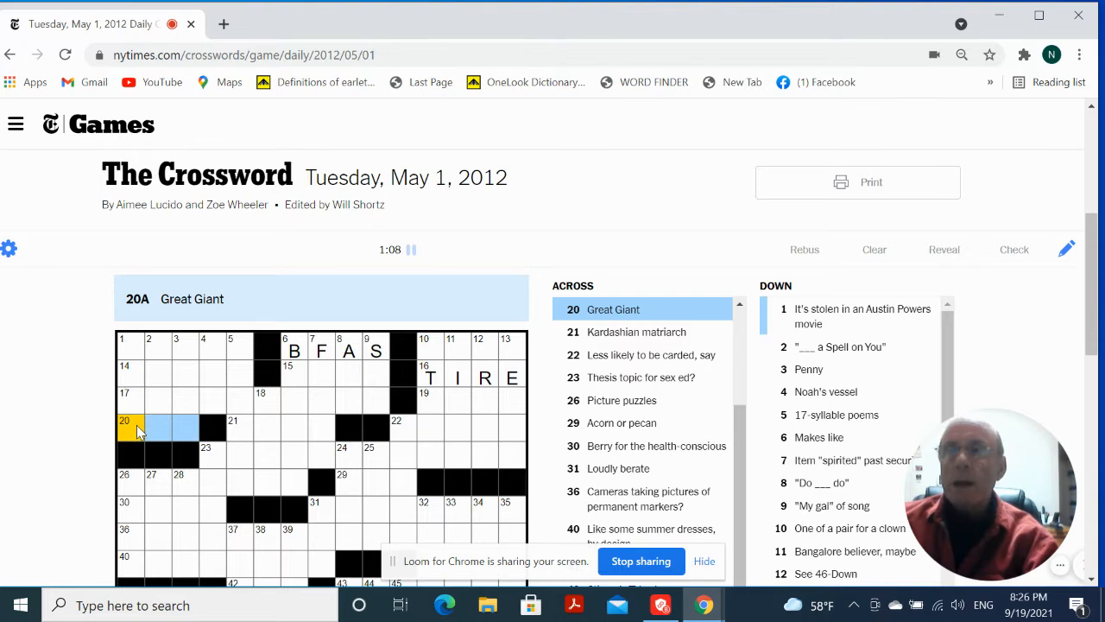
pyautogui.write('O')
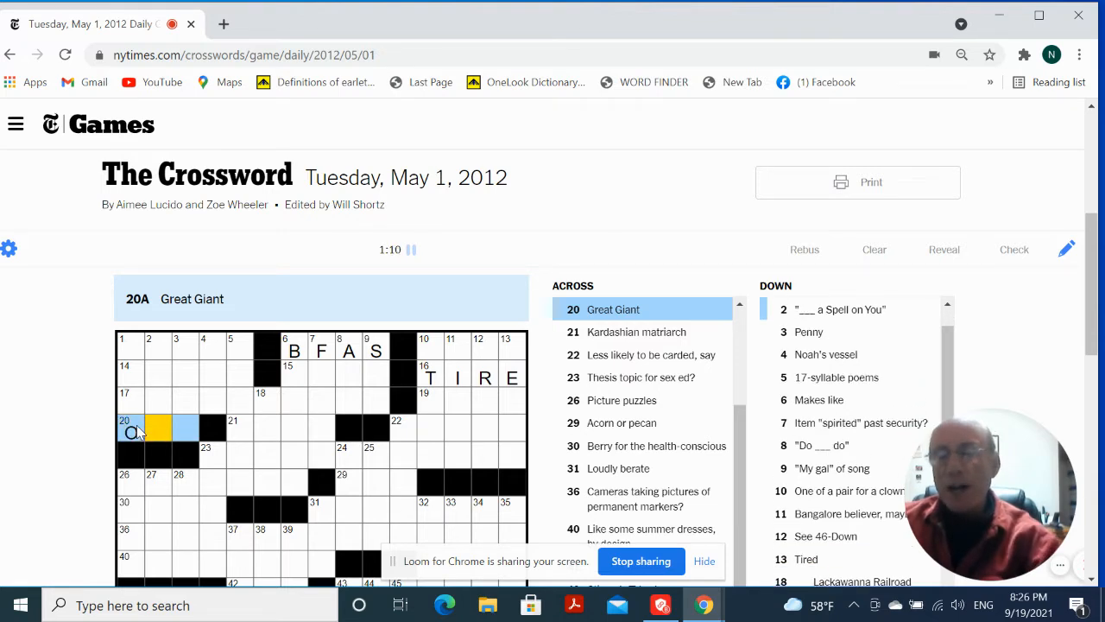
pyautogui.write('TT')
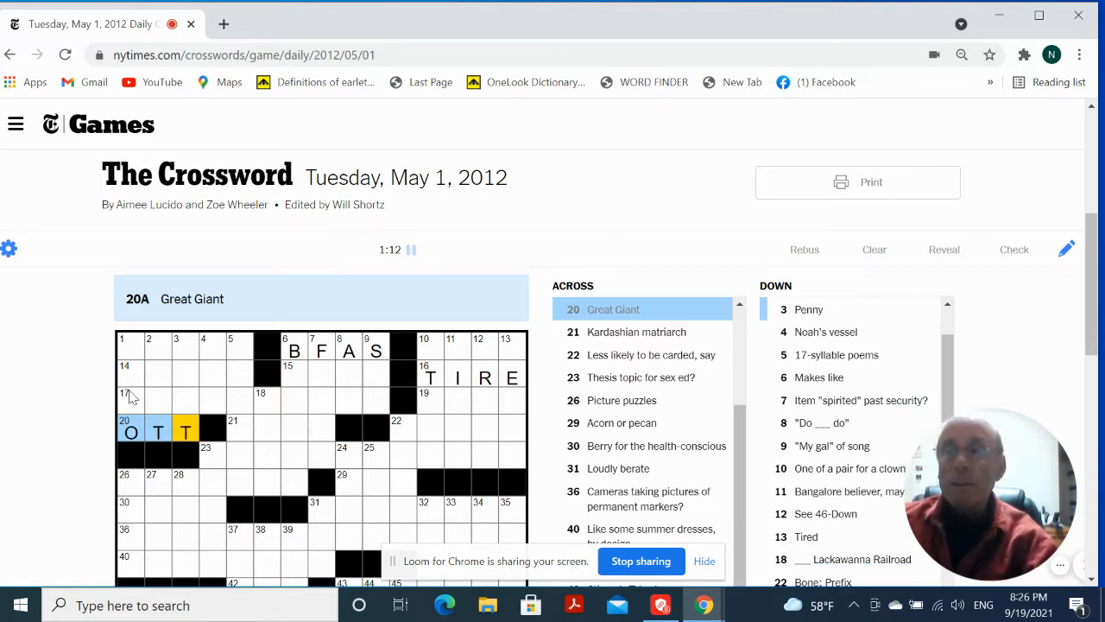
pyautogui.click(128, 350)
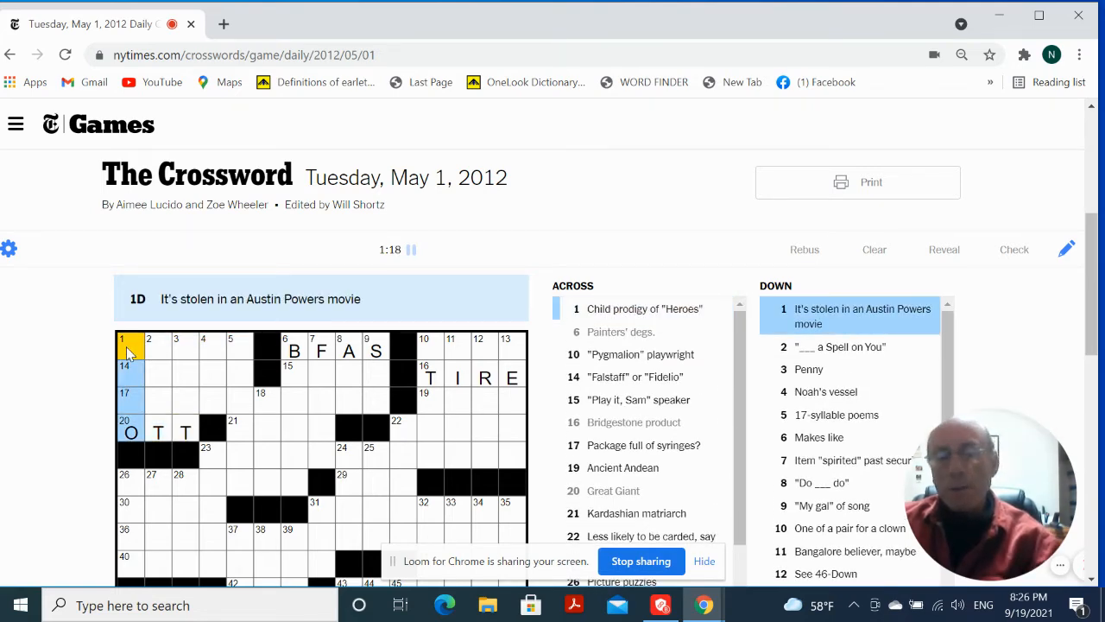
# - Fill 1–5 Down with MOJO, IPUT, CENT, ARK and HAIKUS, forming MICAH, OPERA, JUNK across
pyautogui.write('MOJO')
pyautogui.click(158, 386)
pyautogui.write('IPU')
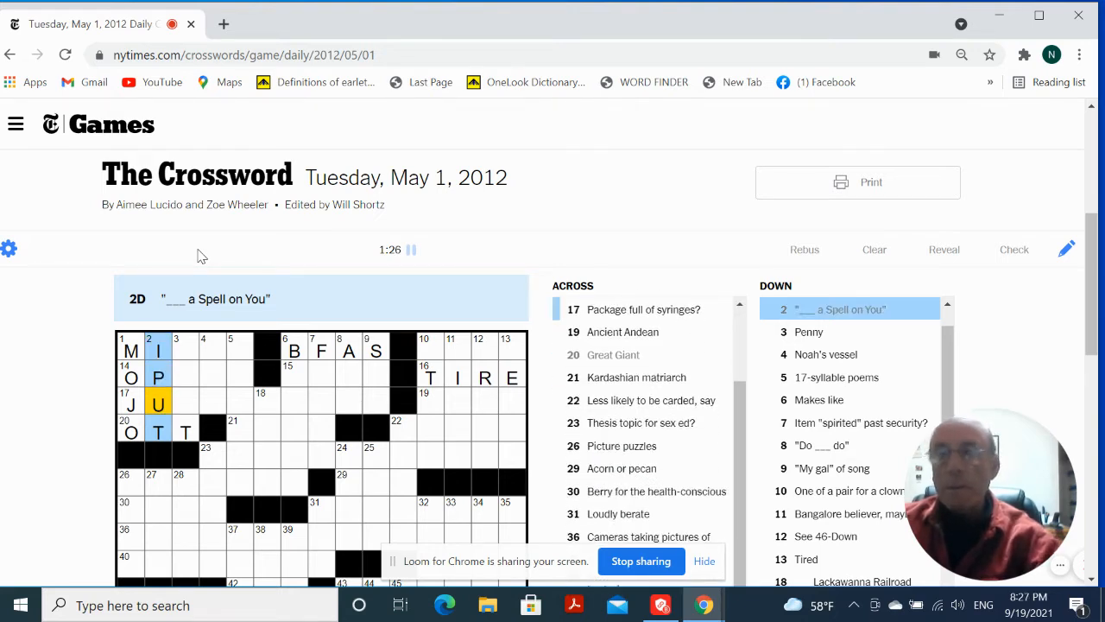
pyautogui.moveTo(190, 346)
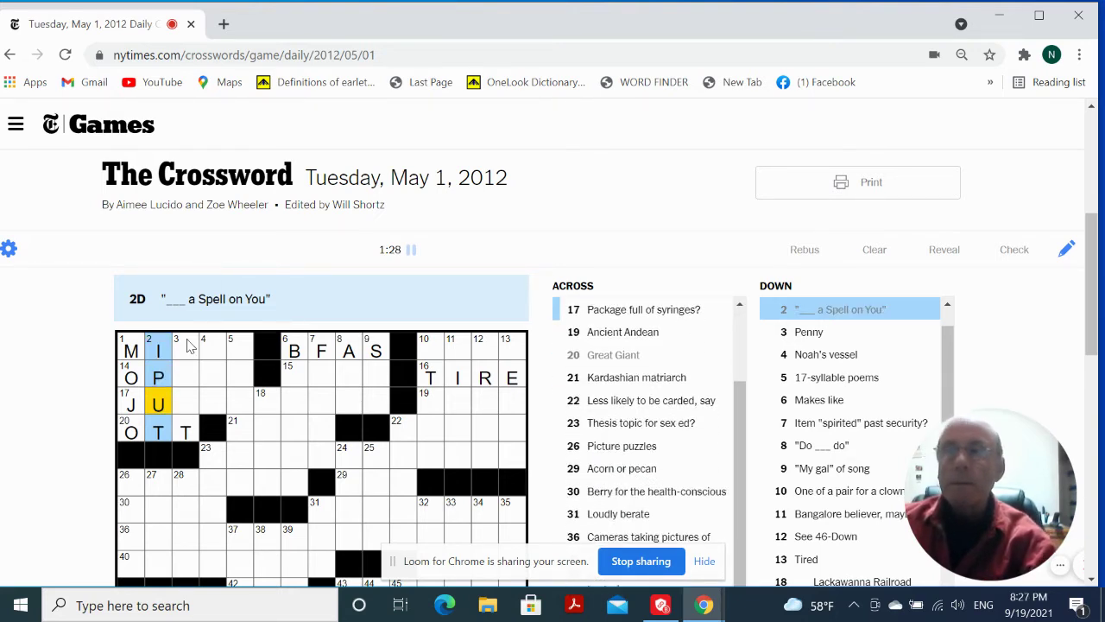
pyautogui.click(183, 350)
pyautogui.write('CE')
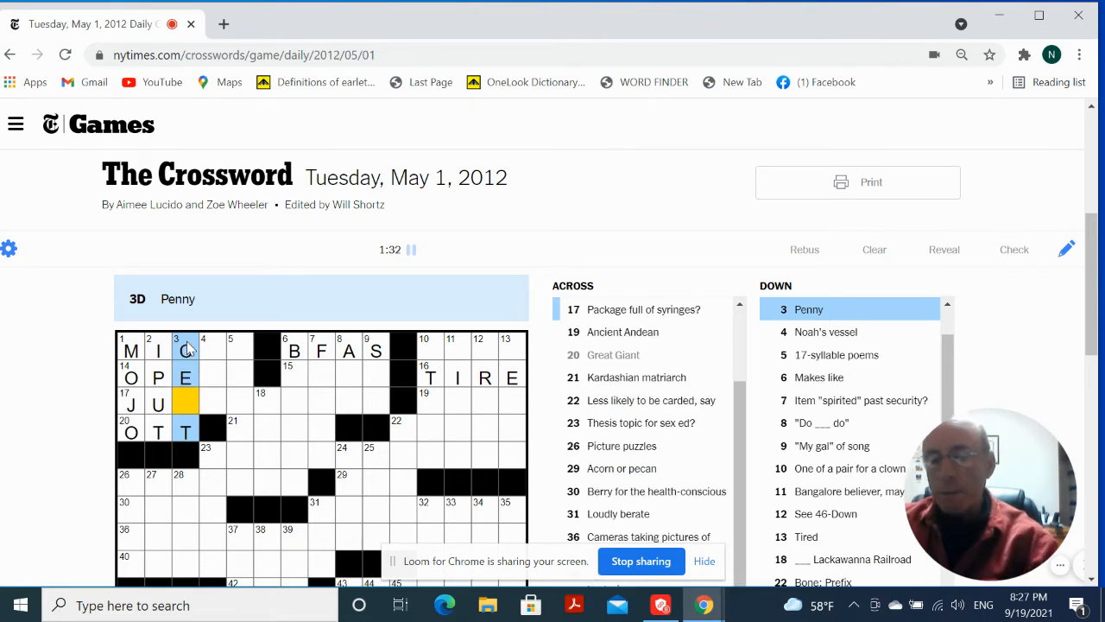
pyautogui.write('N')
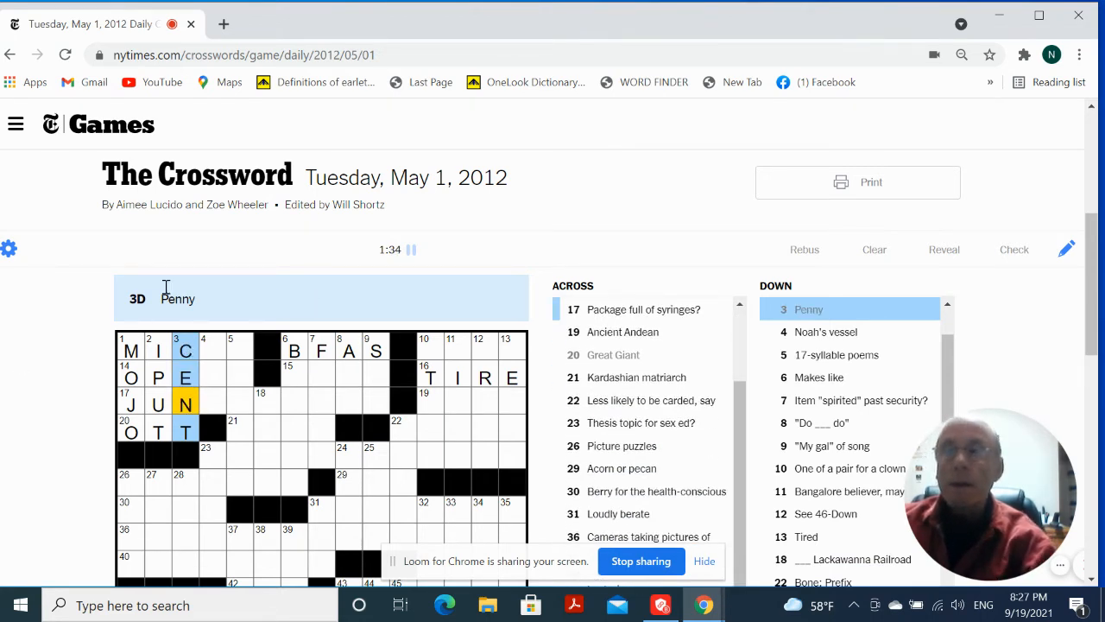
pyautogui.click(212, 350)
pyautogui.write('ARK')
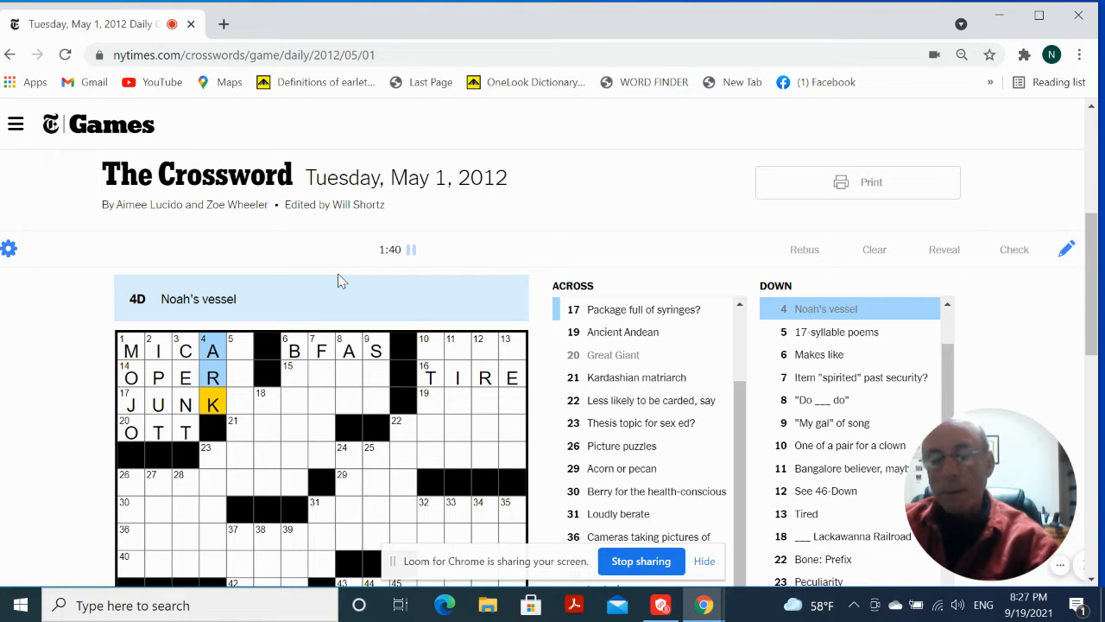
pyautogui.moveTo(240, 367)
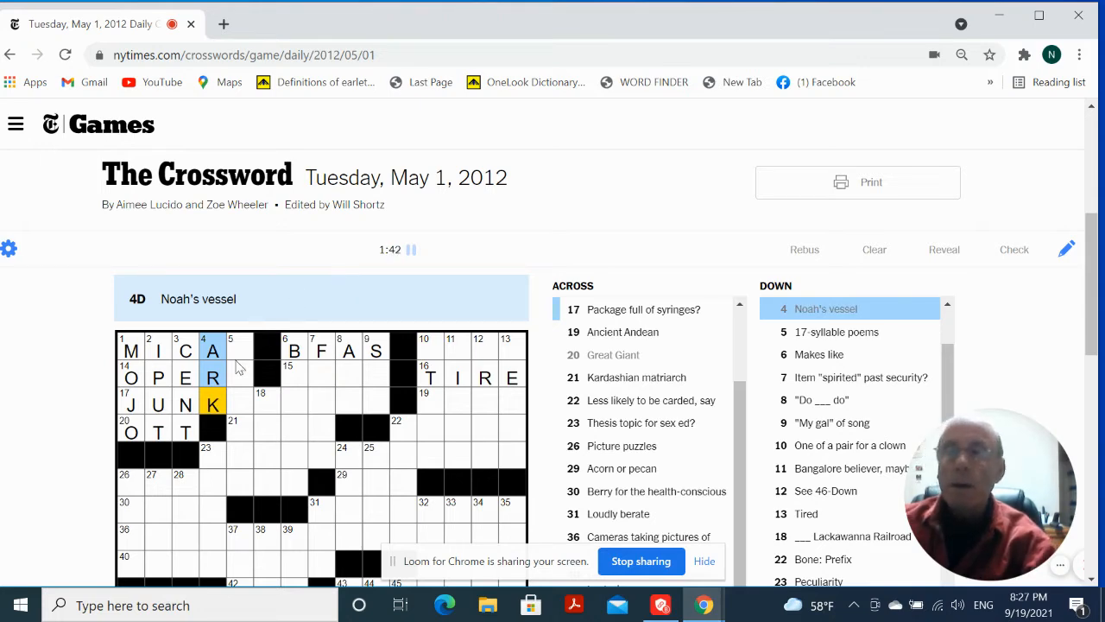
pyautogui.click(230, 350)
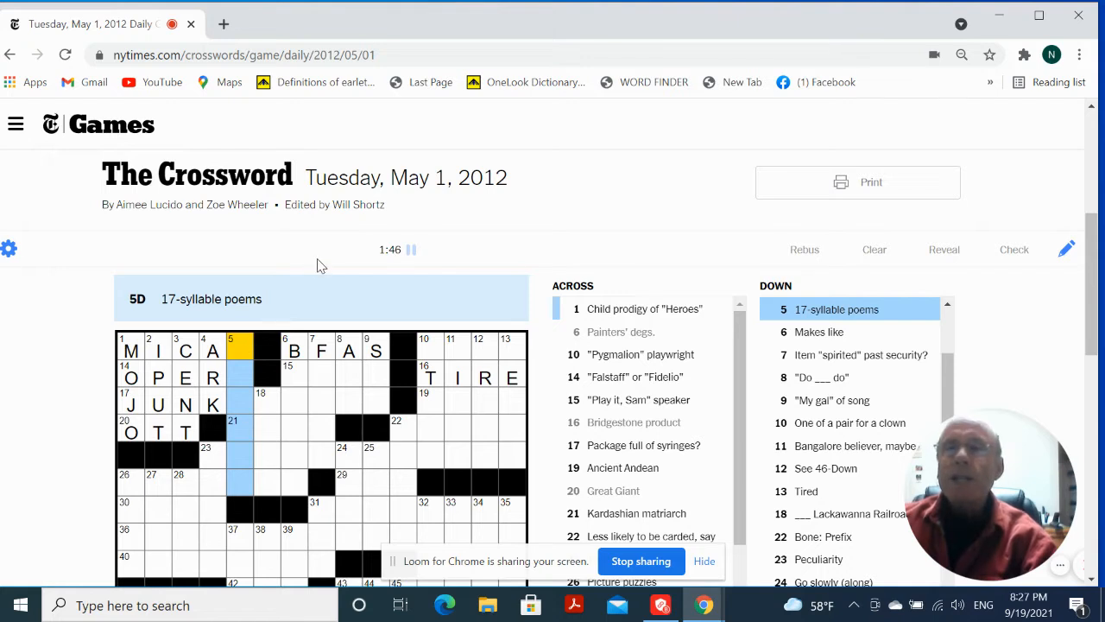
pyautogui.write('HAIKUS')
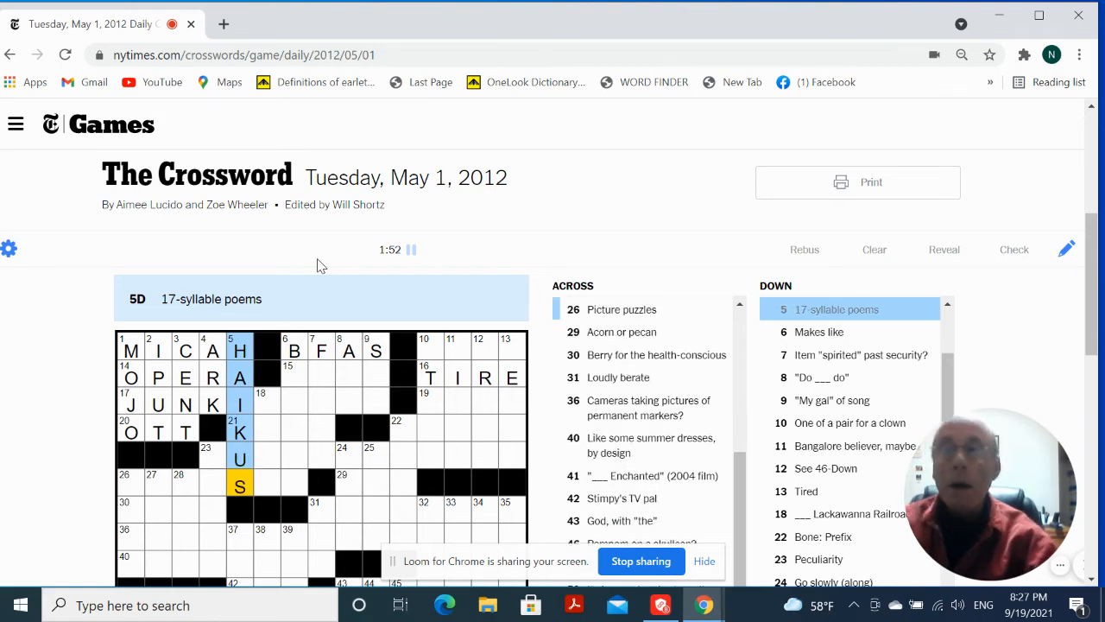
pyautogui.moveTo(266, 404)
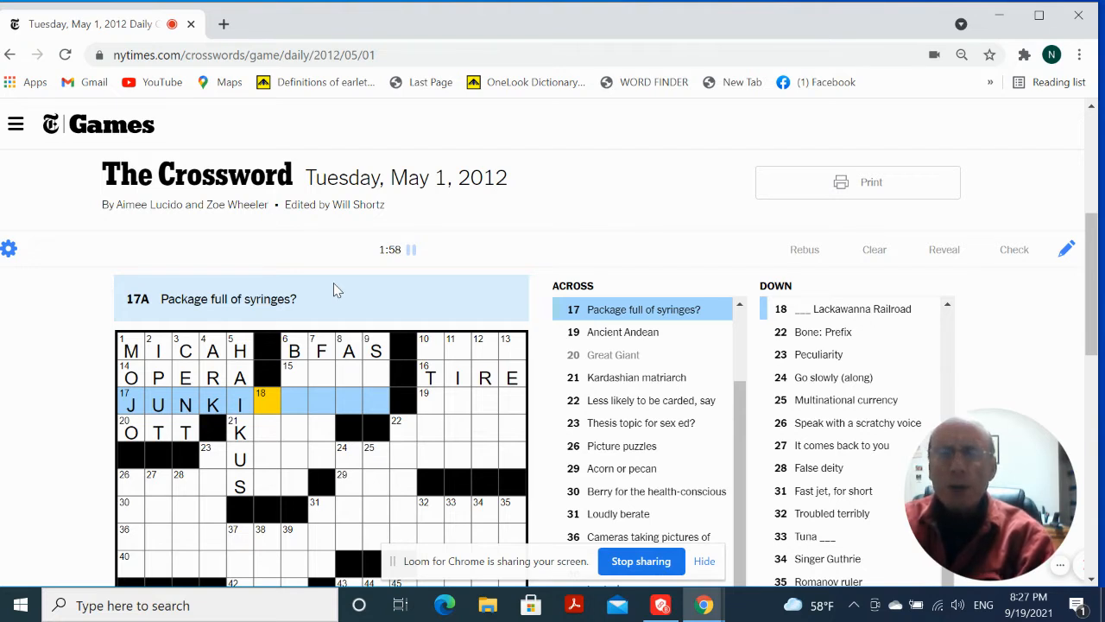
pyautogui.moveTo(271, 429)
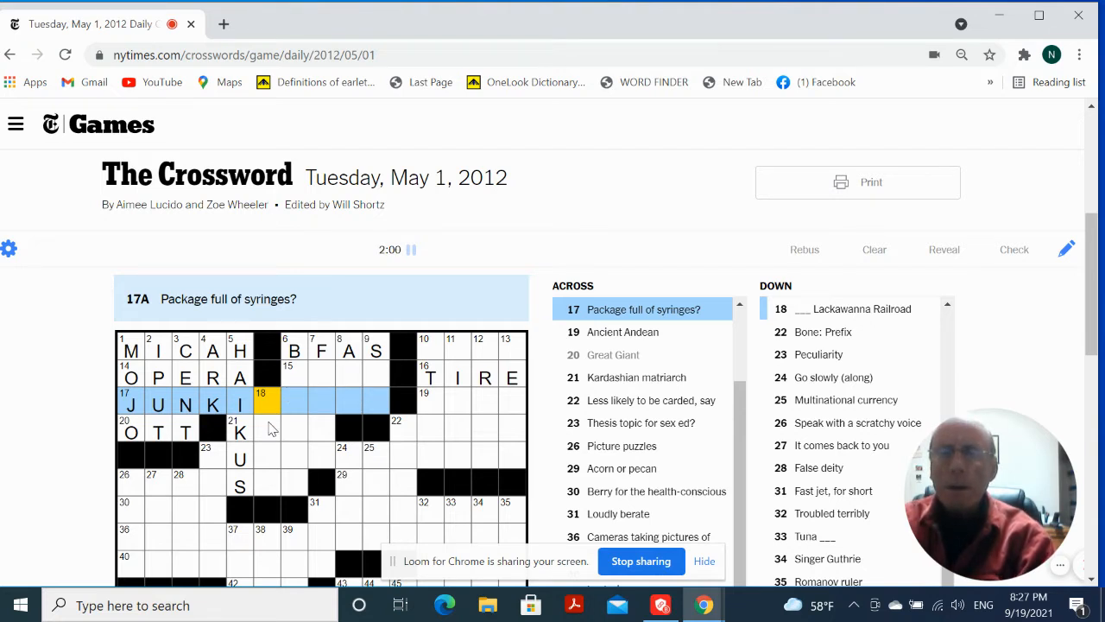
# - Enter FLASK and ILSA in the top middle of the grid
pyautogui.click(240, 430)
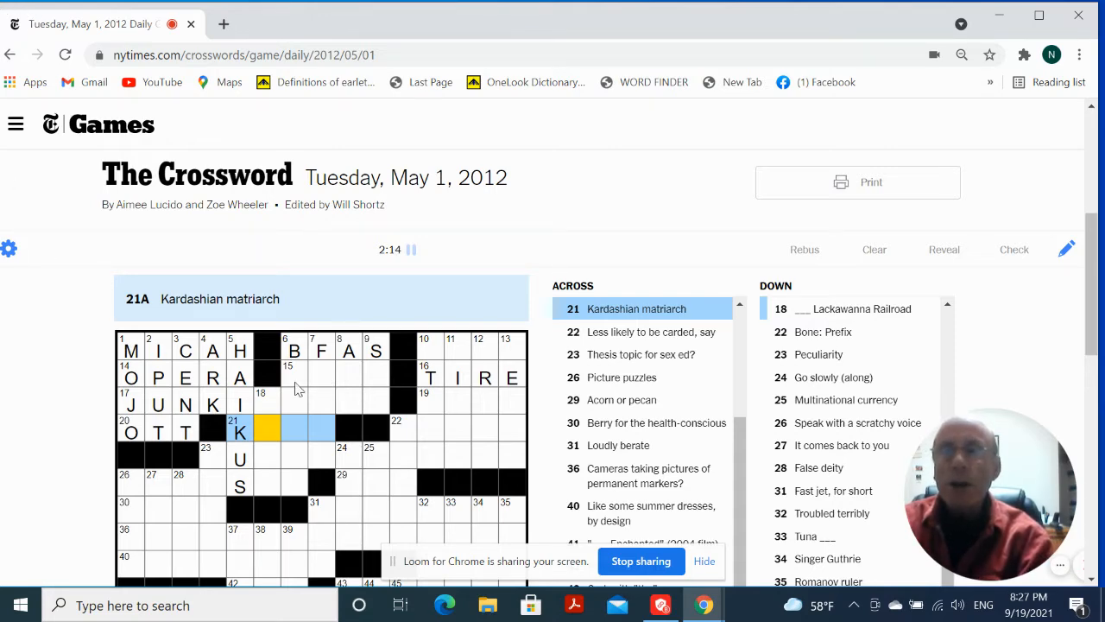
pyautogui.click(294, 351)
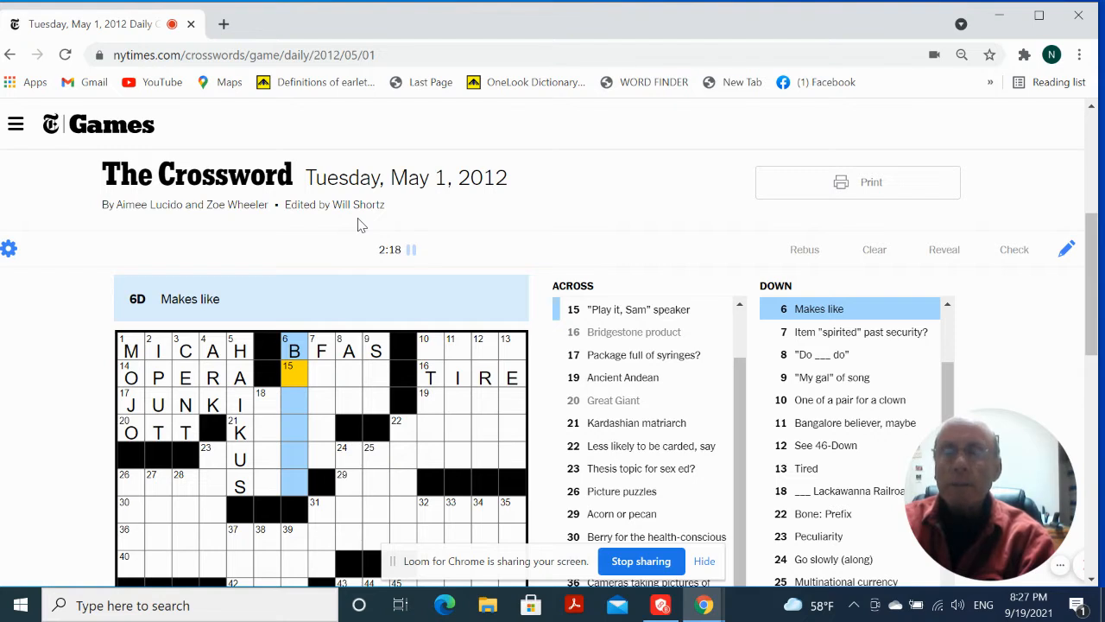
pyautogui.click(321, 351)
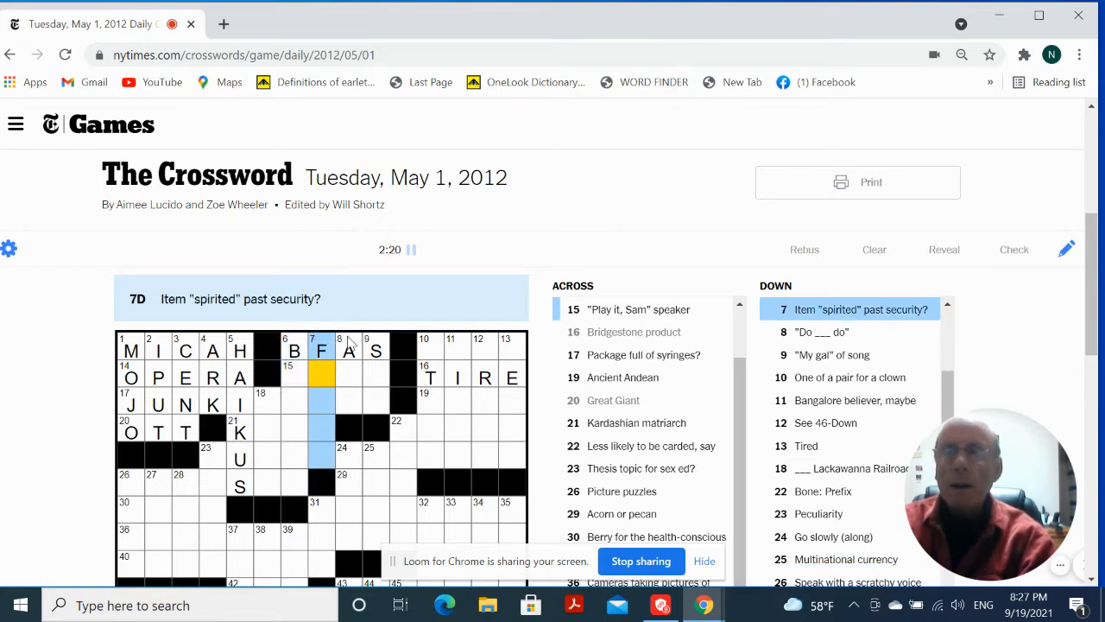
pyautogui.moveTo(414, 216)
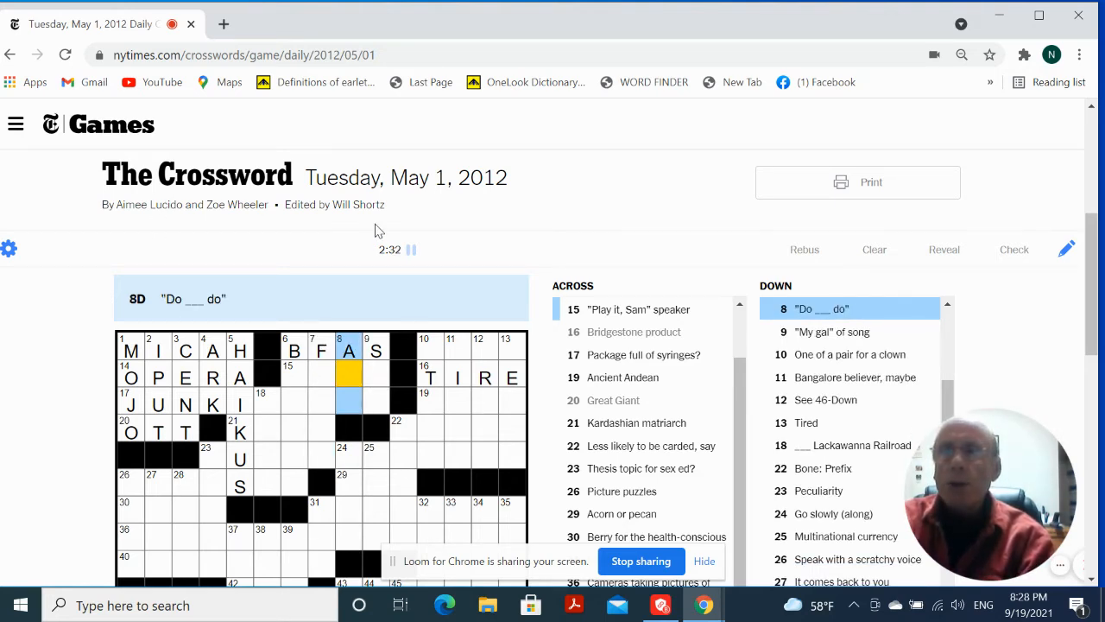
pyautogui.write('SI')
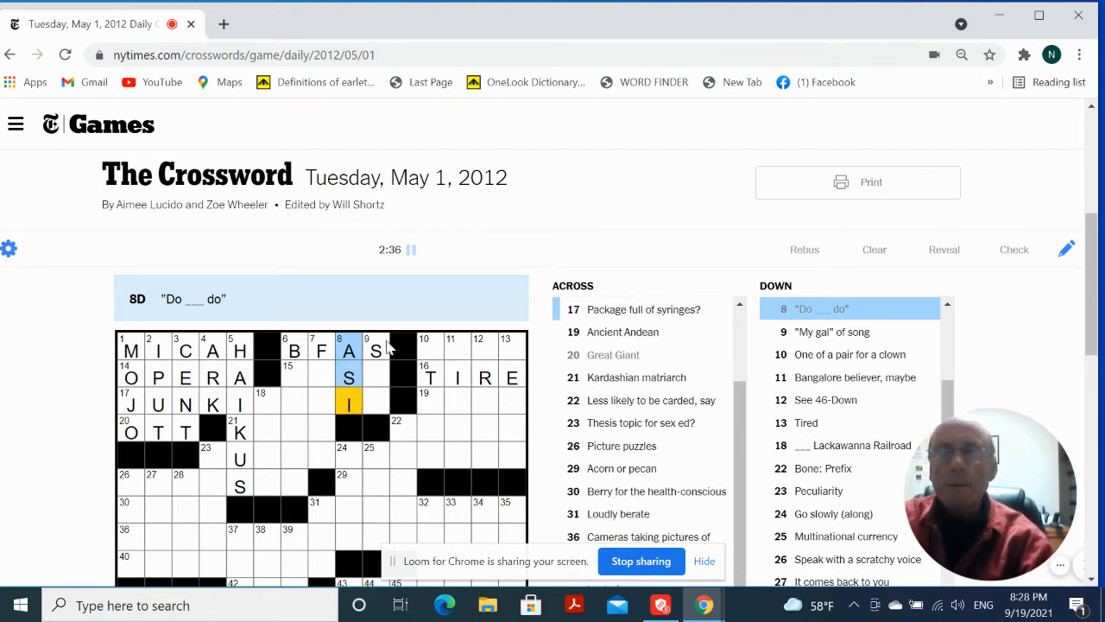
pyautogui.click(376, 350)
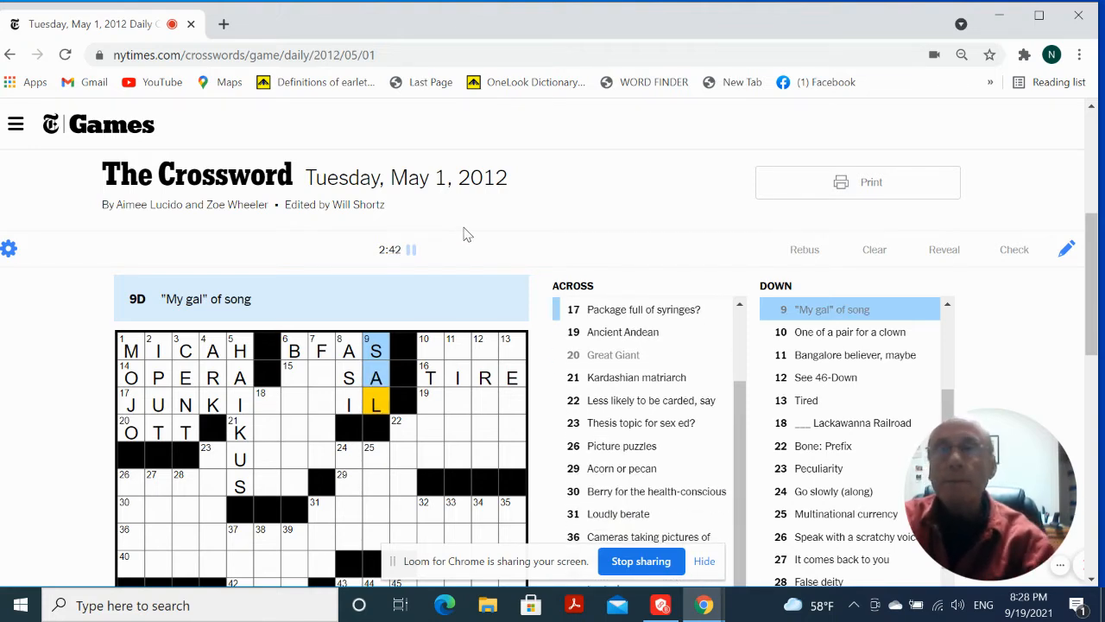
pyautogui.click(294, 378)
pyautogui.write('IL')
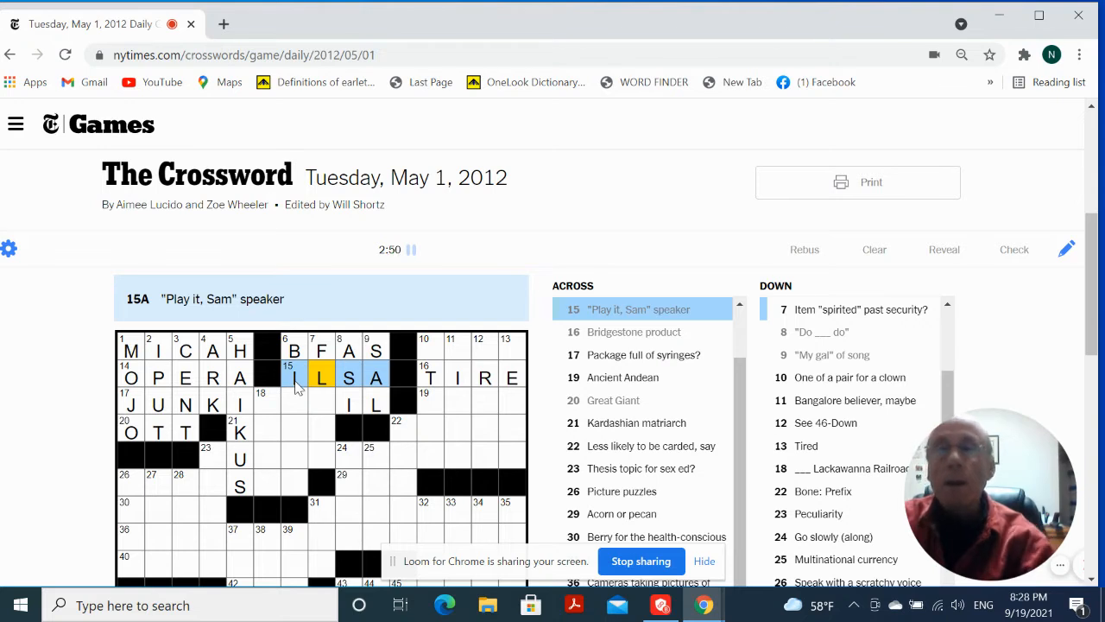
pyautogui.click(320, 404)
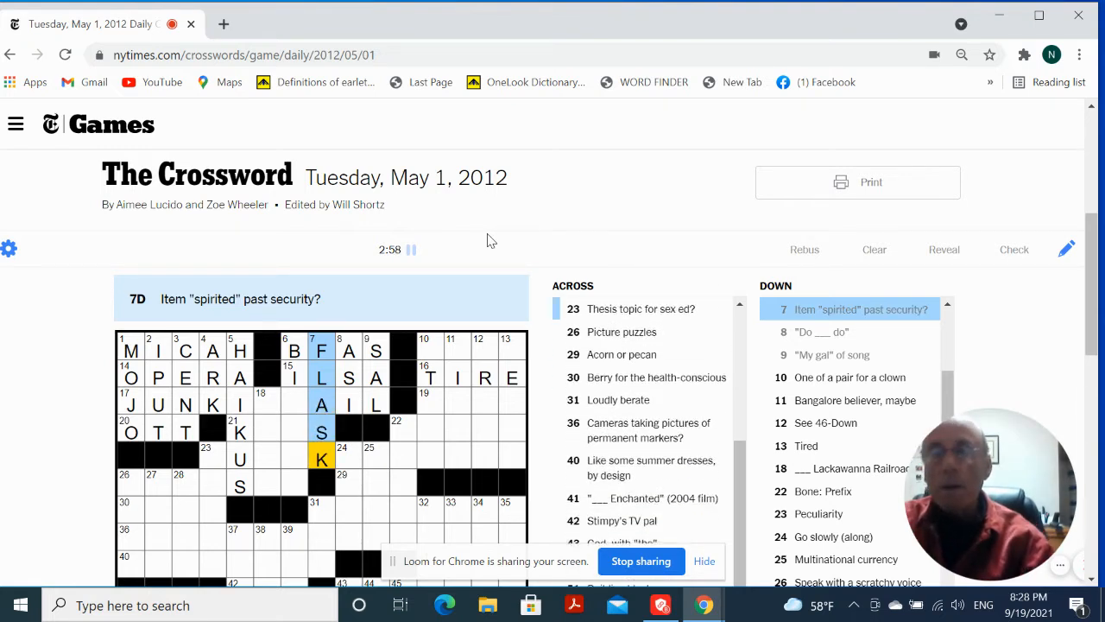
pyautogui.moveTo(294, 398)
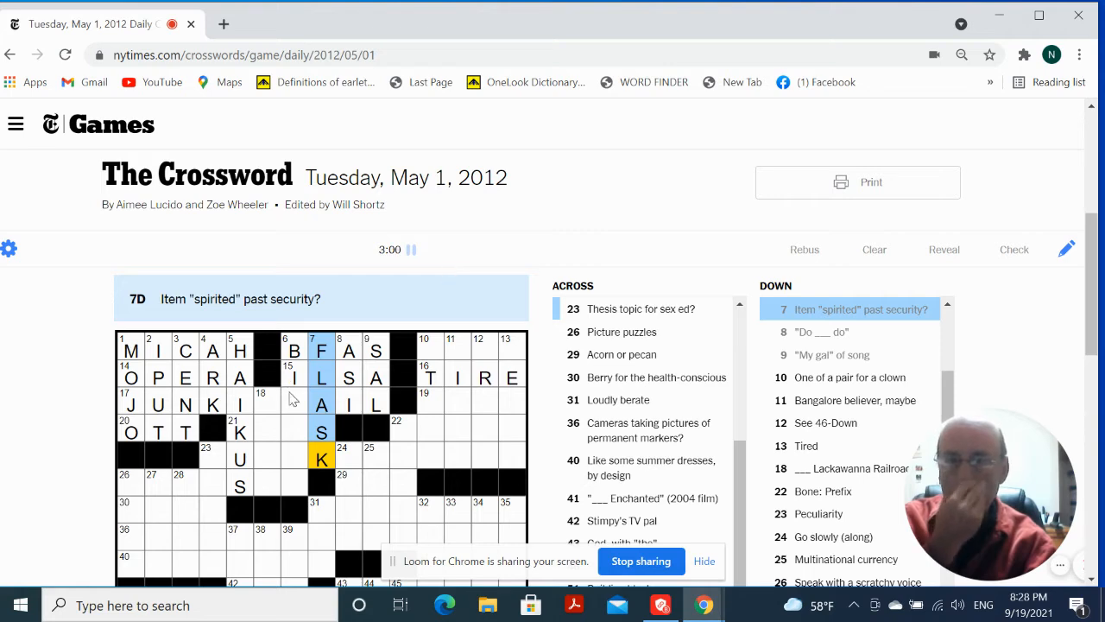
# - Fill SHAW at 10-Across and WEARY at 13-Down in the upper right
pyautogui.click(293, 402)
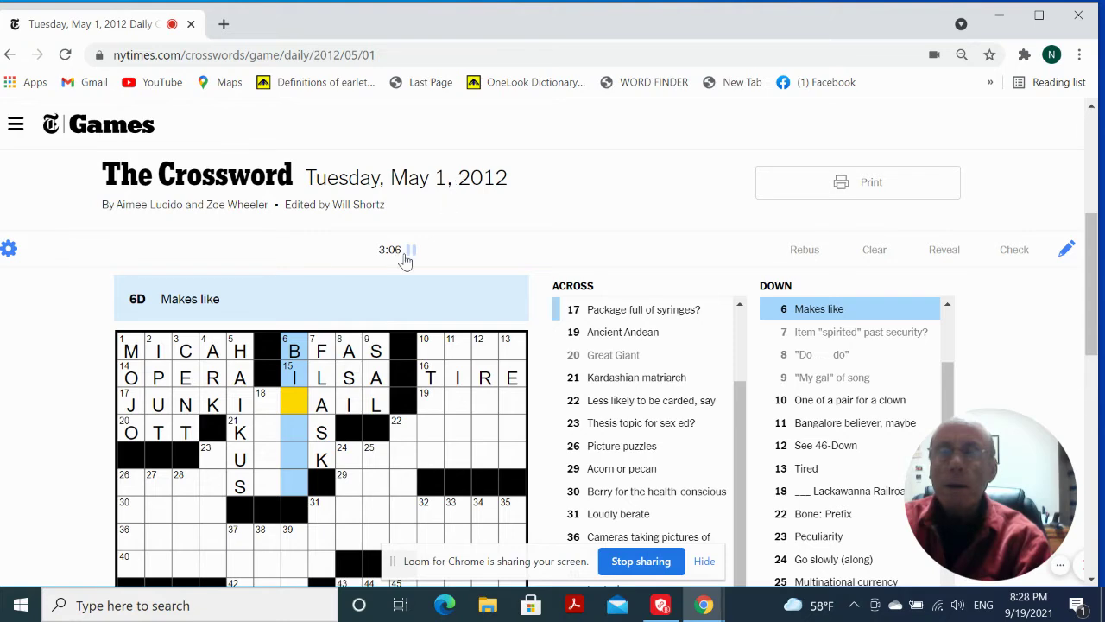
pyautogui.click(239, 432)
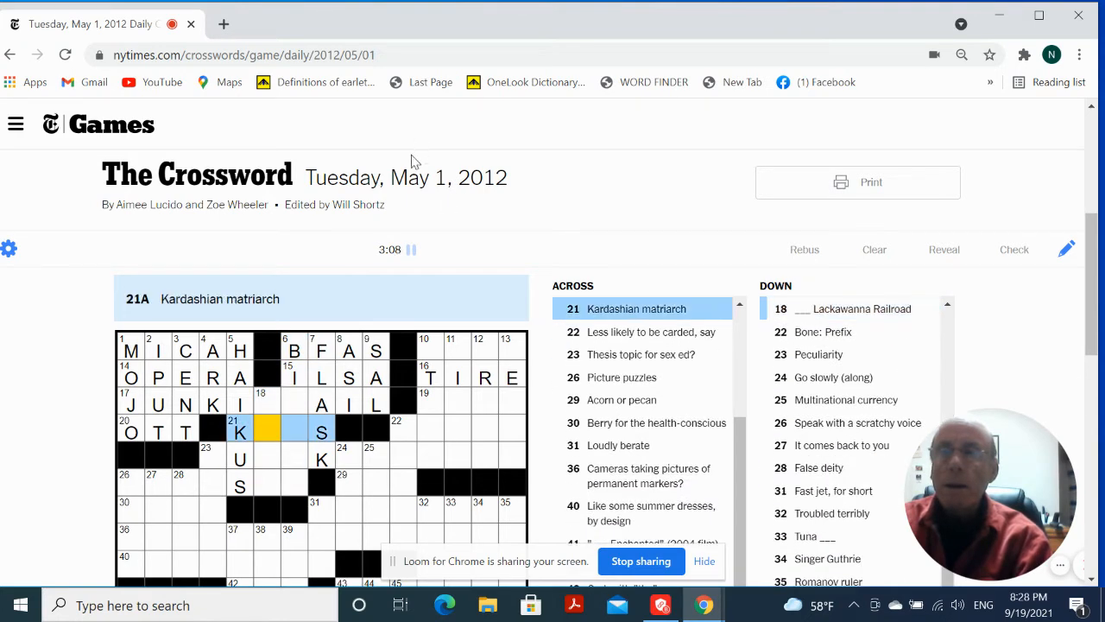
pyautogui.moveTo(412, 204)
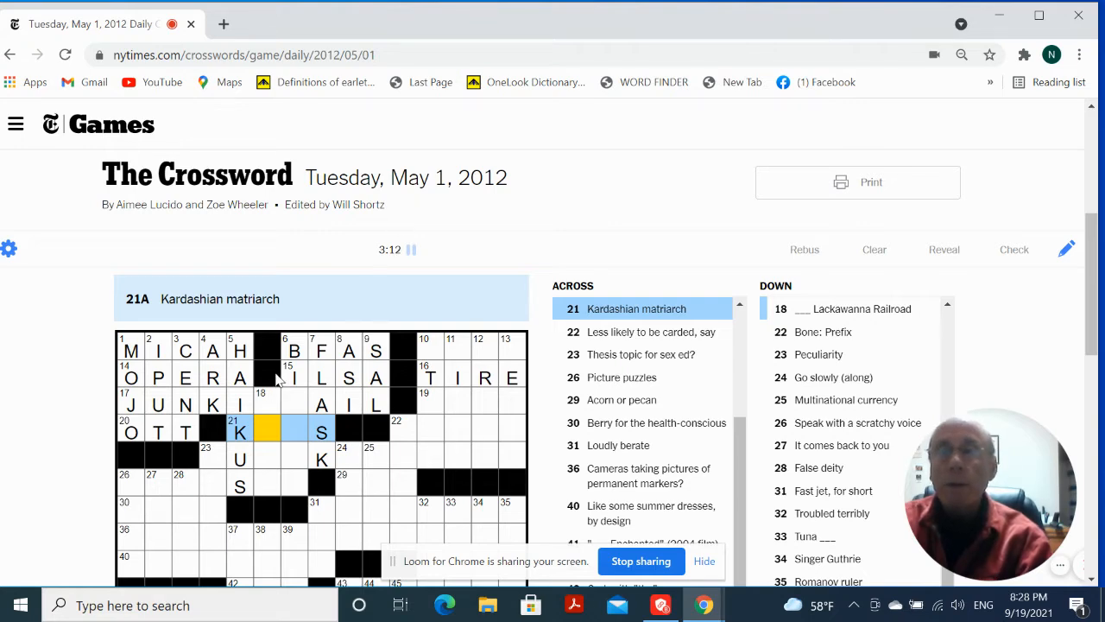
pyautogui.click(423, 349)
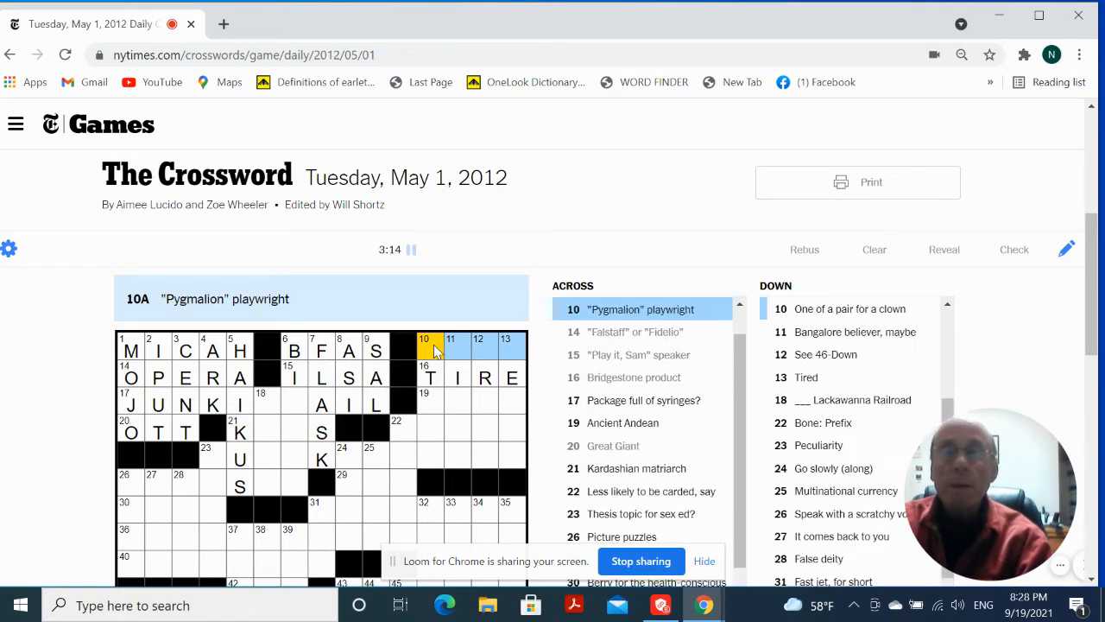
pyautogui.click(424, 354)
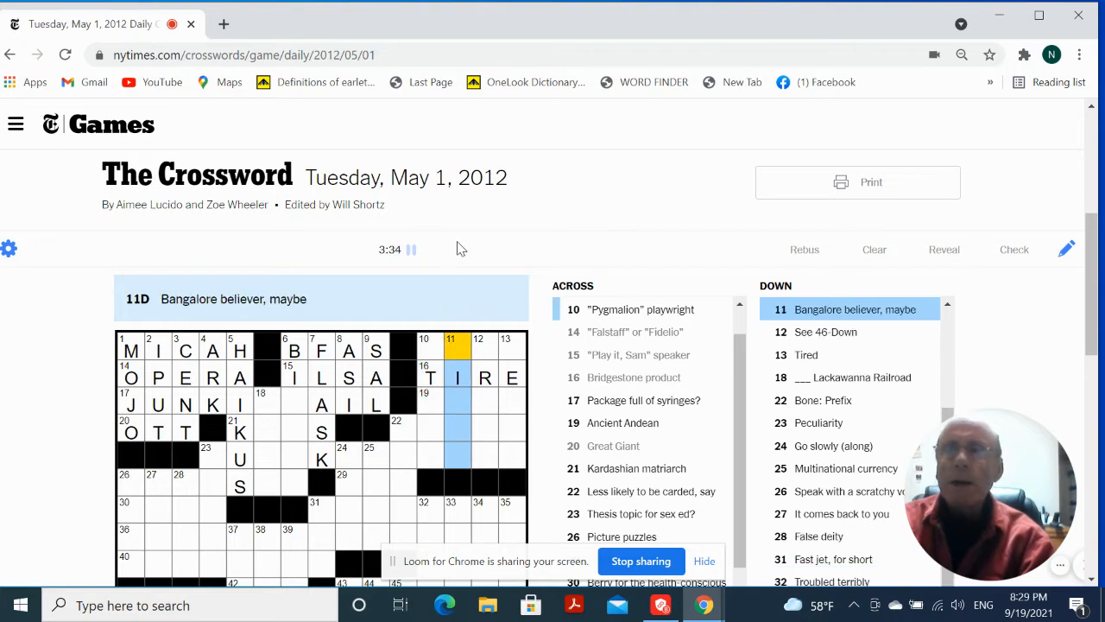
pyautogui.moveTo(473, 345)
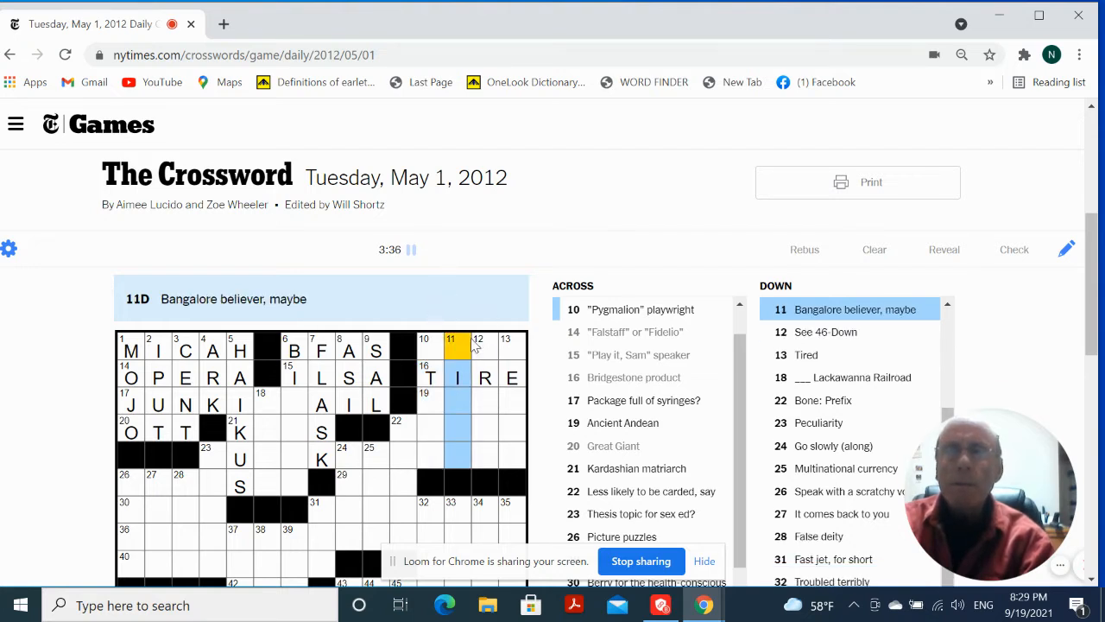
pyautogui.click(424, 349)
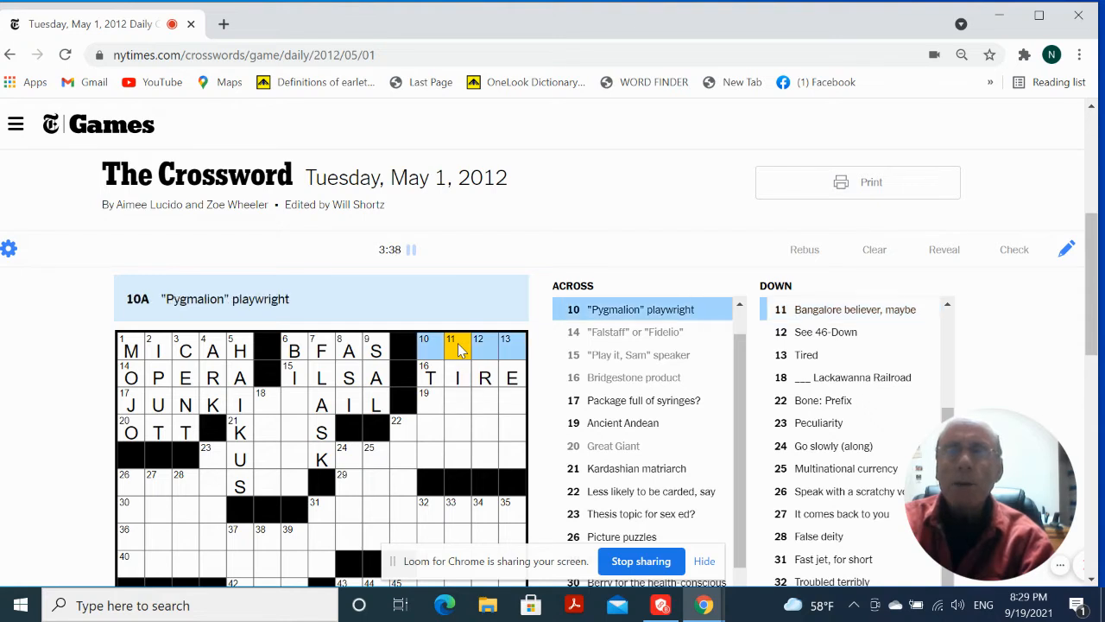
pyautogui.click(479, 350)
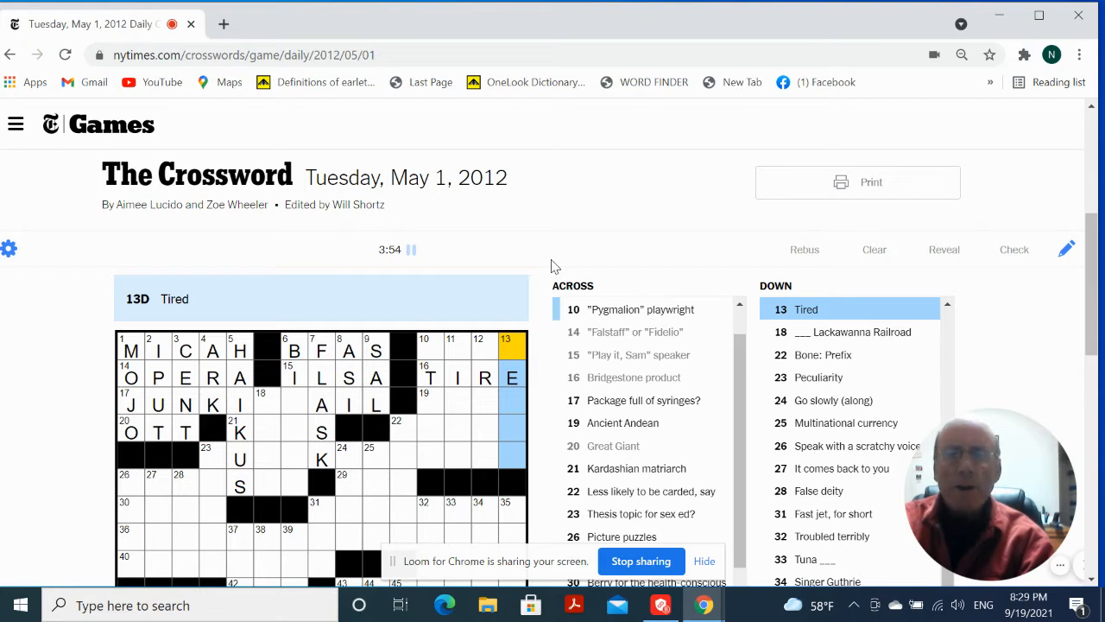
pyautogui.moveTo(528, 331)
pyautogui.write('W')
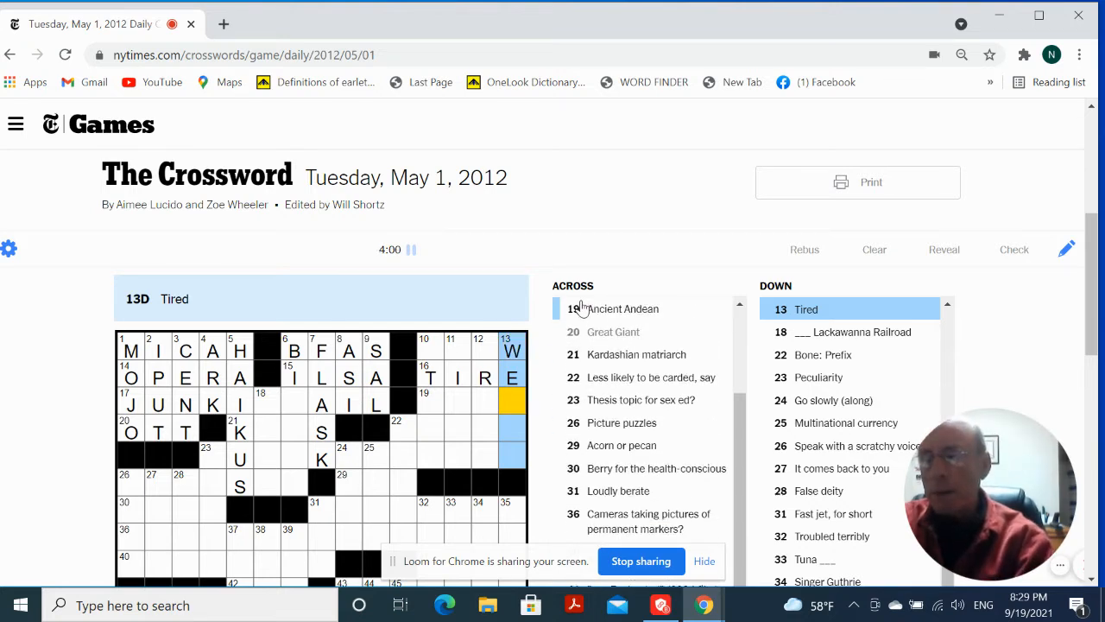
pyautogui.scroll(-3)
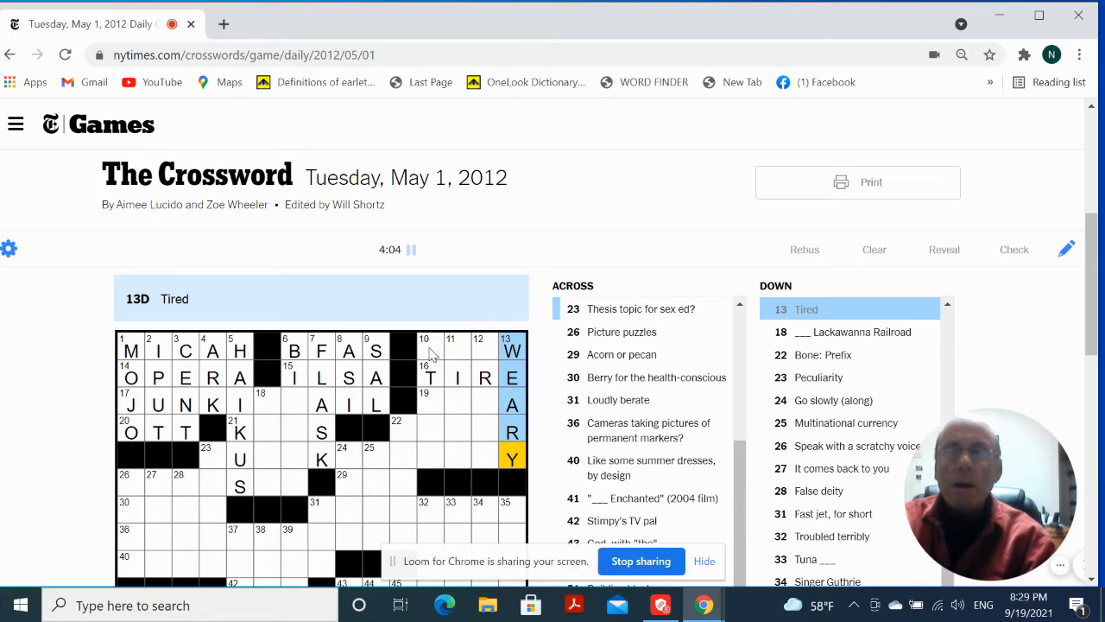
pyautogui.click(424, 350)
pyautogui.write('SHA')
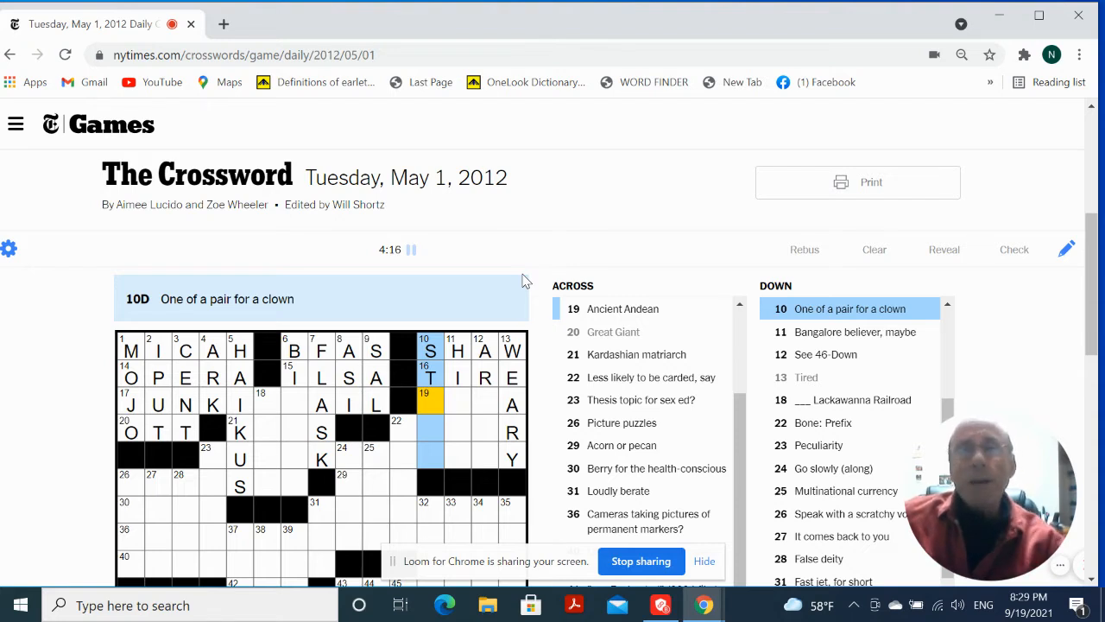
# - Enter INCA at 19-Across and OLDER at 22-Across, finishing HINDU at 11-Down
pyautogui.click(424, 404)
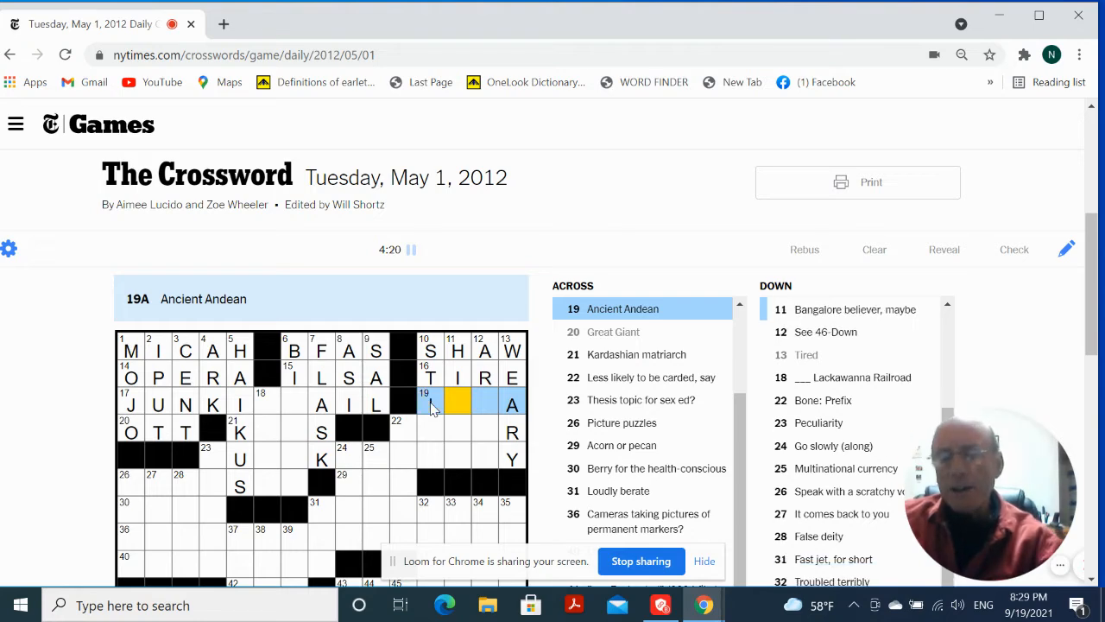
pyautogui.write('NC')
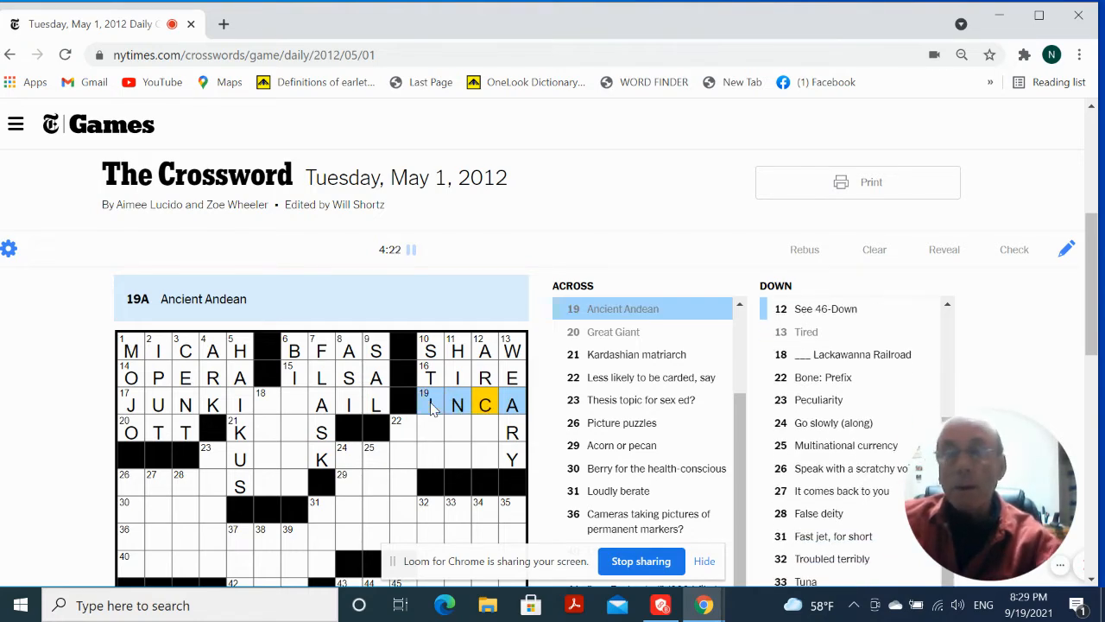
pyautogui.click(396, 426)
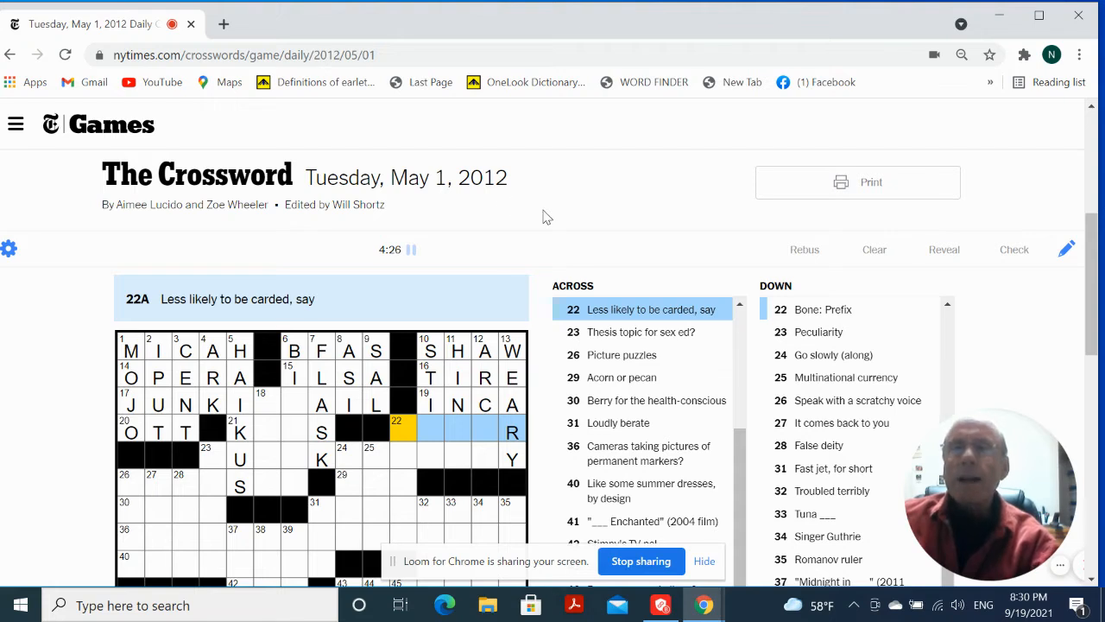
pyautogui.write('OLDE')
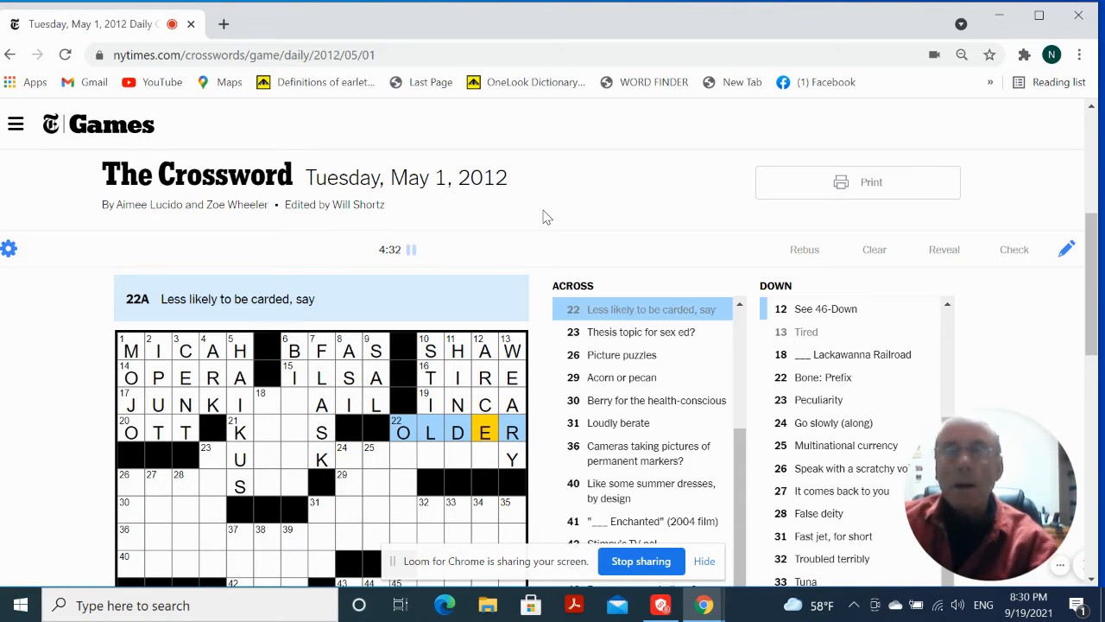
pyautogui.moveTo(459, 469)
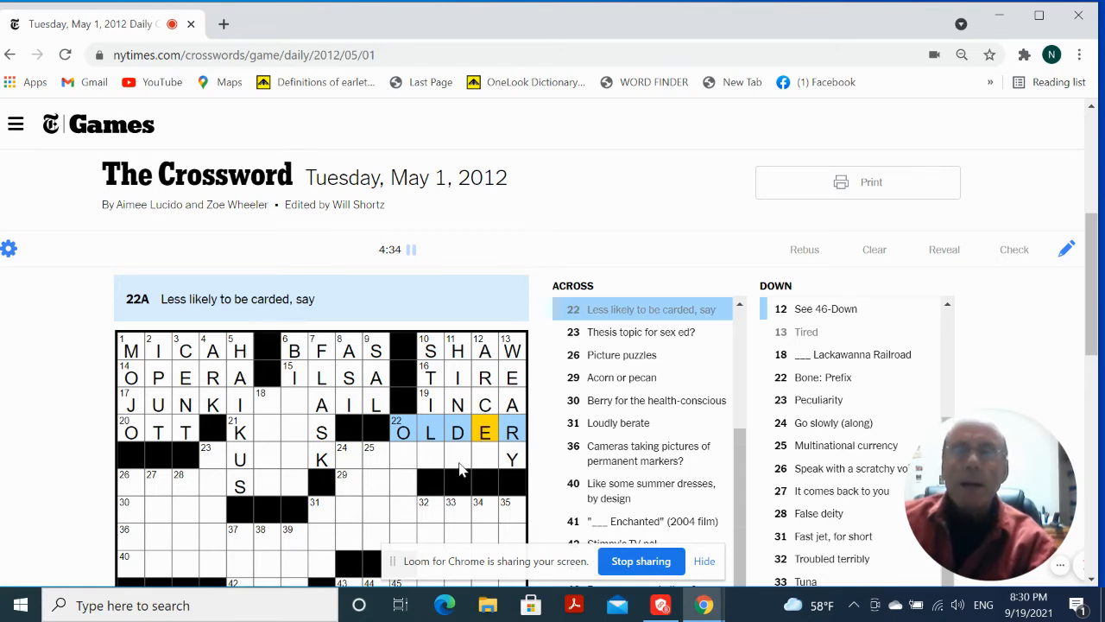
pyautogui.click(458, 458)
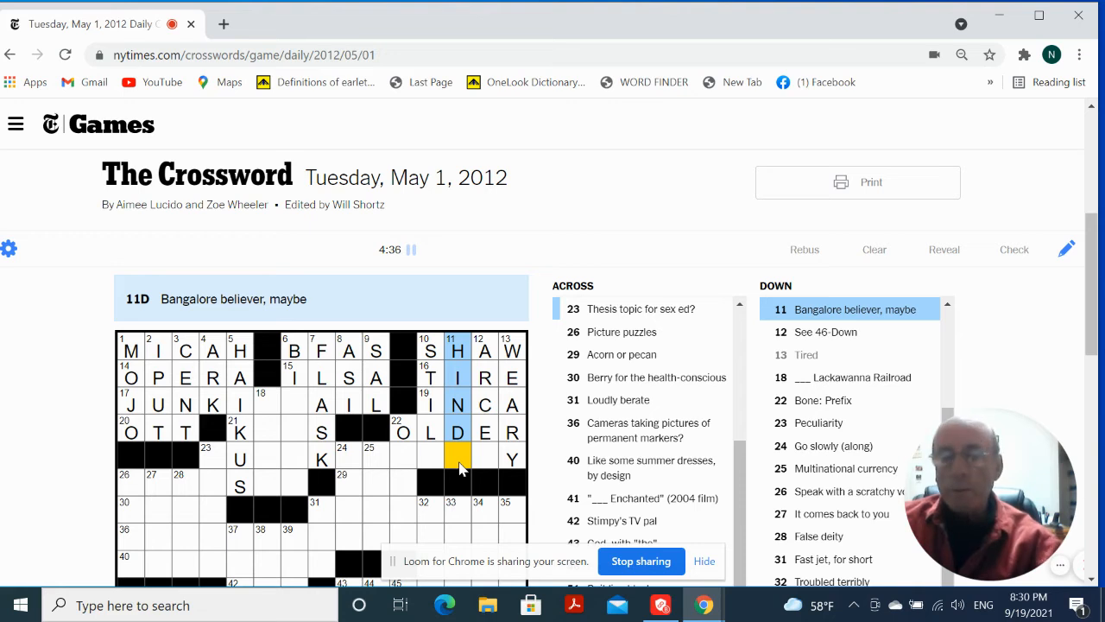
pyautogui.write('U')
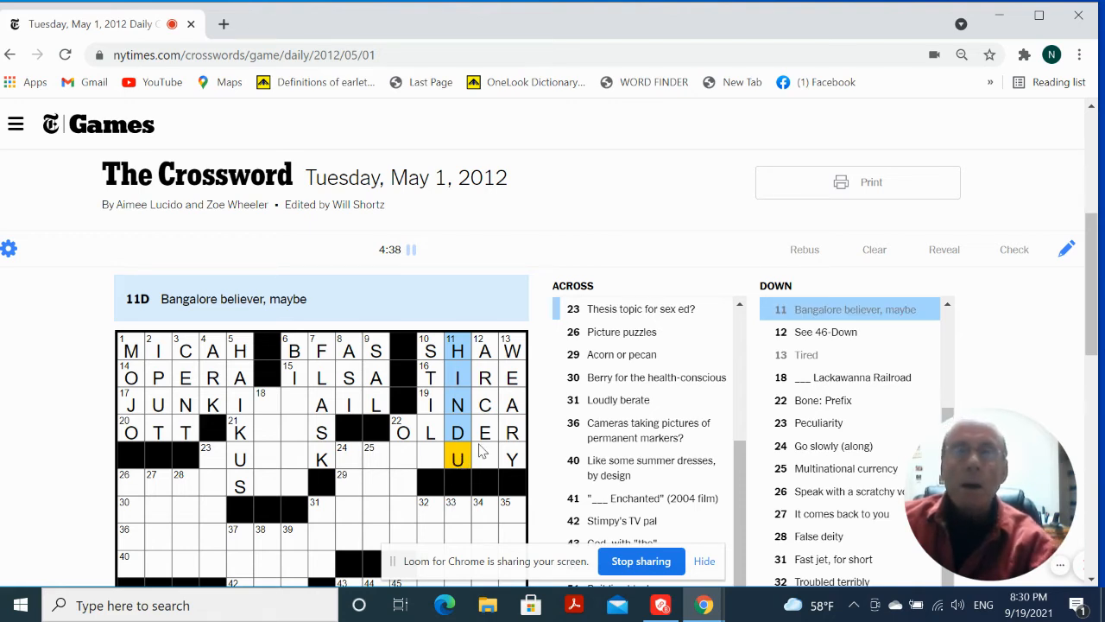
pyautogui.click(479, 351)
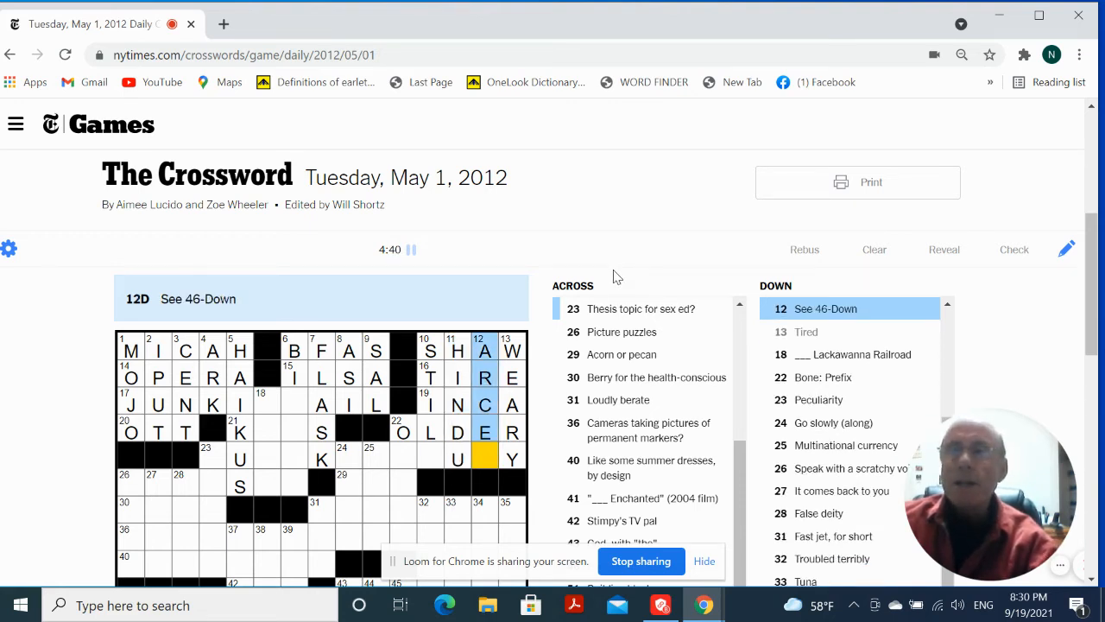
# - Scroll down and select 26-Down, 'Speak with a scratchy voice', in the left column
pyautogui.scroll(-3)
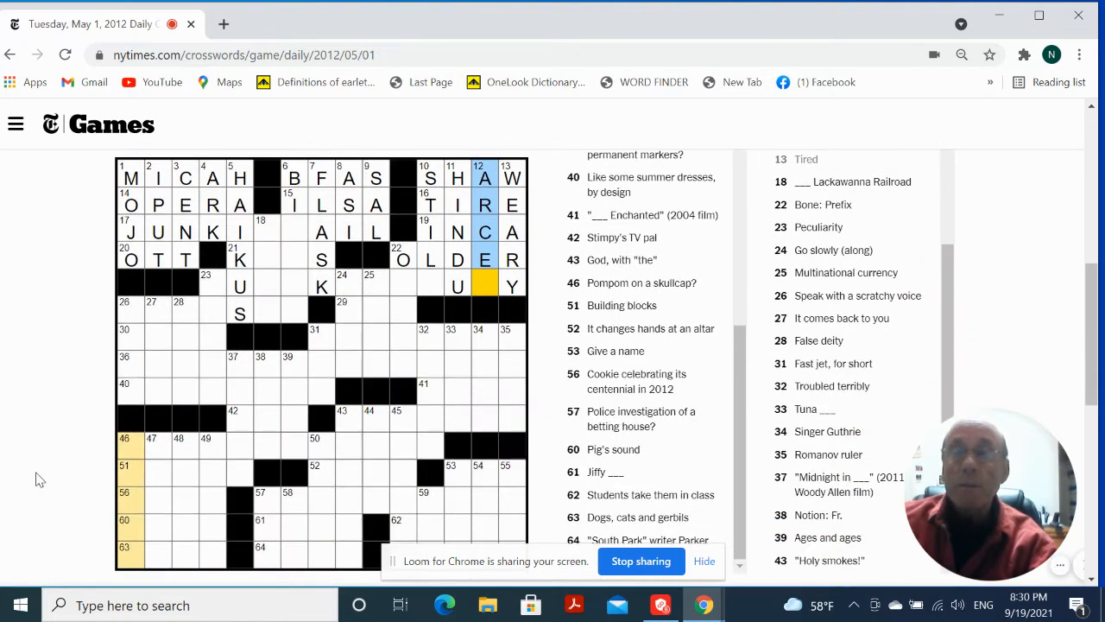
pyautogui.click(129, 443)
pyautogui.write('D')
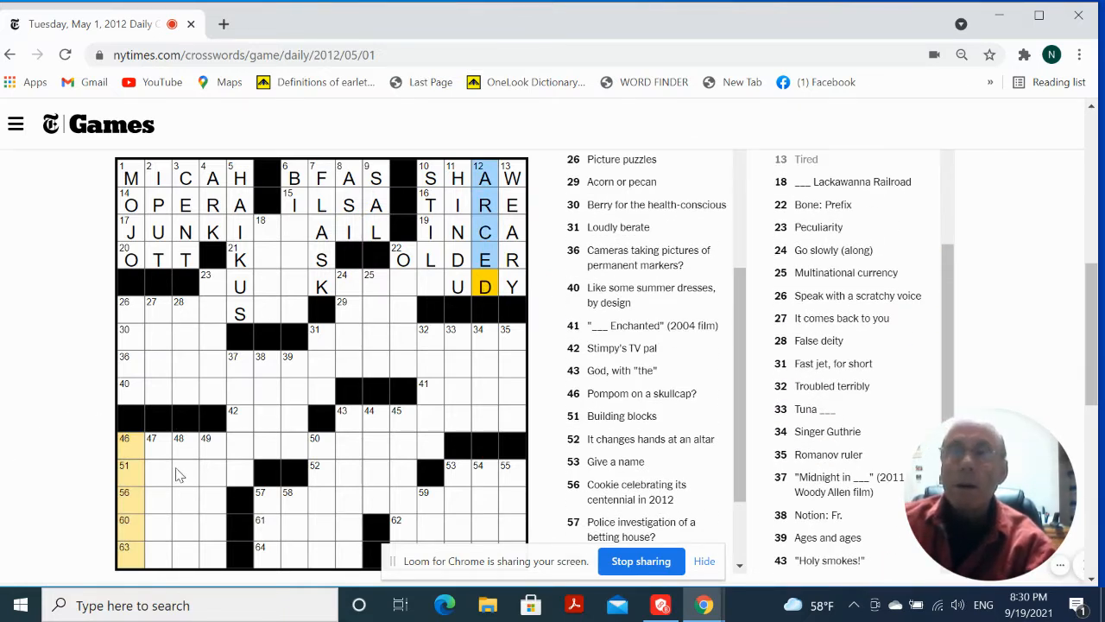
pyautogui.moveTo(200, 309)
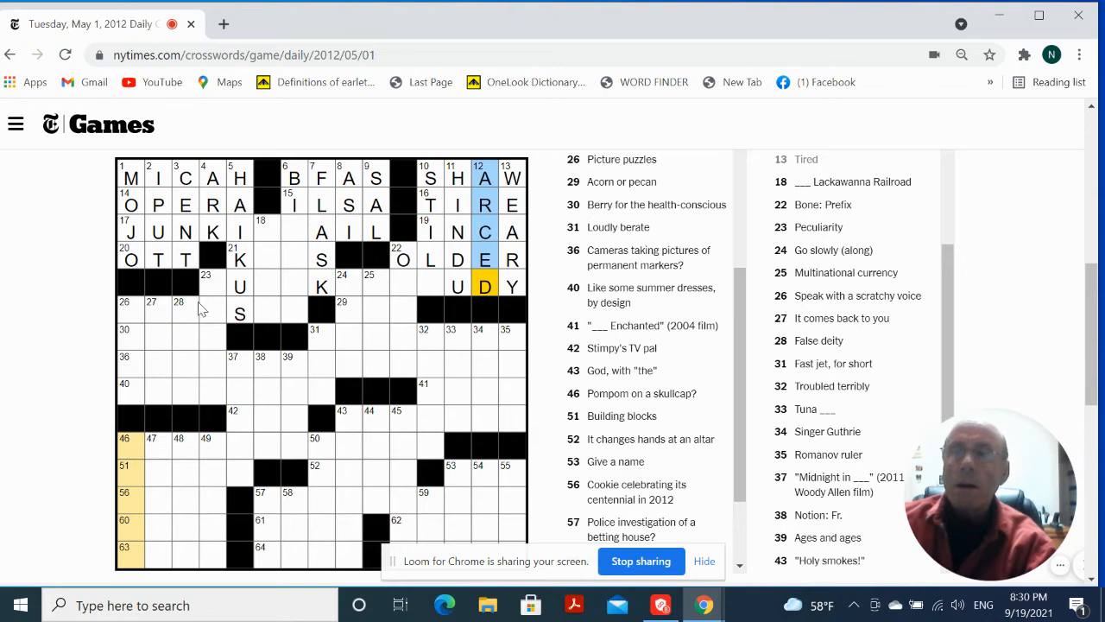
pyautogui.moveTo(63, 316)
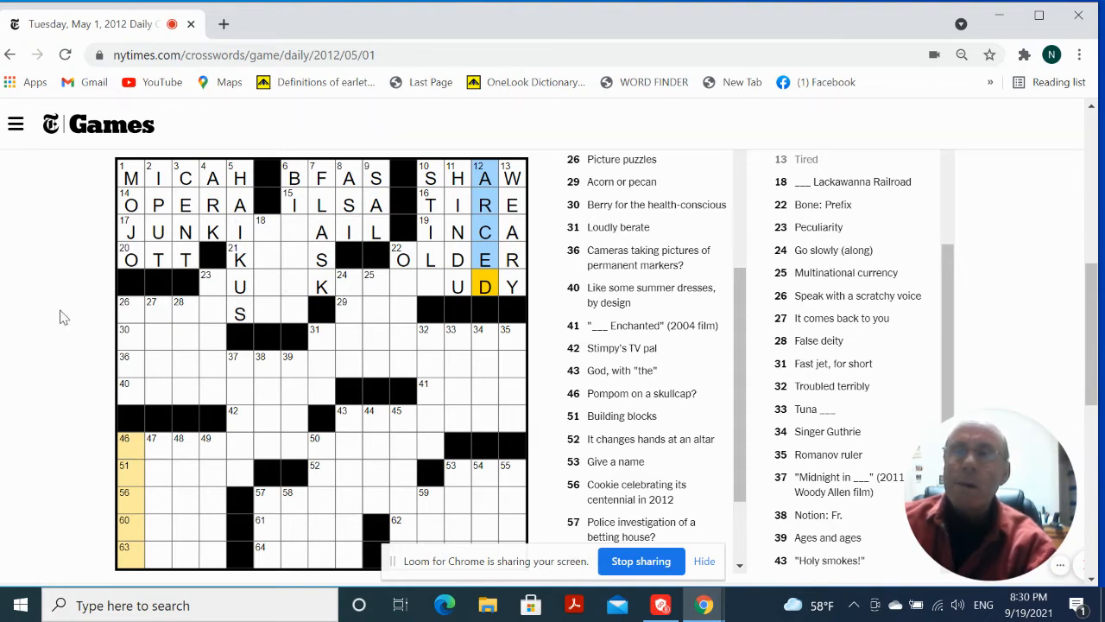
pyautogui.click(131, 308)
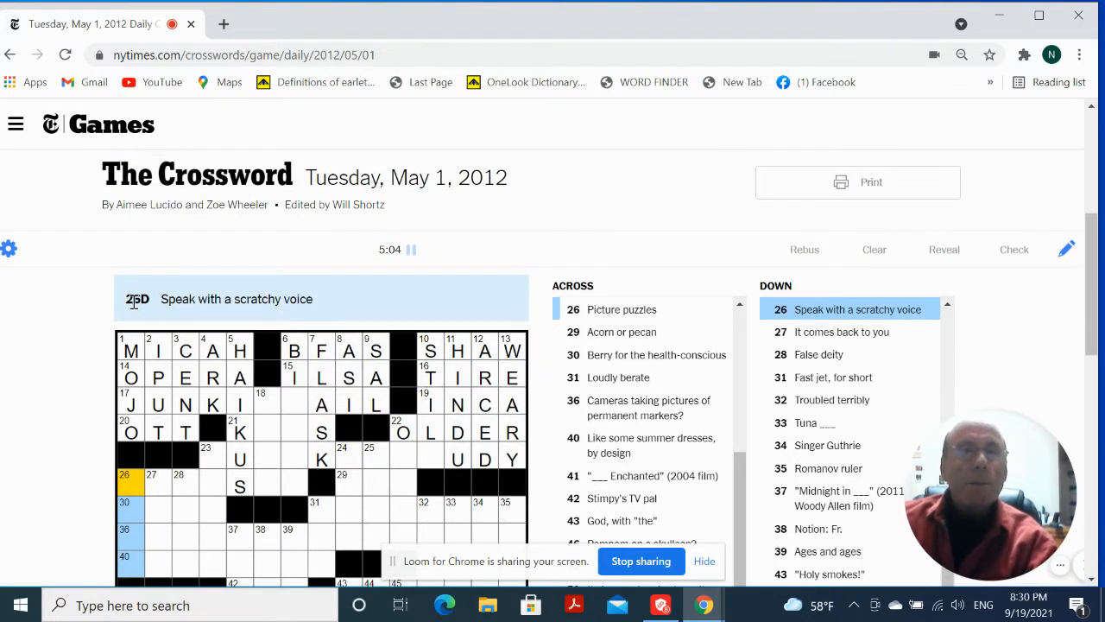
# - Complete RASP at 26-Down, ACAI at 30-Across and ECHO at 27-Down
pyautogui.scroll(-3)
pyautogui.write('RAS')
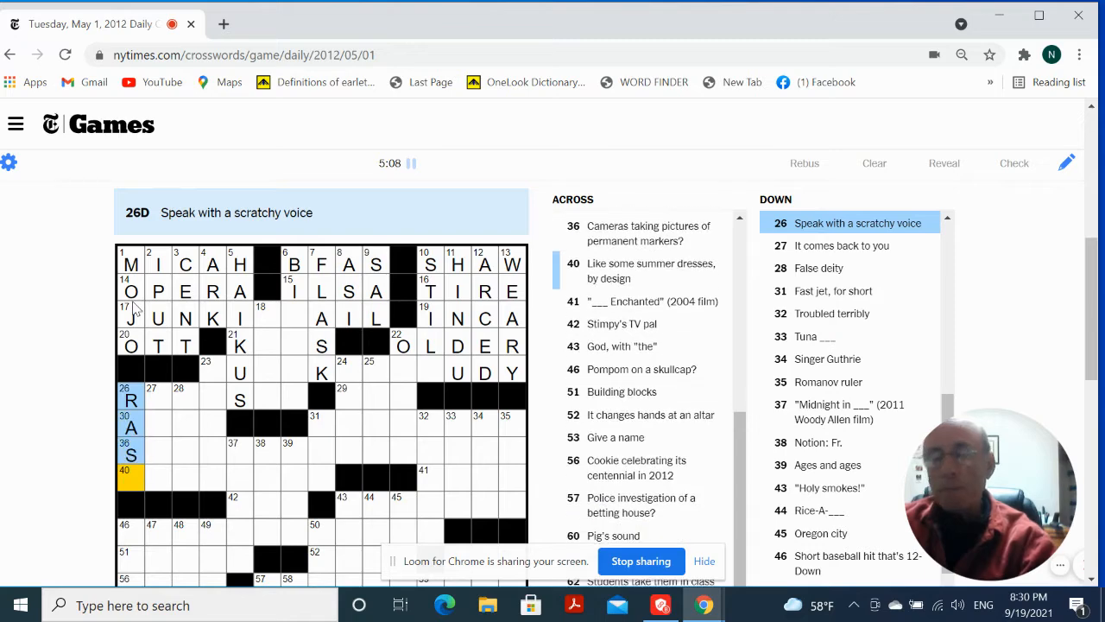
pyautogui.write('P')
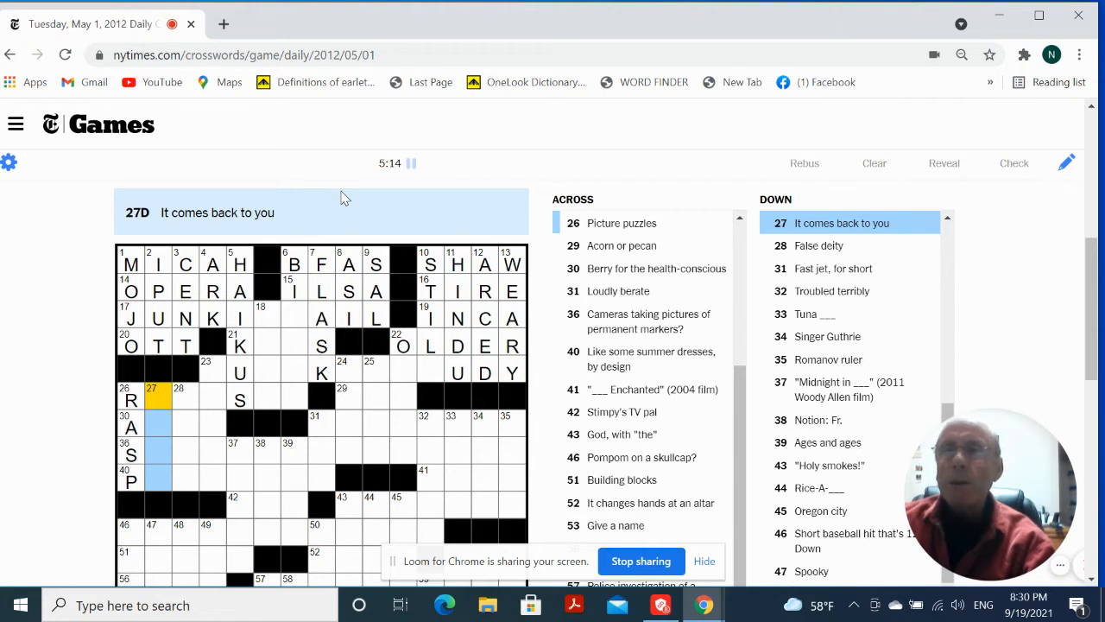
pyautogui.moveTo(208, 341)
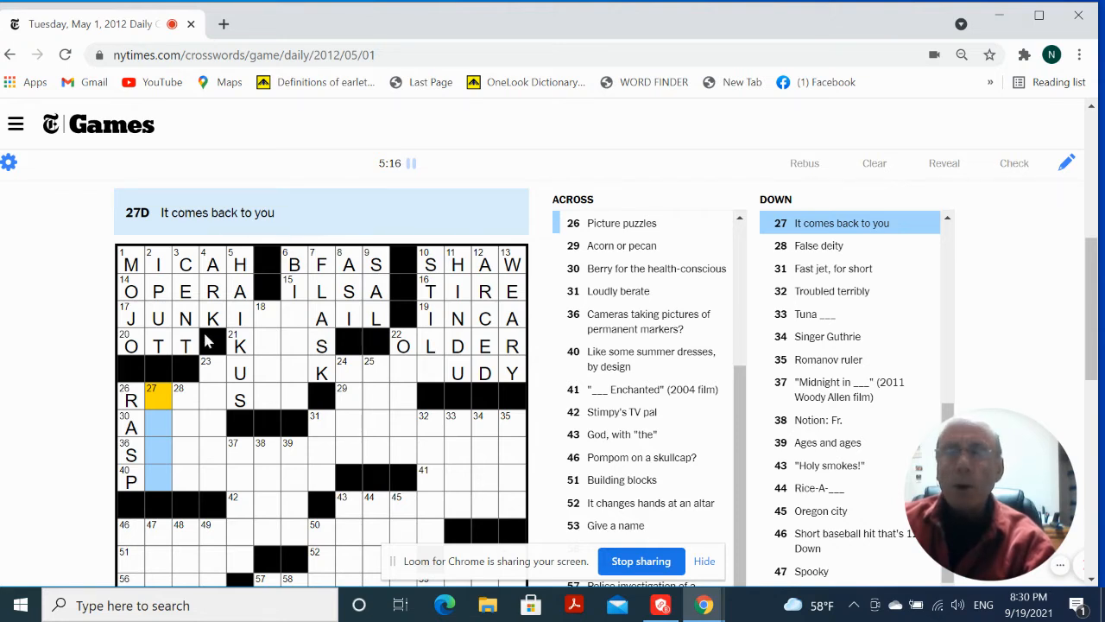
pyautogui.click(129, 426)
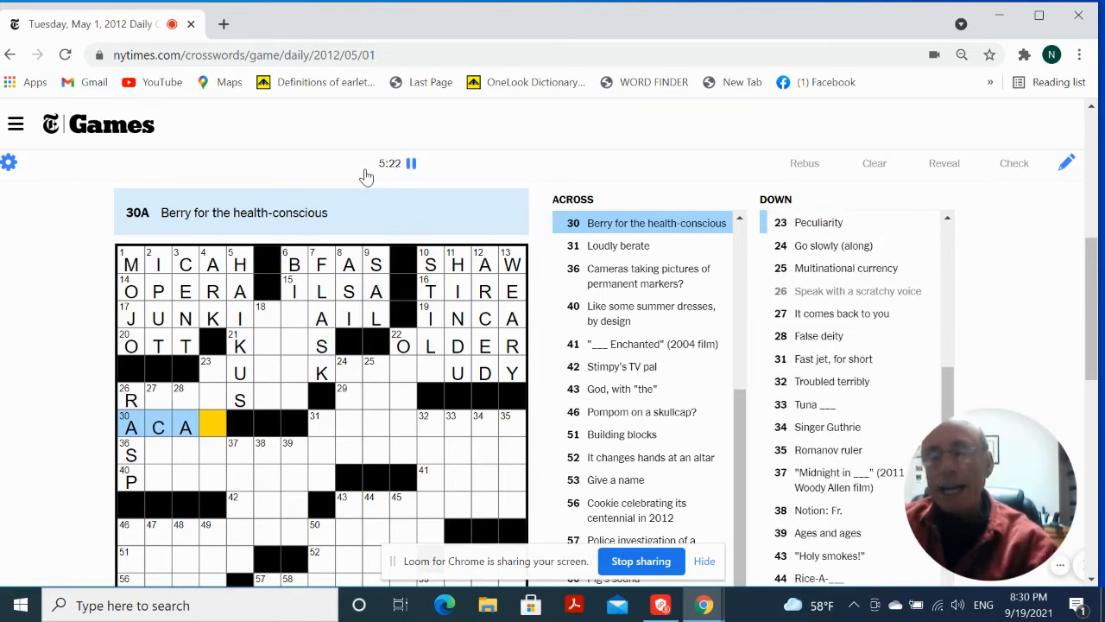
pyautogui.write('I')
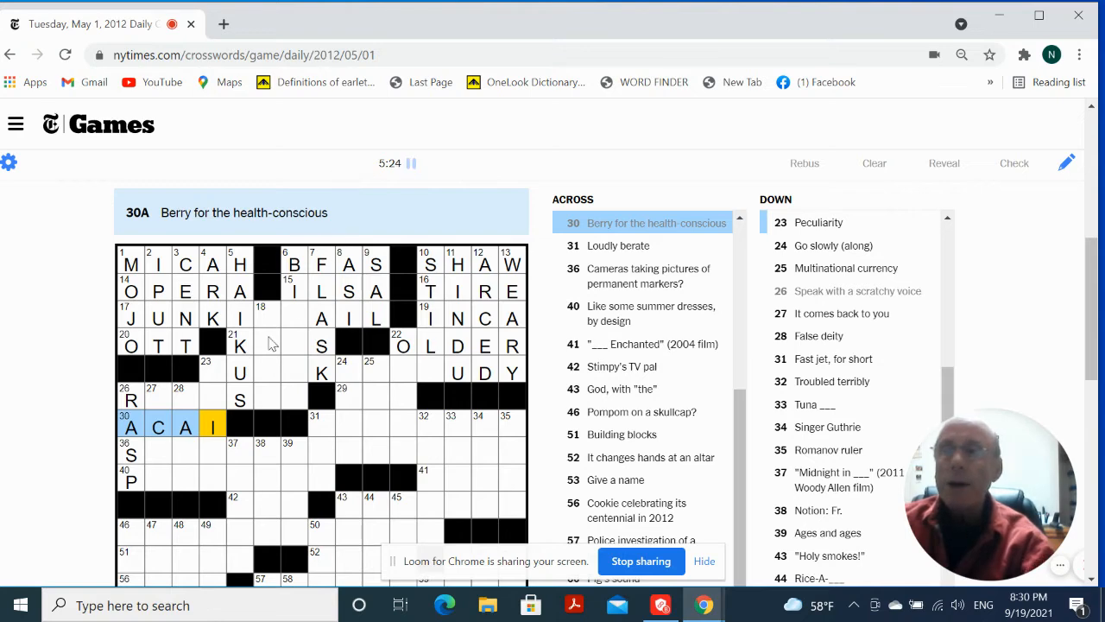
pyautogui.click(160, 453)
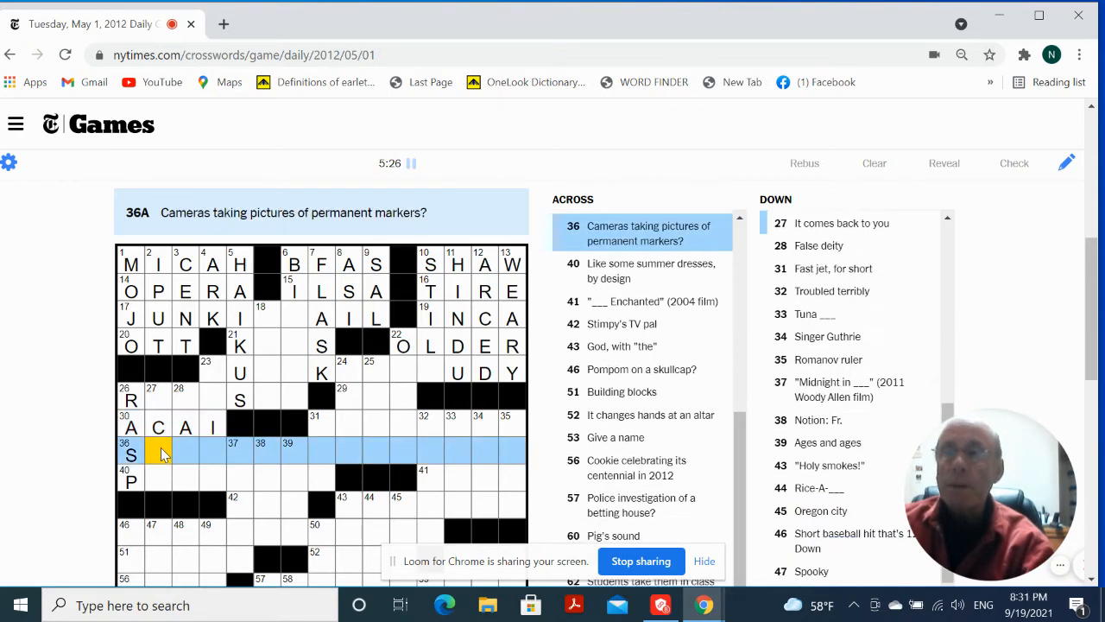
pyautogui.click(158, 399)
pyautogui.write('ECH')
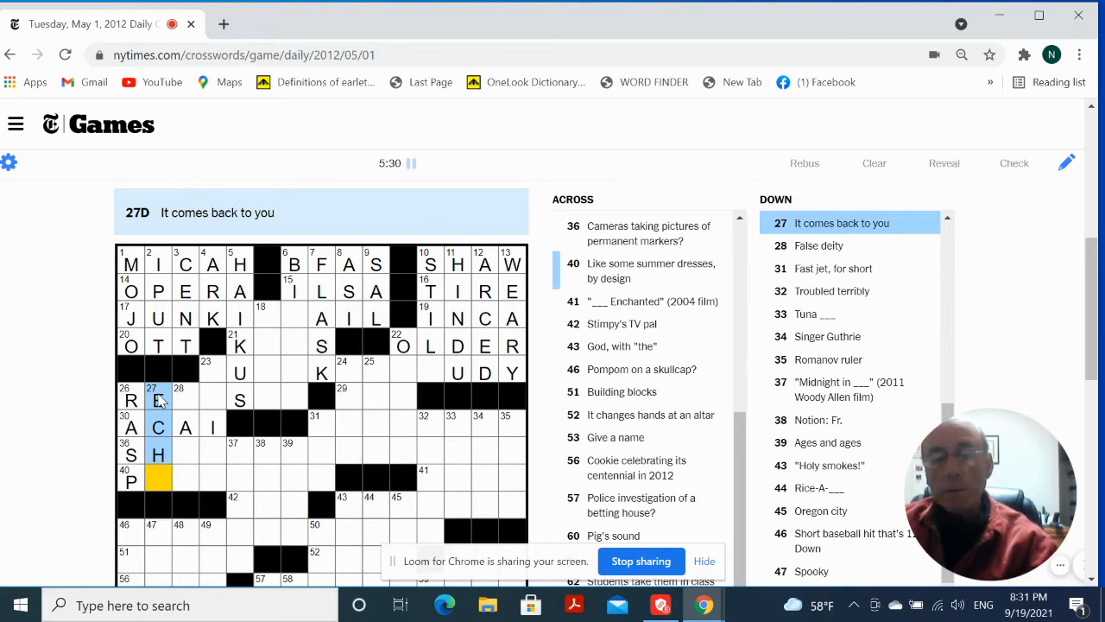
pyautogui.write('O')
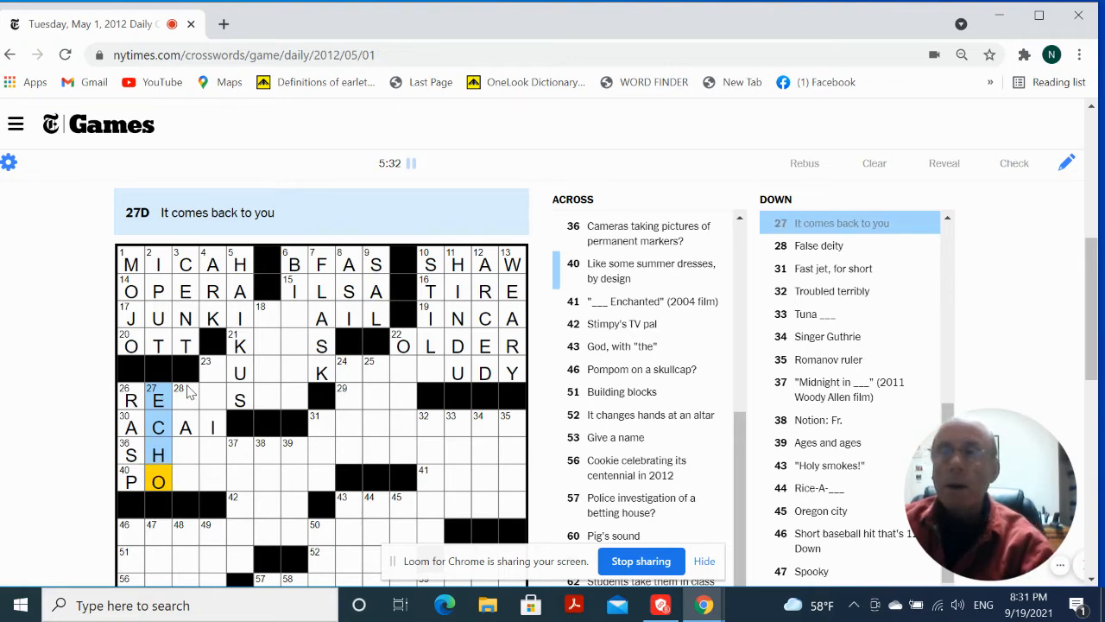
pyautogui.click(185, 398)
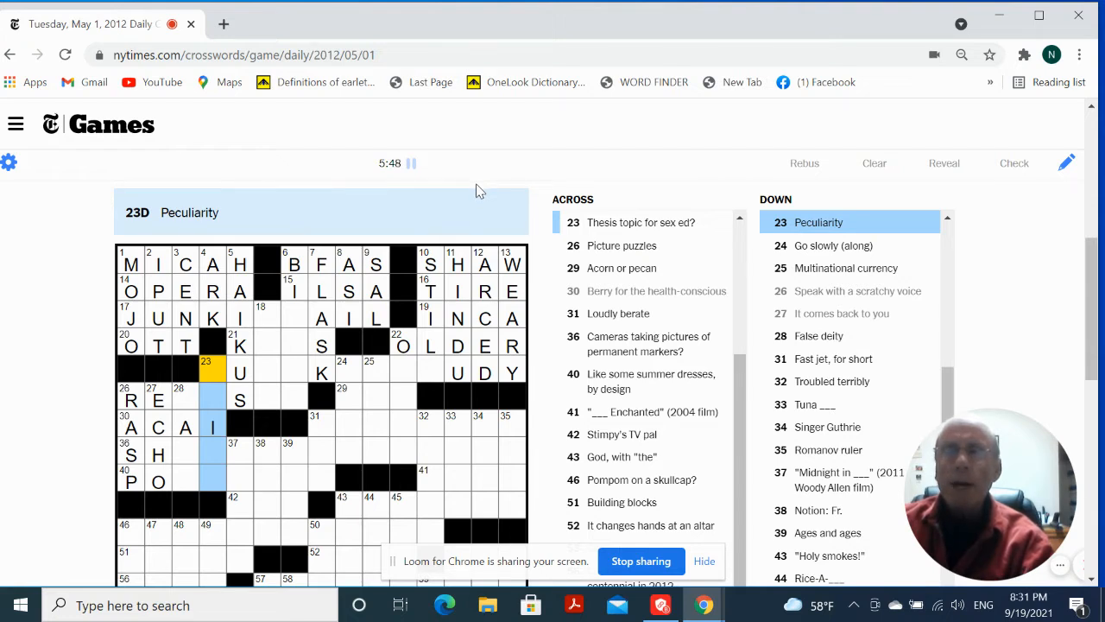
pyautogui.moveTo(182, 402)
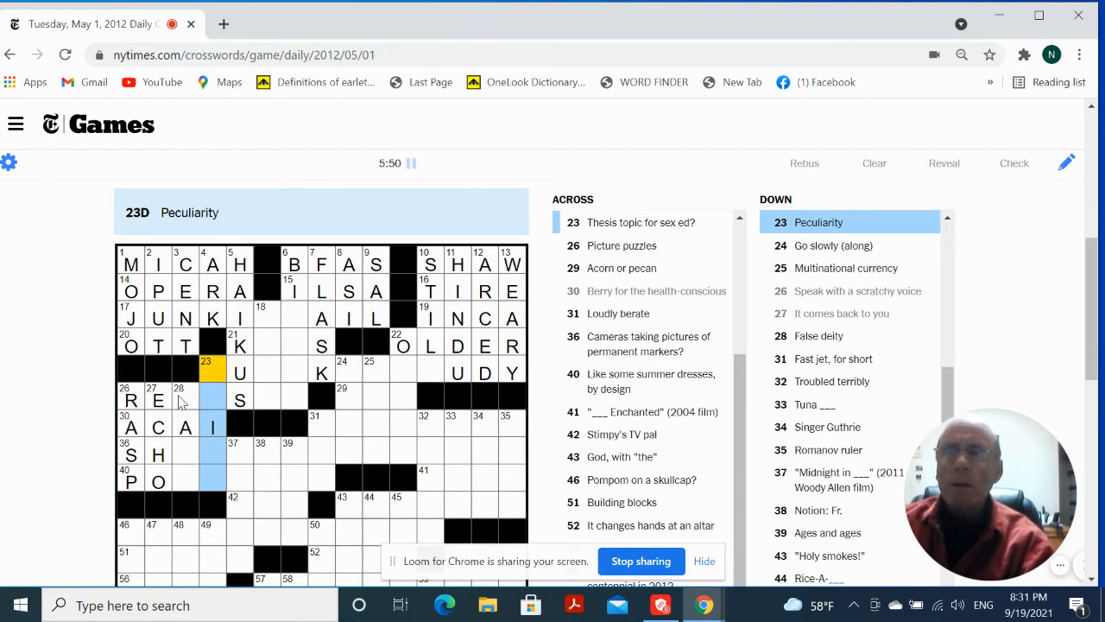
# - Complete IDEE at 38-Down, EONS at 39-Down and REN at 42-Across
pyautogui.click(180, 399)
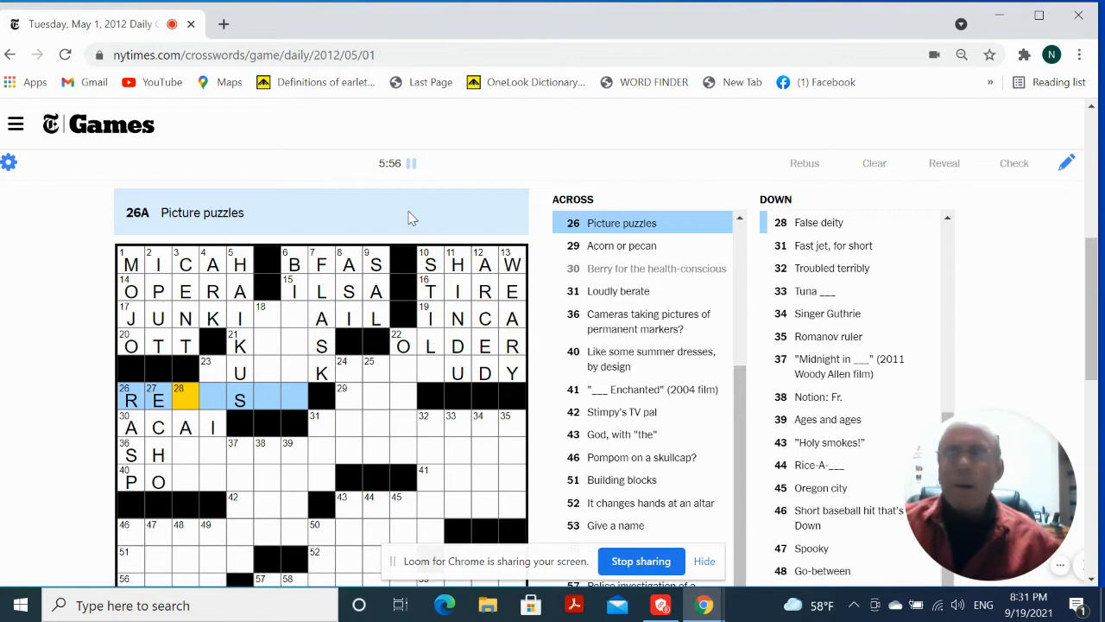
pyautogui.moveTo(250, 210)
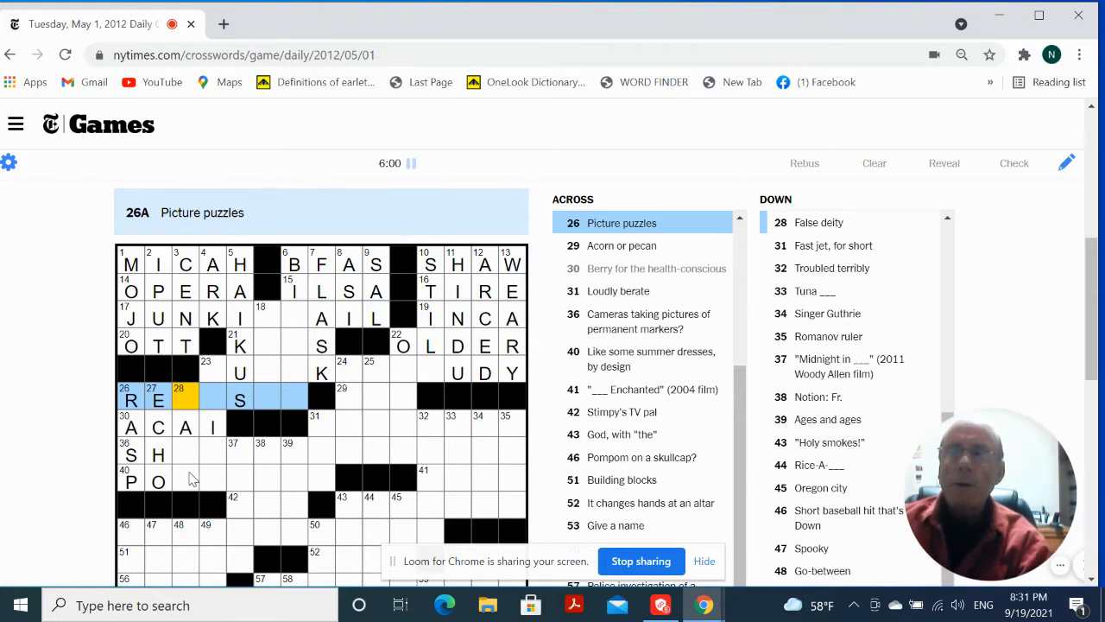
pyautogui.click(186, 481)
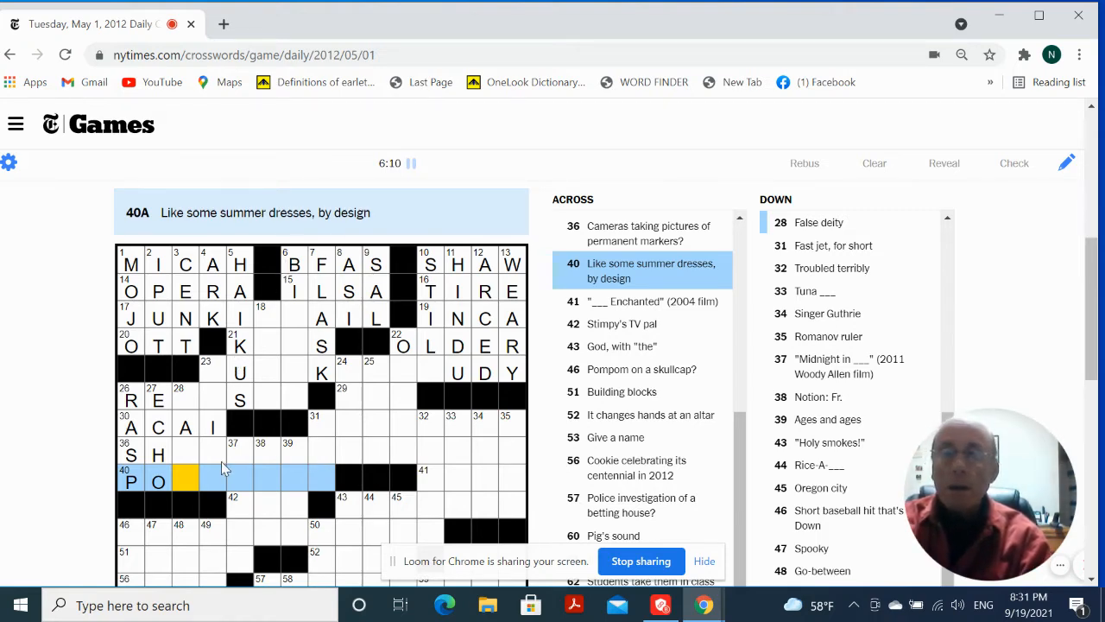
pyautogui.click(267, 448)
pyautogui.write('IDEE')
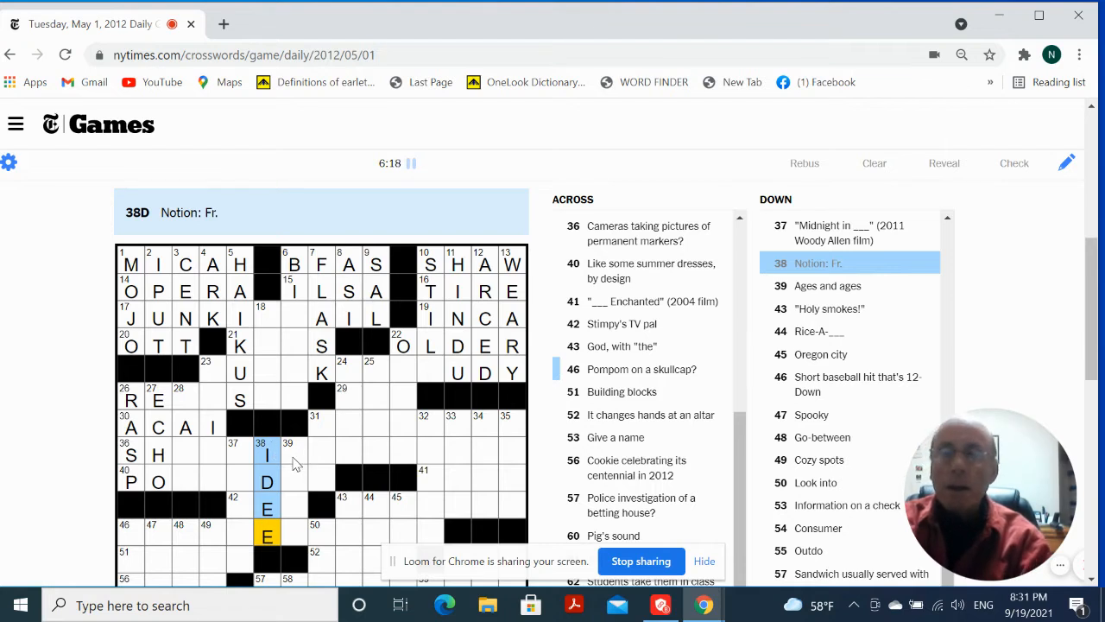
pyautogui.click(288, 453)
pyautogui.write('EON')
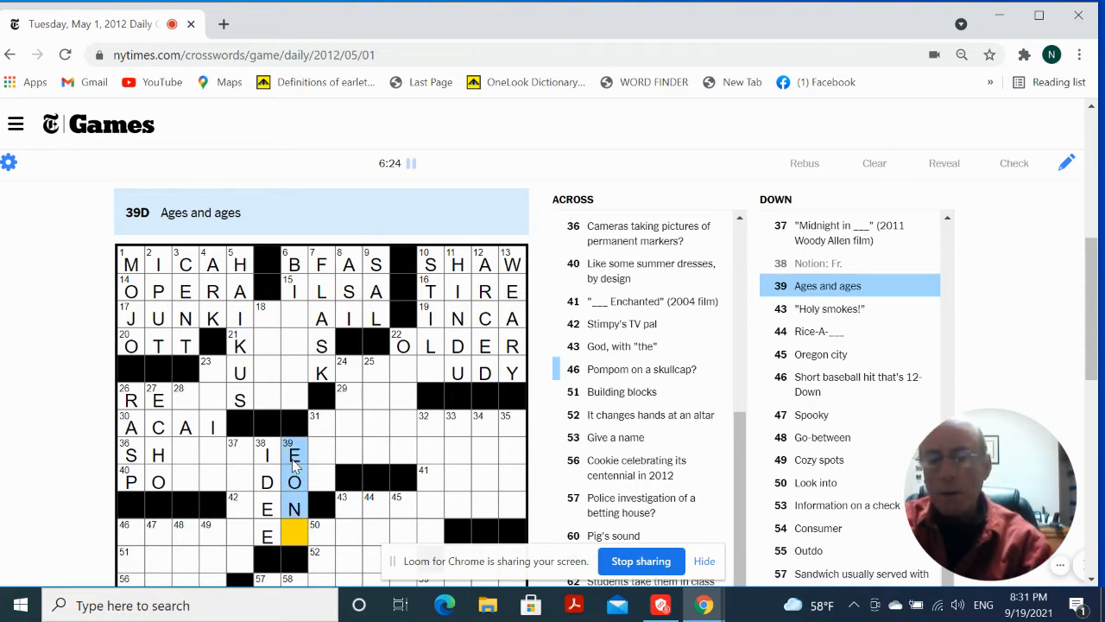
pyautogui.write('S')
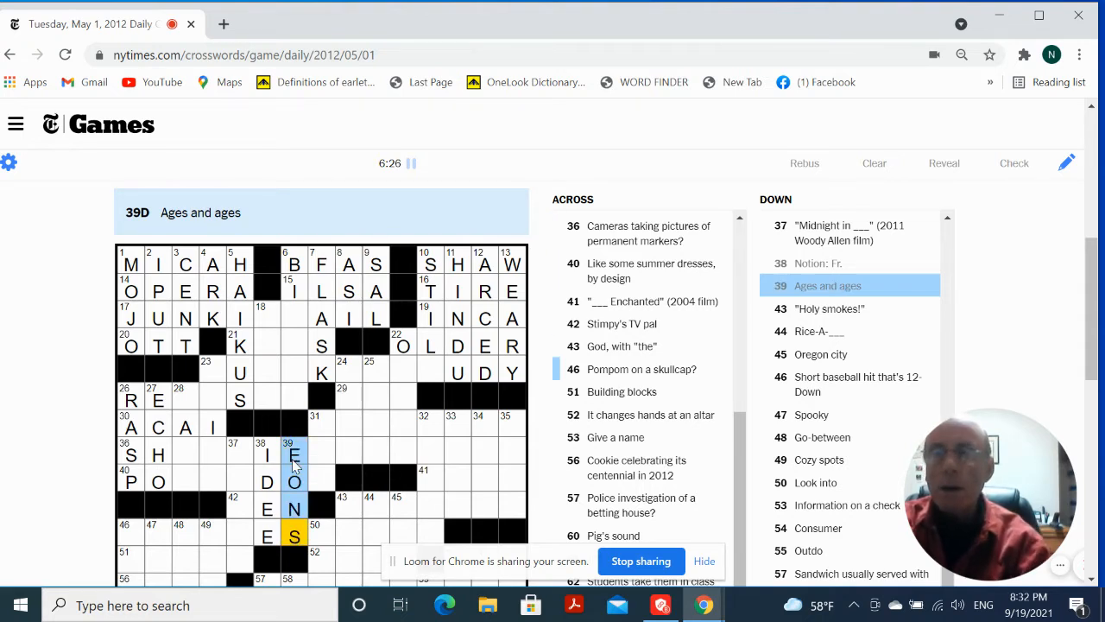
pyautogui.click(266, 508)
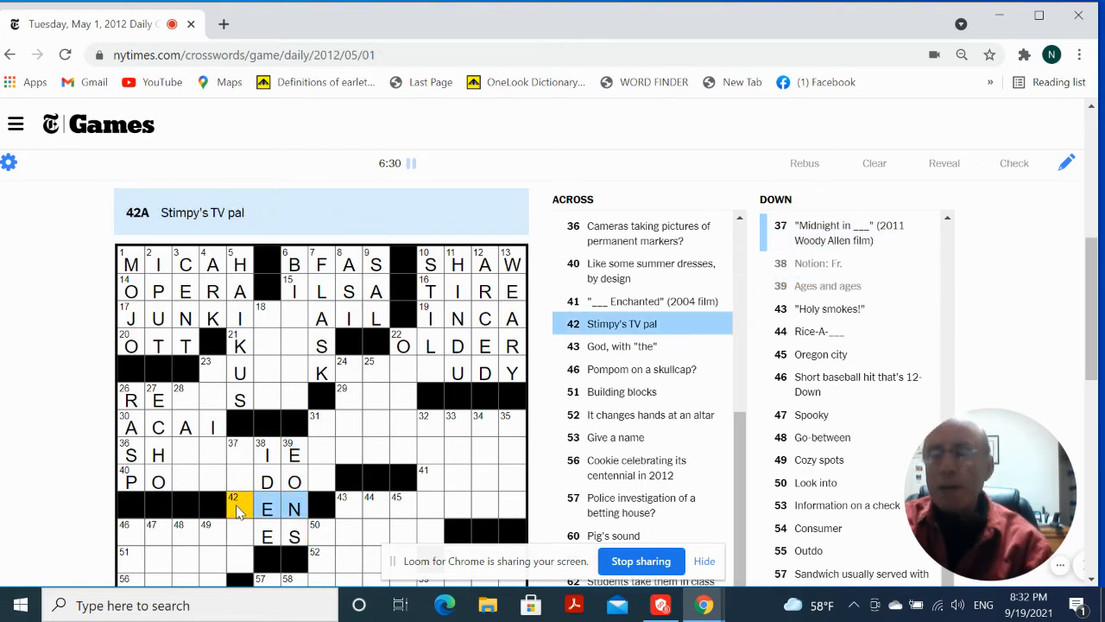
pyautogui.write('R')
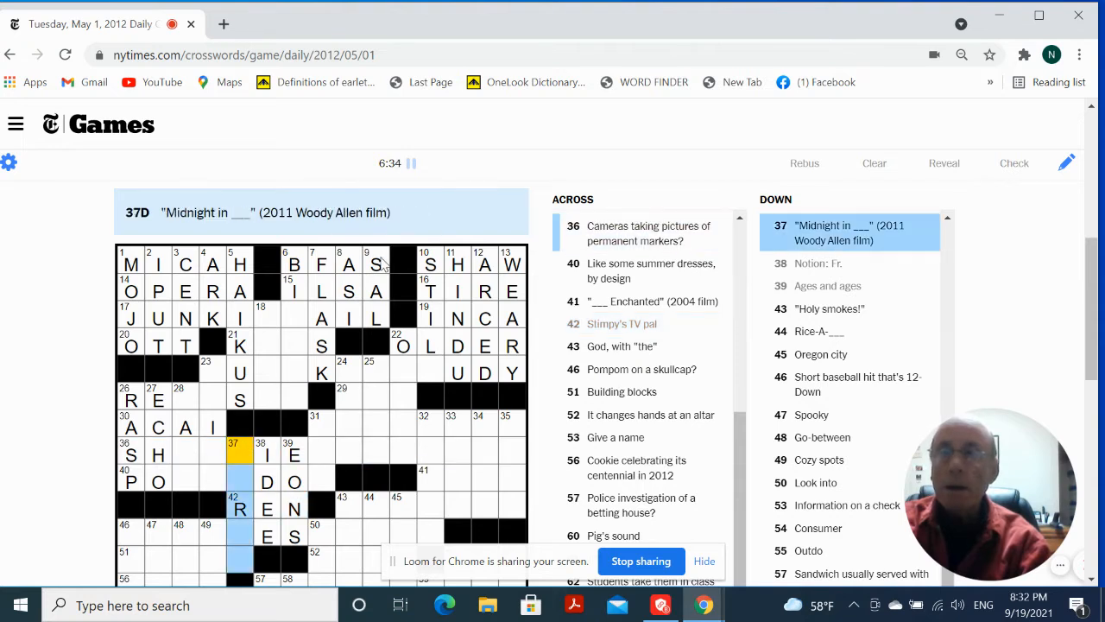
pyautogui.moveTo(380, 263)
pyautogui.write('PARIS')
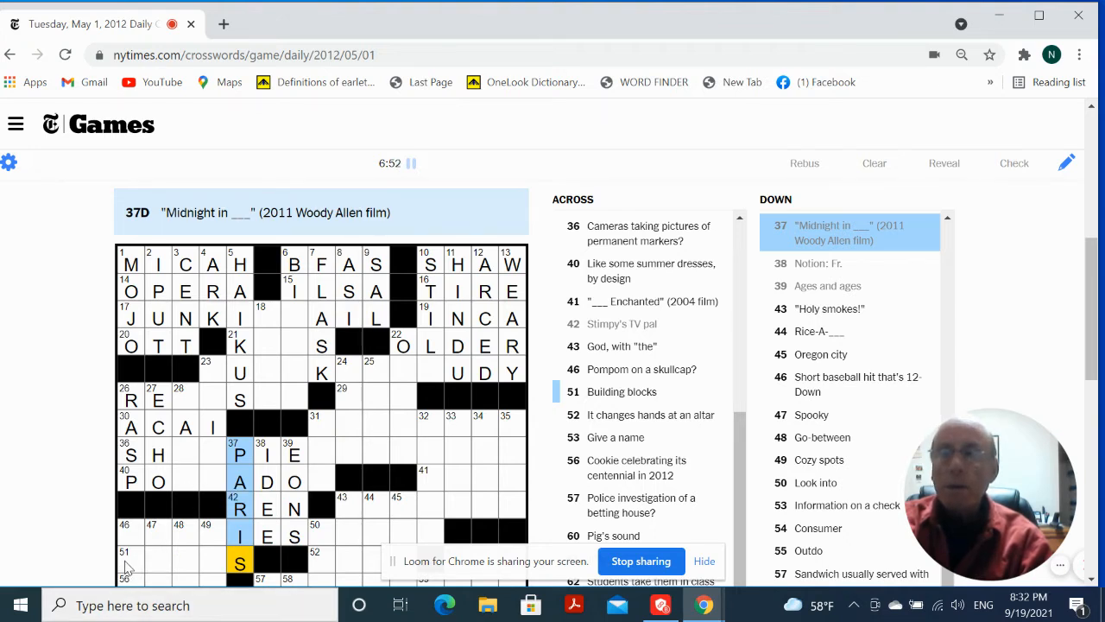
# - Complete PARIS at 37-Down and LEGOS at 51-Across, then EERIE and AGENT down
pyautogui.click(130, 562)
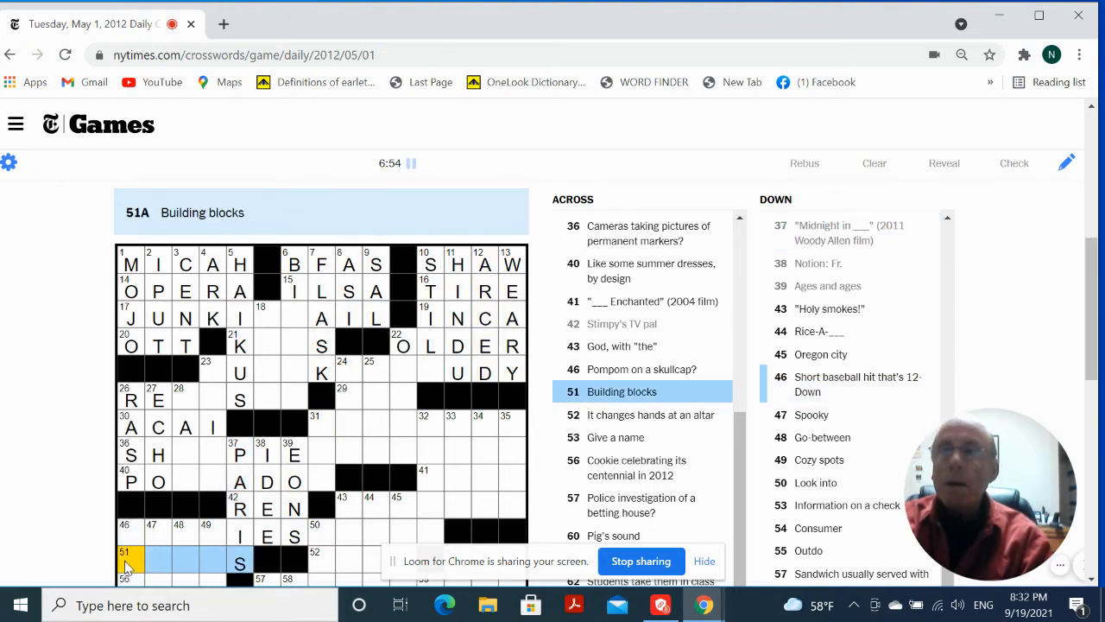
pyautogui.click(158, 560)
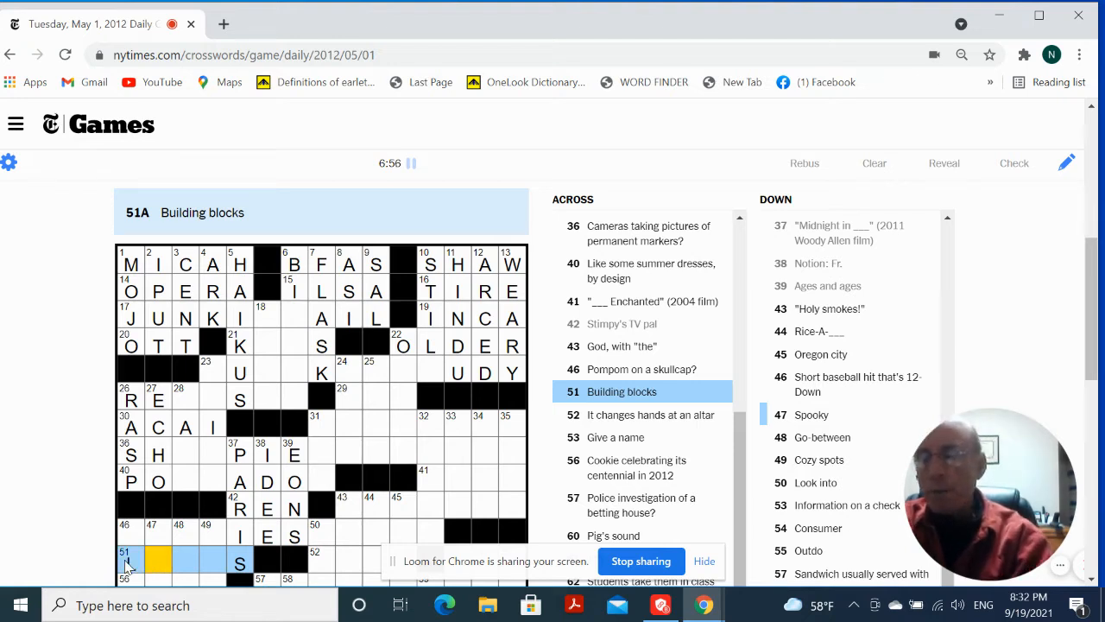
pyautogui.write('EGO')
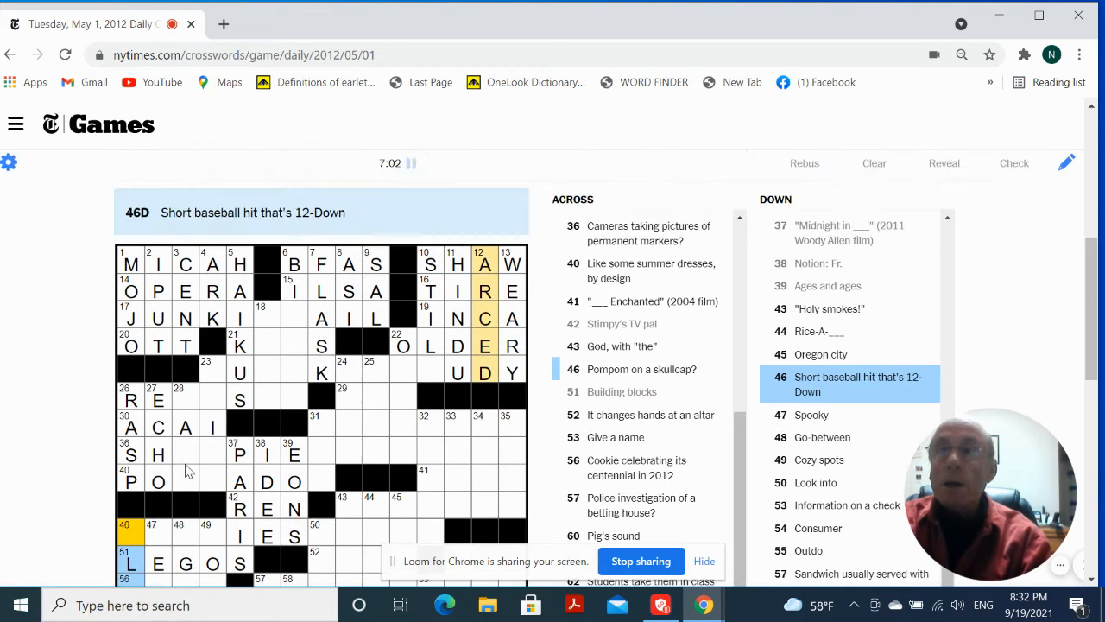
pyautogui.scroll(-3)
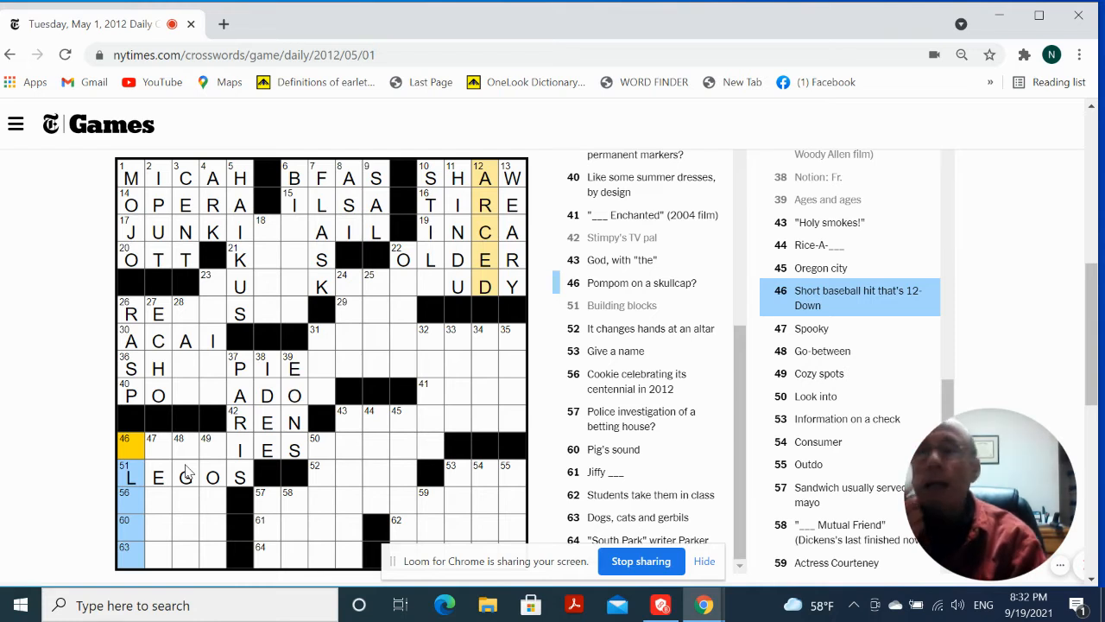
pyautogui.click(158, 449)
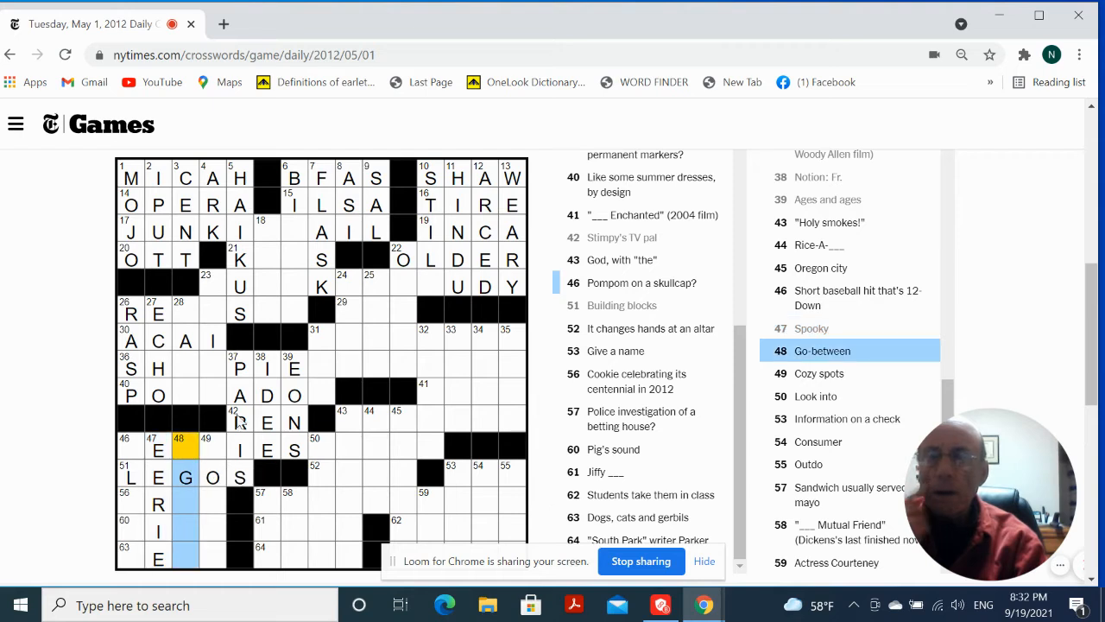
pyautogui.moveTo(240, 422)
pyautogui.write('AGENT')
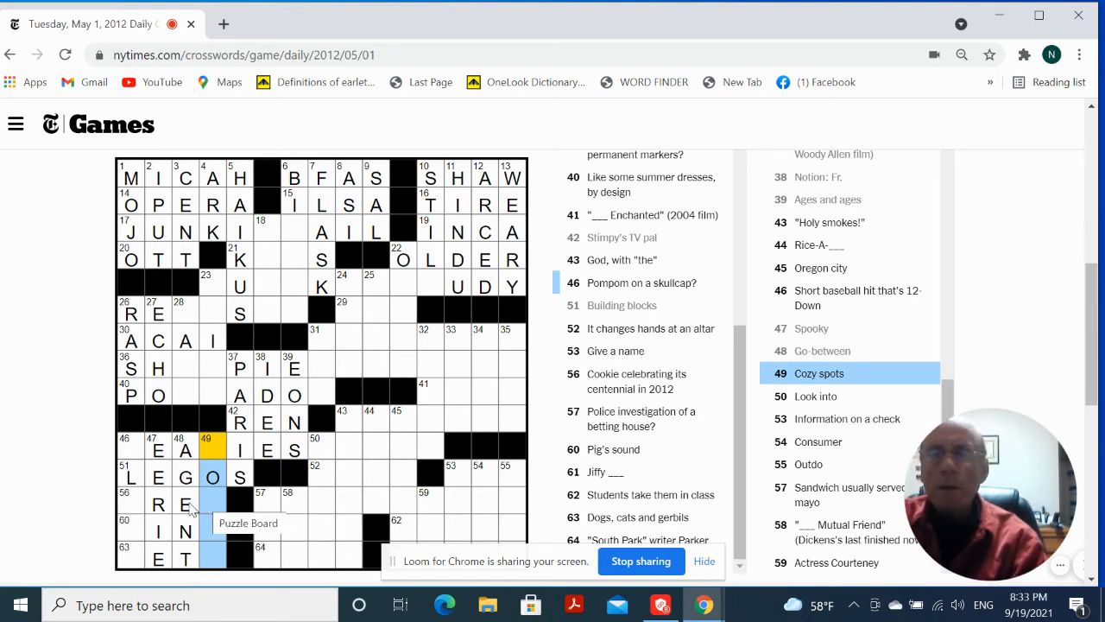
# - Enter OREO at 56-Across, OINK at 60-Across and PETS at 63-Across
pyautogui.click(130, 503)
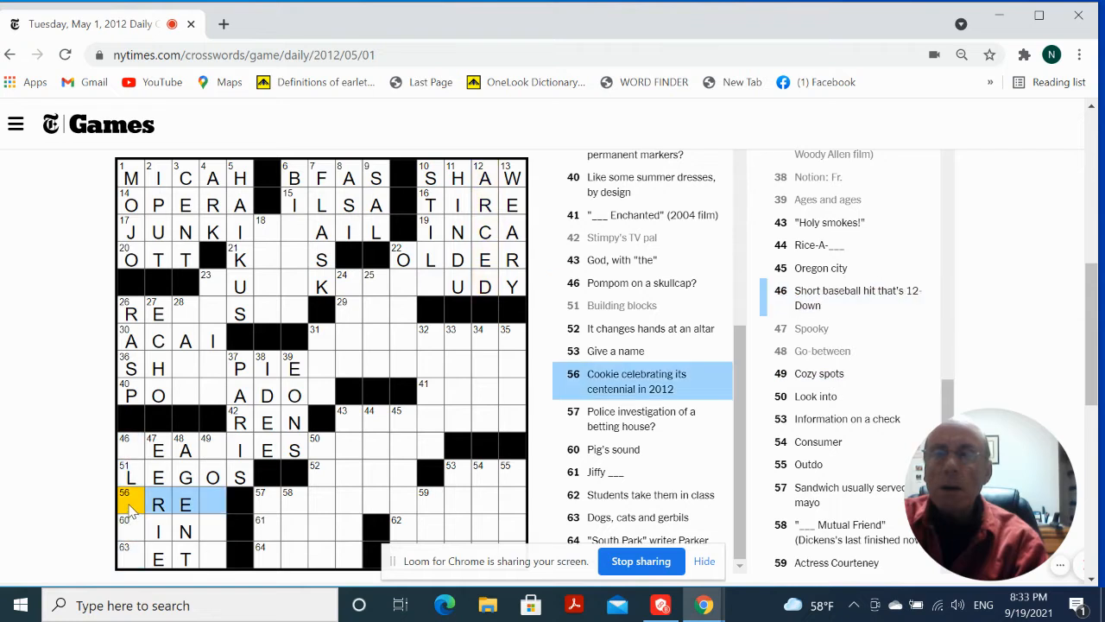
pyautogui.moveTo(124, 456)
pyautogui.write('OREO')
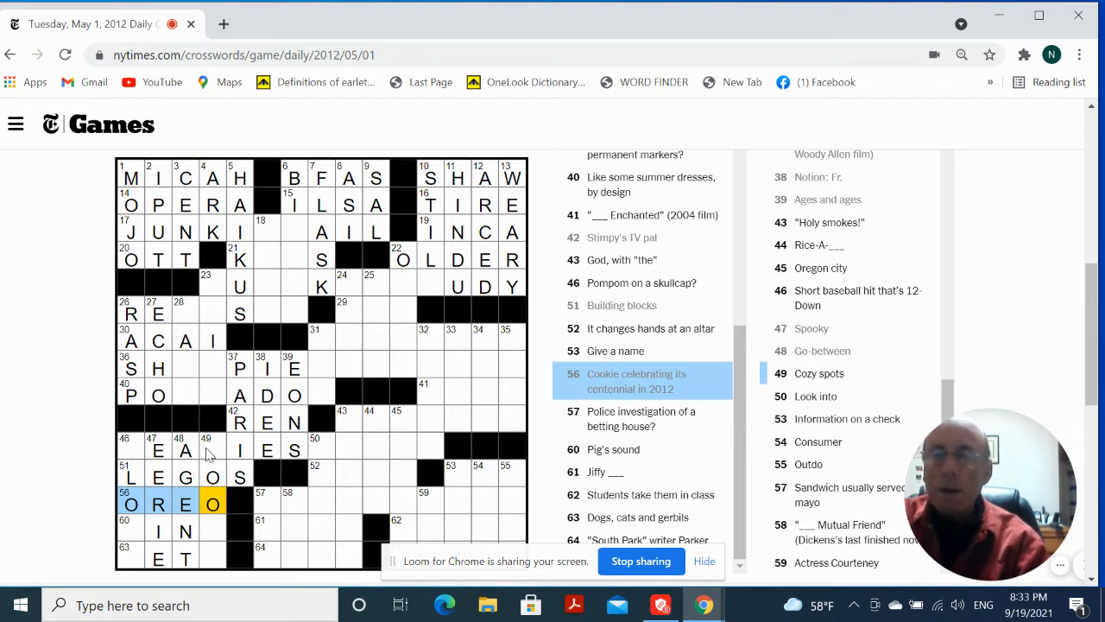
pyautogui.click(211, 449)
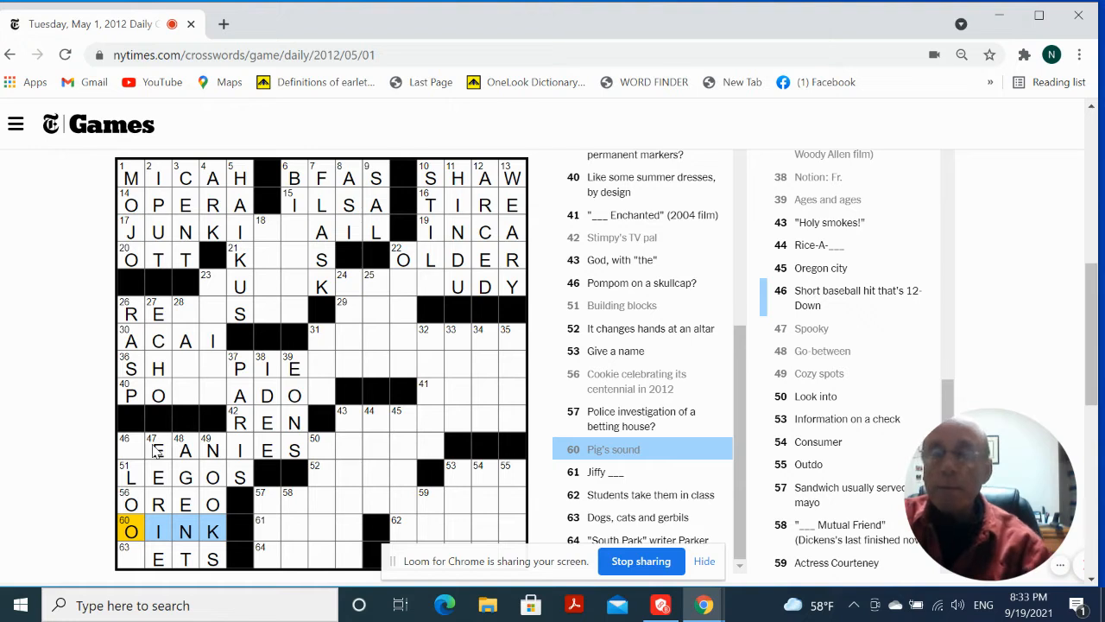
pyautogui.click(130, 556)
pyautogui.write('P')
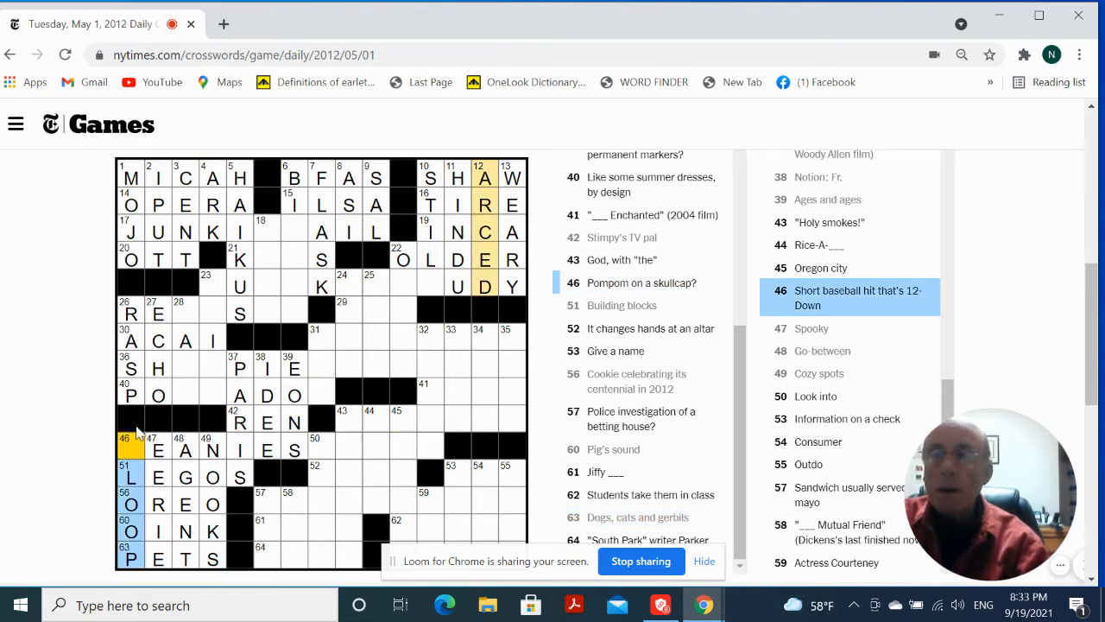
pyautogui.moveTo(153, 378)
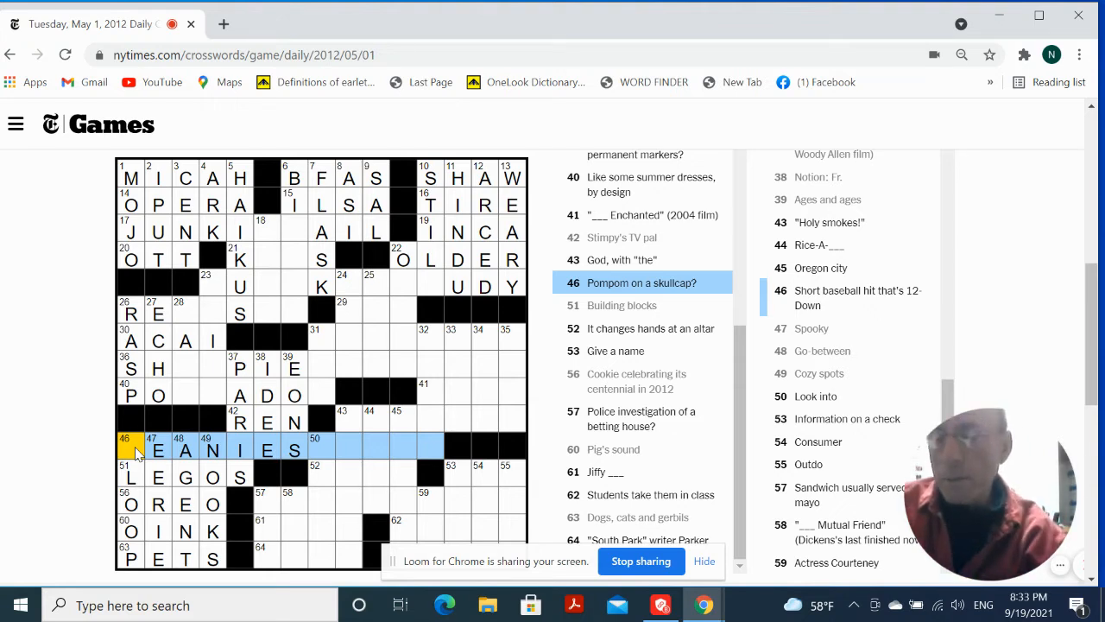
# - Add the B to finish BEANIES at 46-Across and enter RING for the altar clue
pyautogui.click(320, 449)
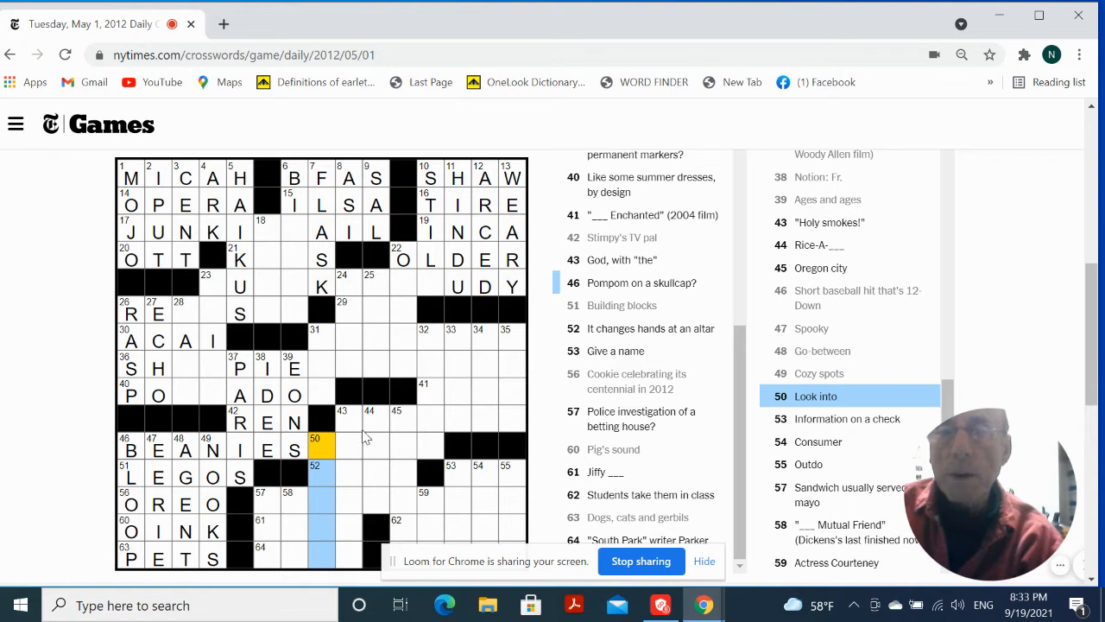
pyautogui.click(316, 474)
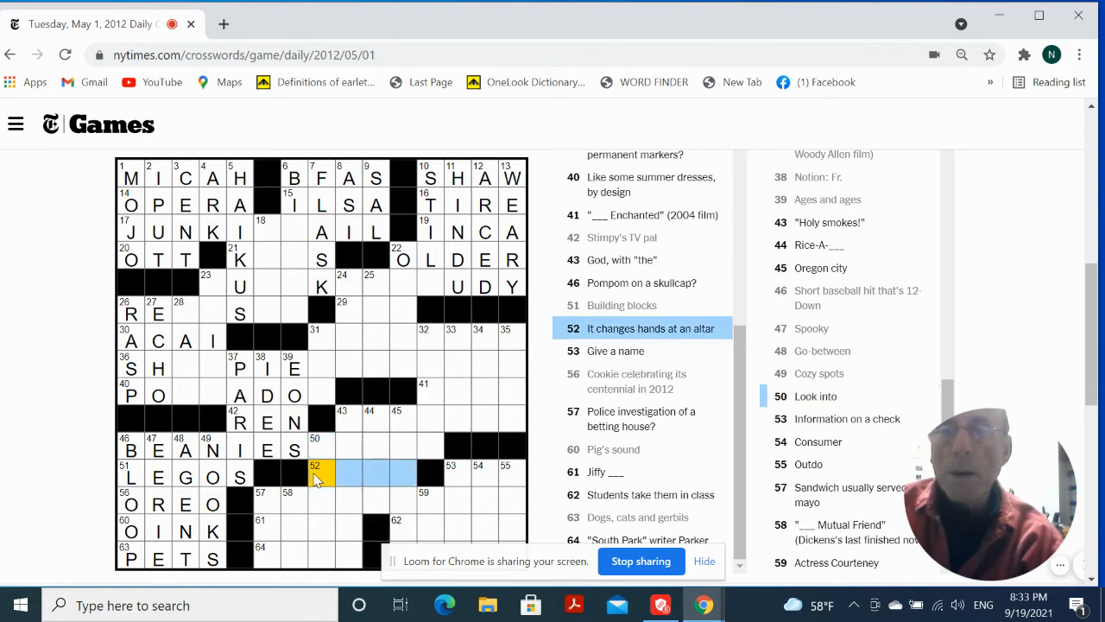
pyautogui.moveTo(313, 470)
pyautogui.write('RI')
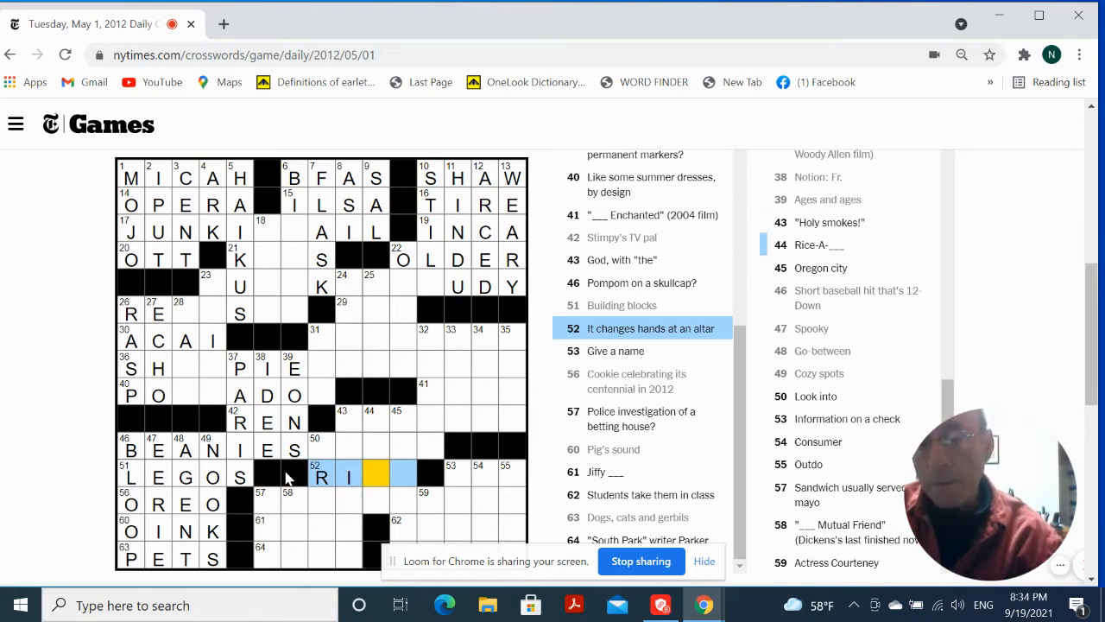
pyautogui.write('NG')
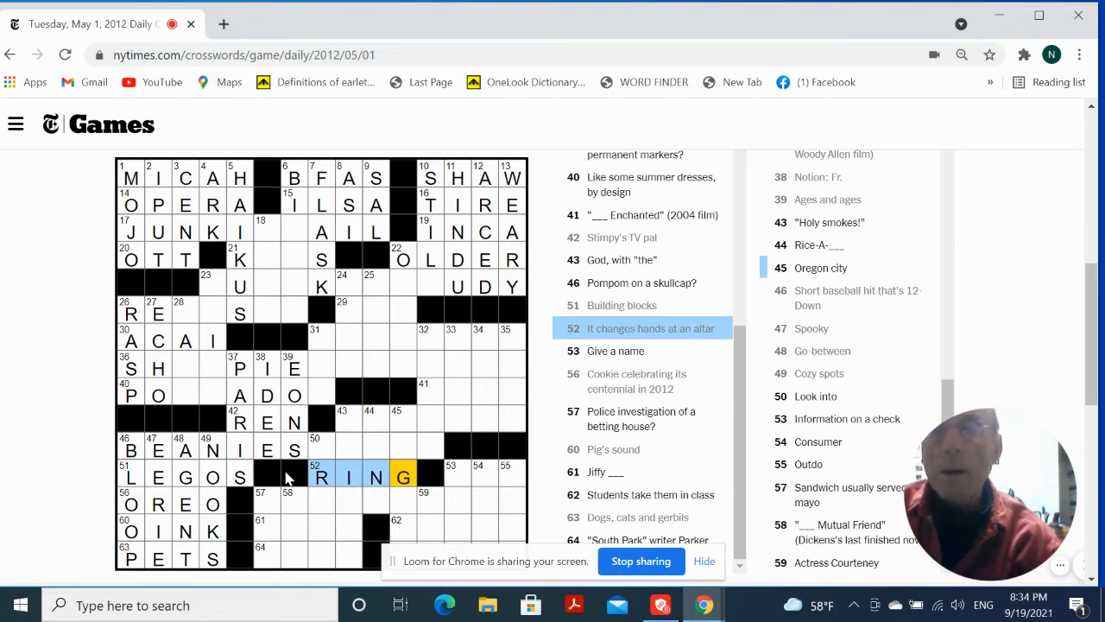
pyautogui.click(260, 504)
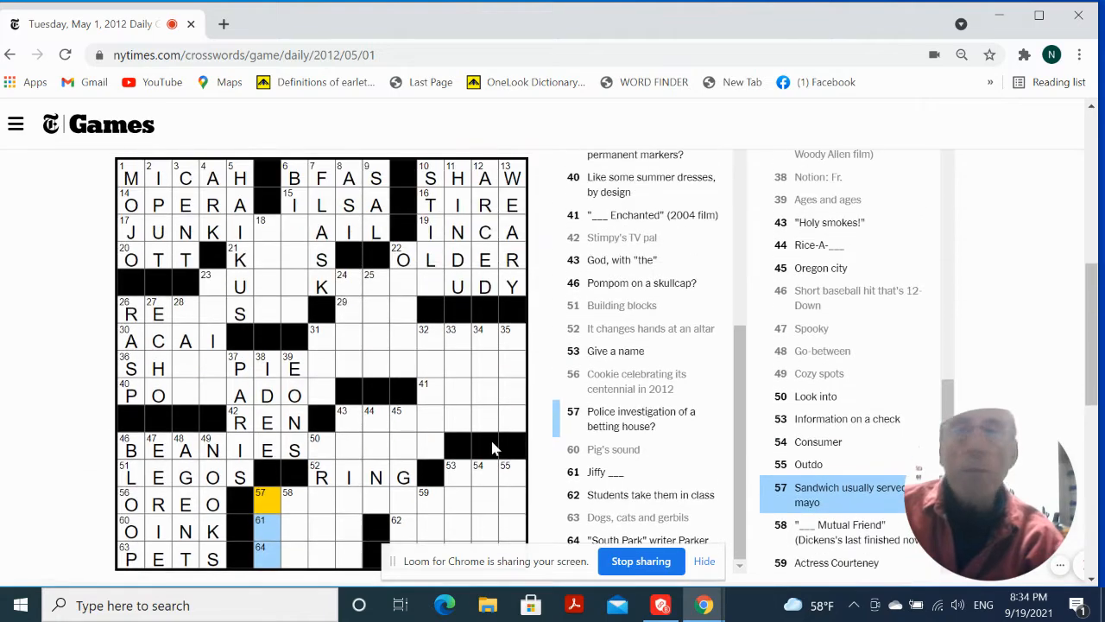
# - Enter RONI down at 44 and EUGENE down at 45, crossing RING
pyautogui.scroll(-3)
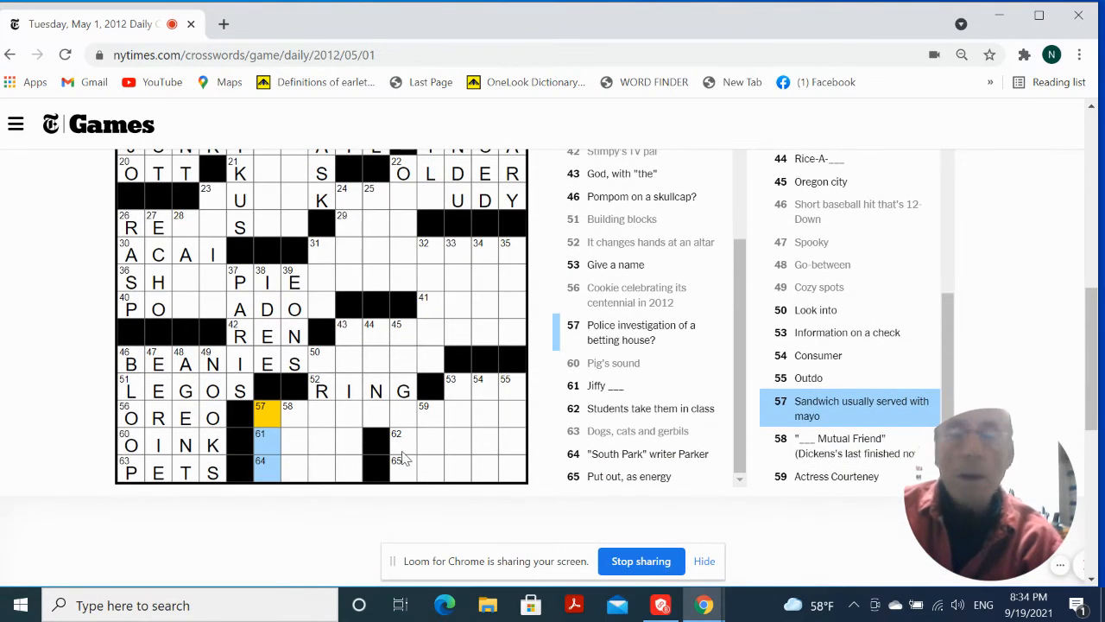
pyautogui.moveTo(292, 419)
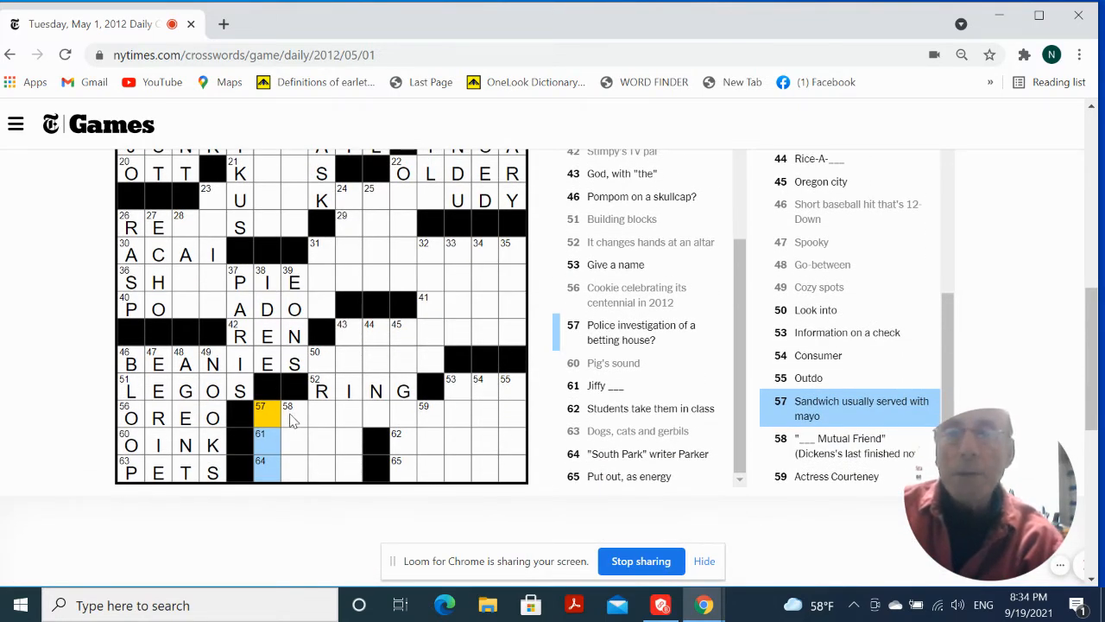
pyautogui.click(287, 418)
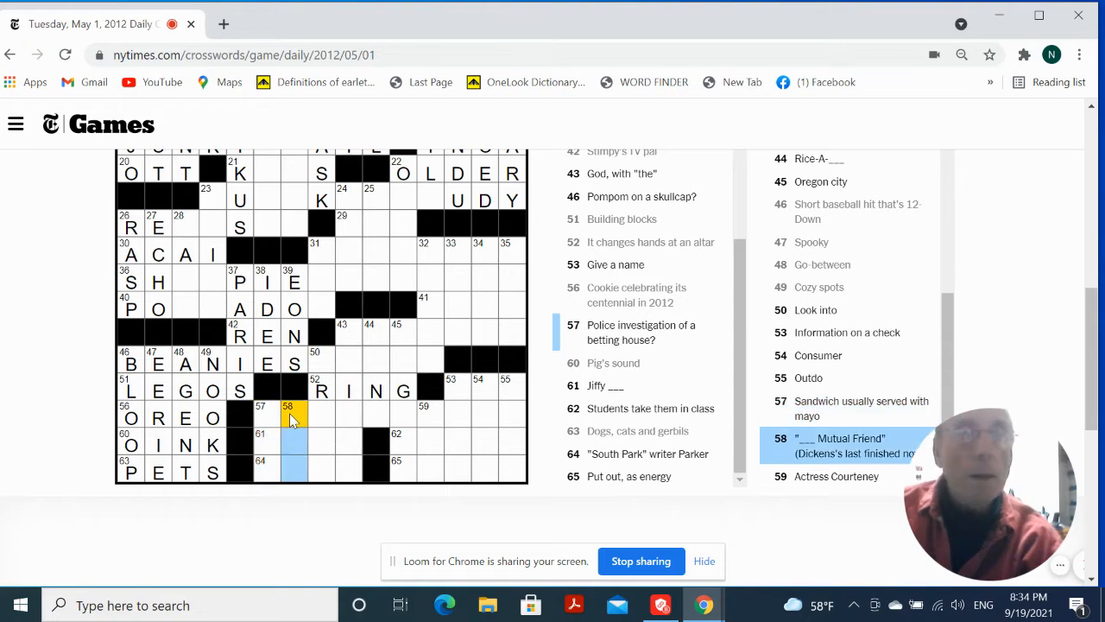
pyautogui.scroll(-3)
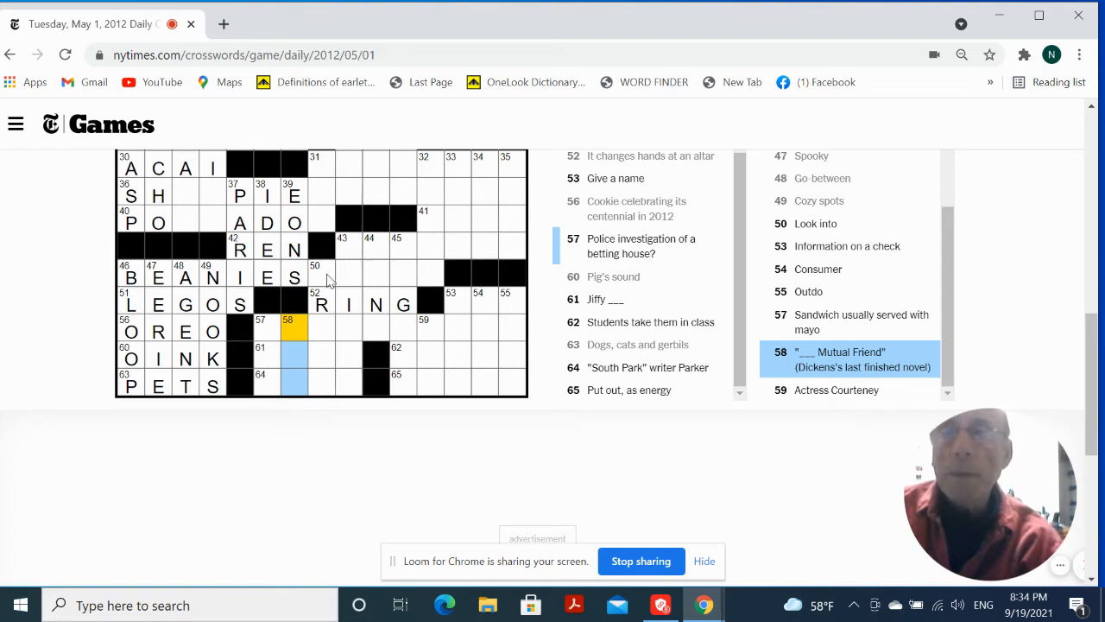
pyautogui.click(320, 276)
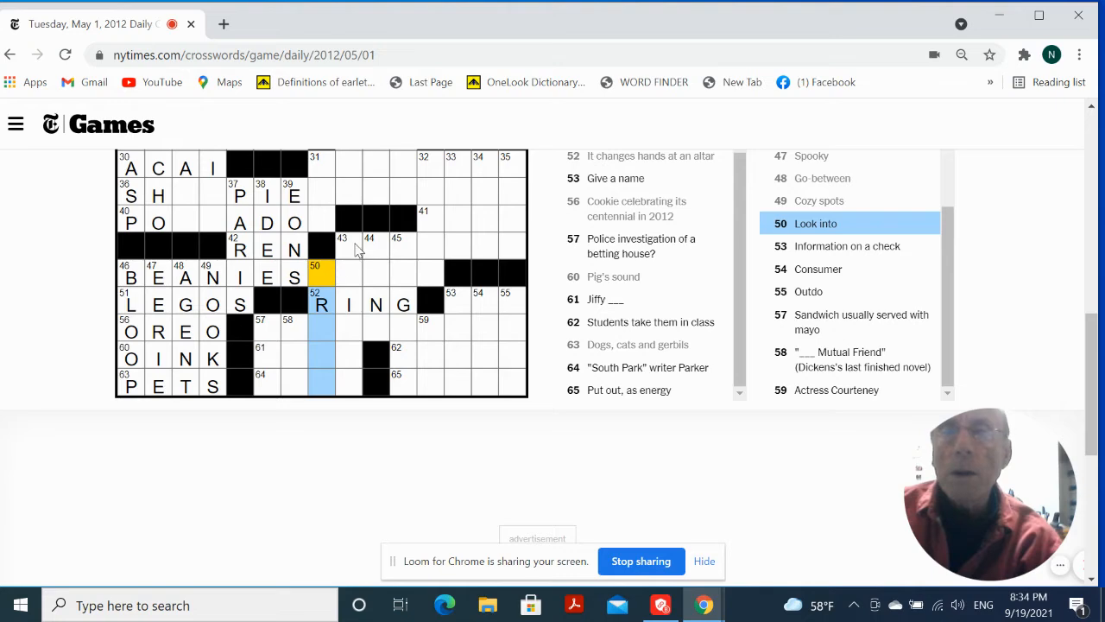
pyautogui.scroll(3)
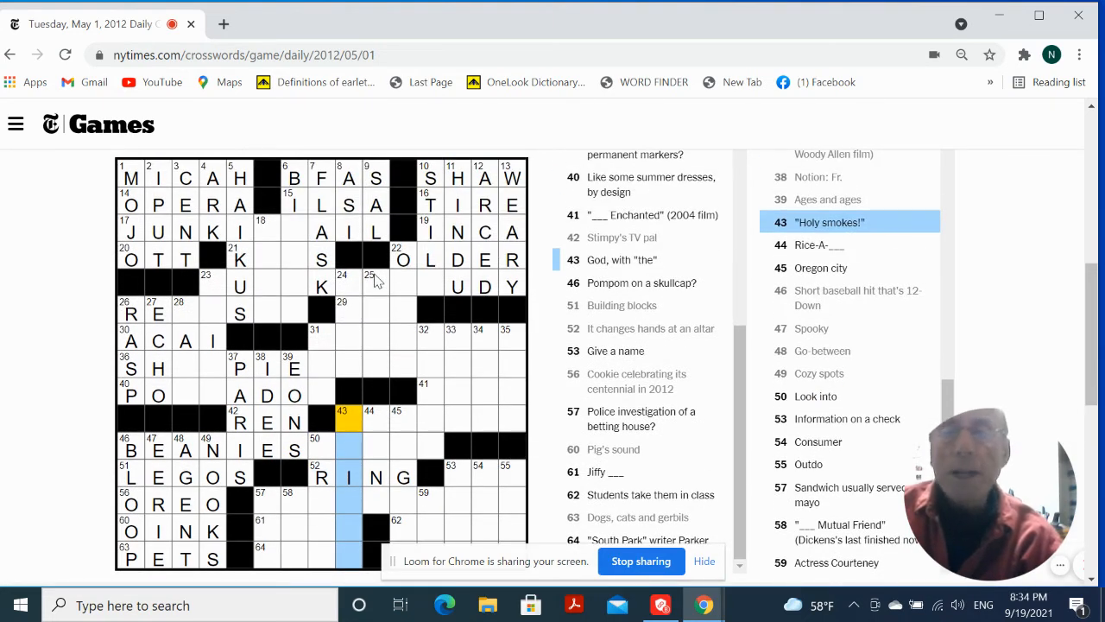
pyautogui.scroll(-3)
pyautogui.write('EUGENE')
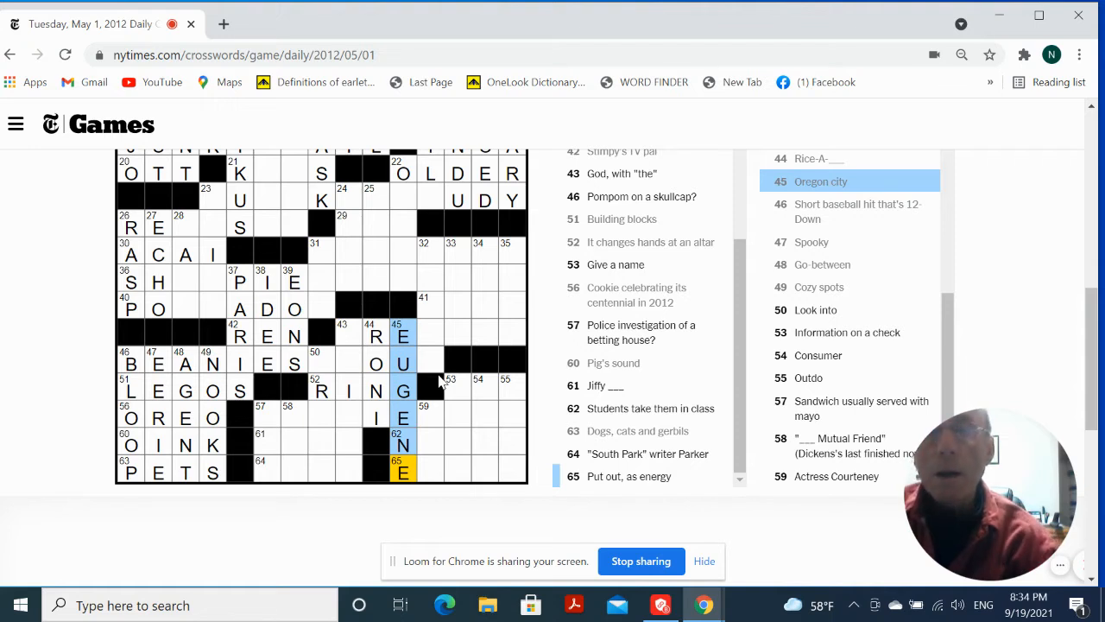
# - Fill NOTES at 62-Across and EXERT at 65-Across, with COX running down through them
pyautogui.click(430, 442)
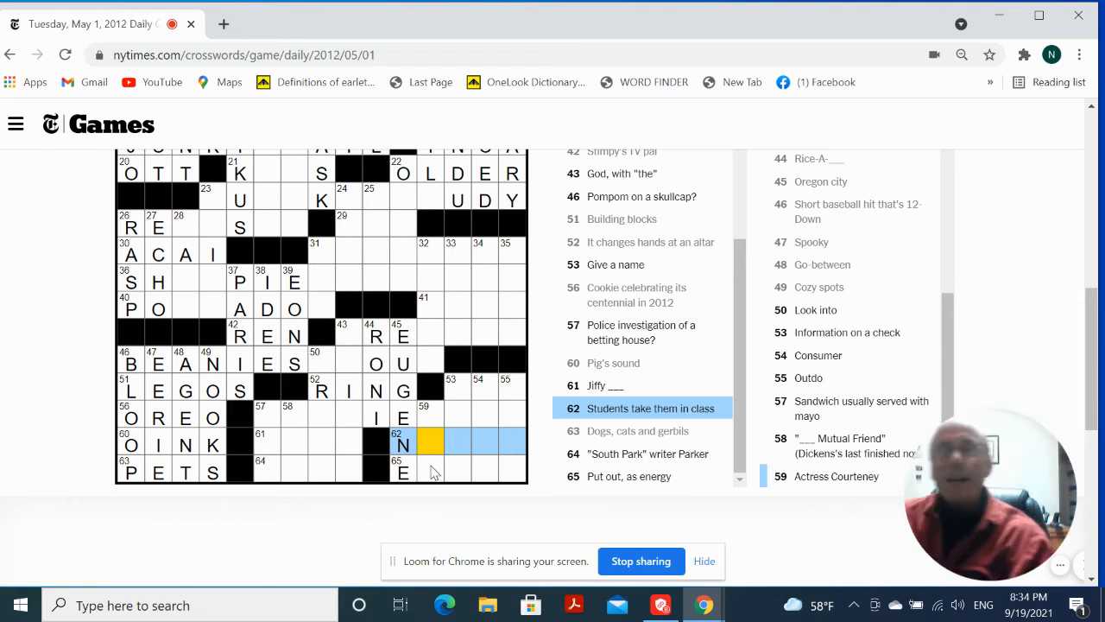
pyautogui.write('O')
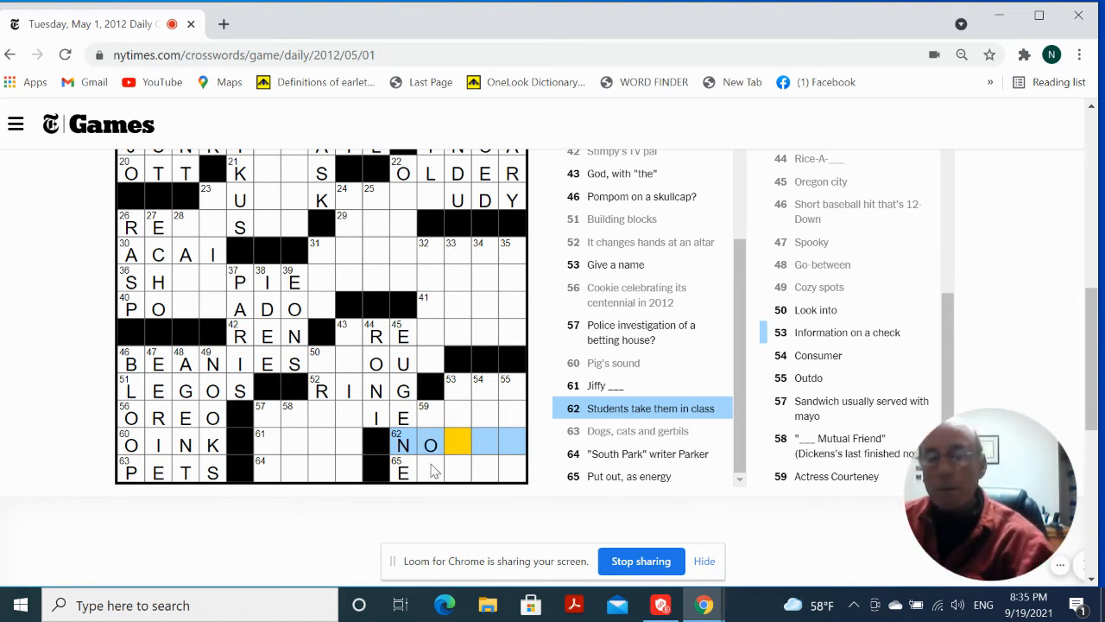
pyautogui.write('TES')
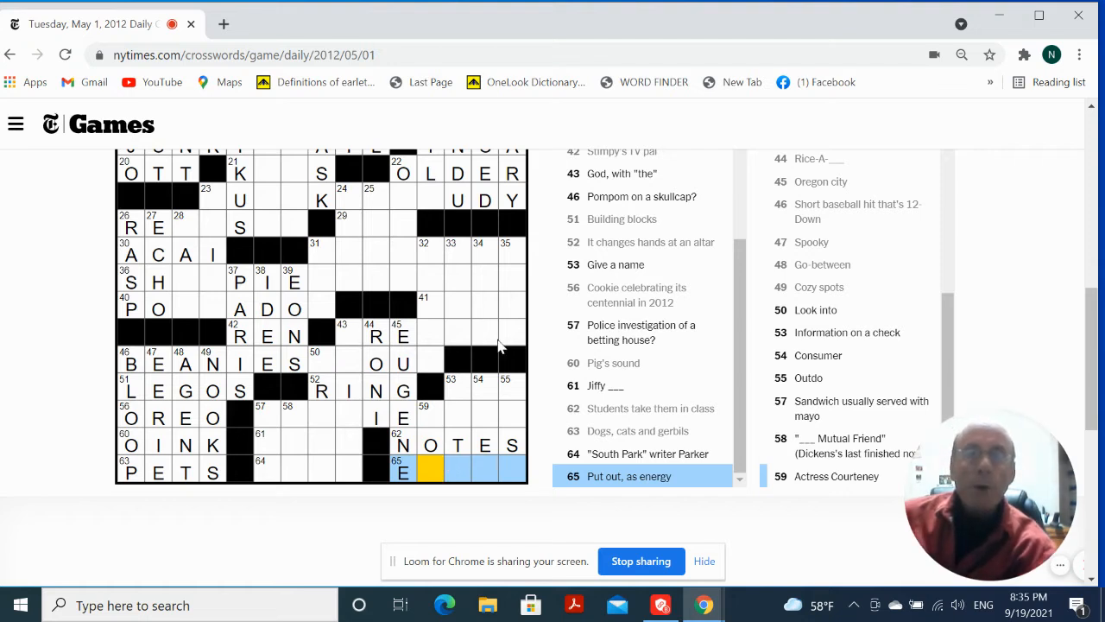
pyautogui.moveTo(499, 343)
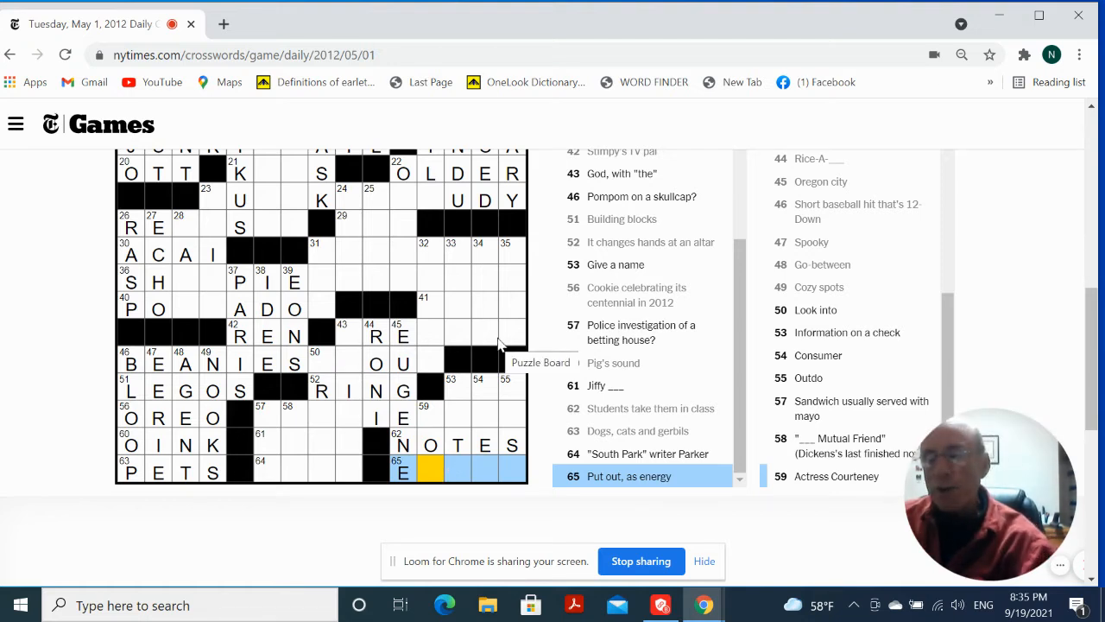
pyautogui.write('XERT')
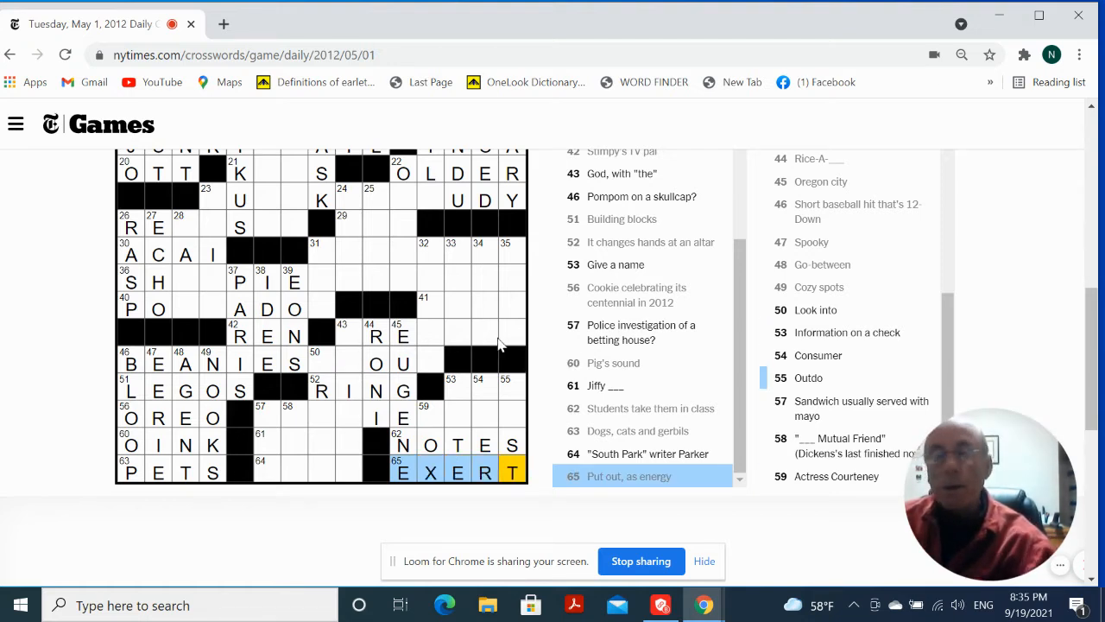
pyautogui.moveTo(423, 427)
pyautogui.write('C')
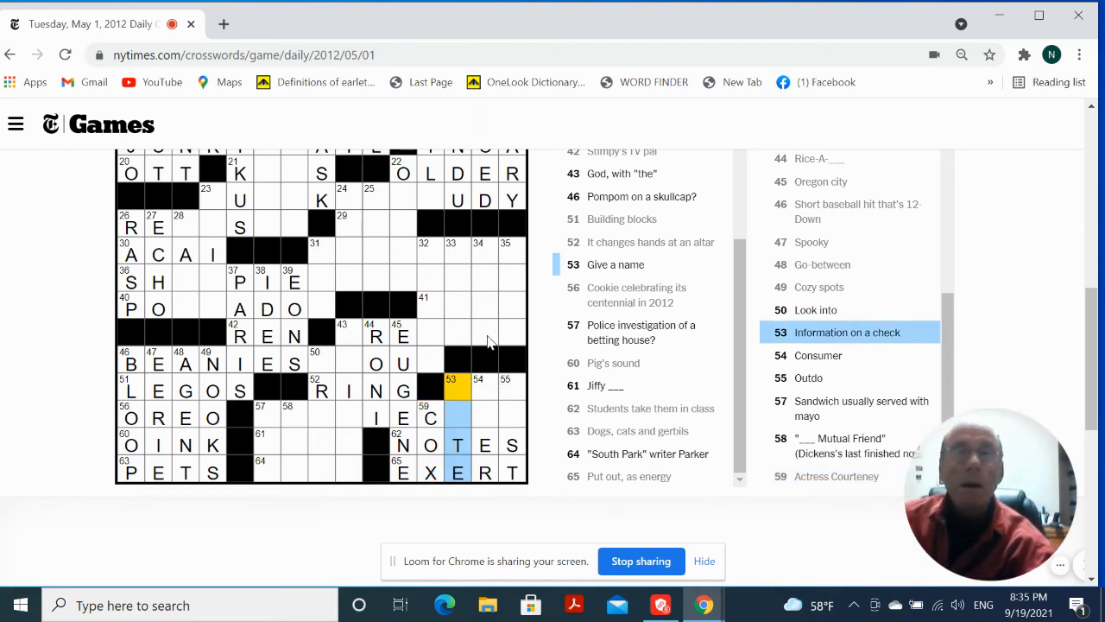
pyautogui.moveTo(487, 341)
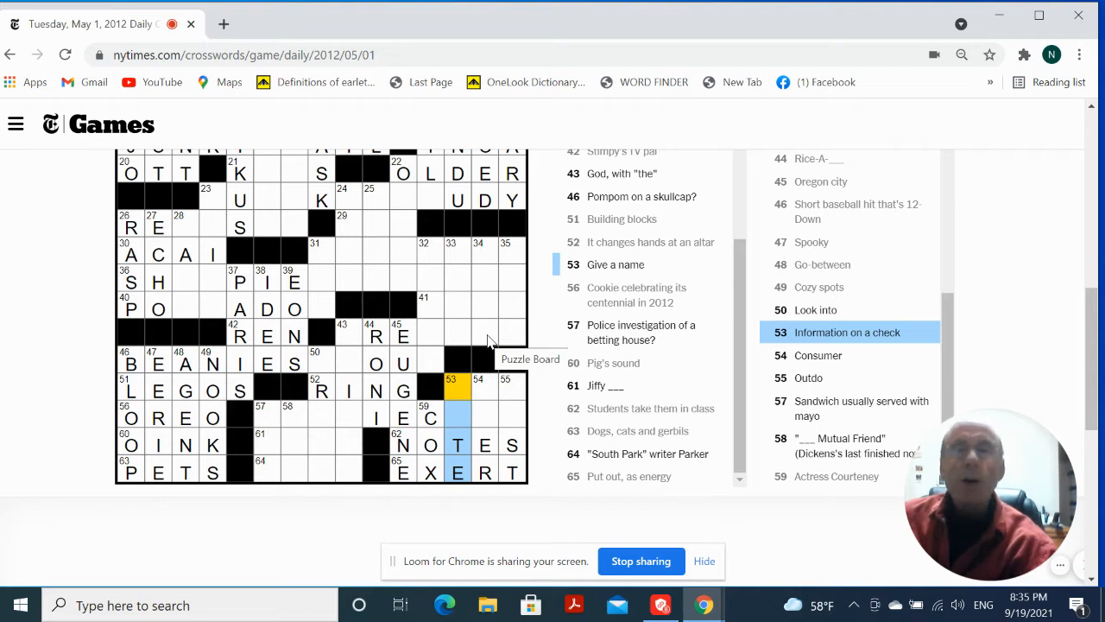
pyautogui.write('DA')
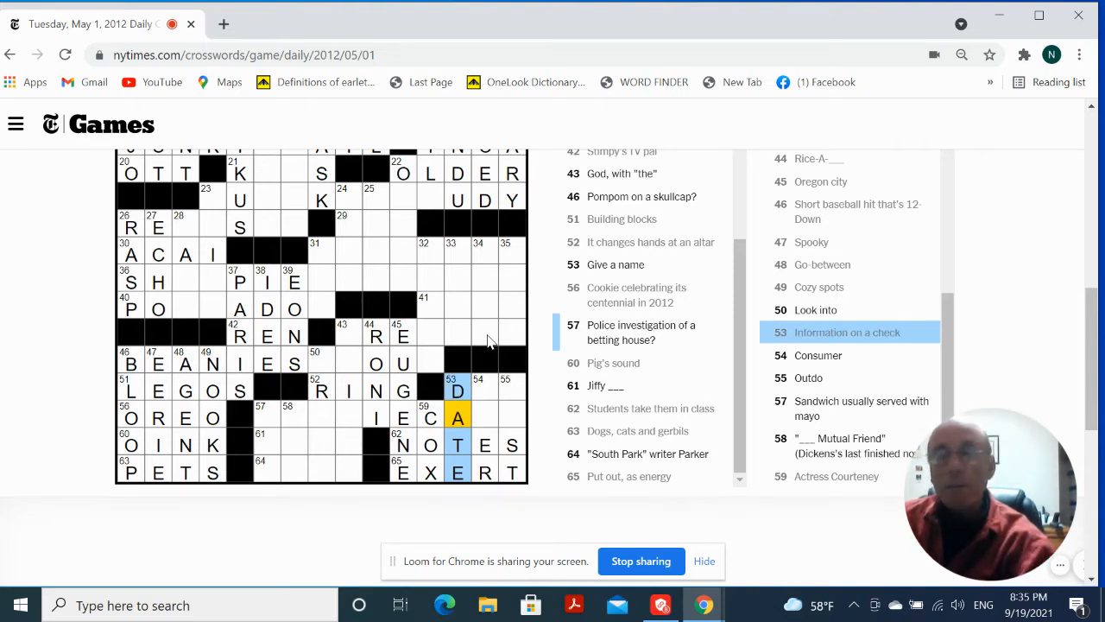
pyautogui.moveTo(494, 387)
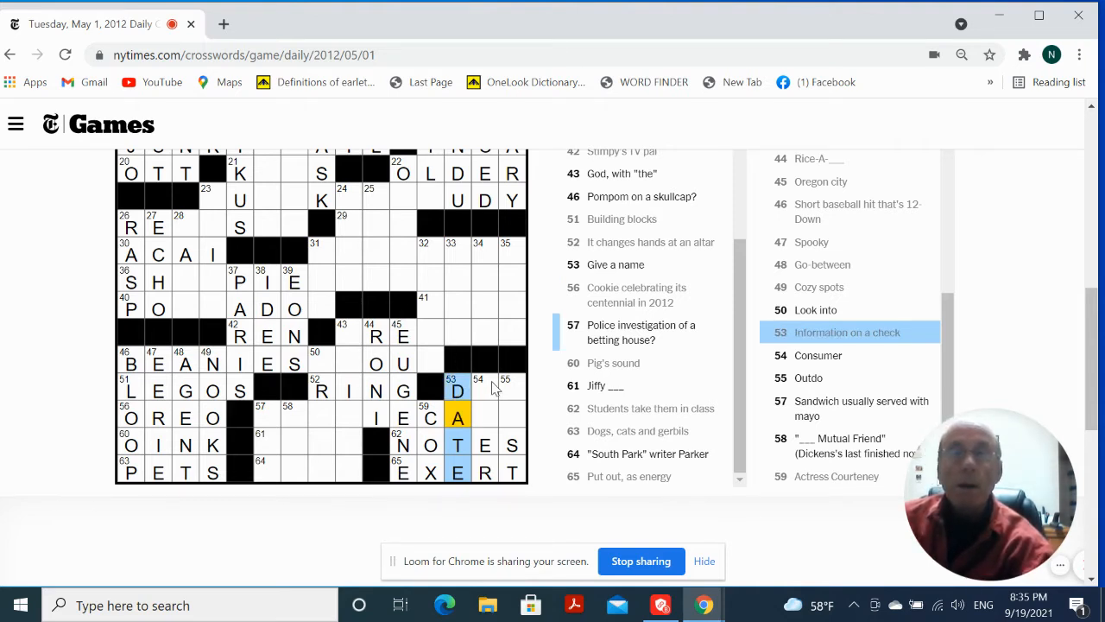
pyautogui.click(478, 390)
pyautogui.write('US')
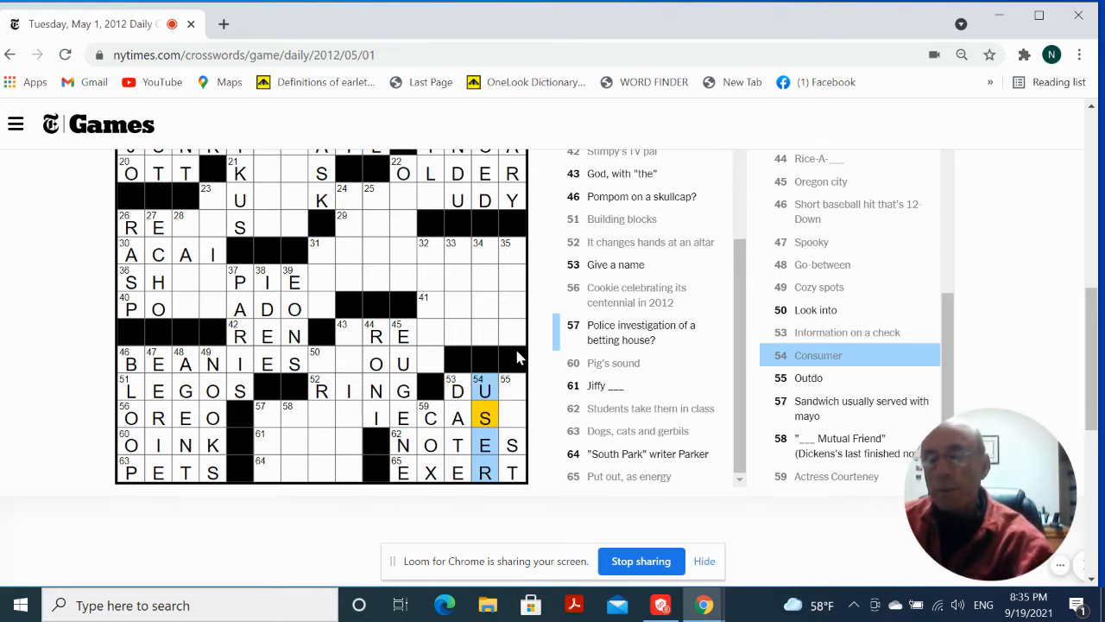
pyautogui.moveTo(507, 394)
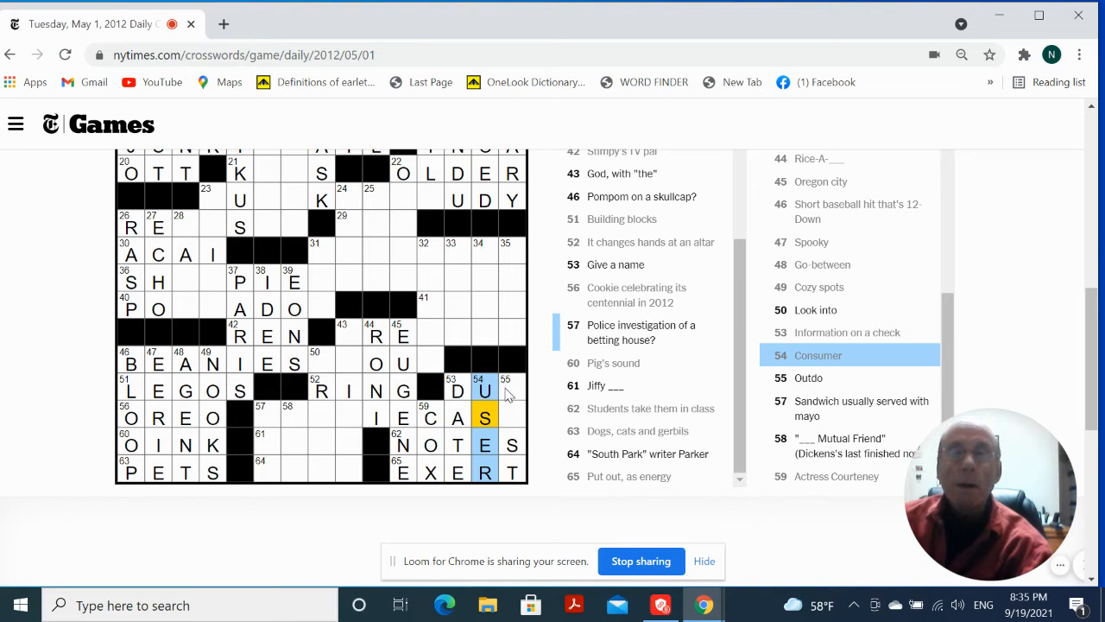
pyautogui.click(506, 390)
pyautogui.write('E')
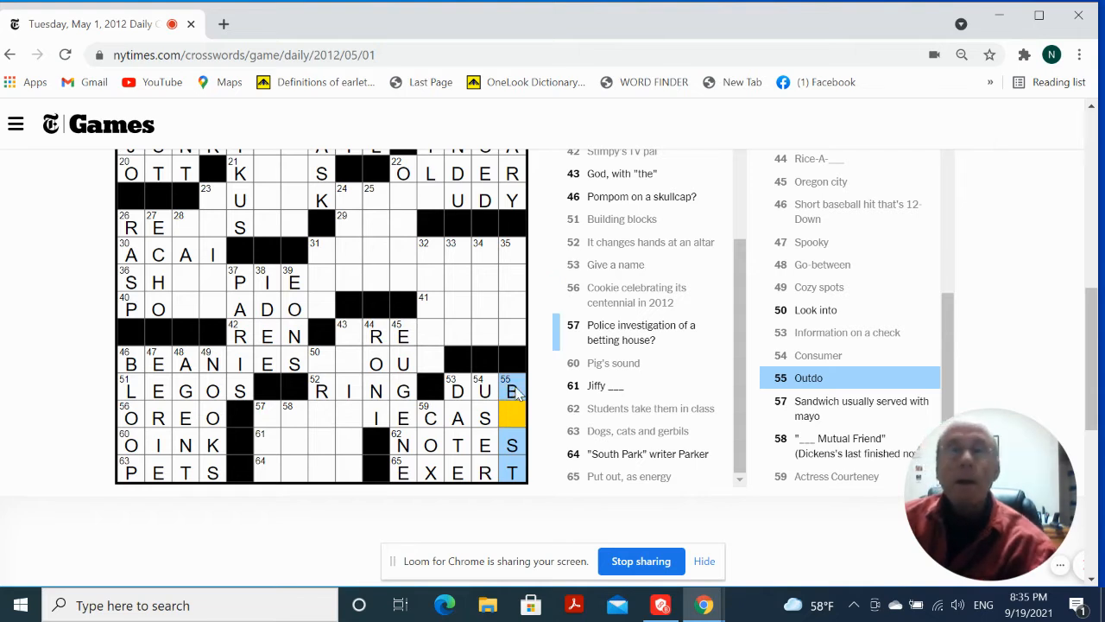
pyautogui.moveTo(516, 423)
pyautogui.write('E')
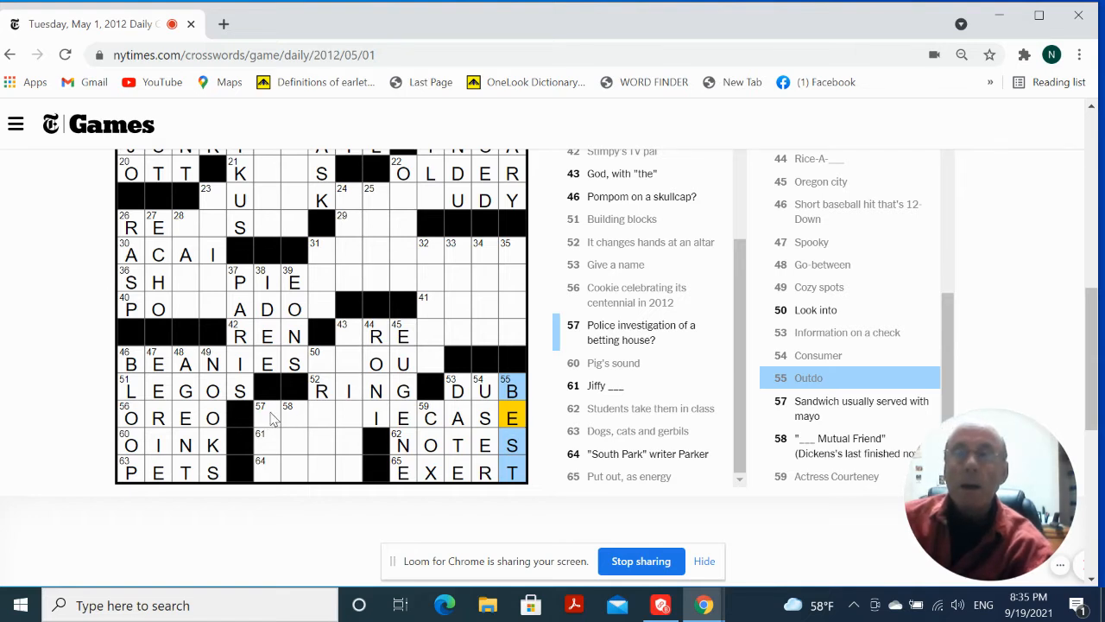
pyautogui.click(261, 417)
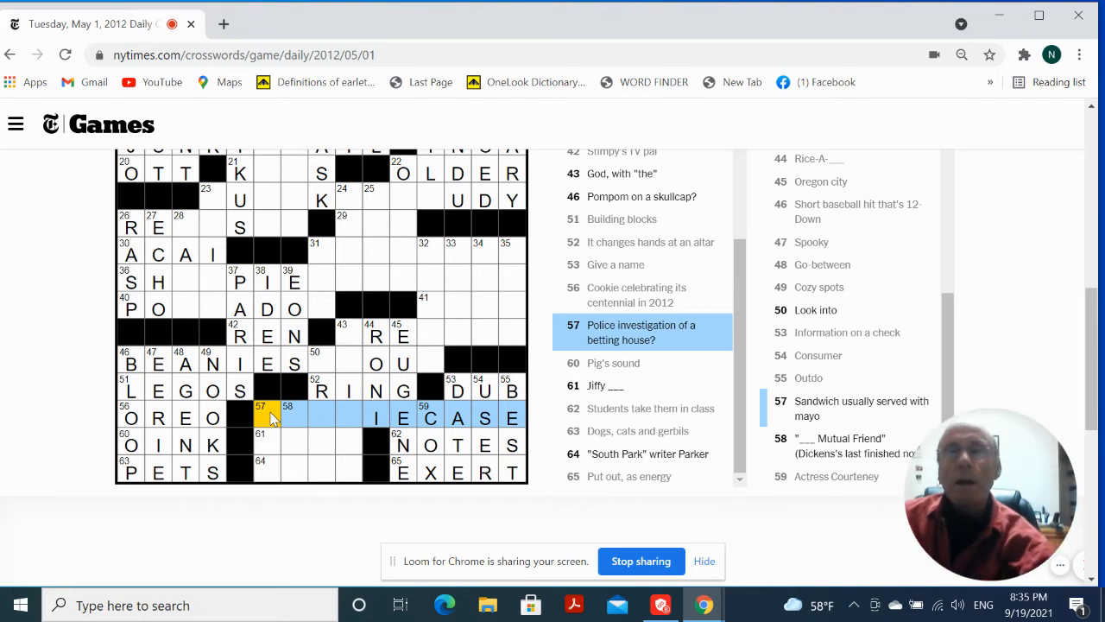
pyautogui.click(287, 417)
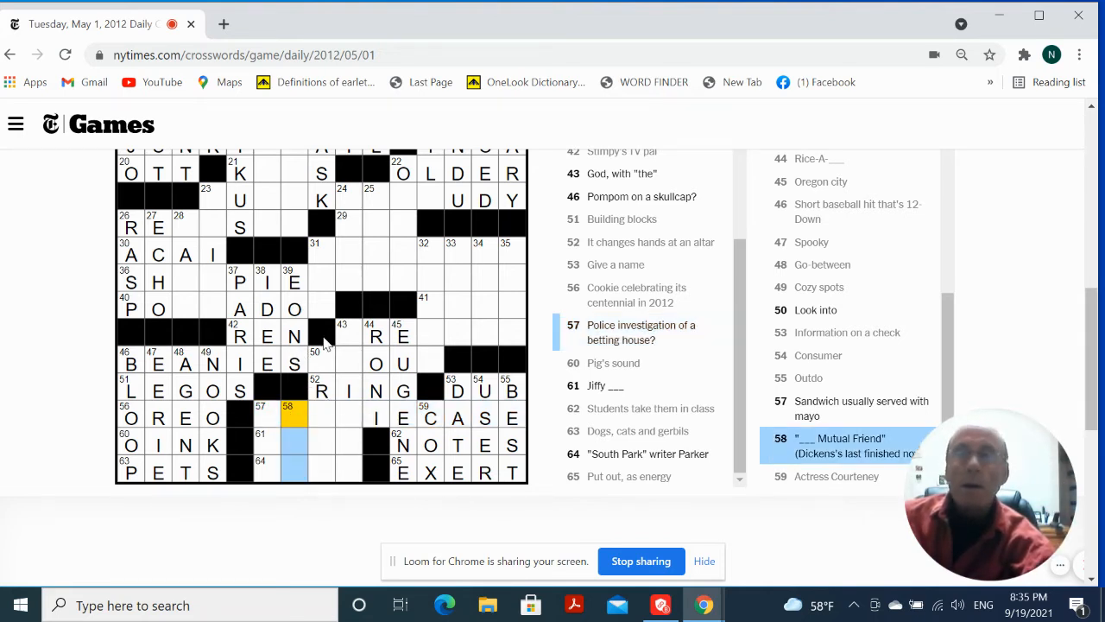
pyautogui.click(322, 360)
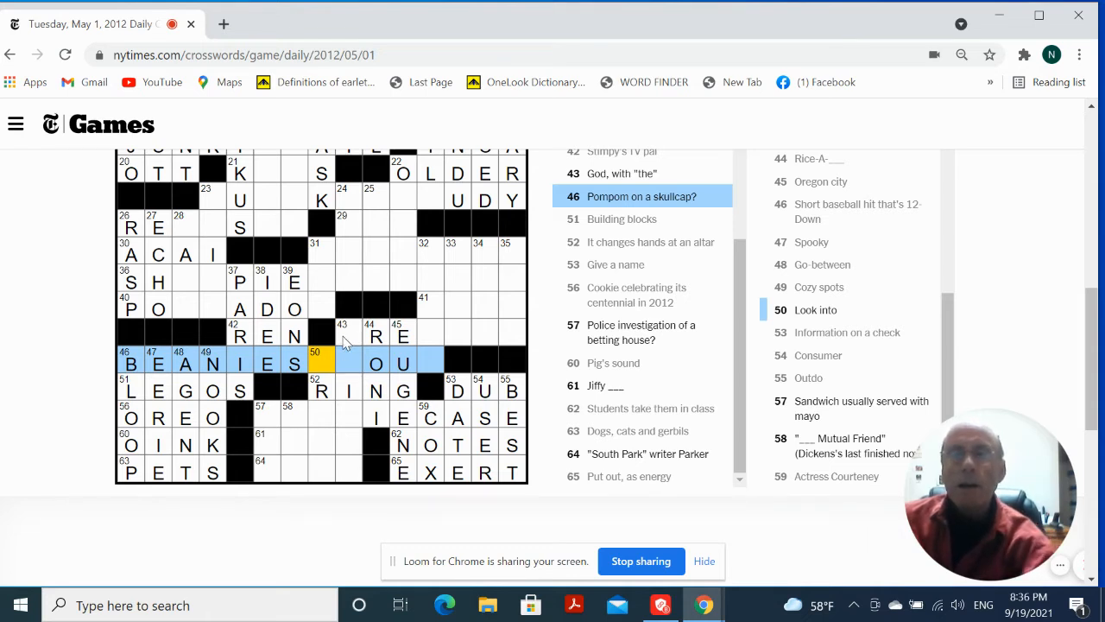
# - Enter ELLA at 41-Across, plus ROLL, ARLO and TSAR down at 33, 34 and 35
pyautogui.click(350, 335)
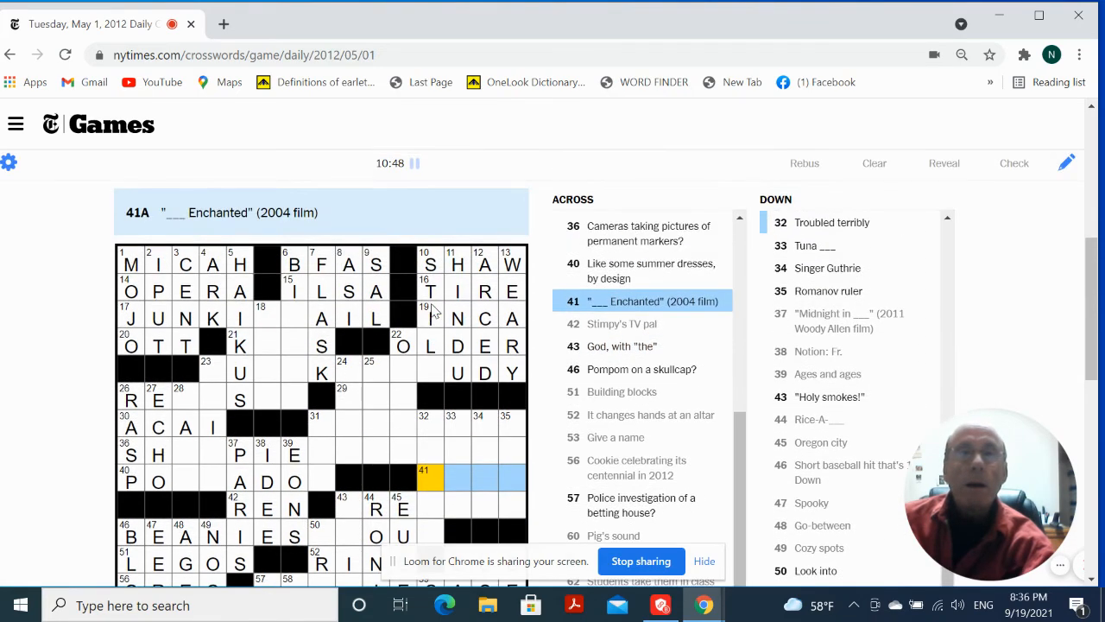
pyautogui.scroll(-3)
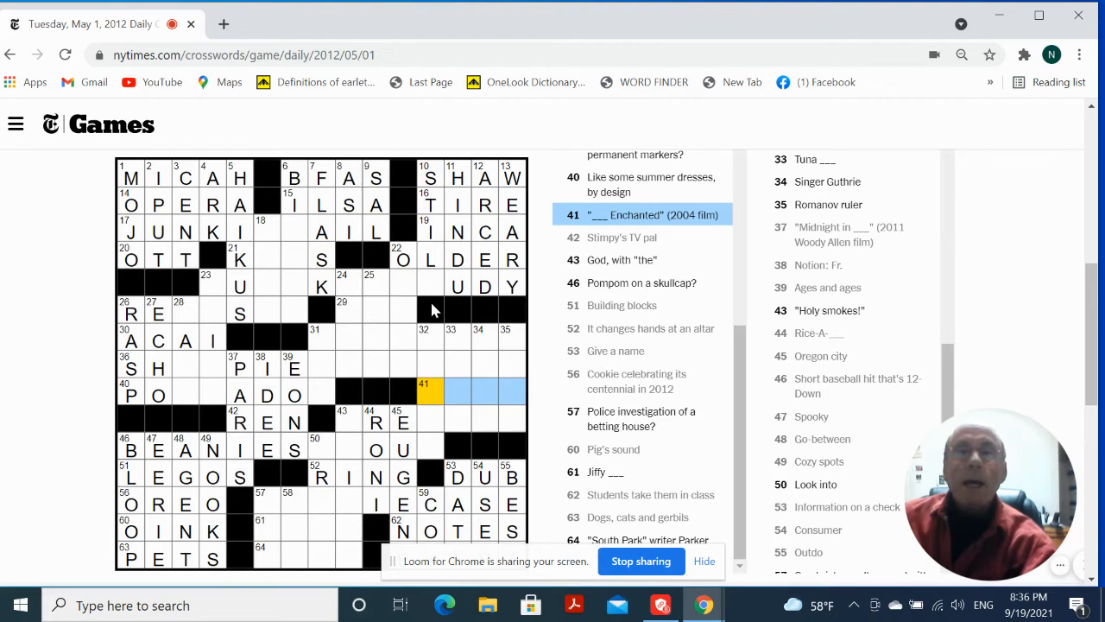
pyautogui.moveTo(432, 309)
pyautogui.write('ELLA')
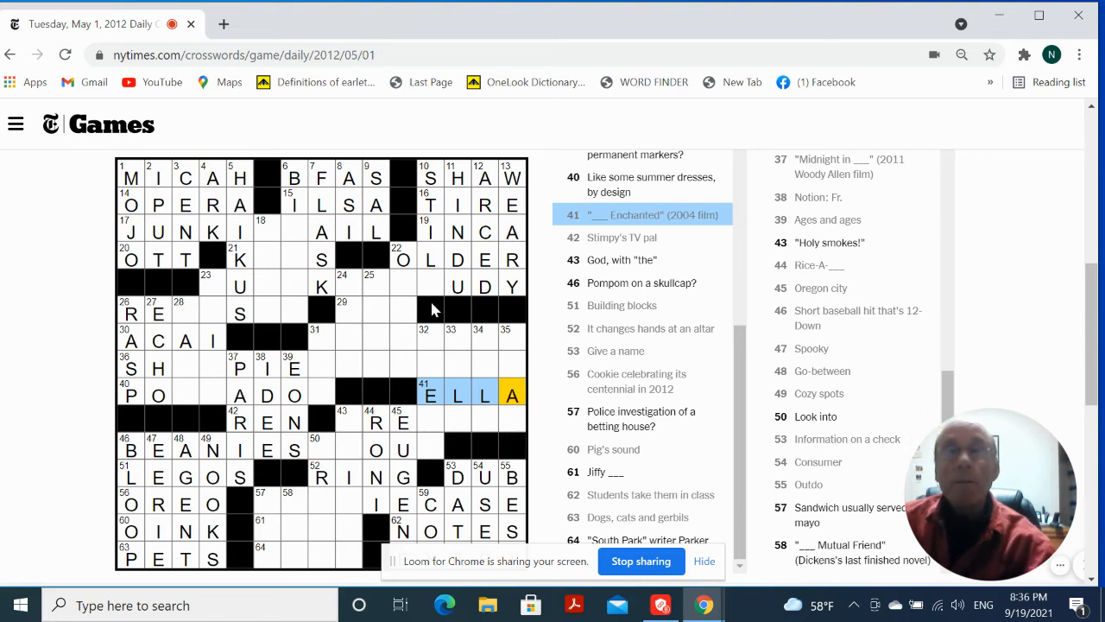
pyautogui.click(457, 341)
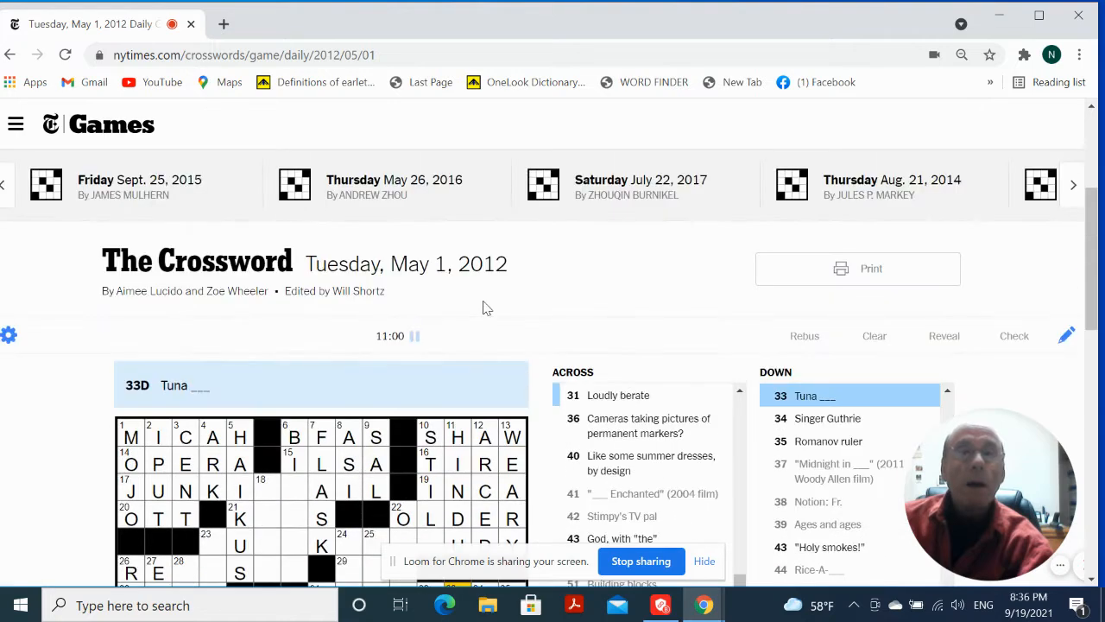
pyautogui.scroll(-3)
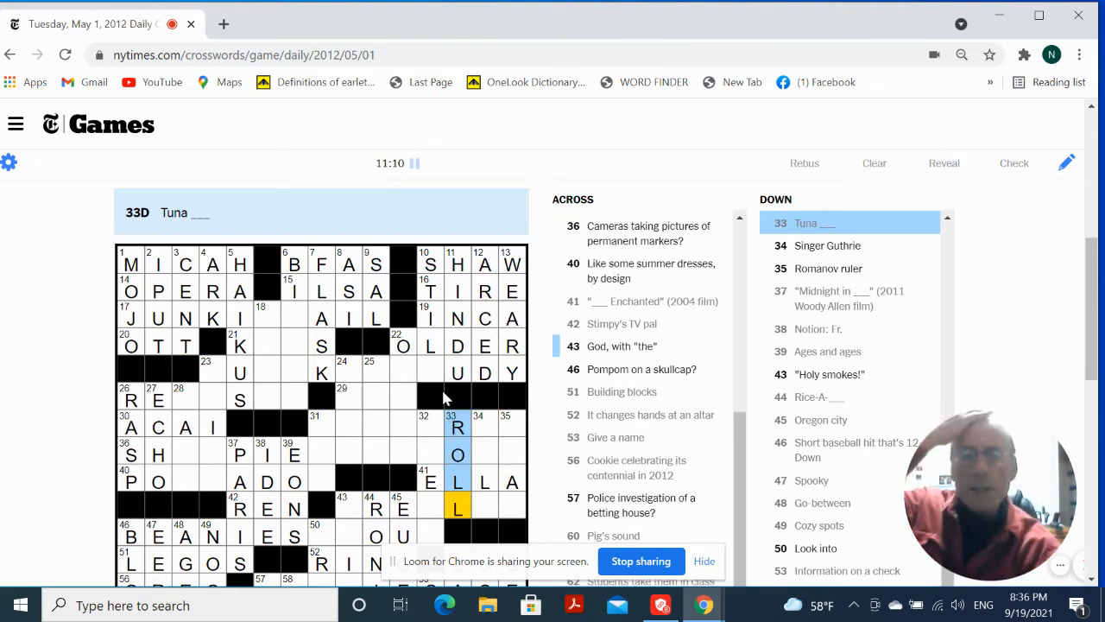
pyautogui.click(479, 427)
pyautogui.write('ARLO')
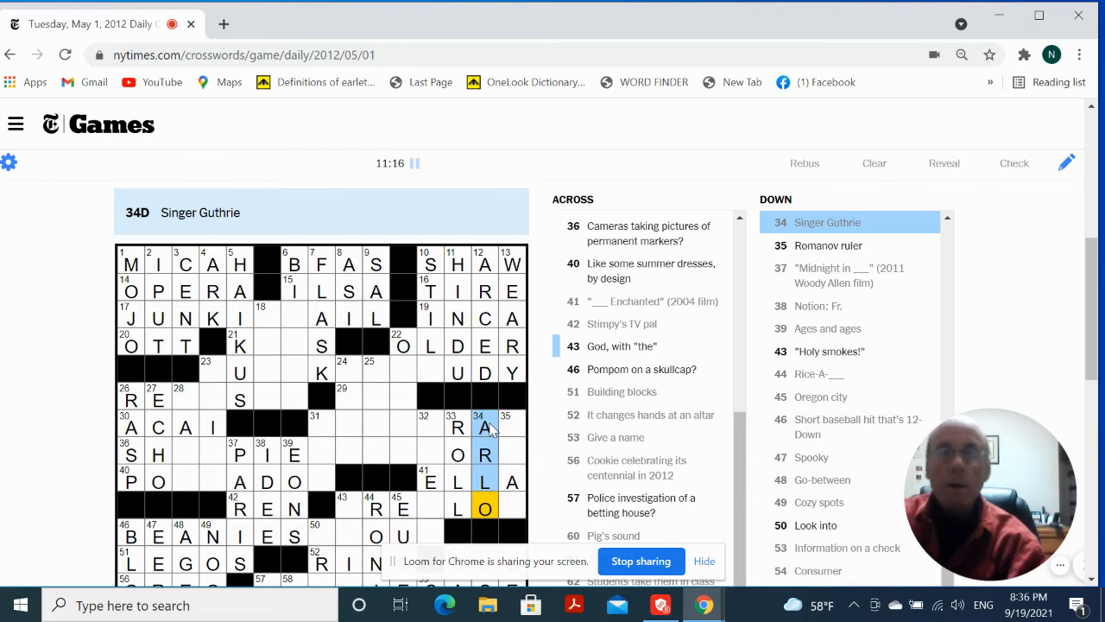
pyautogui.click(505, 427)
pyautogui.write('TSAR')
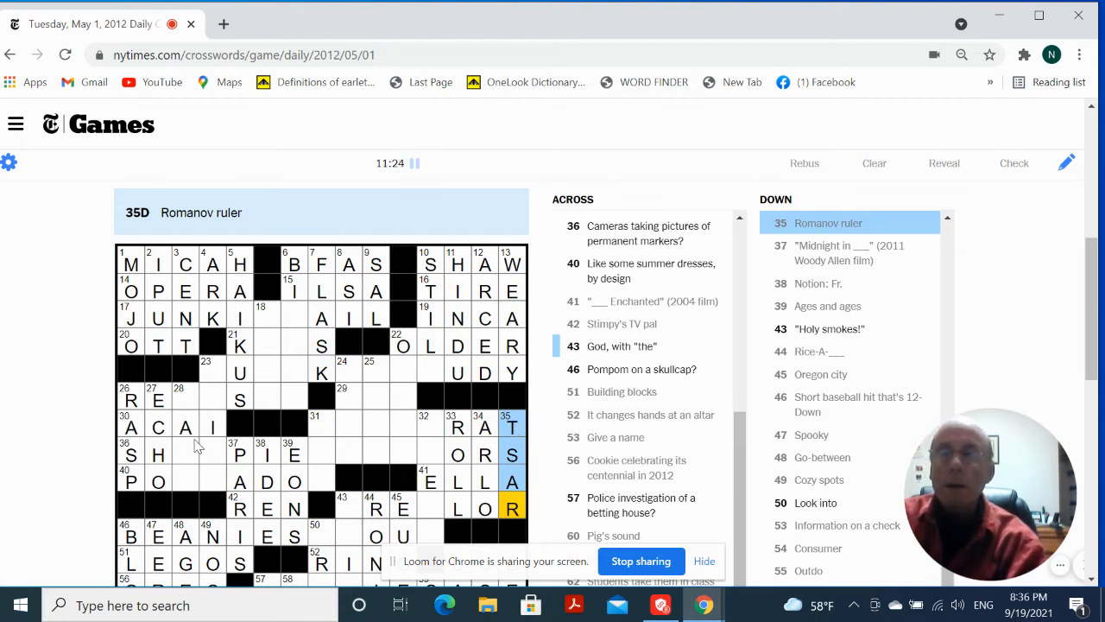
pyautogui.click(186, 455)
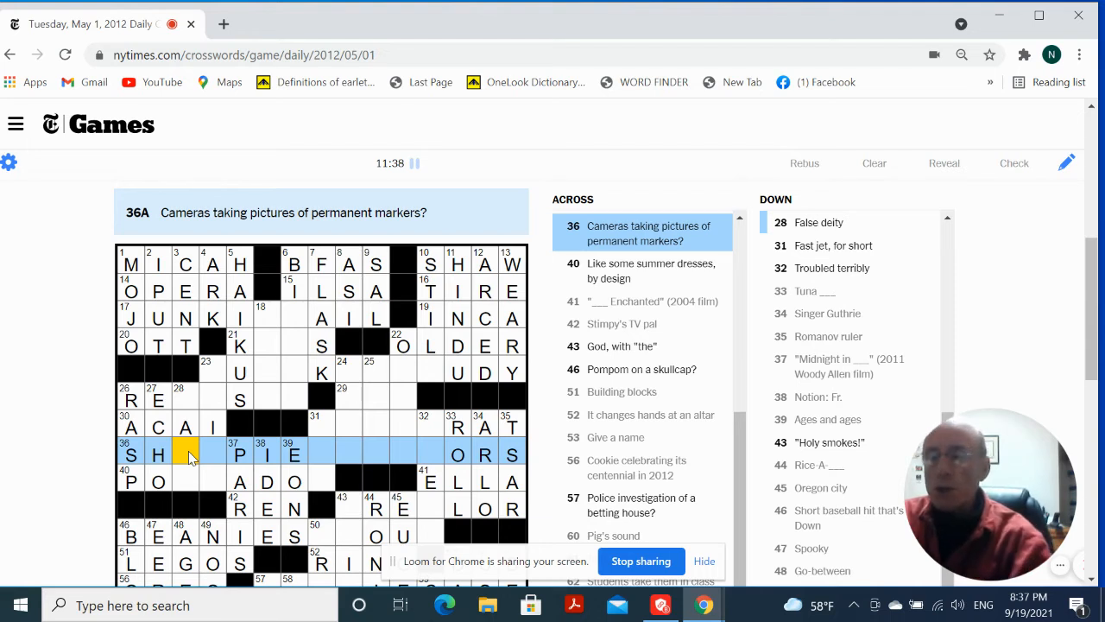
# - Finish SHARPIE at 36-Across with AR and add B for REB at 28-Down
pyautogui.write('AR')
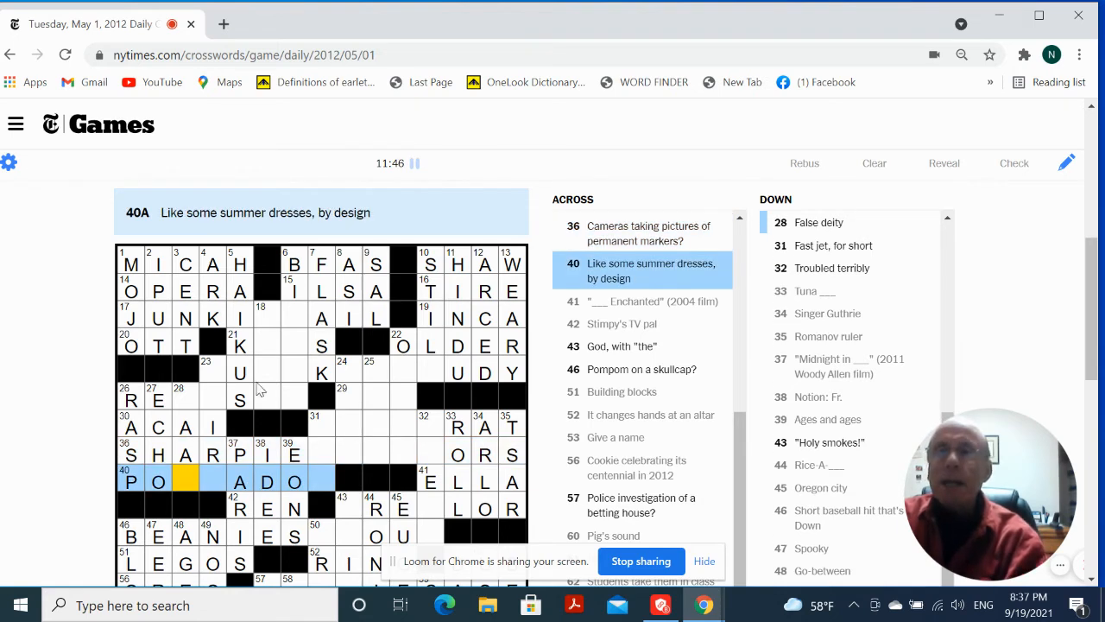
pyautogui.moveTo(250, 383)
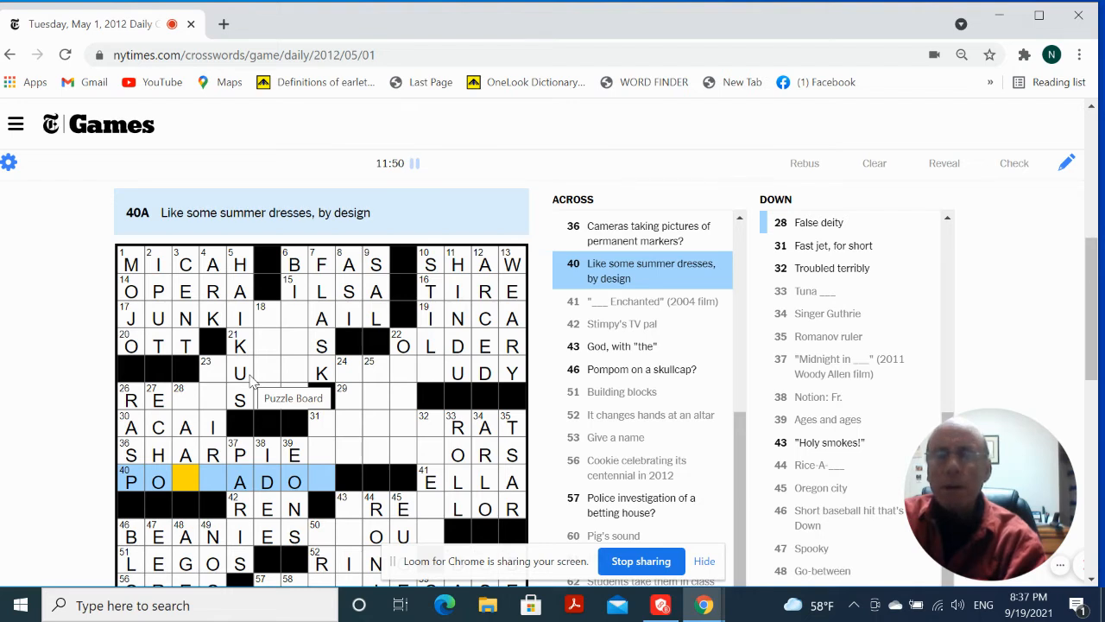
pyautogui.moveTo(185, 401)
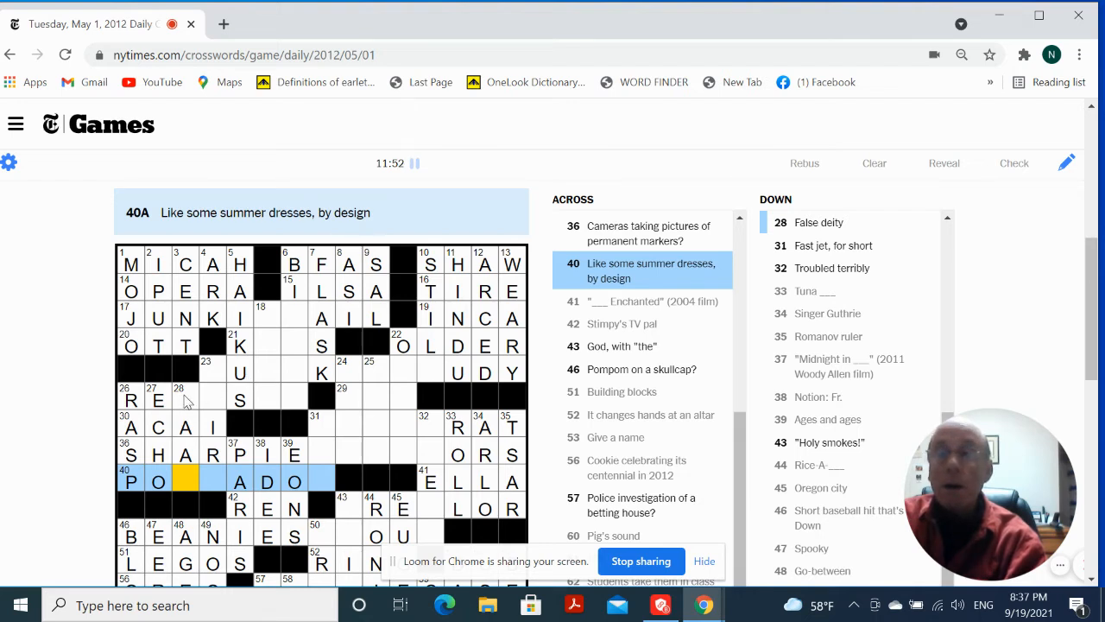
pyautogui.click(186, 399)
pyautogui.write('B')
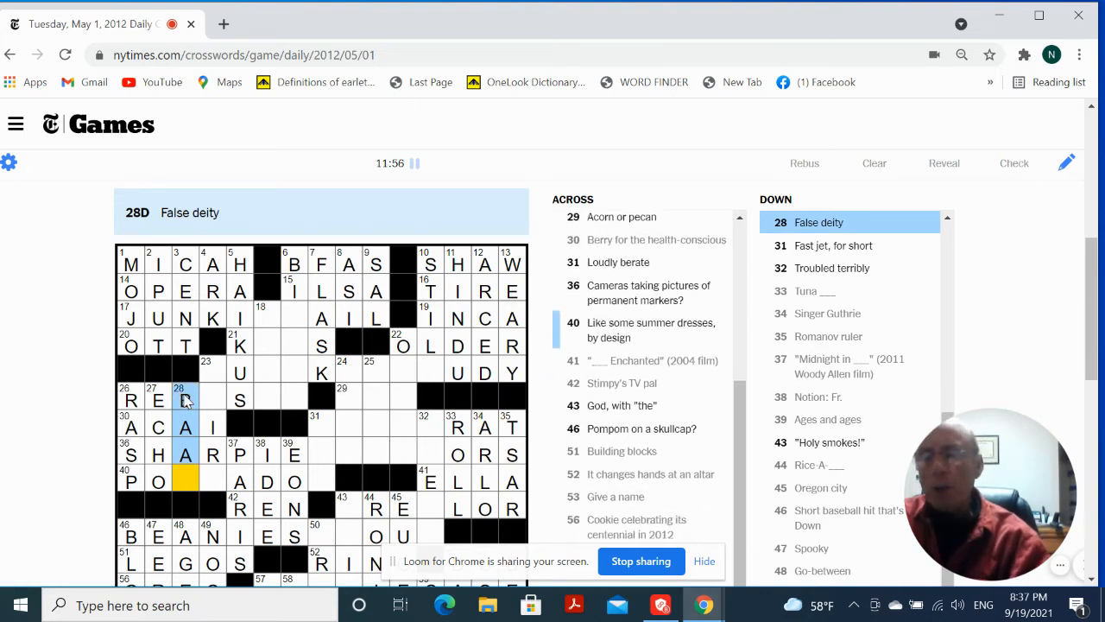
pyautogui.scroll(-3)
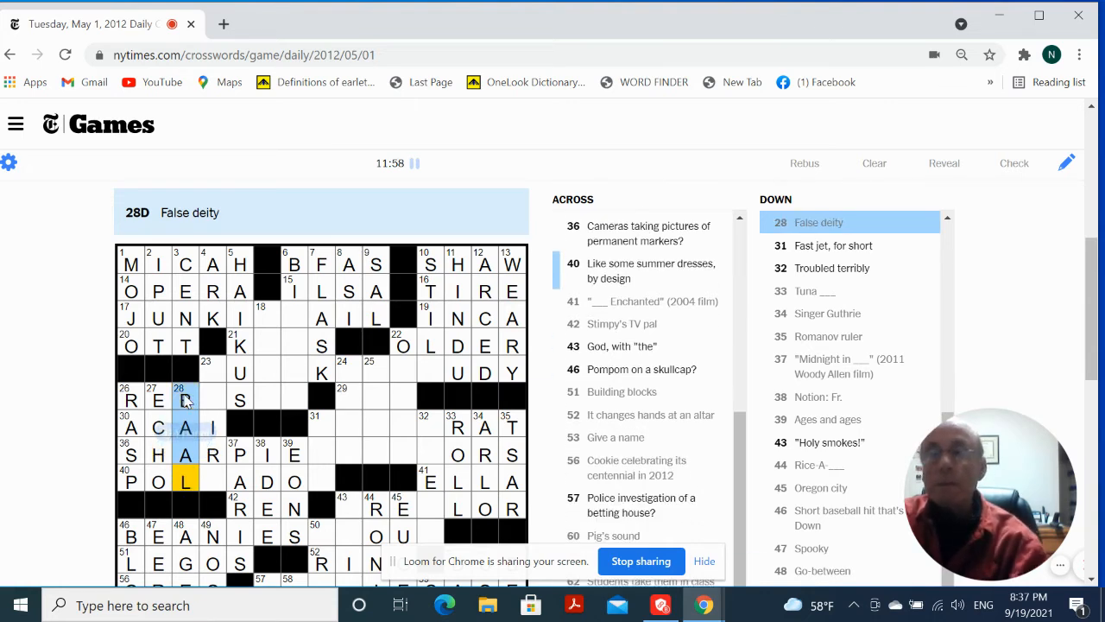
pyautogui.write('B')
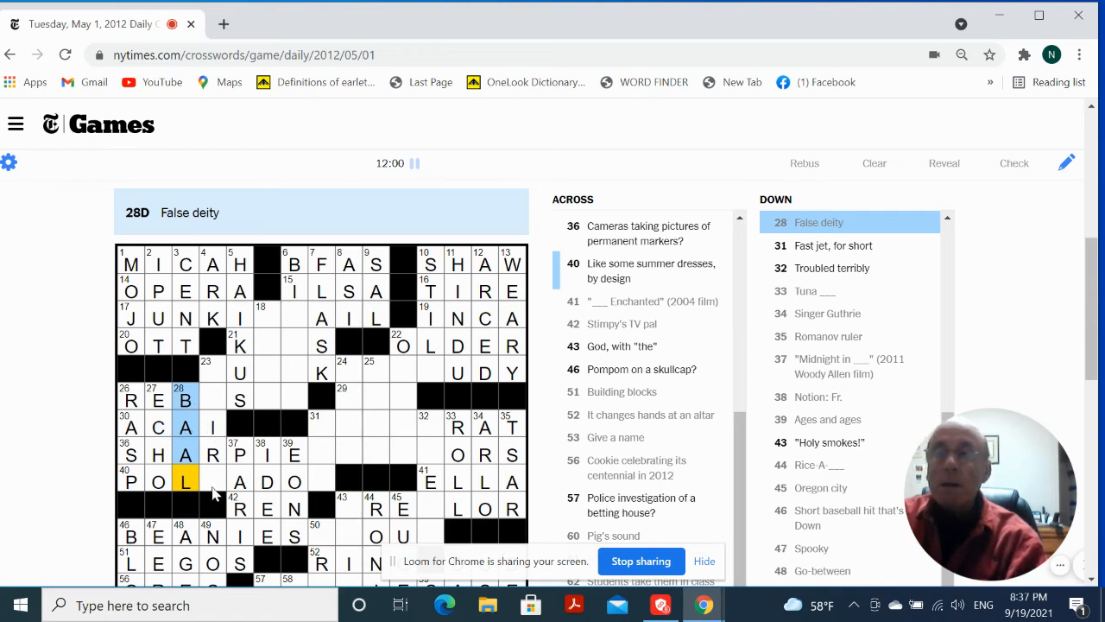
# - Complete POLKADOT at 40-Across, add the Q at 23-Down, and finish REBUSES
pyautogui.click(211, 481)
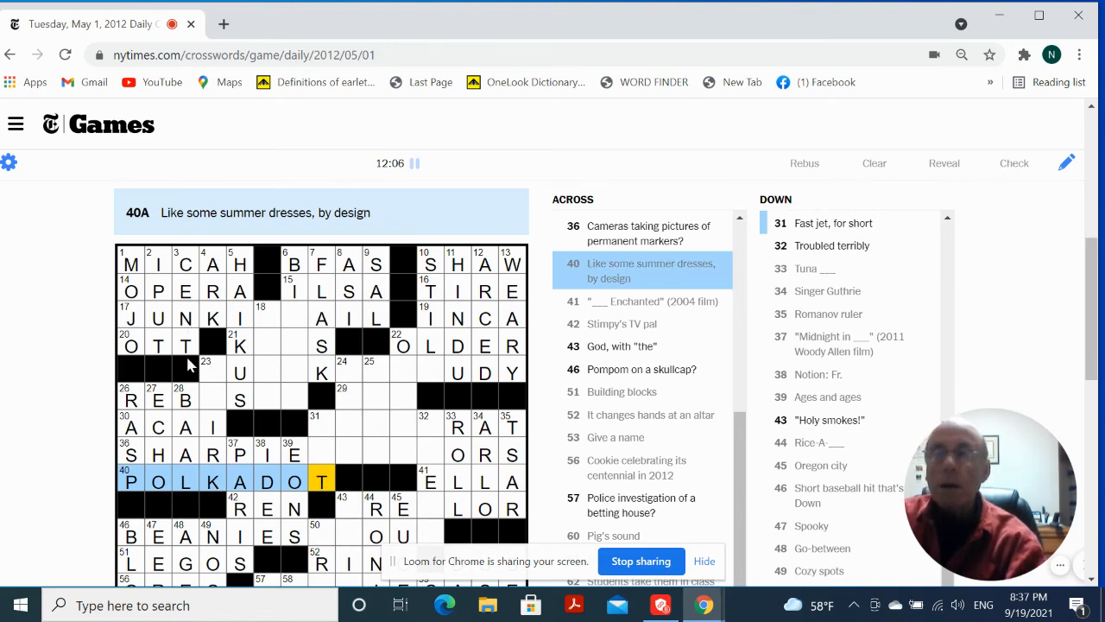
pyautogui.click(213, 372)
pyautogui.write('QU')
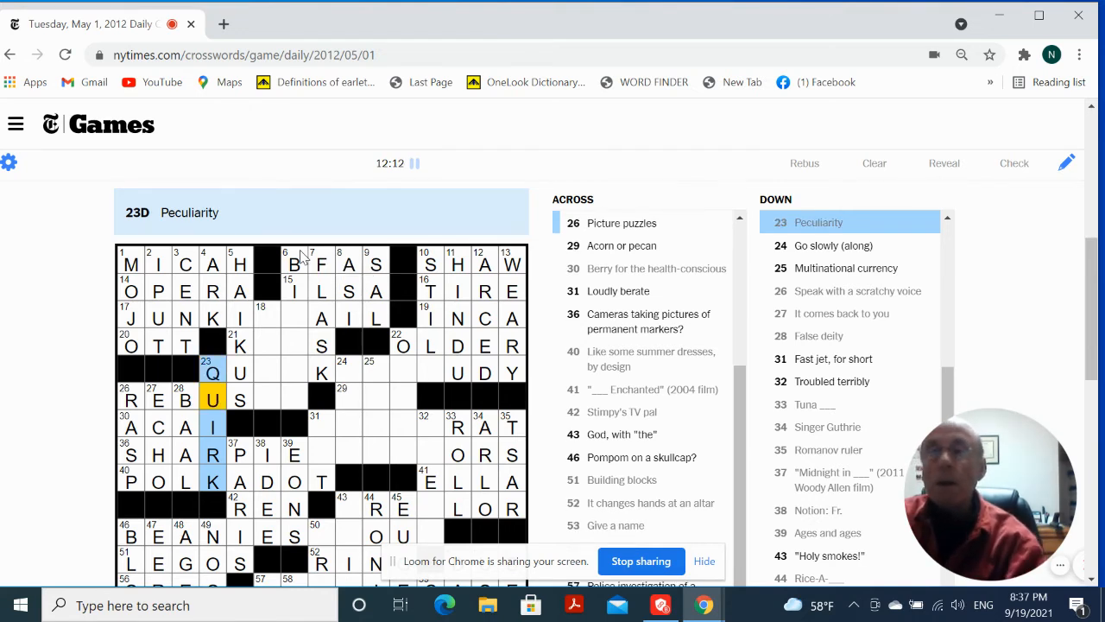
pyautogui.click(268, 397)
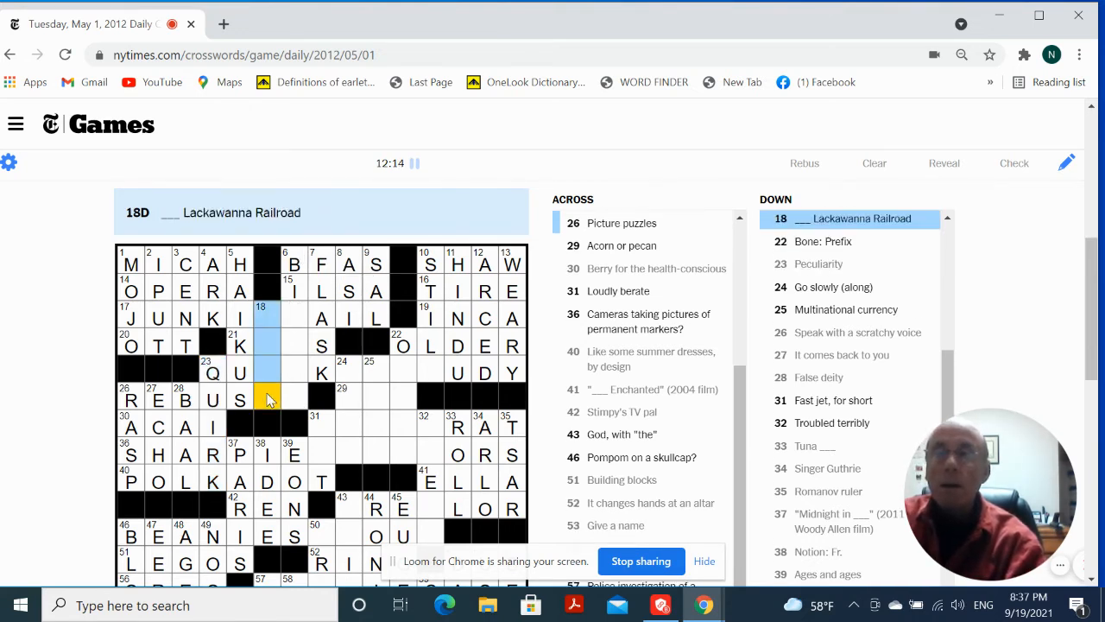
pyautogui.click(289, 399)
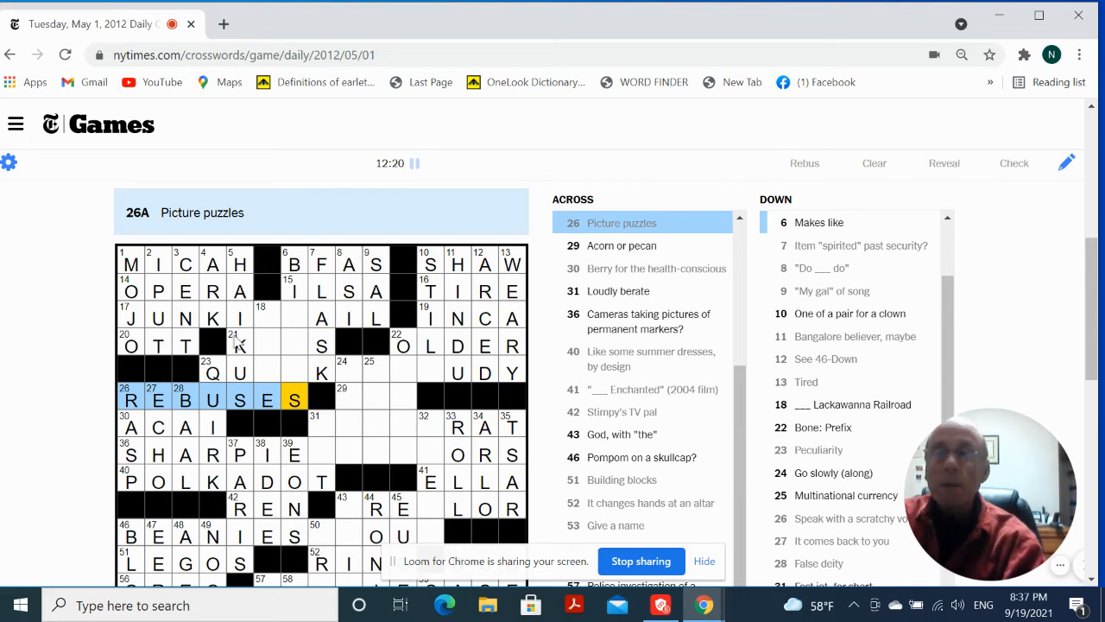
pyautogui.click(213, 373)
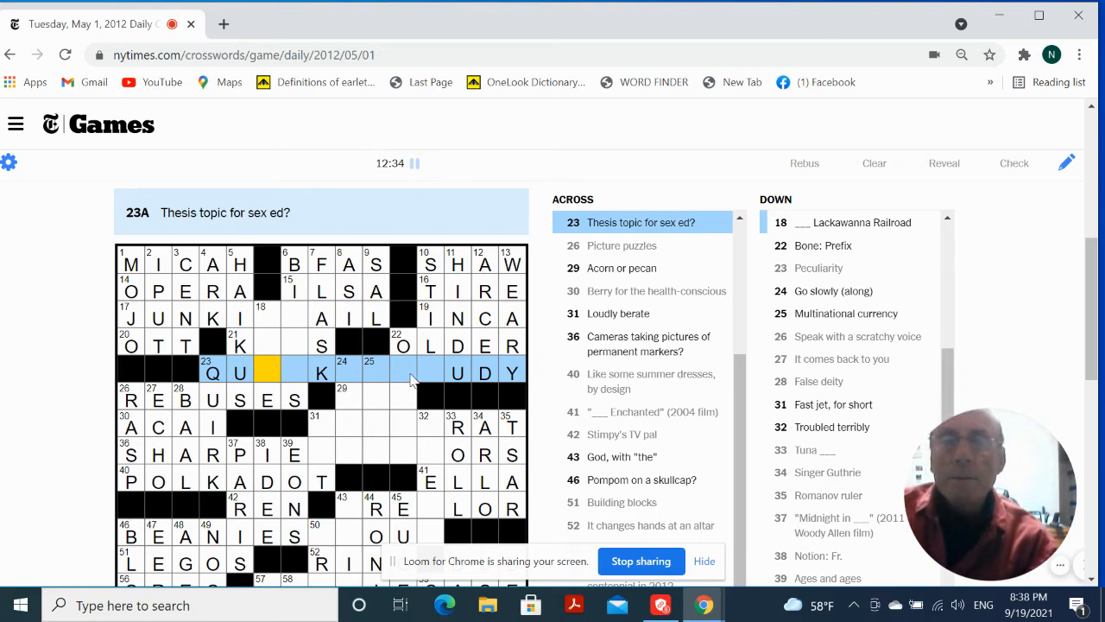
# - Enter EURO down at 25 in the grid's center
pyautogui.click(403, 371)
pyautogui.write('ST')
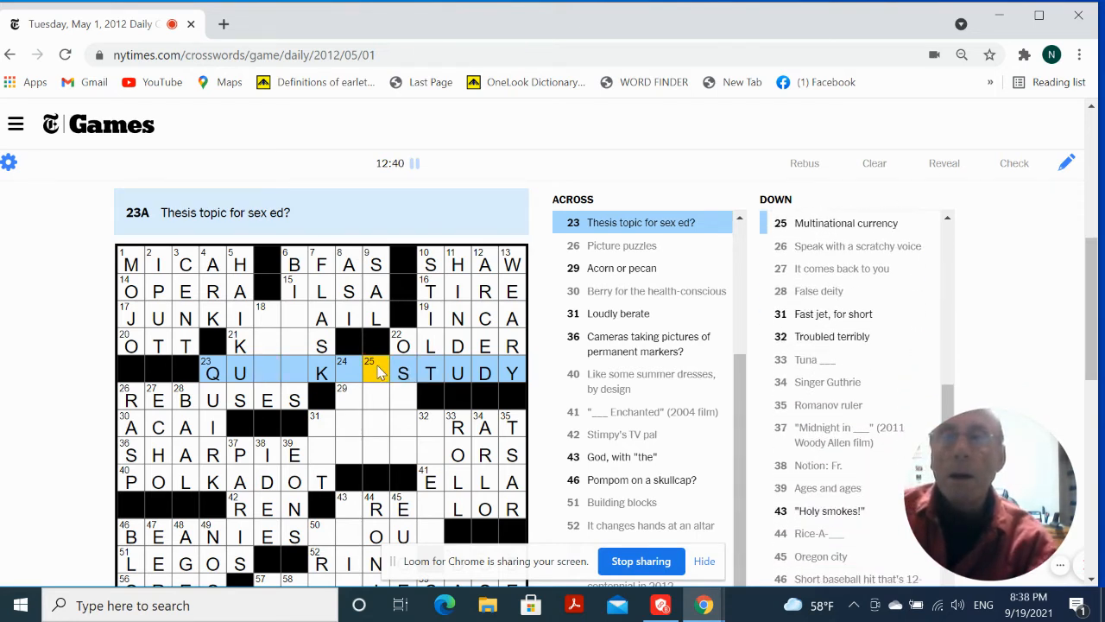
pyautogui.click(375, 372)
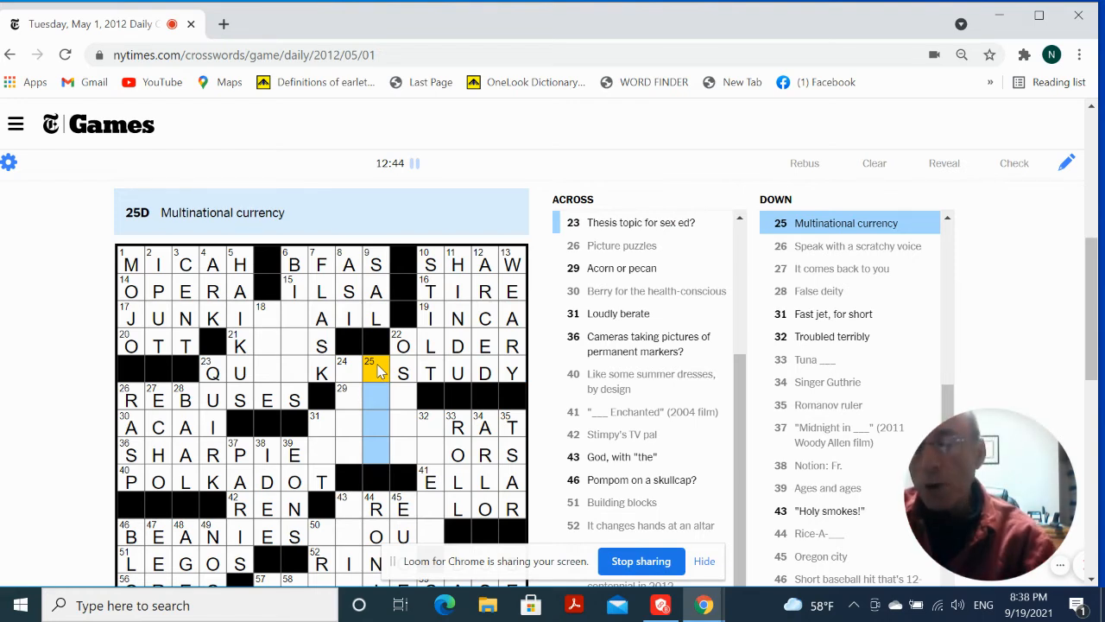
pyautogui.write('EURO')
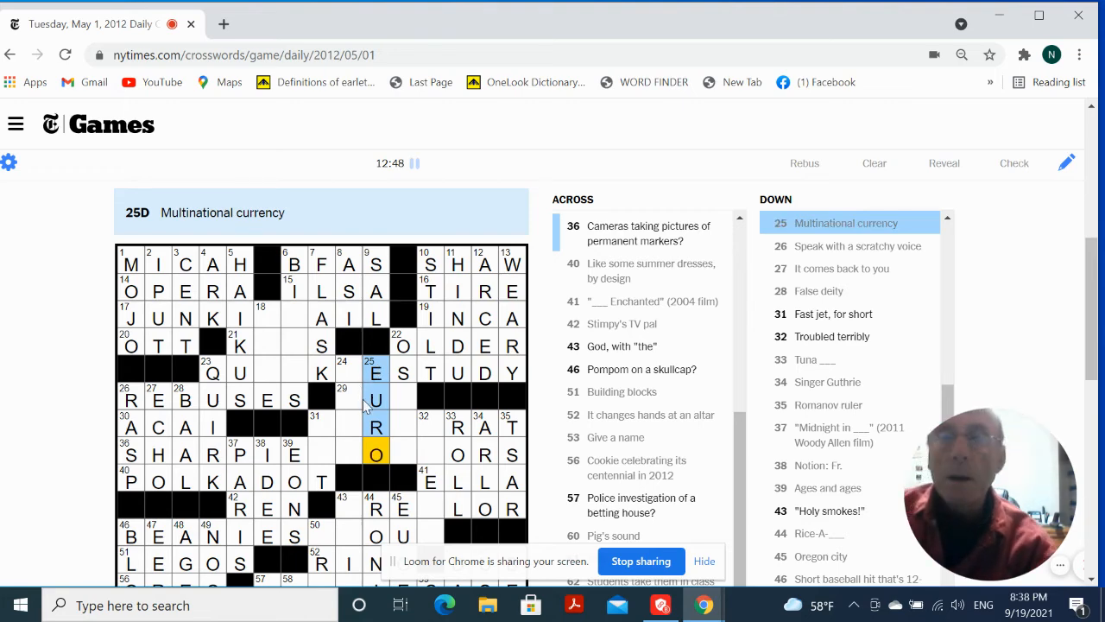
# - Fill OSTE, INCH and SST down through the center, forming NUT and SHOO
pyautogui.click(344, 399)
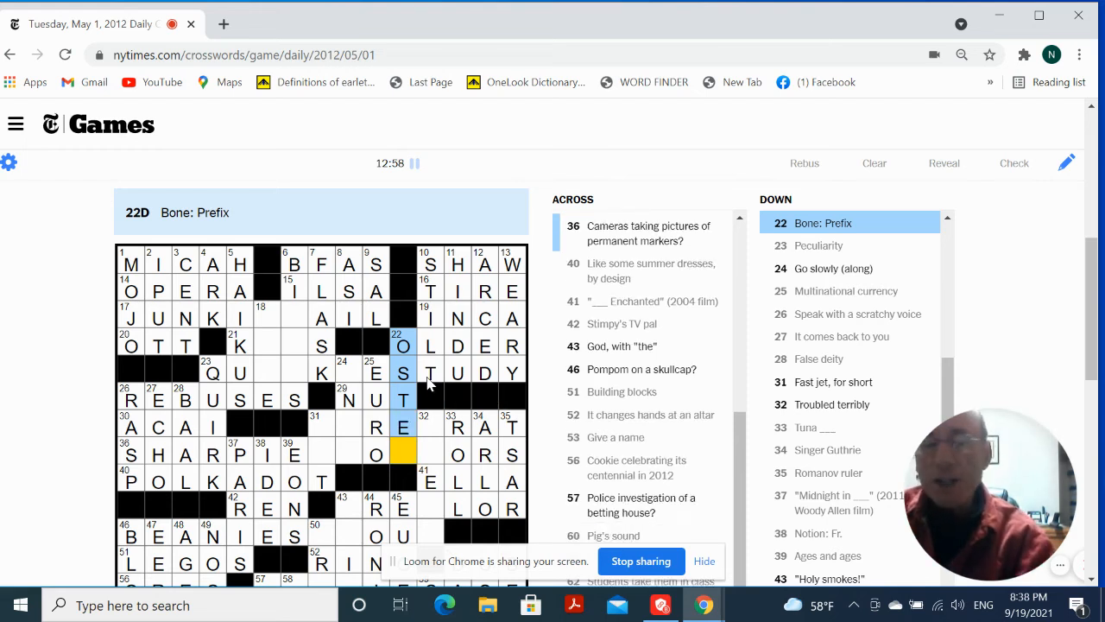
pyautogui.moveTo(414, 402)
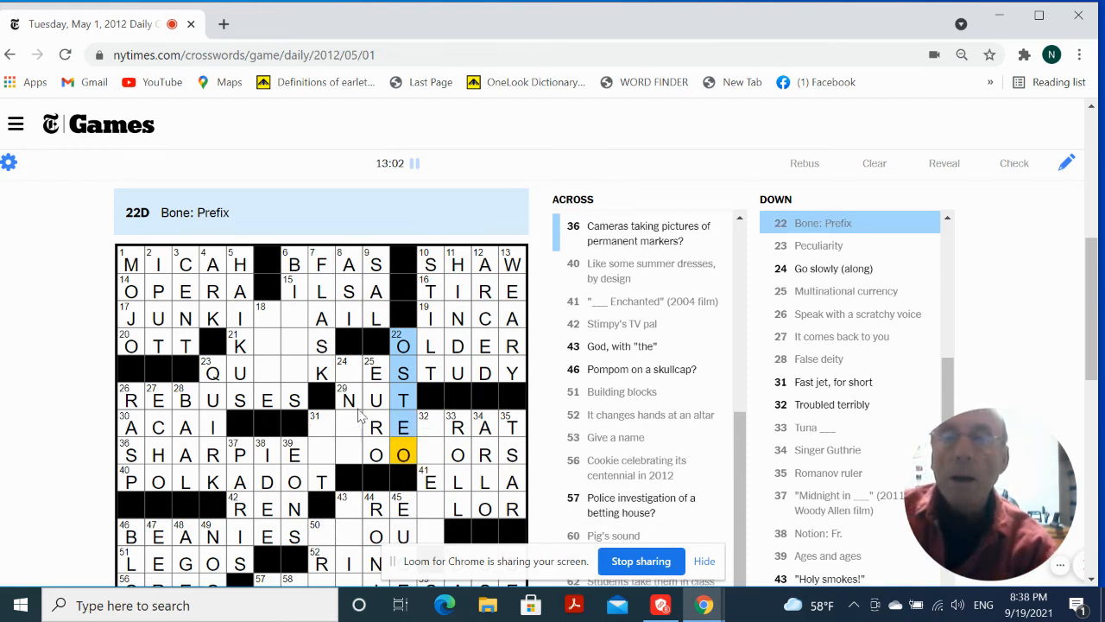
pyautogui.click(347, 371)
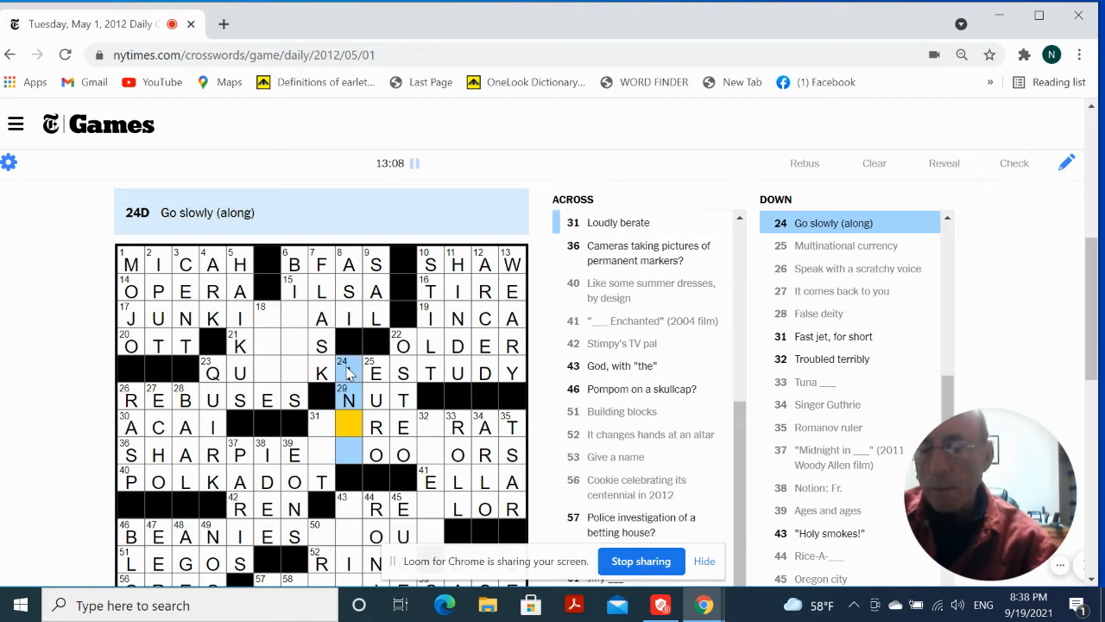
pyautogui.write('CH')
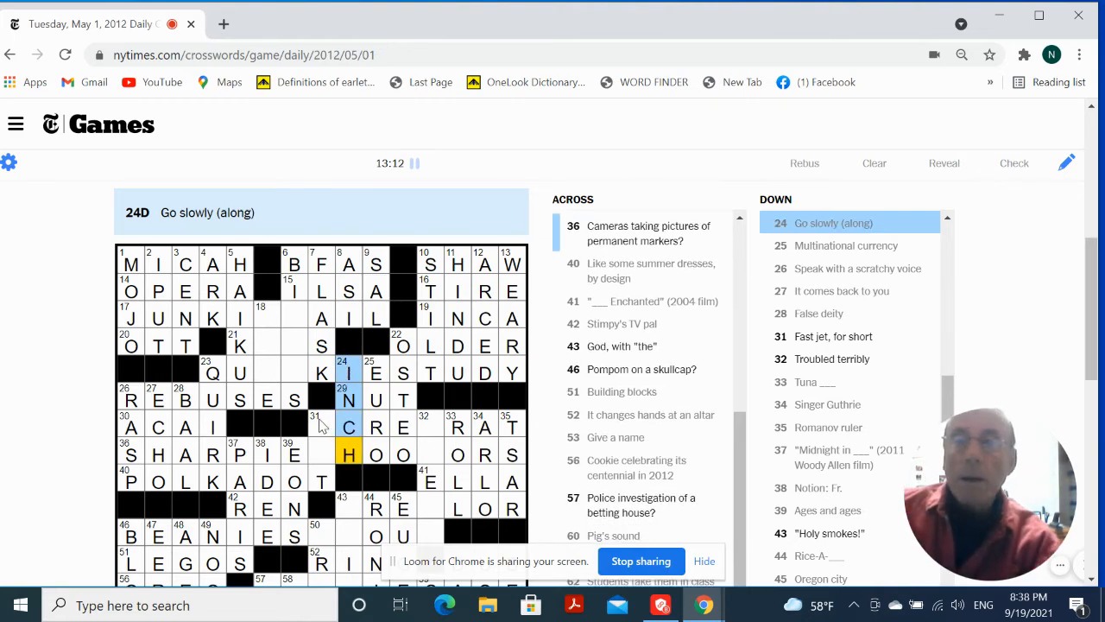
pyautogui.click(320, 426)
pyautogui.write('S')
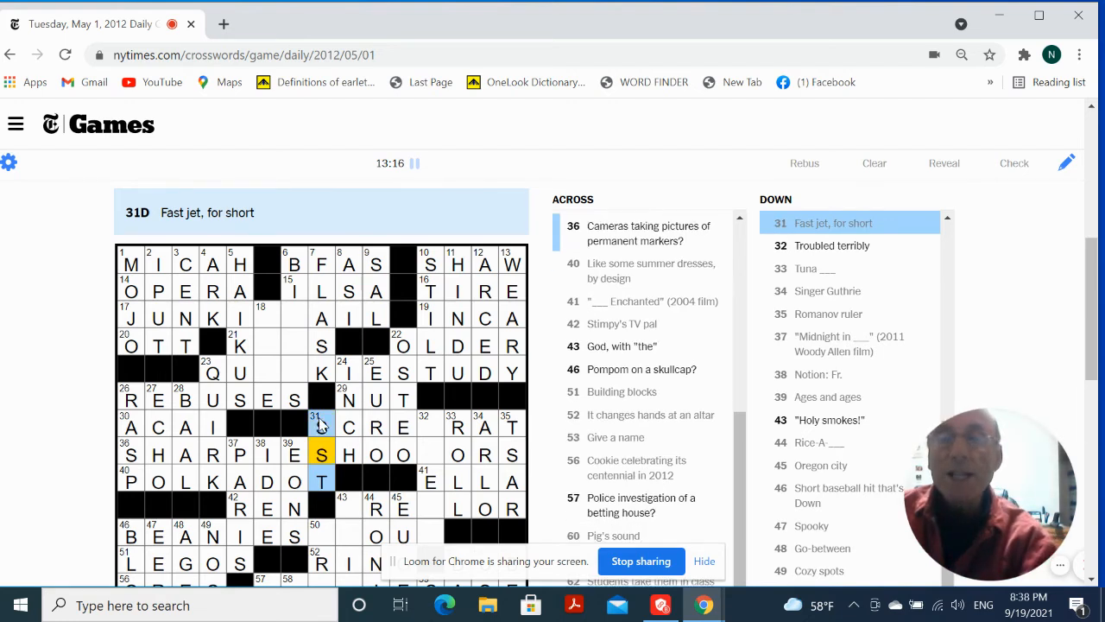
pyautogui.moveTo(436, 453)
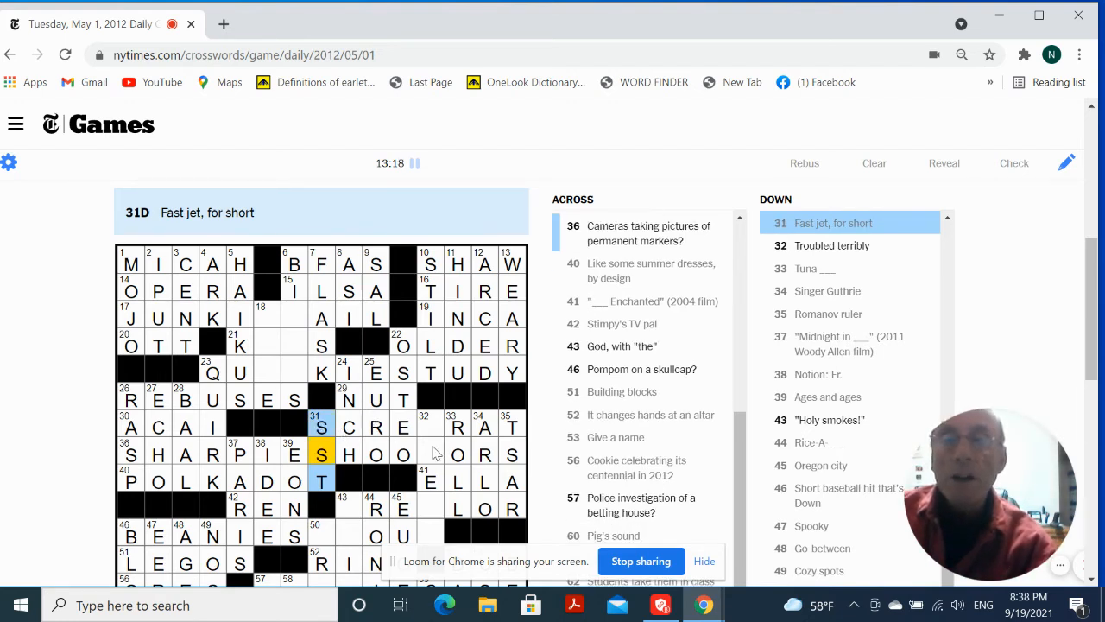
pyautogui.click(430, 454)
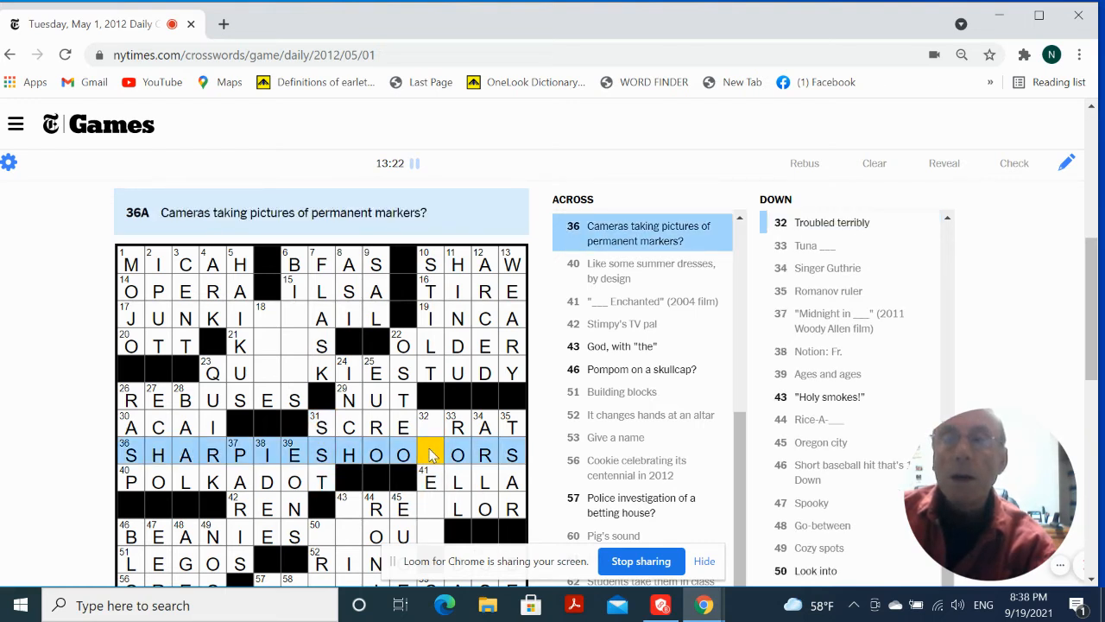
# - Add the missing M to complete SCREAM AT and SHARPIE SHOOTERS
pyautogui.click(430, 453)
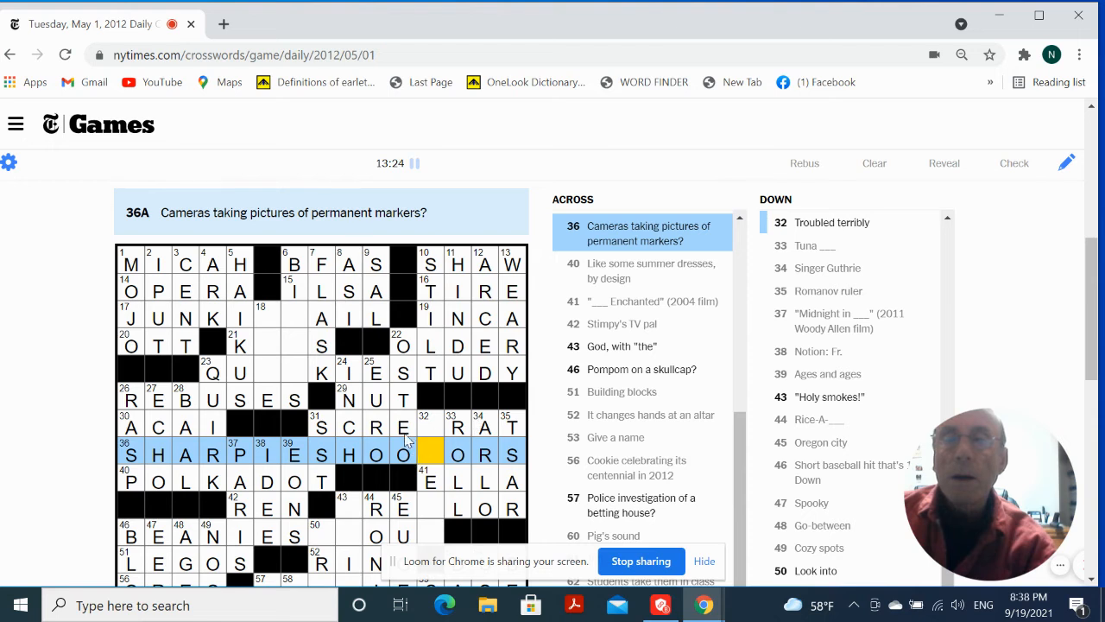
pyautogui.click(430, 426)
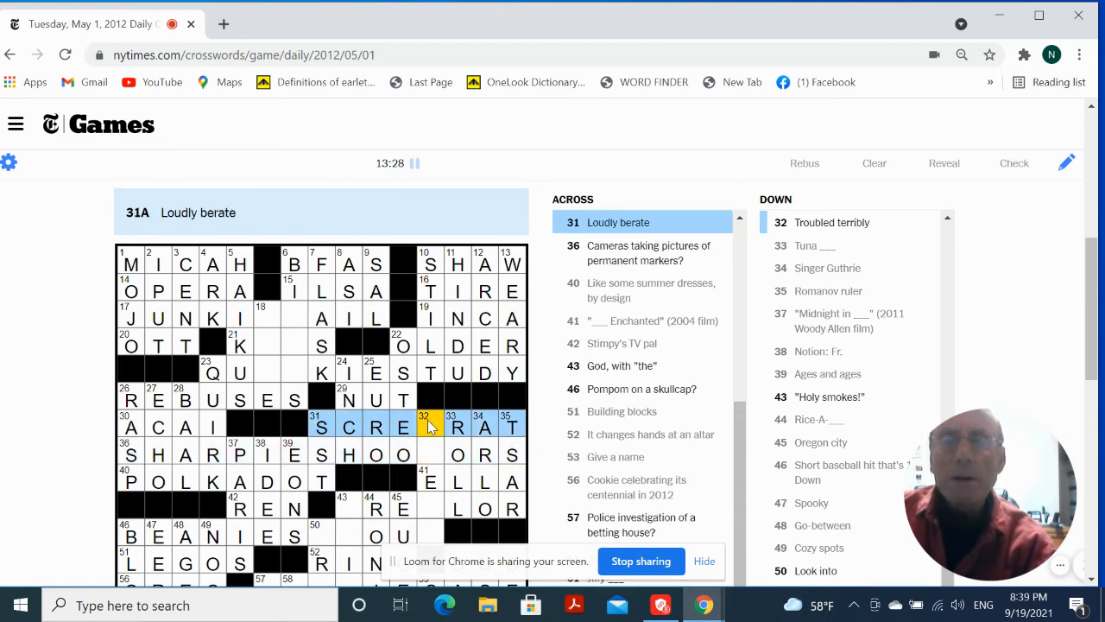
pyautogui.click(424, 426)
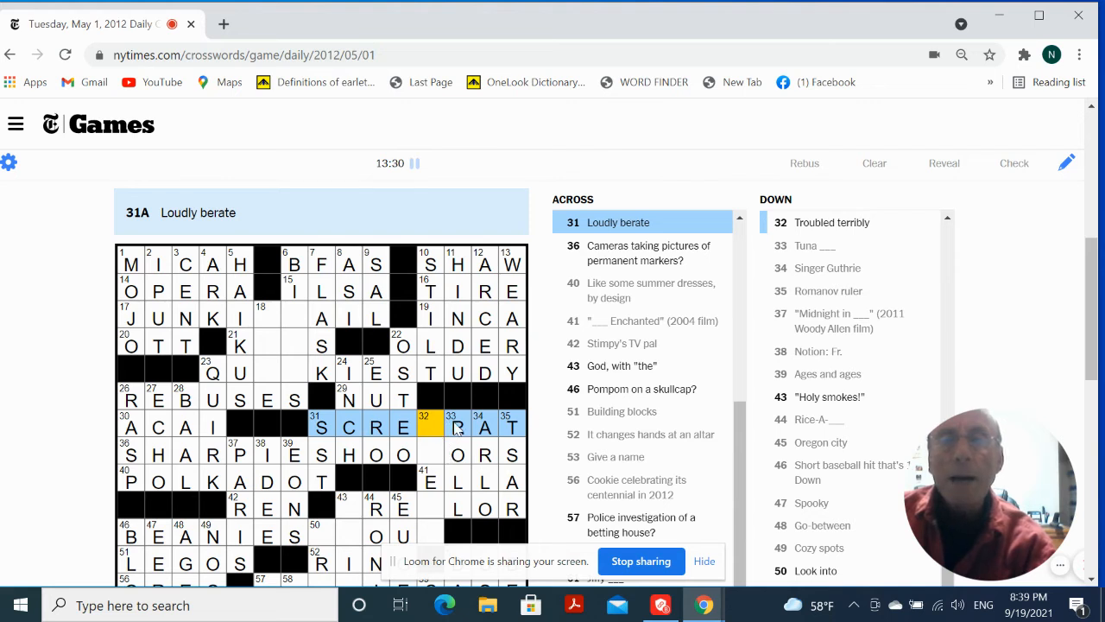
pyautogui.click(457, 426)
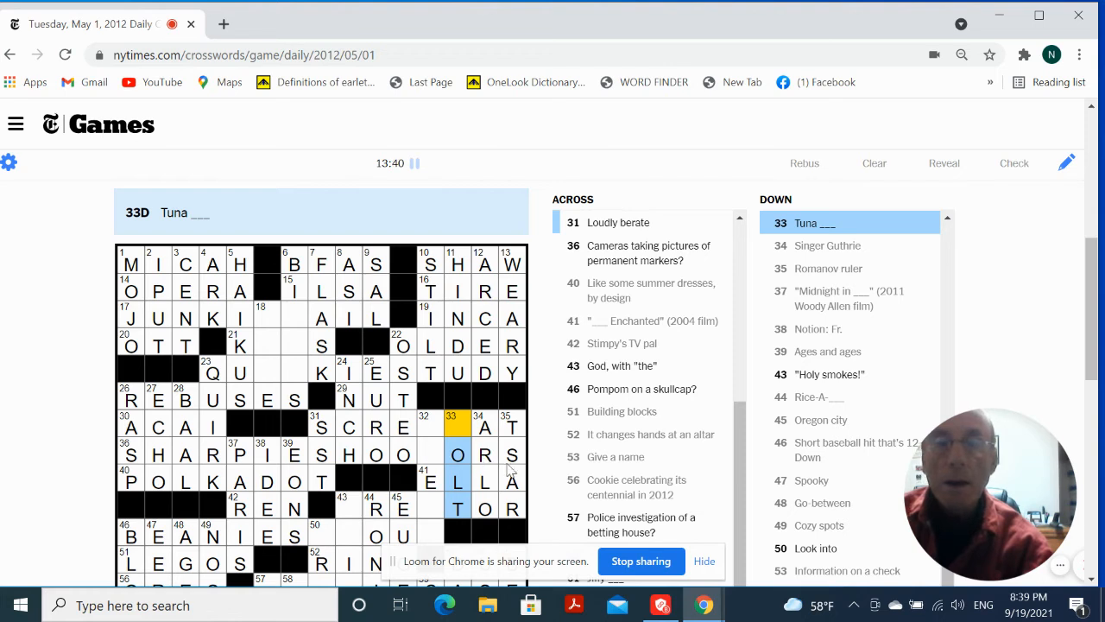
pyautogui.click(457, 454)
pyautogui.write('E')
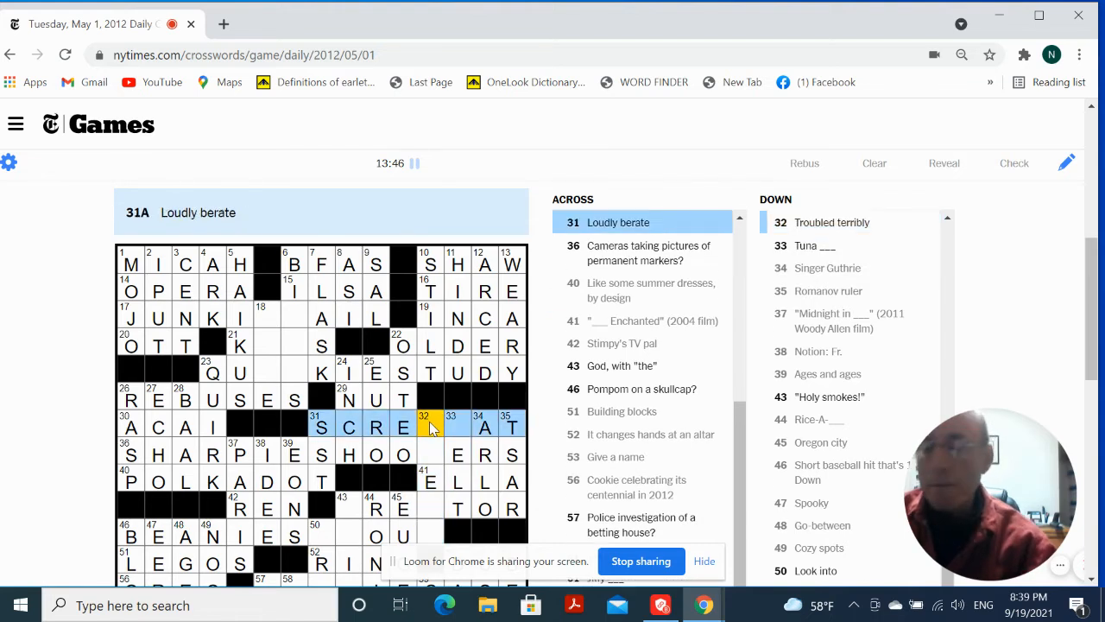
pyautogui.write('M')
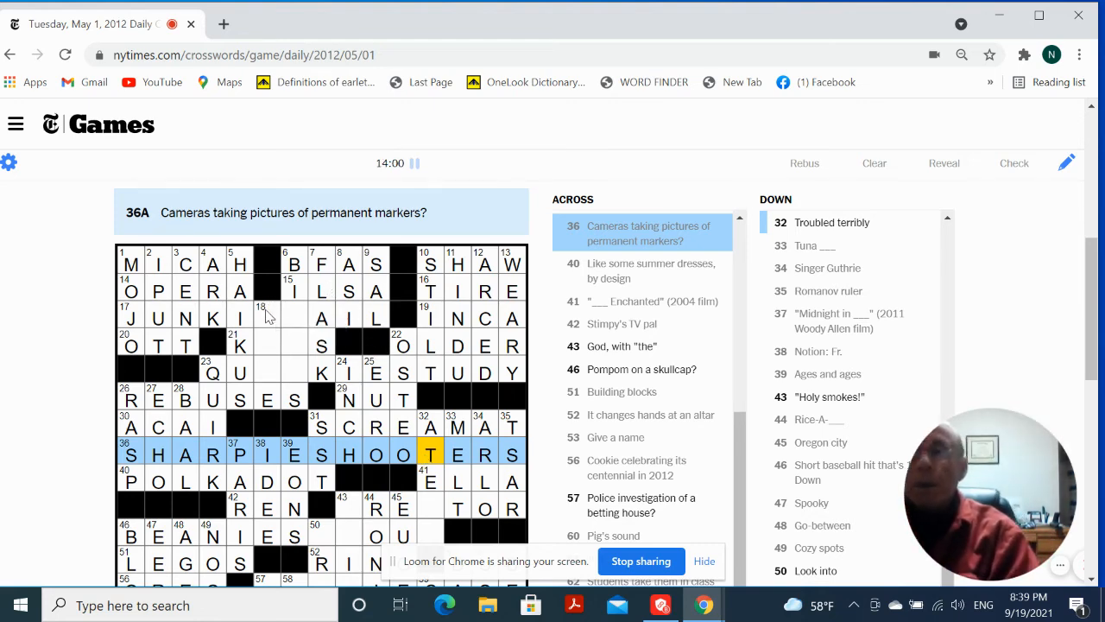
# - Fill the missing letters of JUNKIE MAIL at 17-Across and the blanks in 21- and 23-Across
pyautogui.click(266, 317)
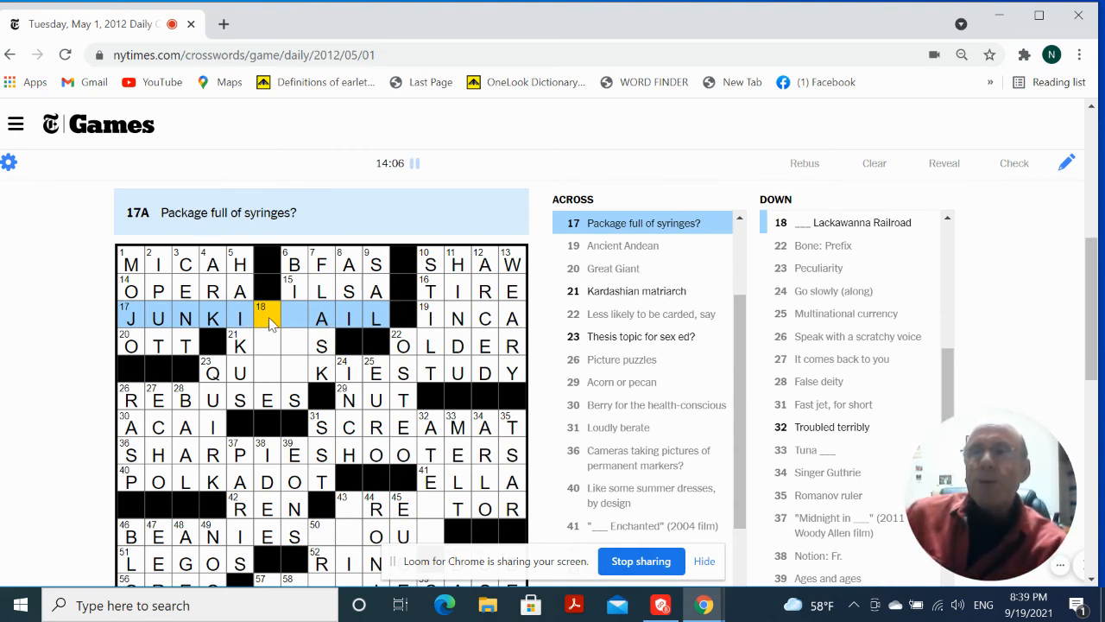
pyautogui.moveTo(272, 324)
pyautogui.write('E')
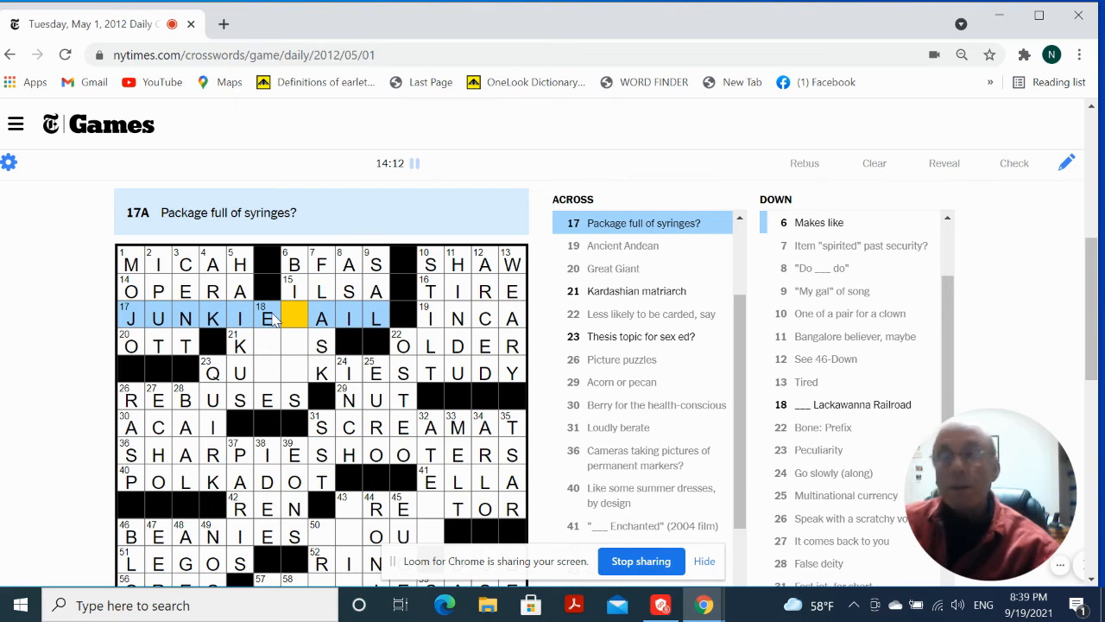
pyautogui.write('M')
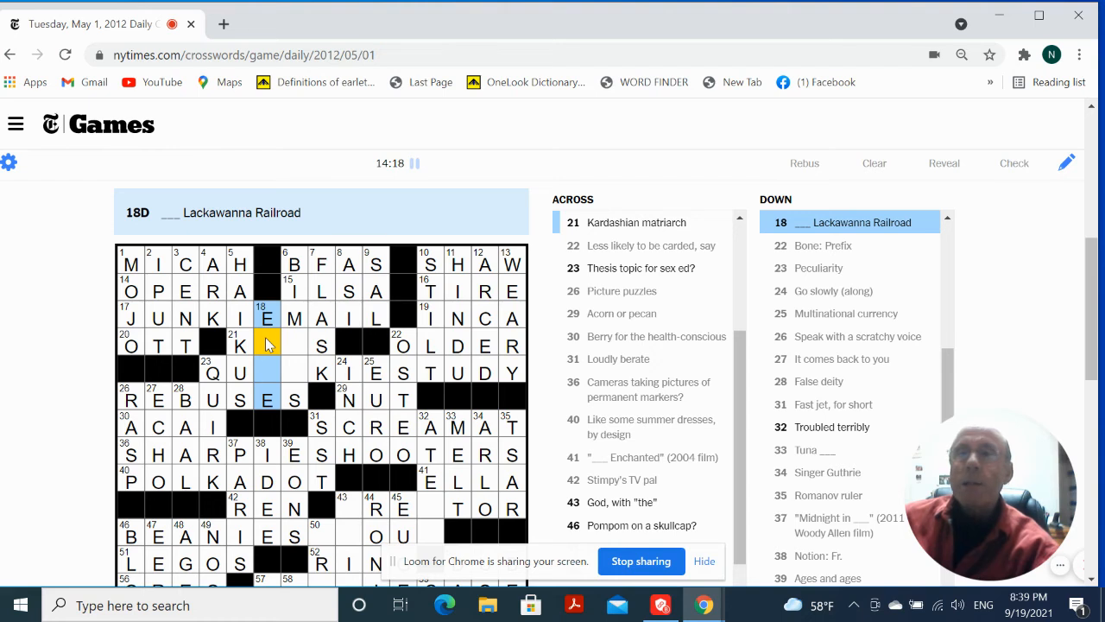
pyautogui.click(239, 345)
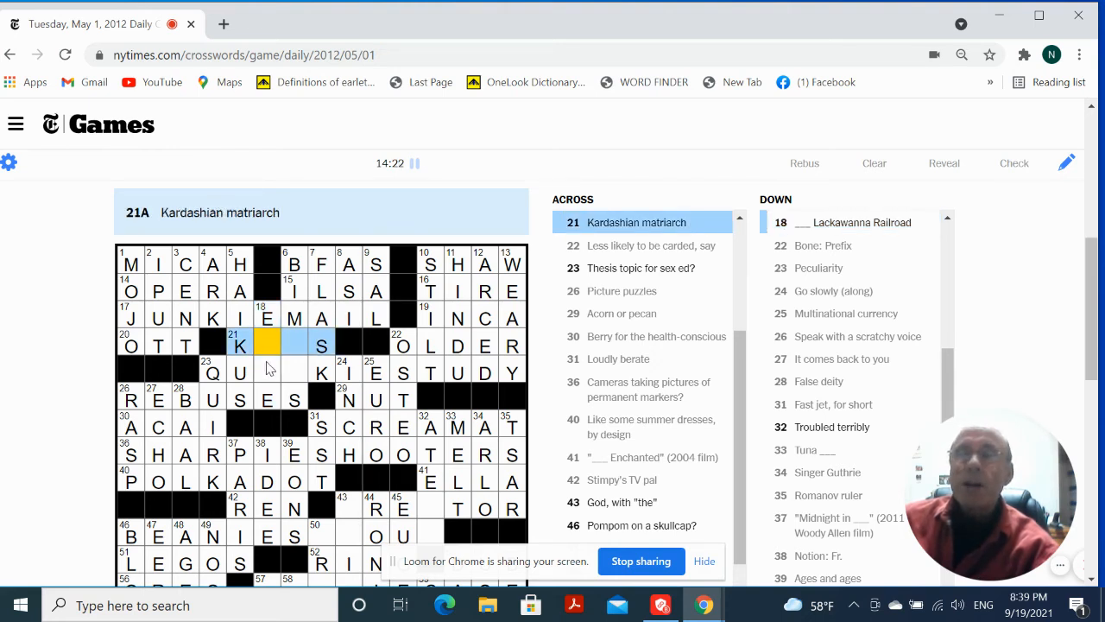
pyautogui.click(211, 372)
pyautogui.write('IC')
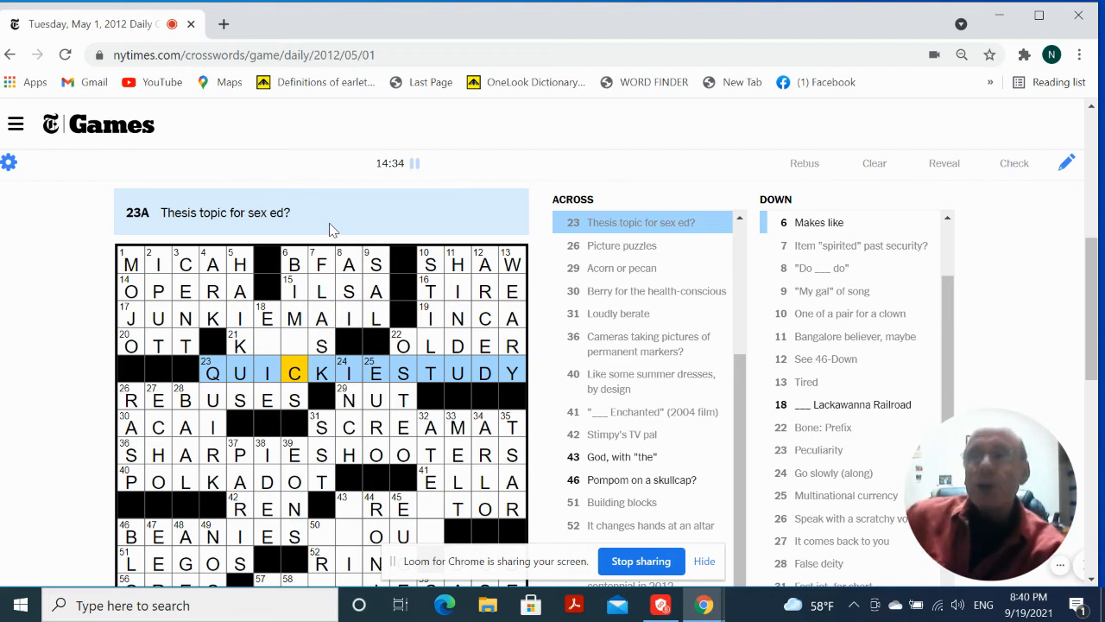
pyautogui.moveTo(292, 341)
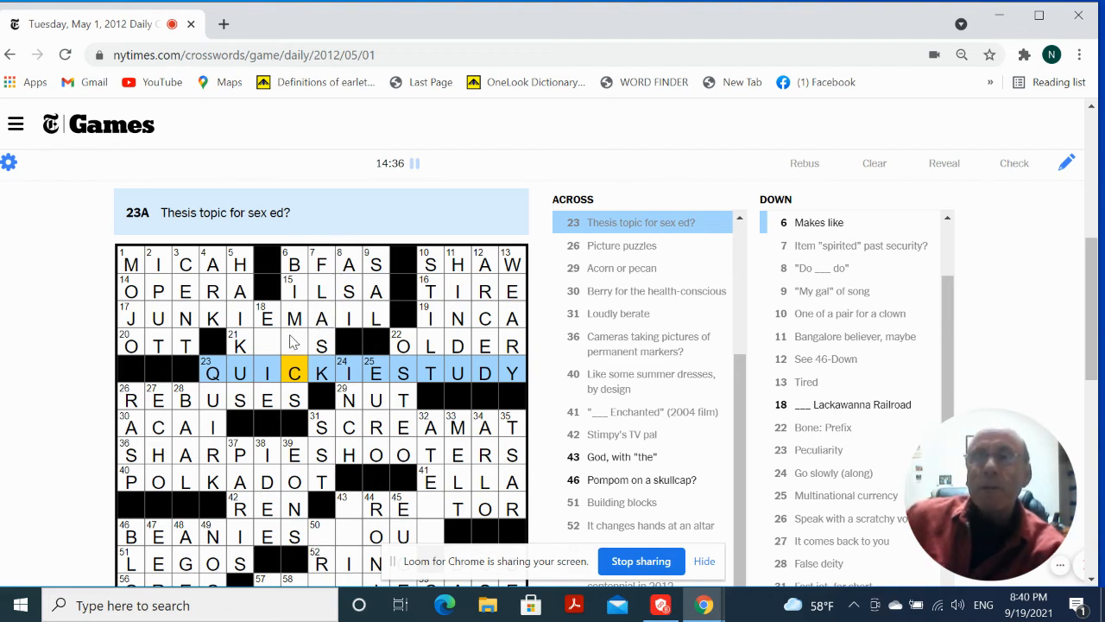
# - Replace B with M to make MIMICS at 6-Down, and finish KRIS and CREATOR
pyautogui.click(294, 344)
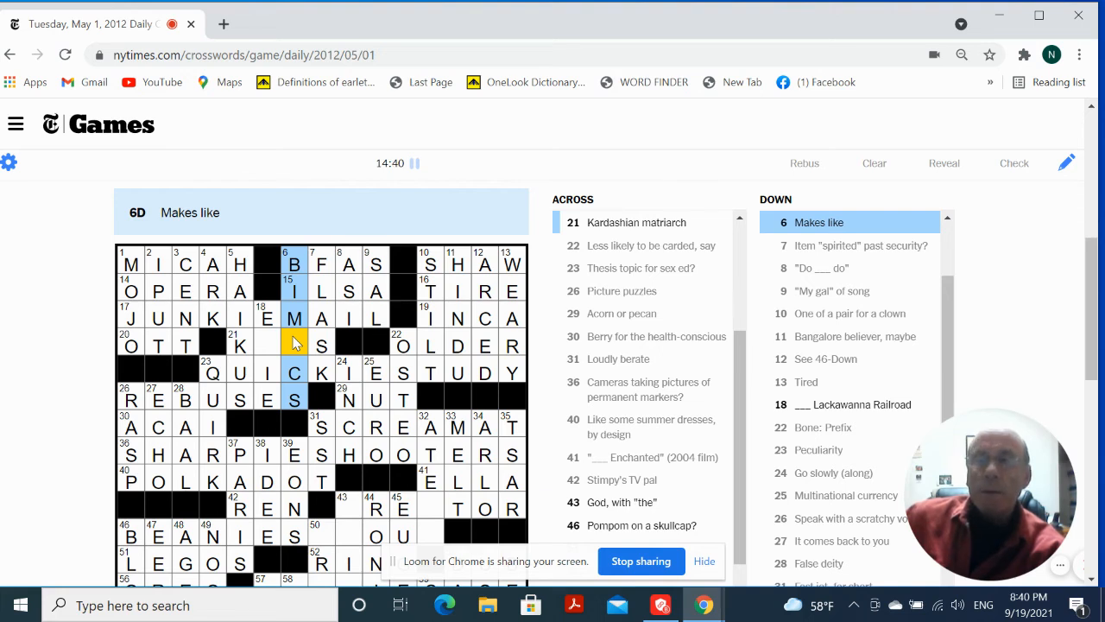
pyautogui.moveTo(309, 275)
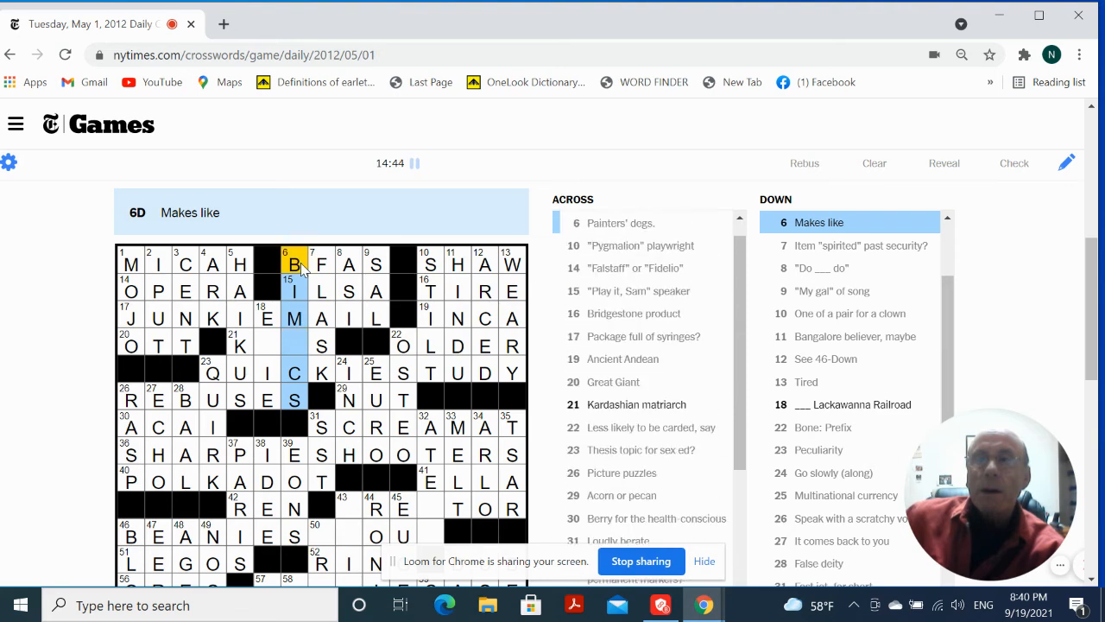
pyautogui.click(308, 262)
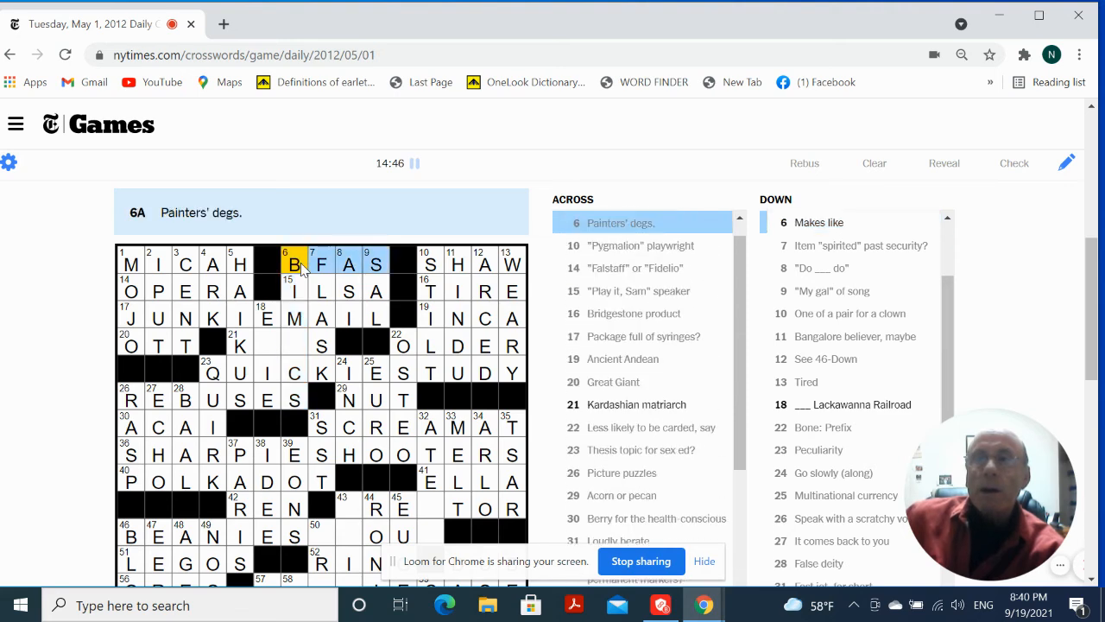
pyautogui.click(294, 263)
pyautogui.write('M')
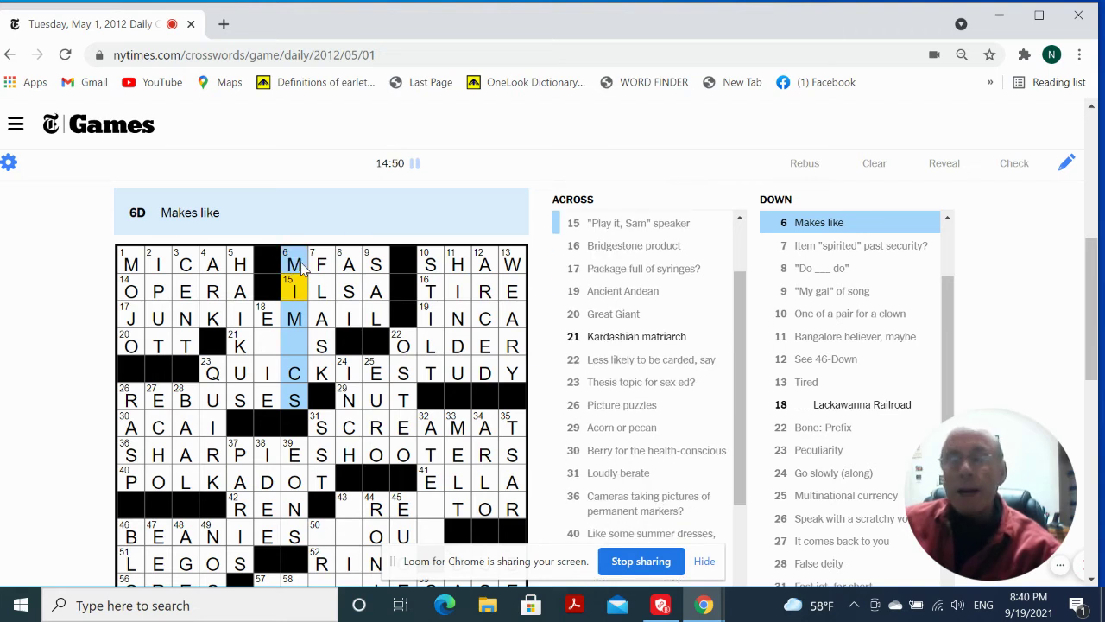
pyautogui.scroll(-3)
pyautogui.write('I')
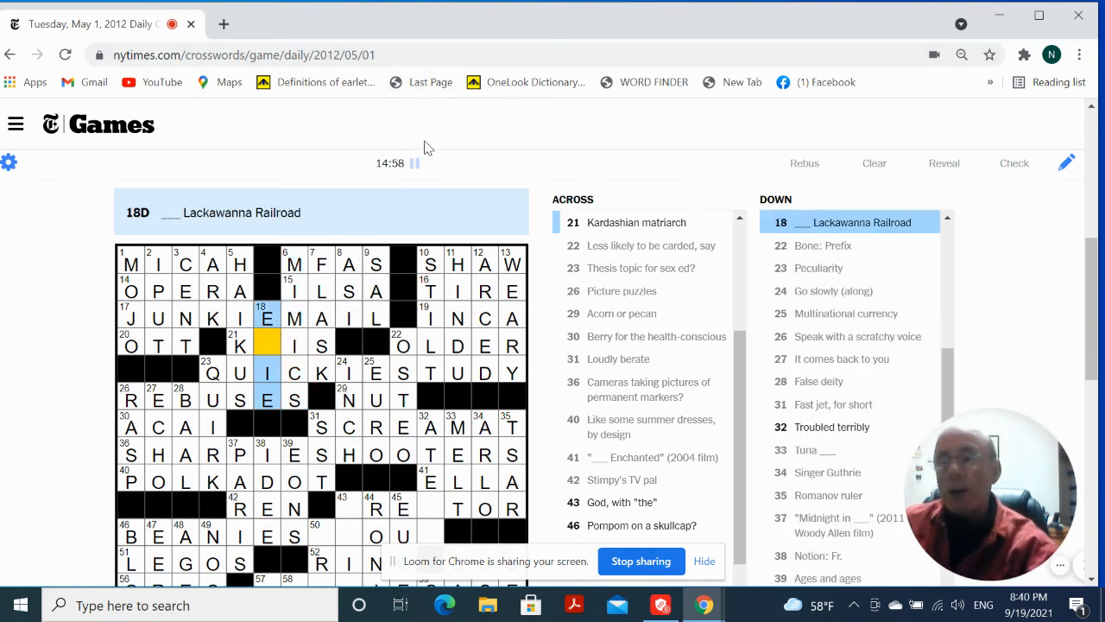
pyautogui.write('R')
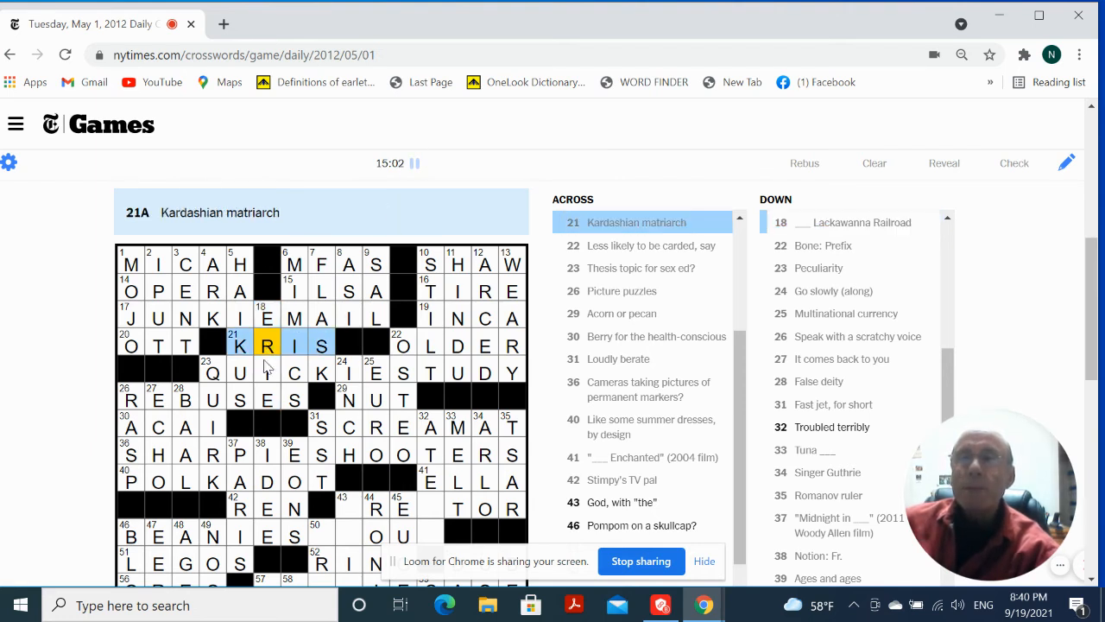
pyautogui.moveTo(363, 522)
pyautogui.write('C')
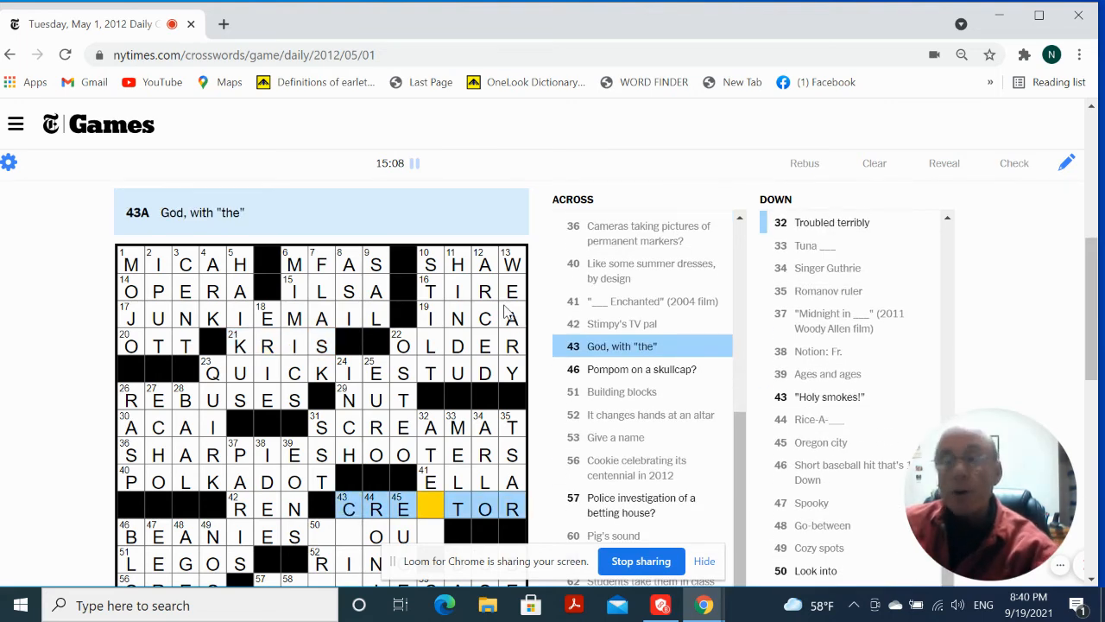
pyautogui.write('A')
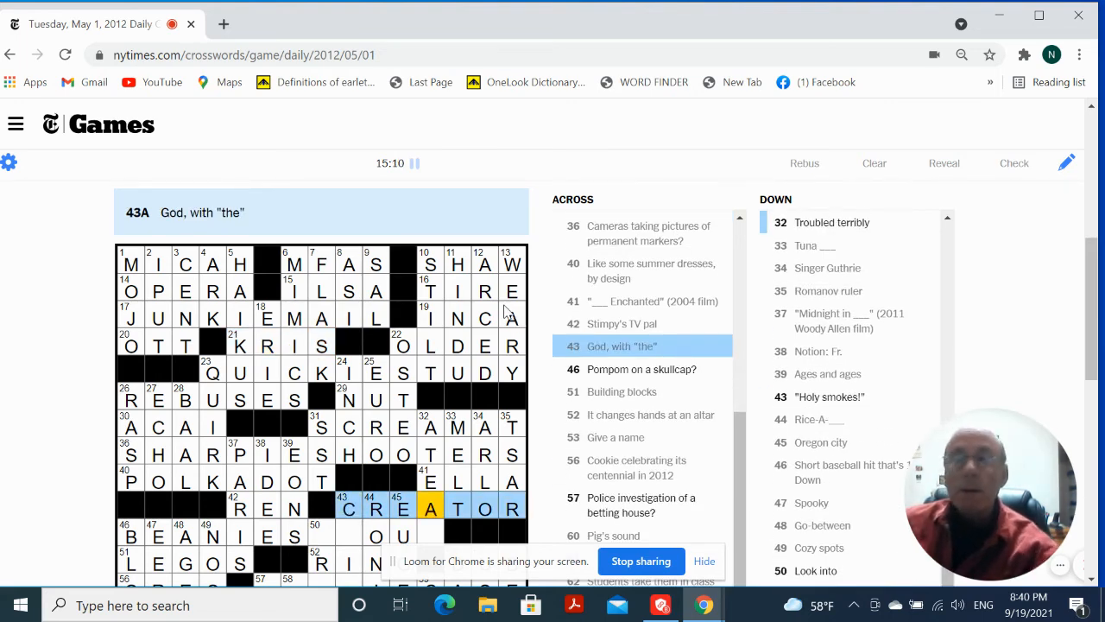
pyautogui.scroll(-3)
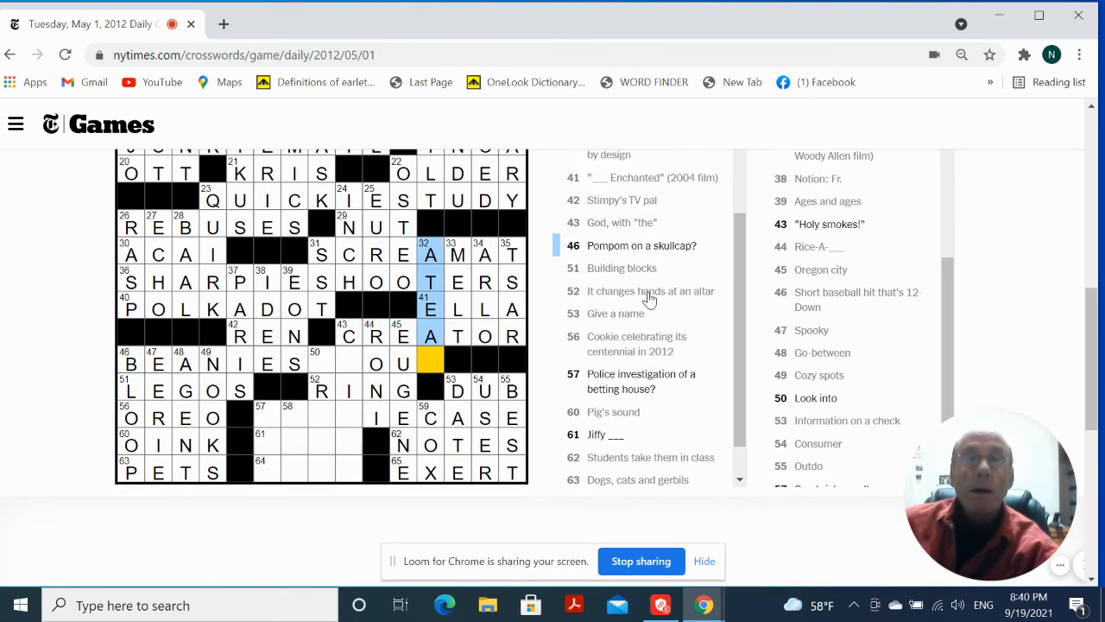
# - Fill the blanks of BEANIE SPROUT at 46-Across and enter BOOKIE CASE at 57-Across
pyautogui.scroll(3)
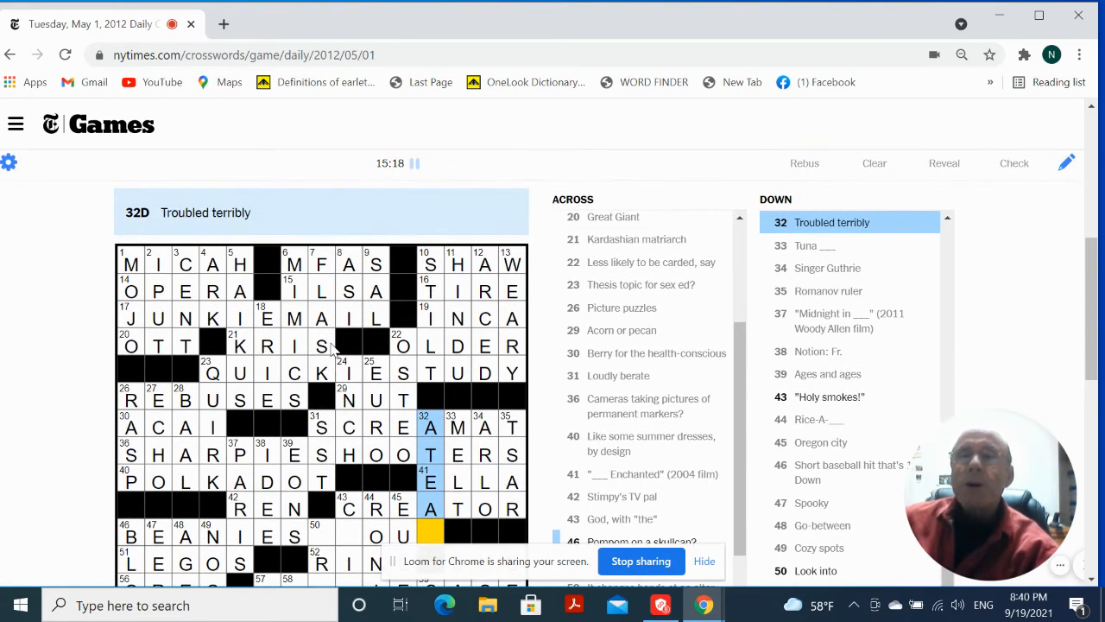
pyautogui.scroll(-3)
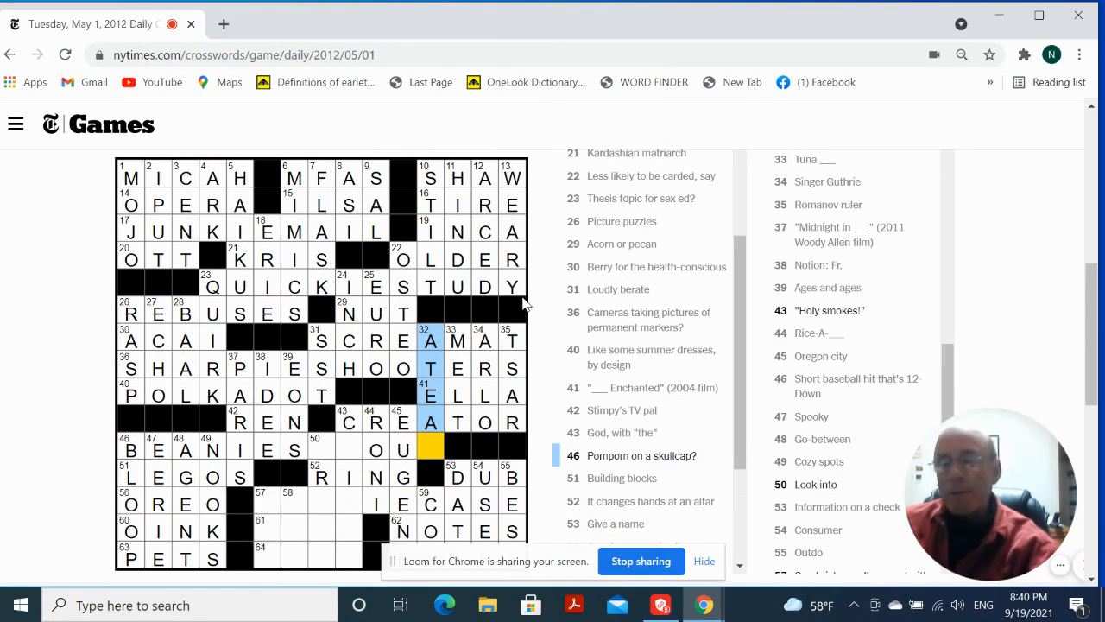
pyautogui.click(430, 448)
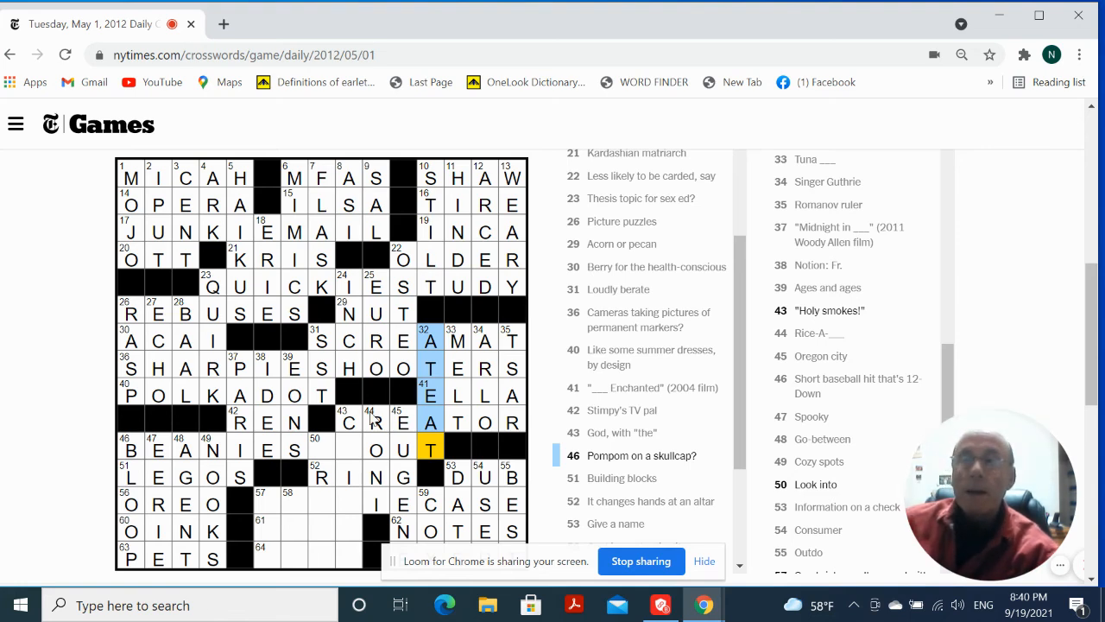
pyautogui.click(321, 449)
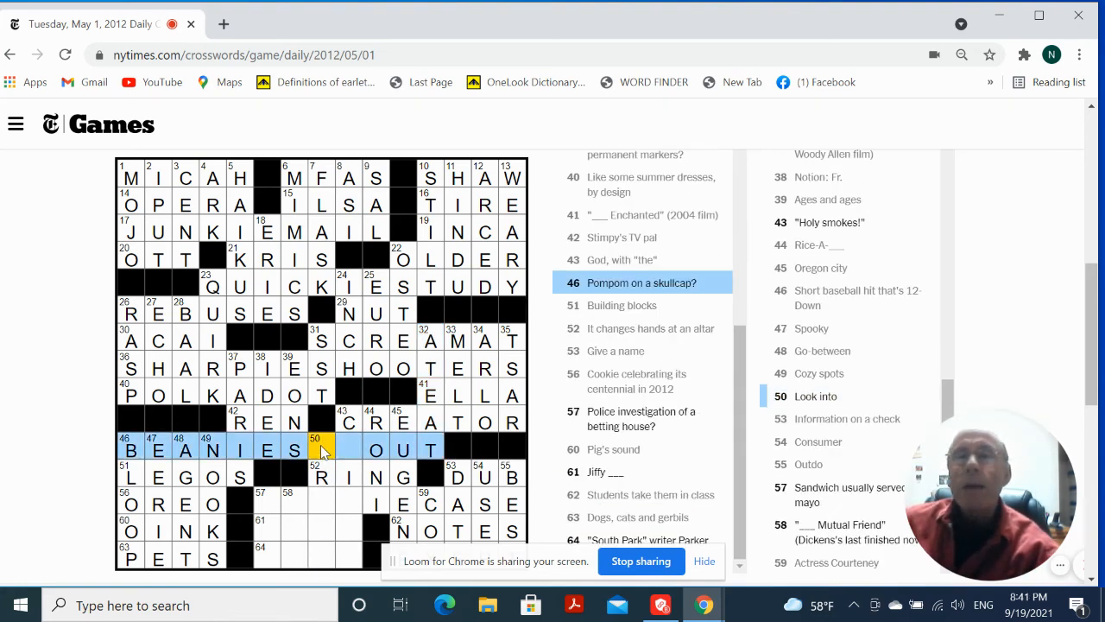
pyautogui.click(347, 449)
pyautogui.write('PR')
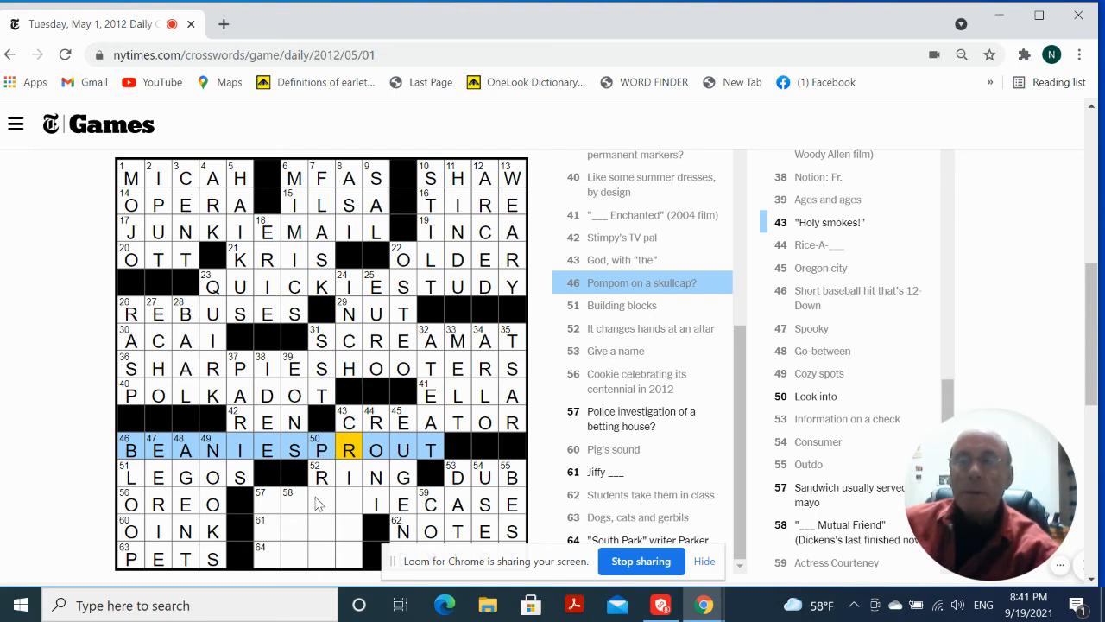
pyautogui.click(261, 503)
pyautogui.write('B')
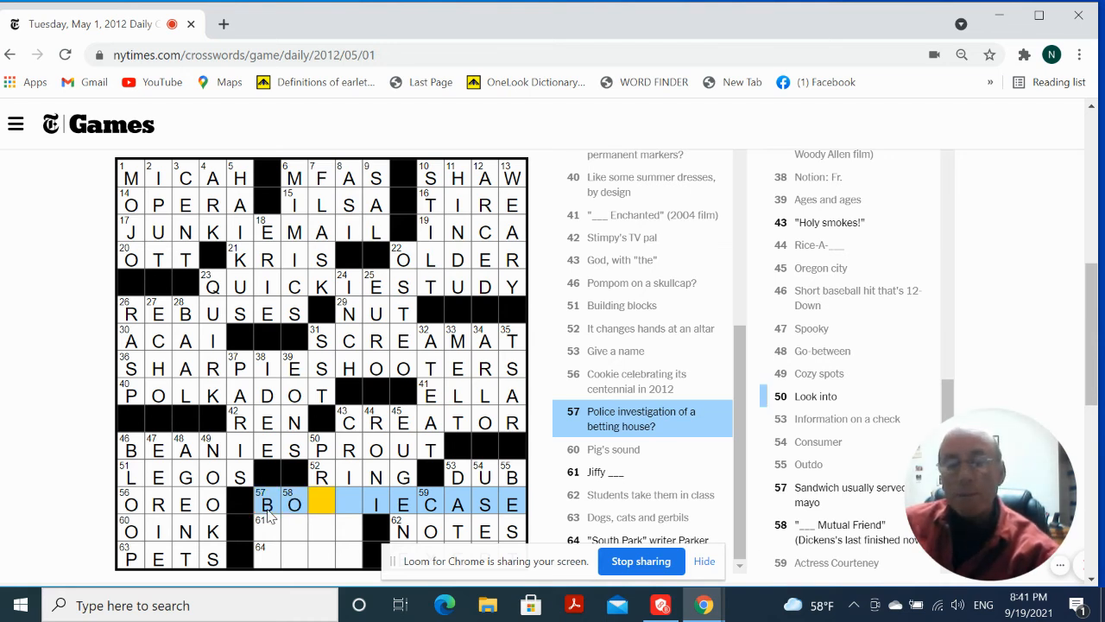
pyautogui.write('OK')
pyautogui.click(308, 528)
pyautogui.write('BE')
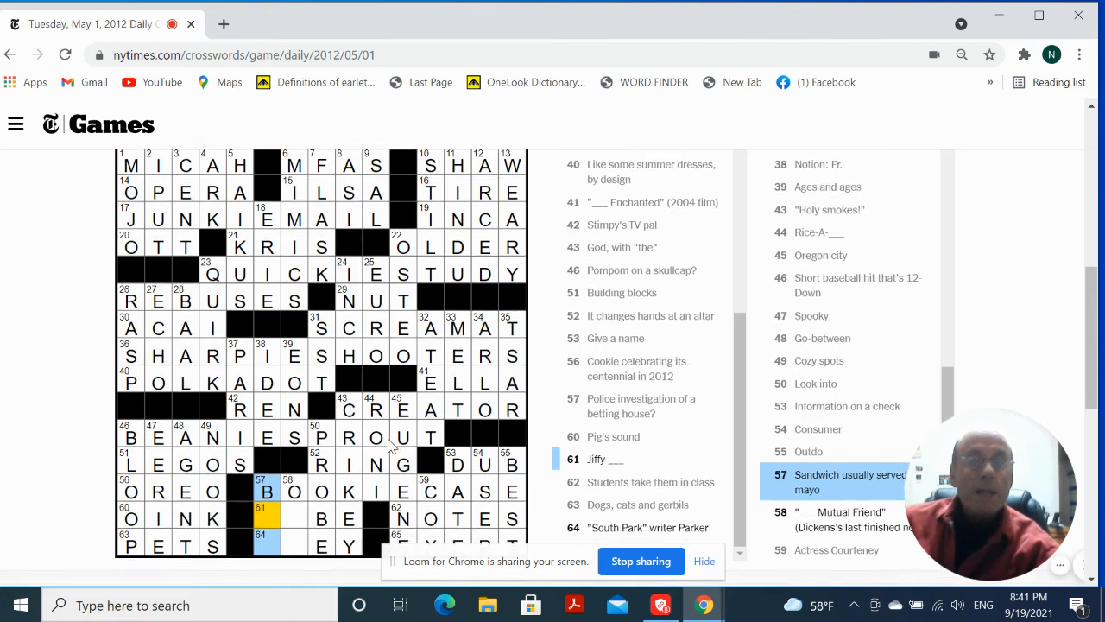
# - Type LT for BLT at 57-Down and fill the last blanks in 61- and 64-Across
pyautogui.scroll(-3)
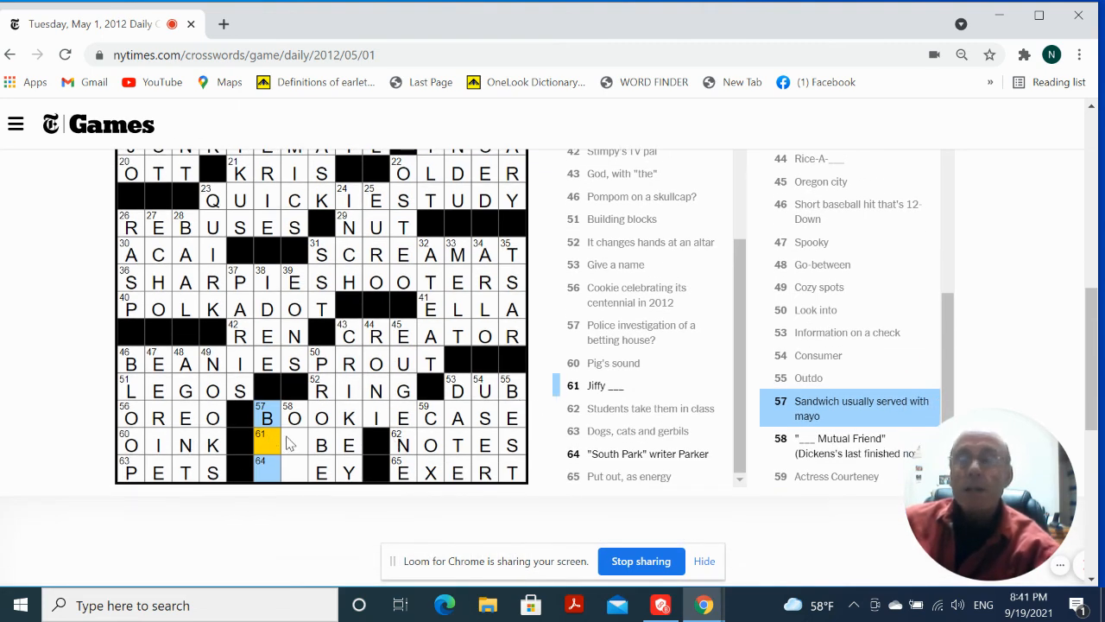
pyautogui.write('LT')
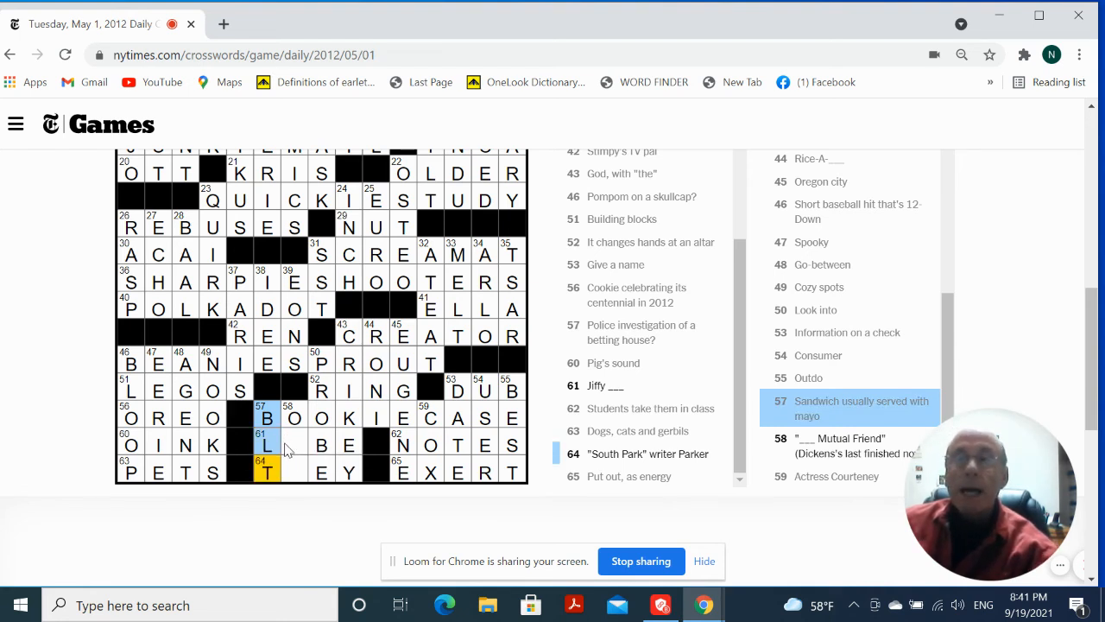
pyautogui.click(294, 445)
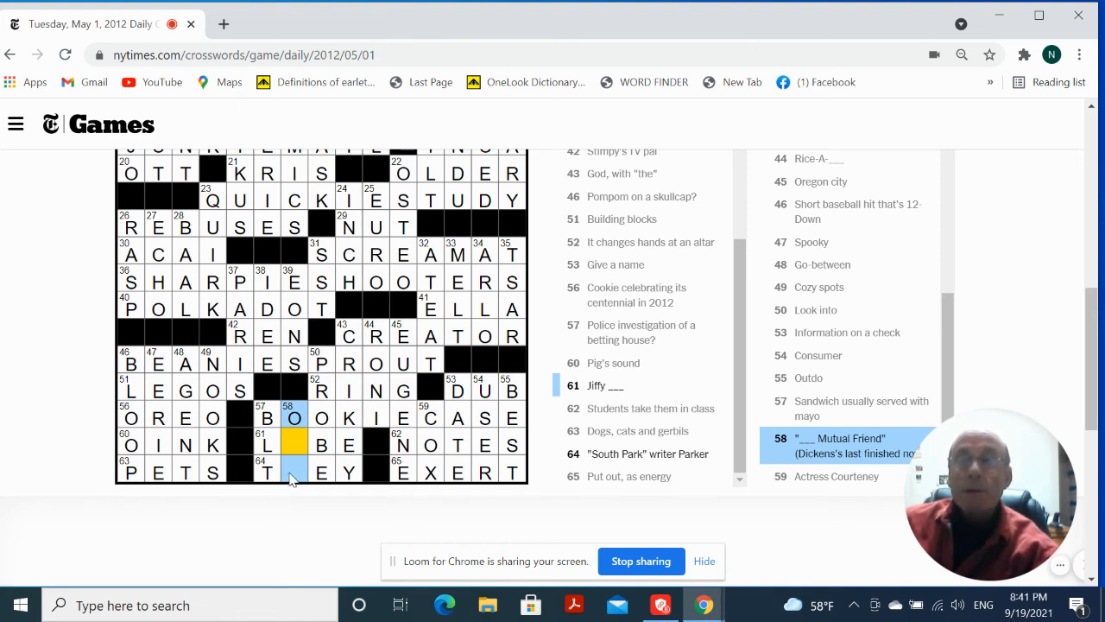
pyautogui.click(267, 471)
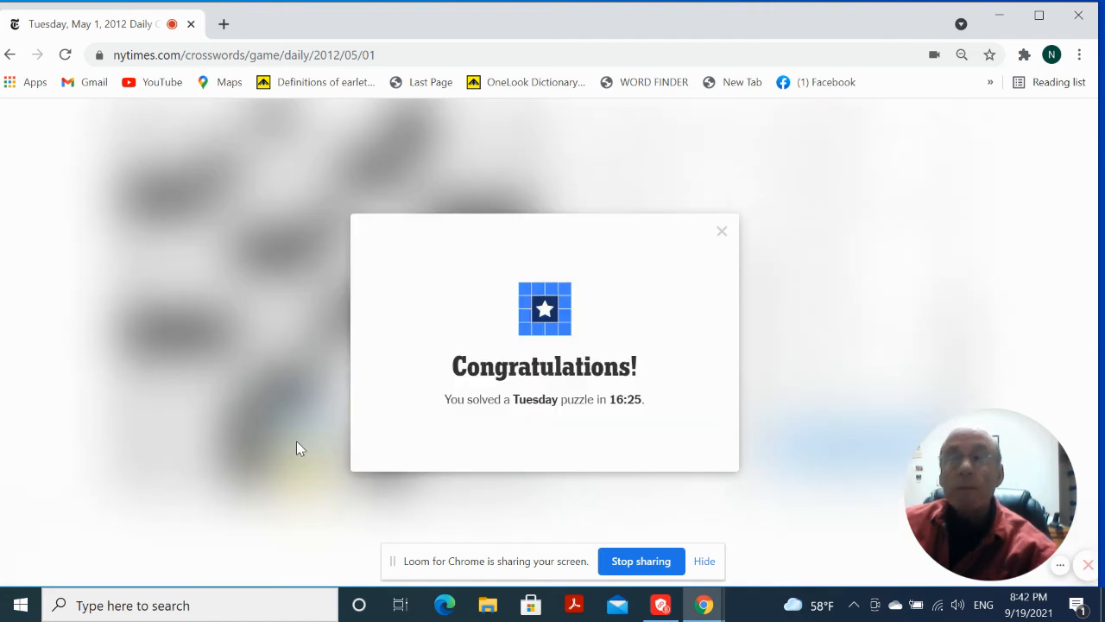
pyautogui.moveTo(250, 394)
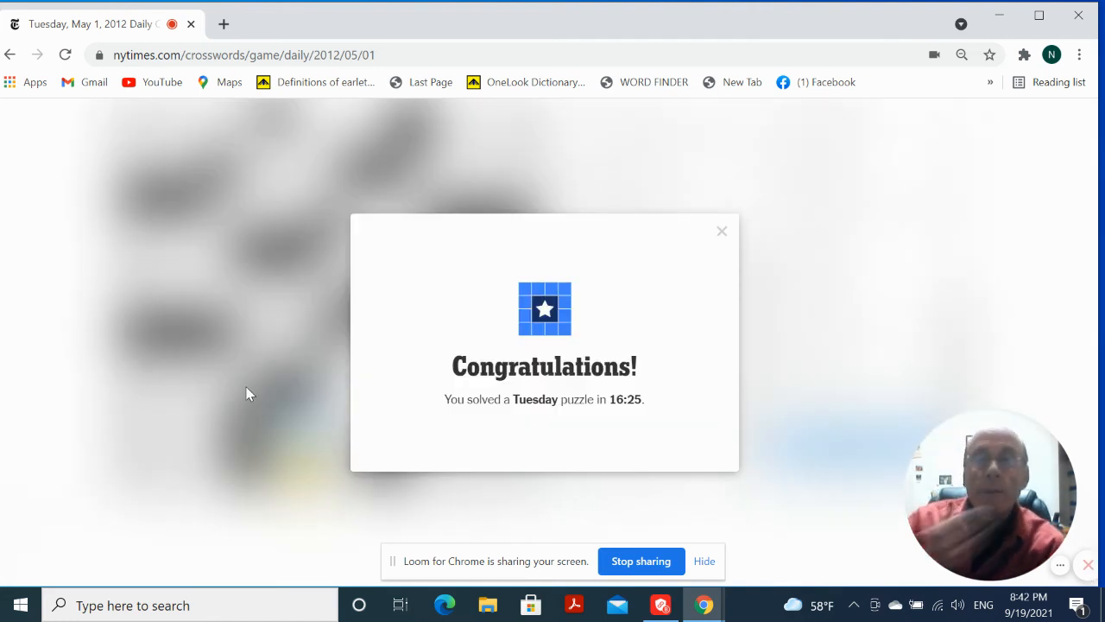
pyautogui.moveTo(675, 291)
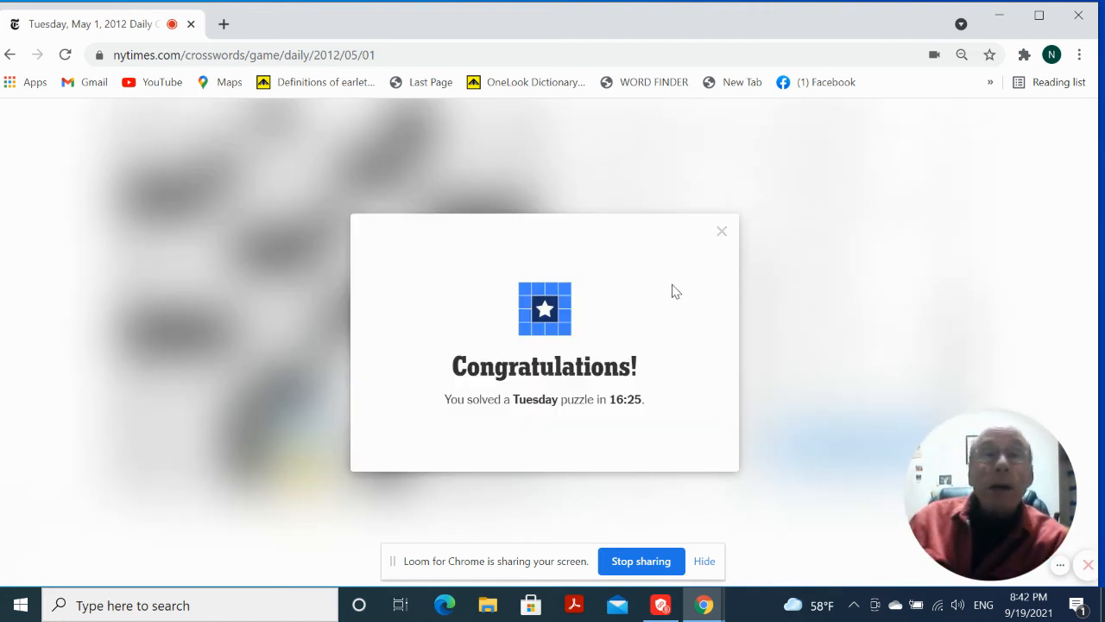
# - Close the Congratulations message to reveal the completed grid, timer stopped at 16:25
pyautogui.click(722, 231)
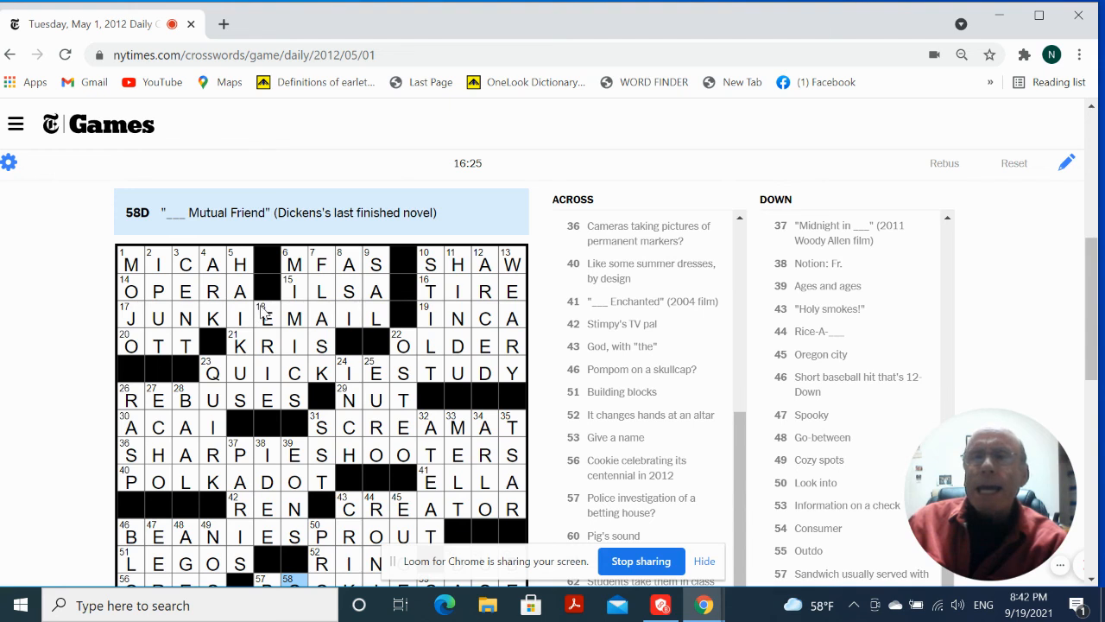
pyautogui.moveTo(268, 318)
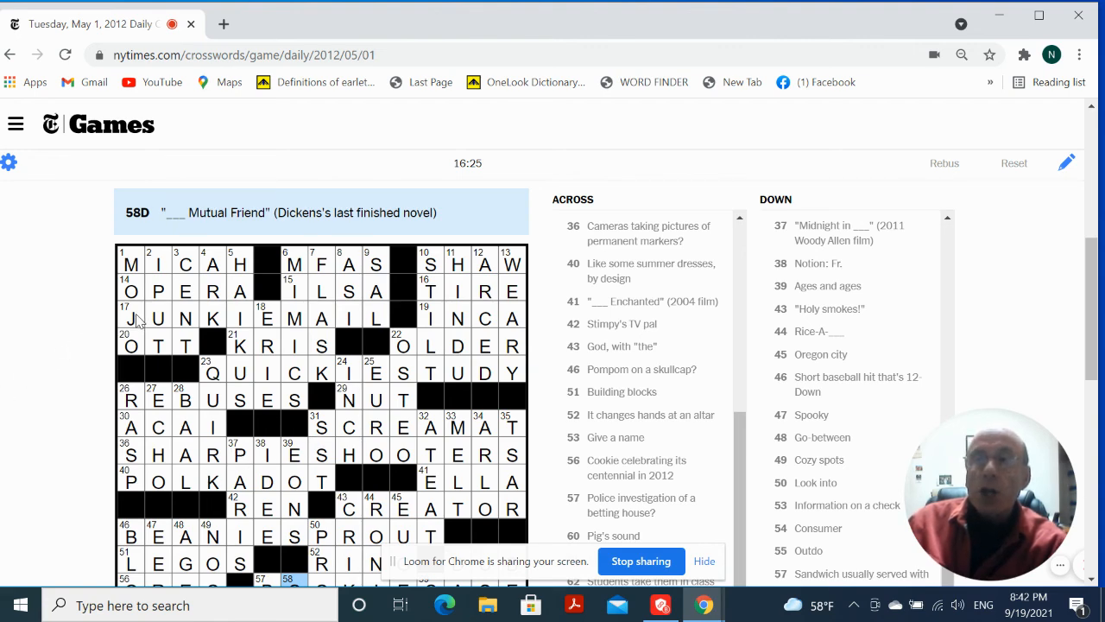
pyautogui.click(129, 264)
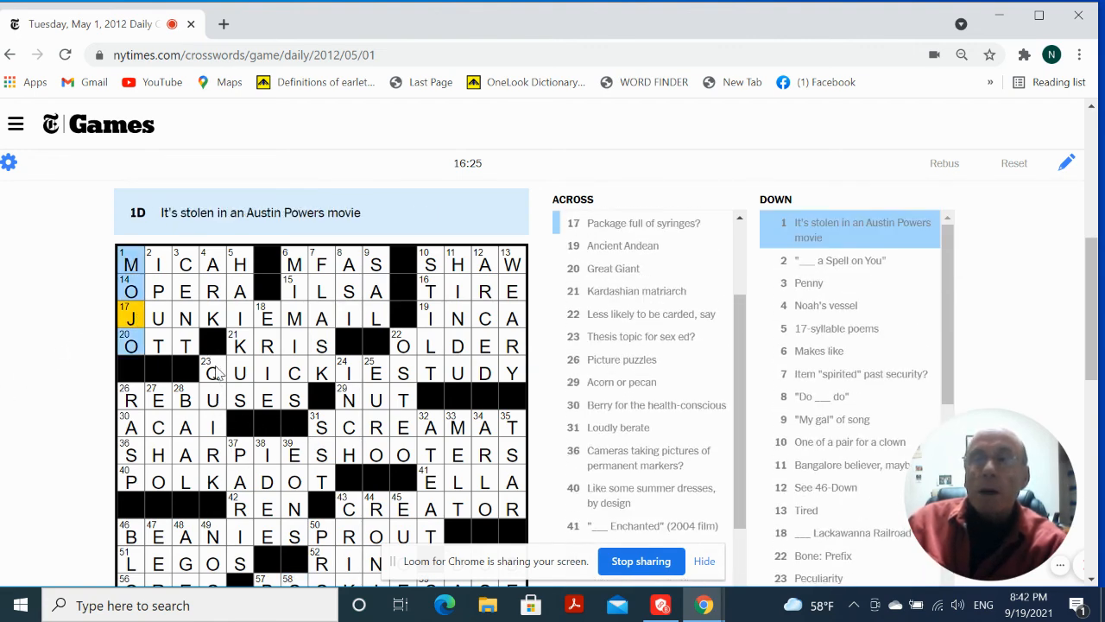
pyautogui.click(213, 371)
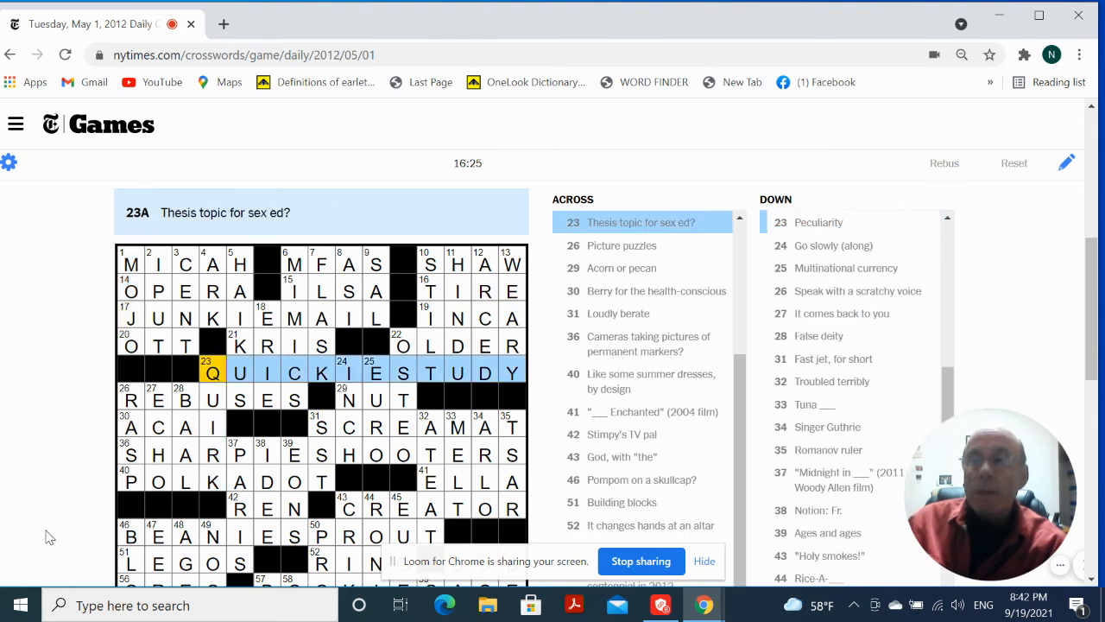
pyautogui.scroll(-3)
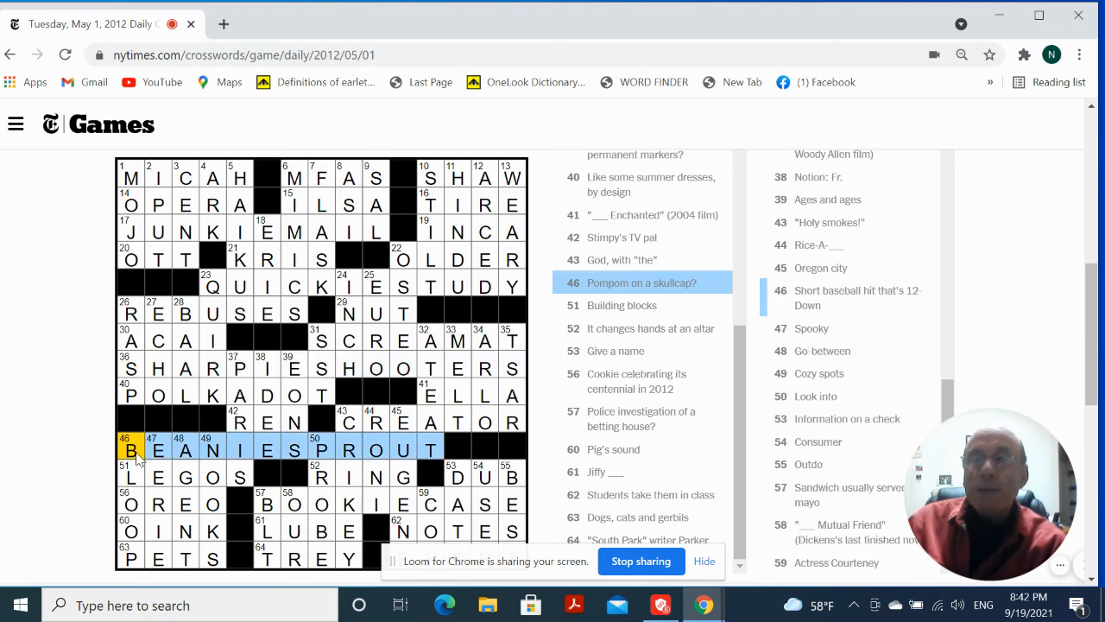
pyautogui.click(269, 504)
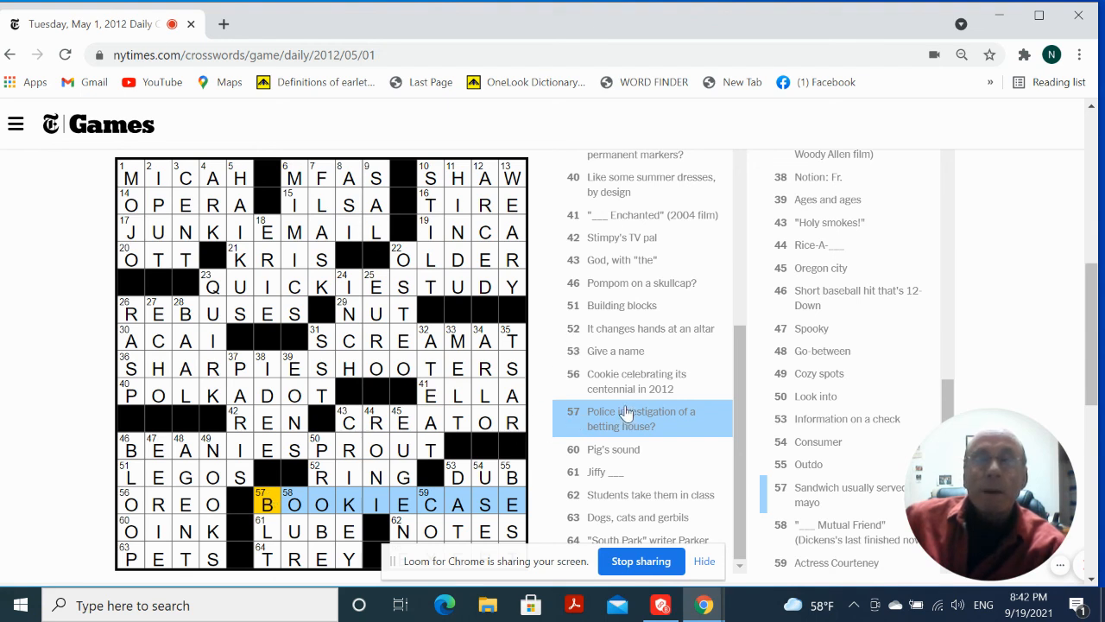
pyautogui.moveTo(457, 363)
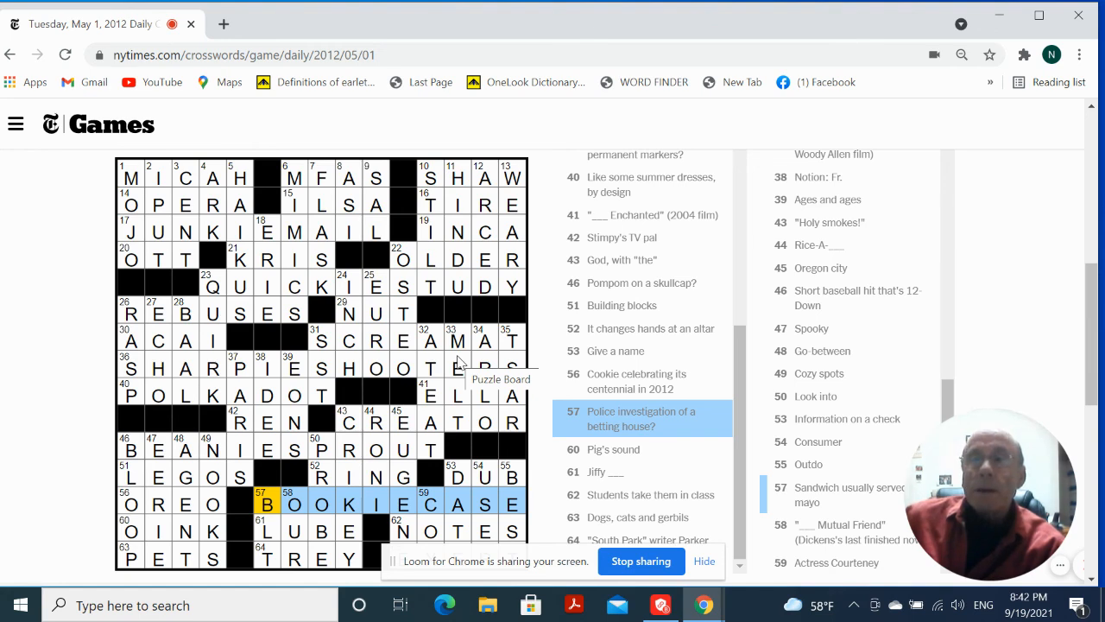
pyautogui.scroll(-3)
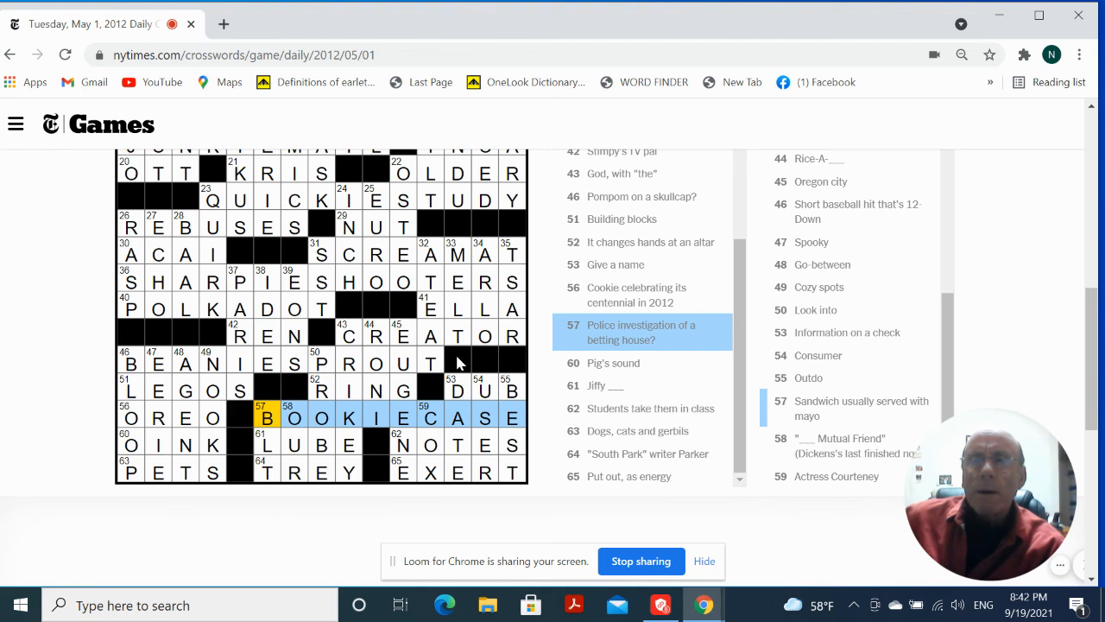
pyautogui.moveTo(457, 362)
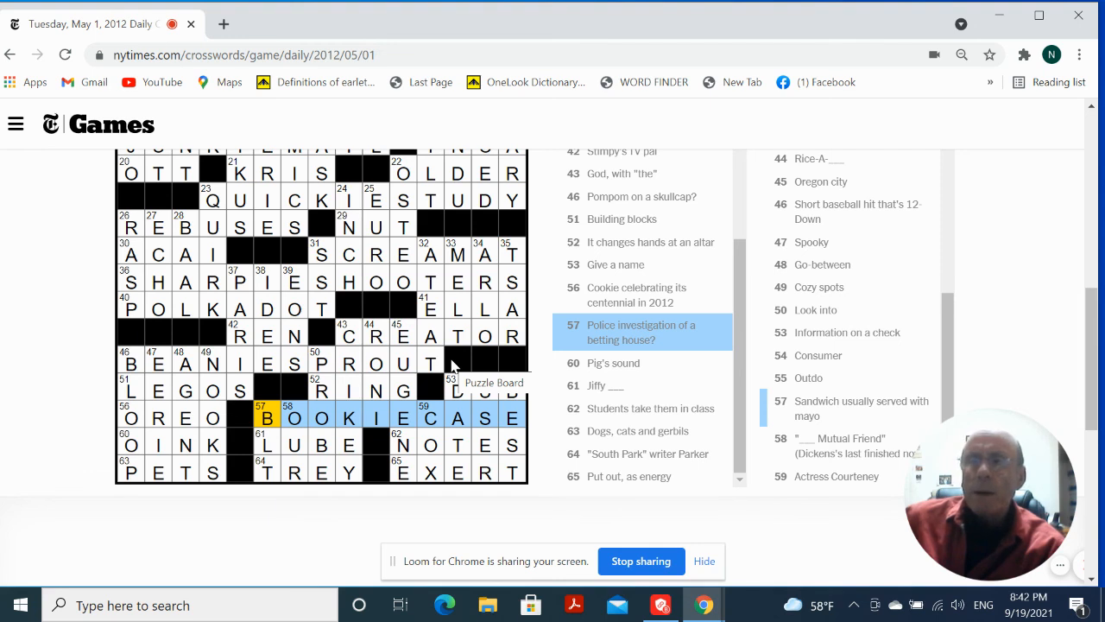
pyautogui.moveTo(452, 365)
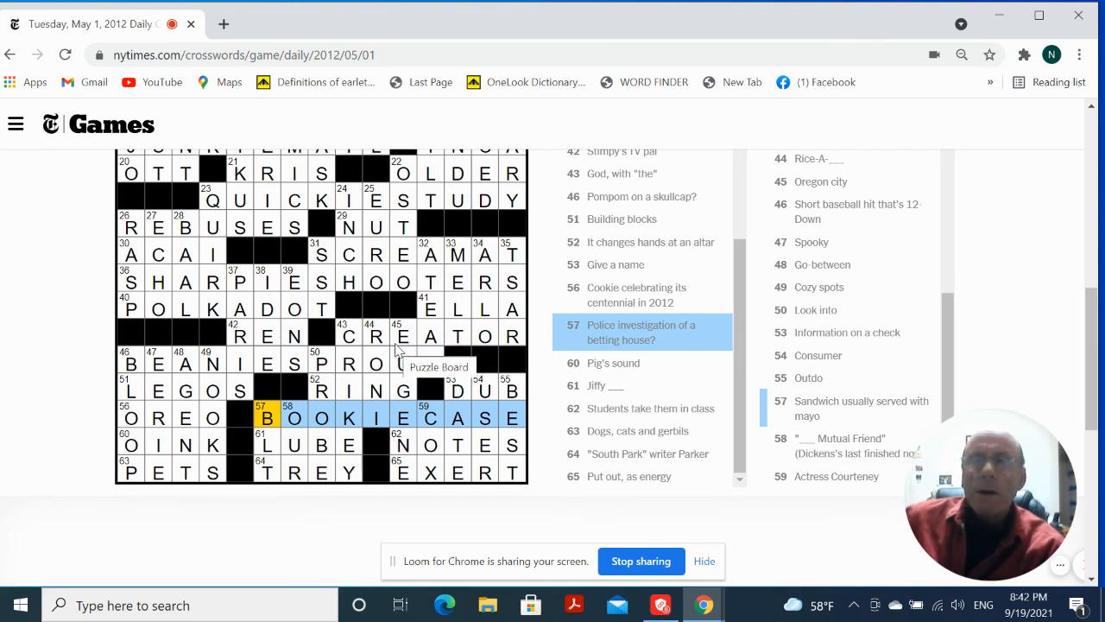
pyautogui.scroll(3)
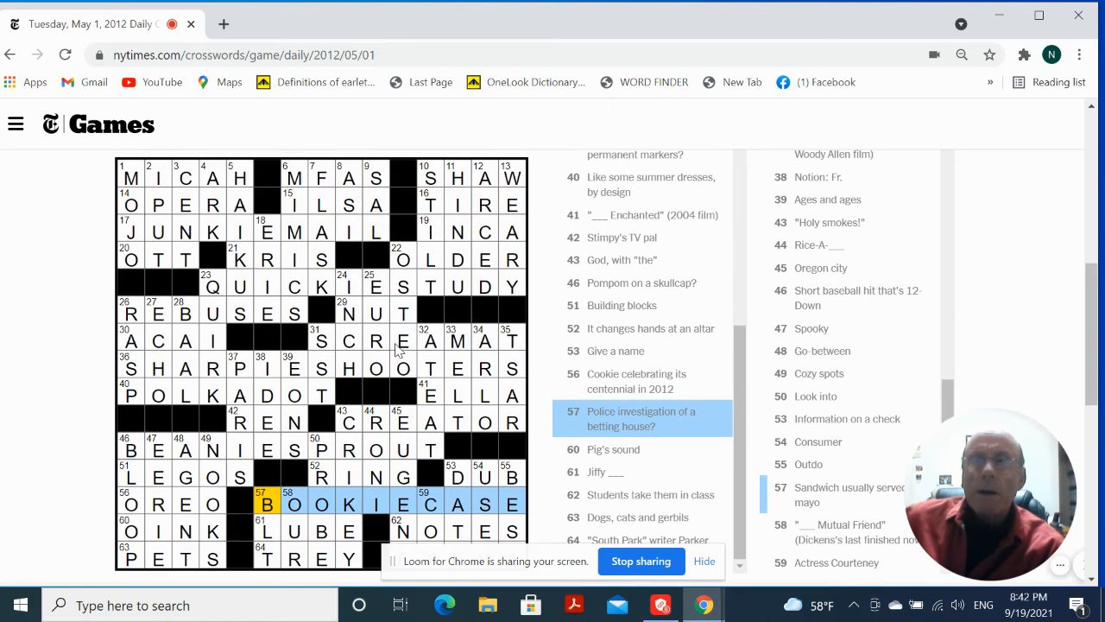
pyautogui.moveTo(395, 350)
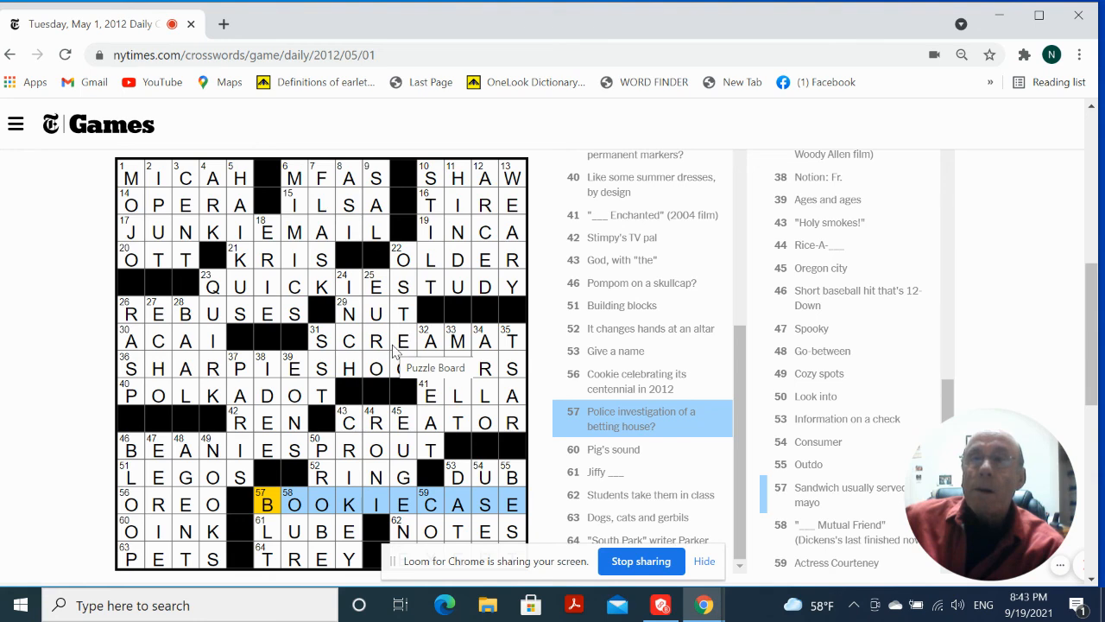
pyautogui.moveTo(429, 367)
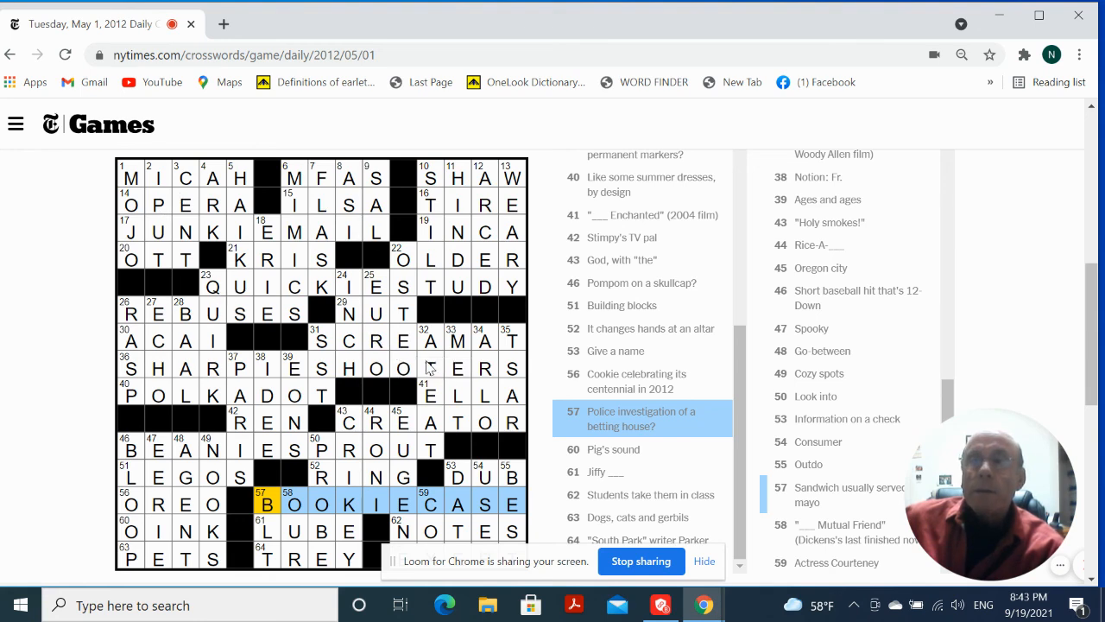
pyautogui.scroll(-3)
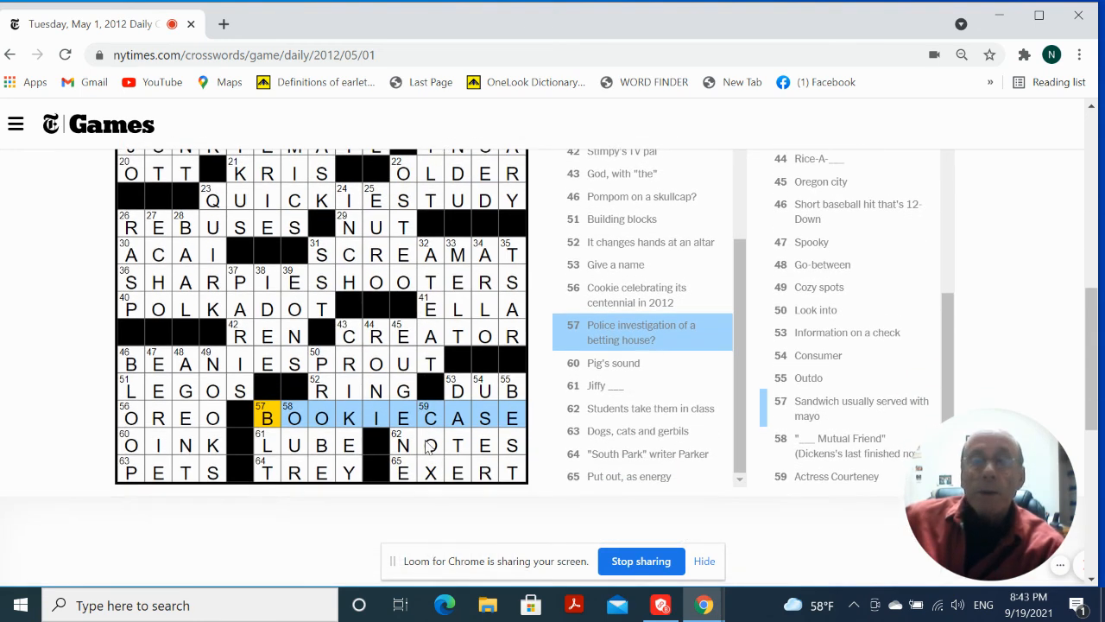
pyautogui.scroll(3)
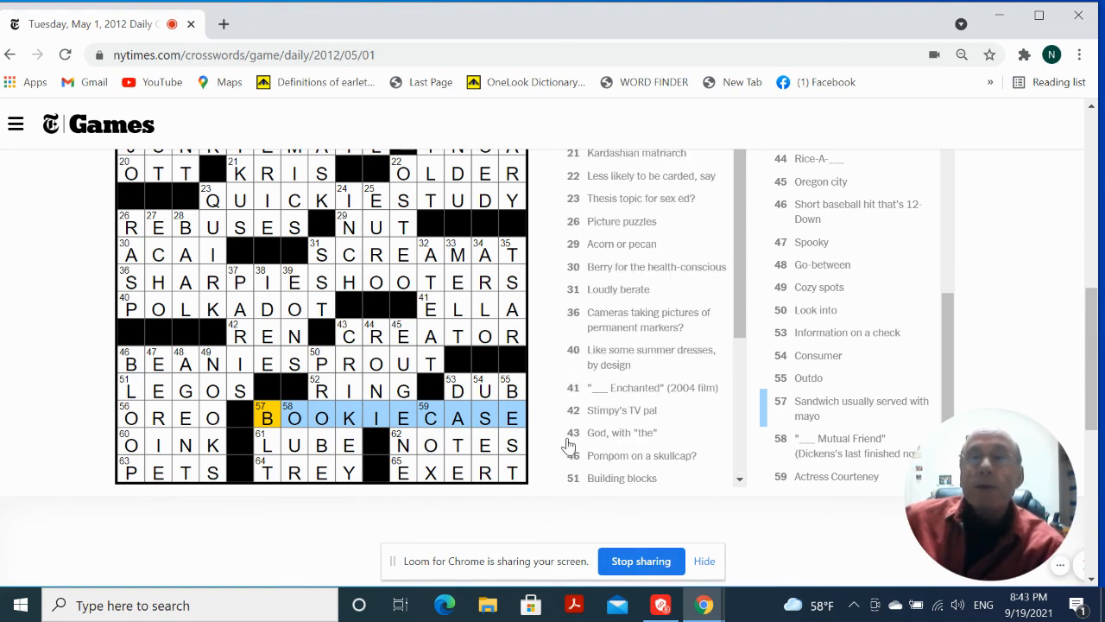
pyautogui.scroll(3)
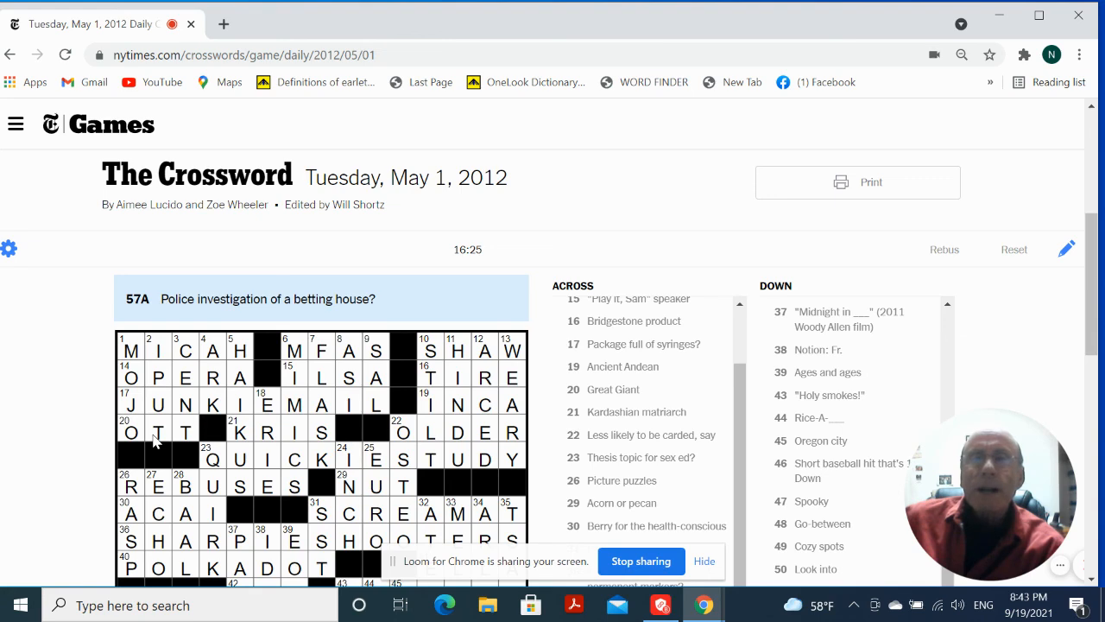
pyautogui.scroll(-3)
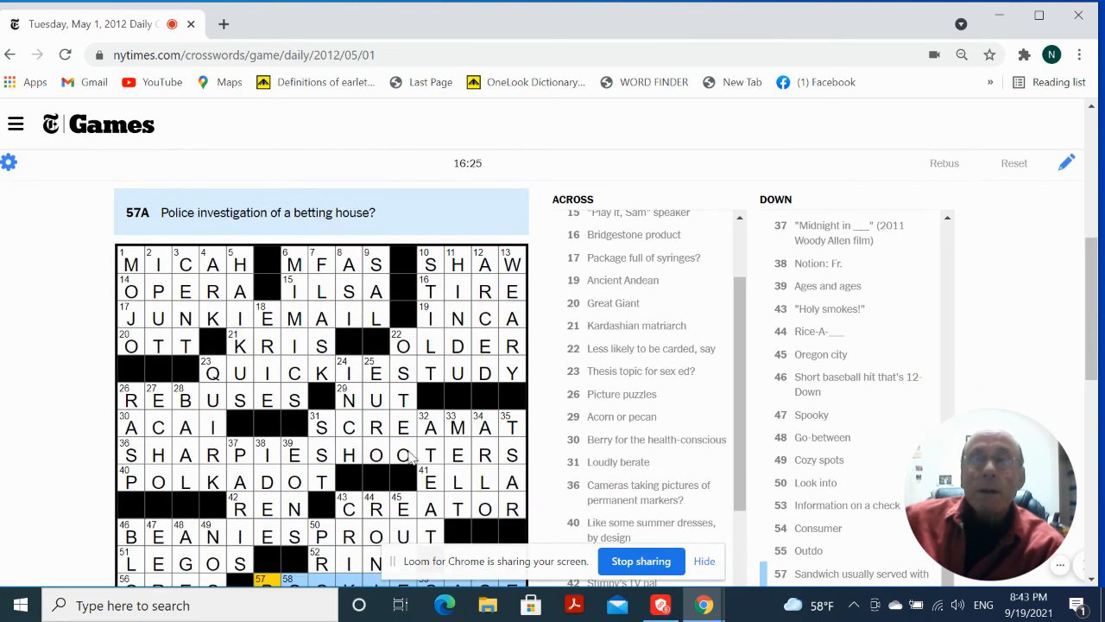
pyautogui.scroll(-3)
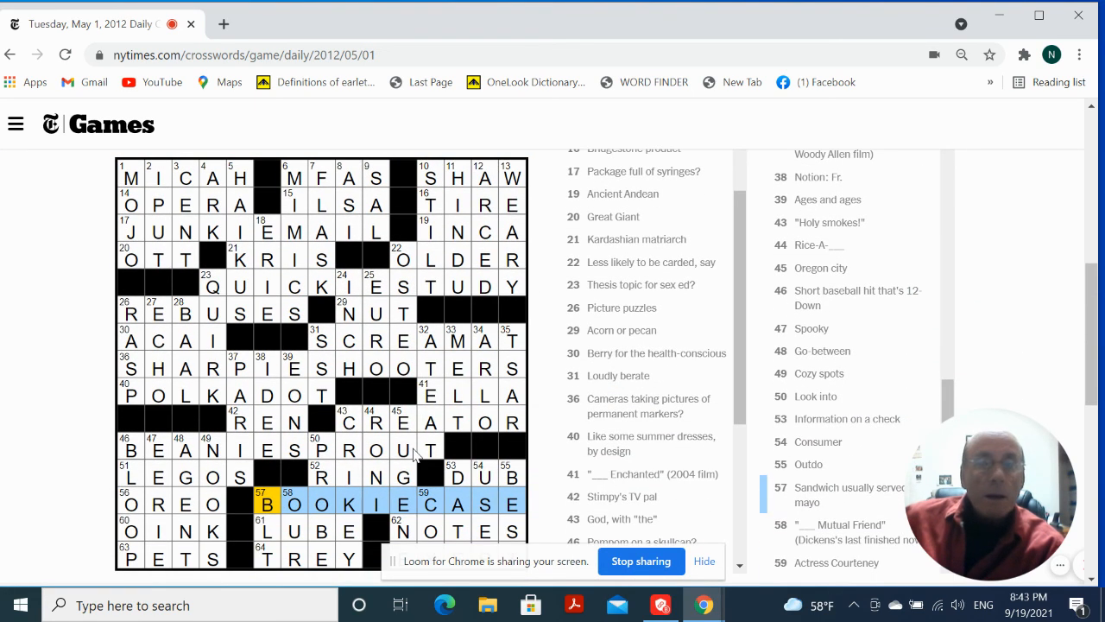